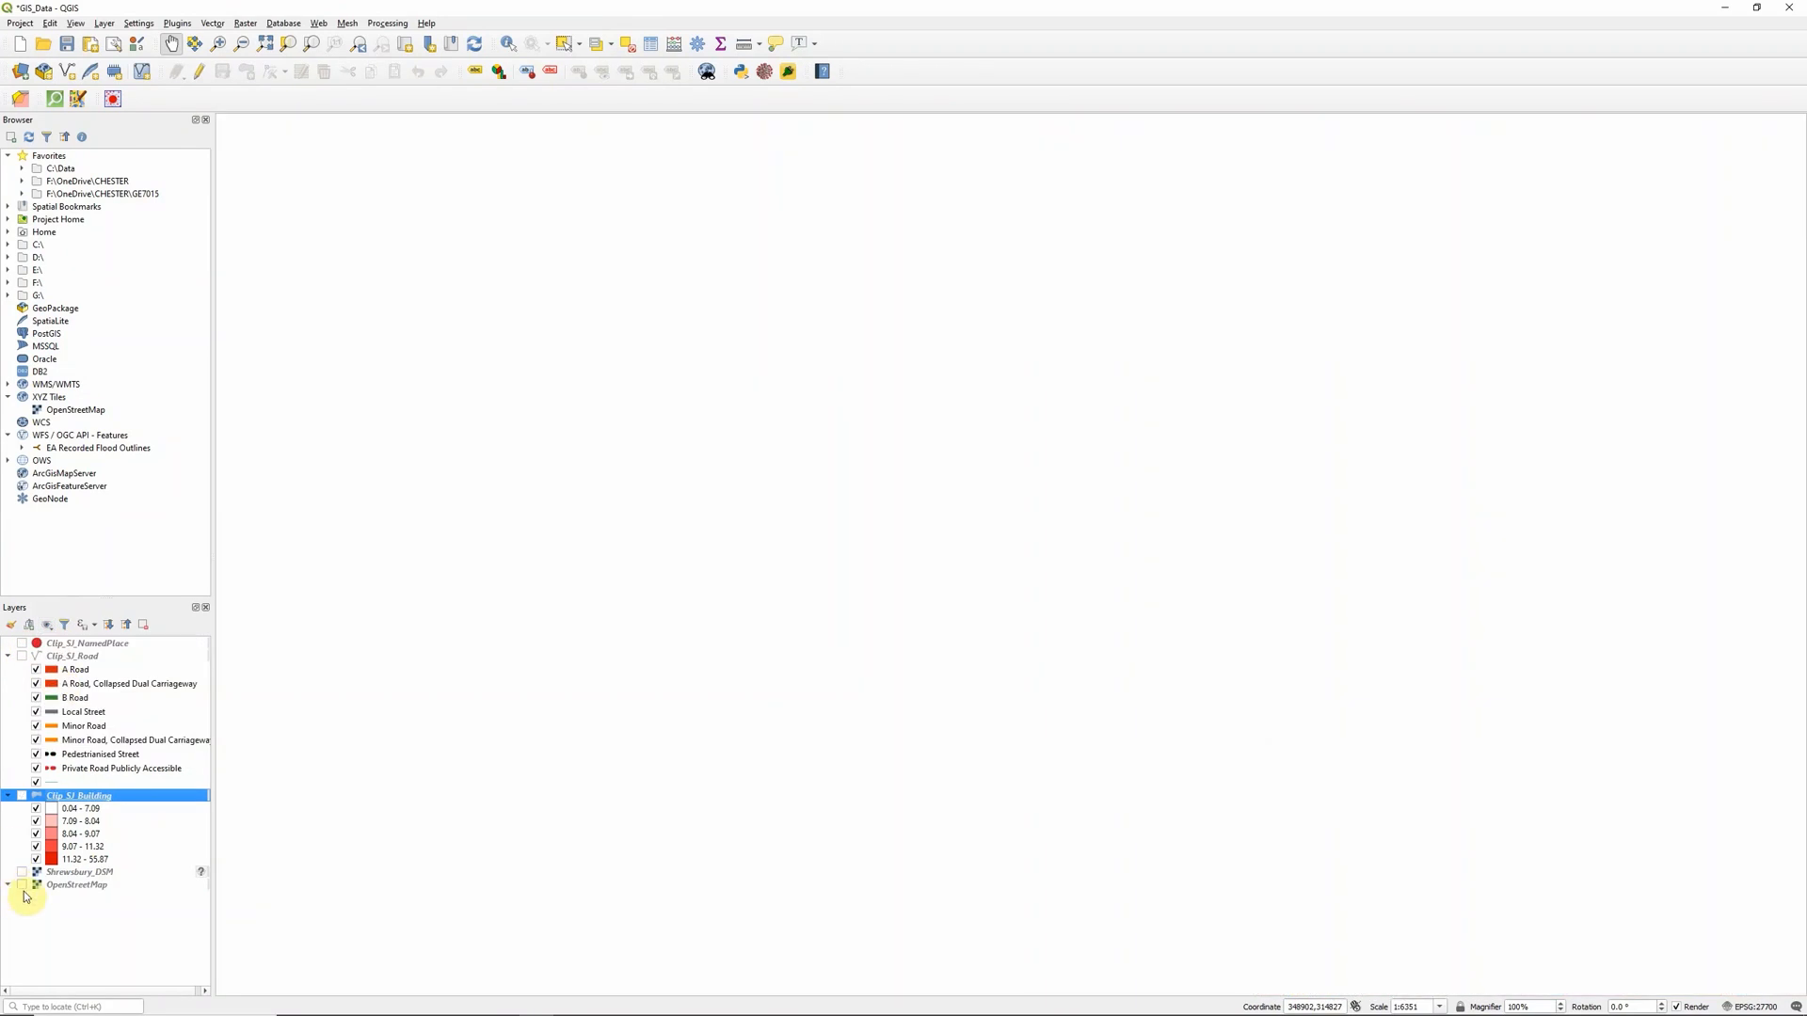
Step: Show the OpenStreetMap basemap, the Shrewsbury_DSM hillshade and the graduated building footprints
left_click(21, 884)
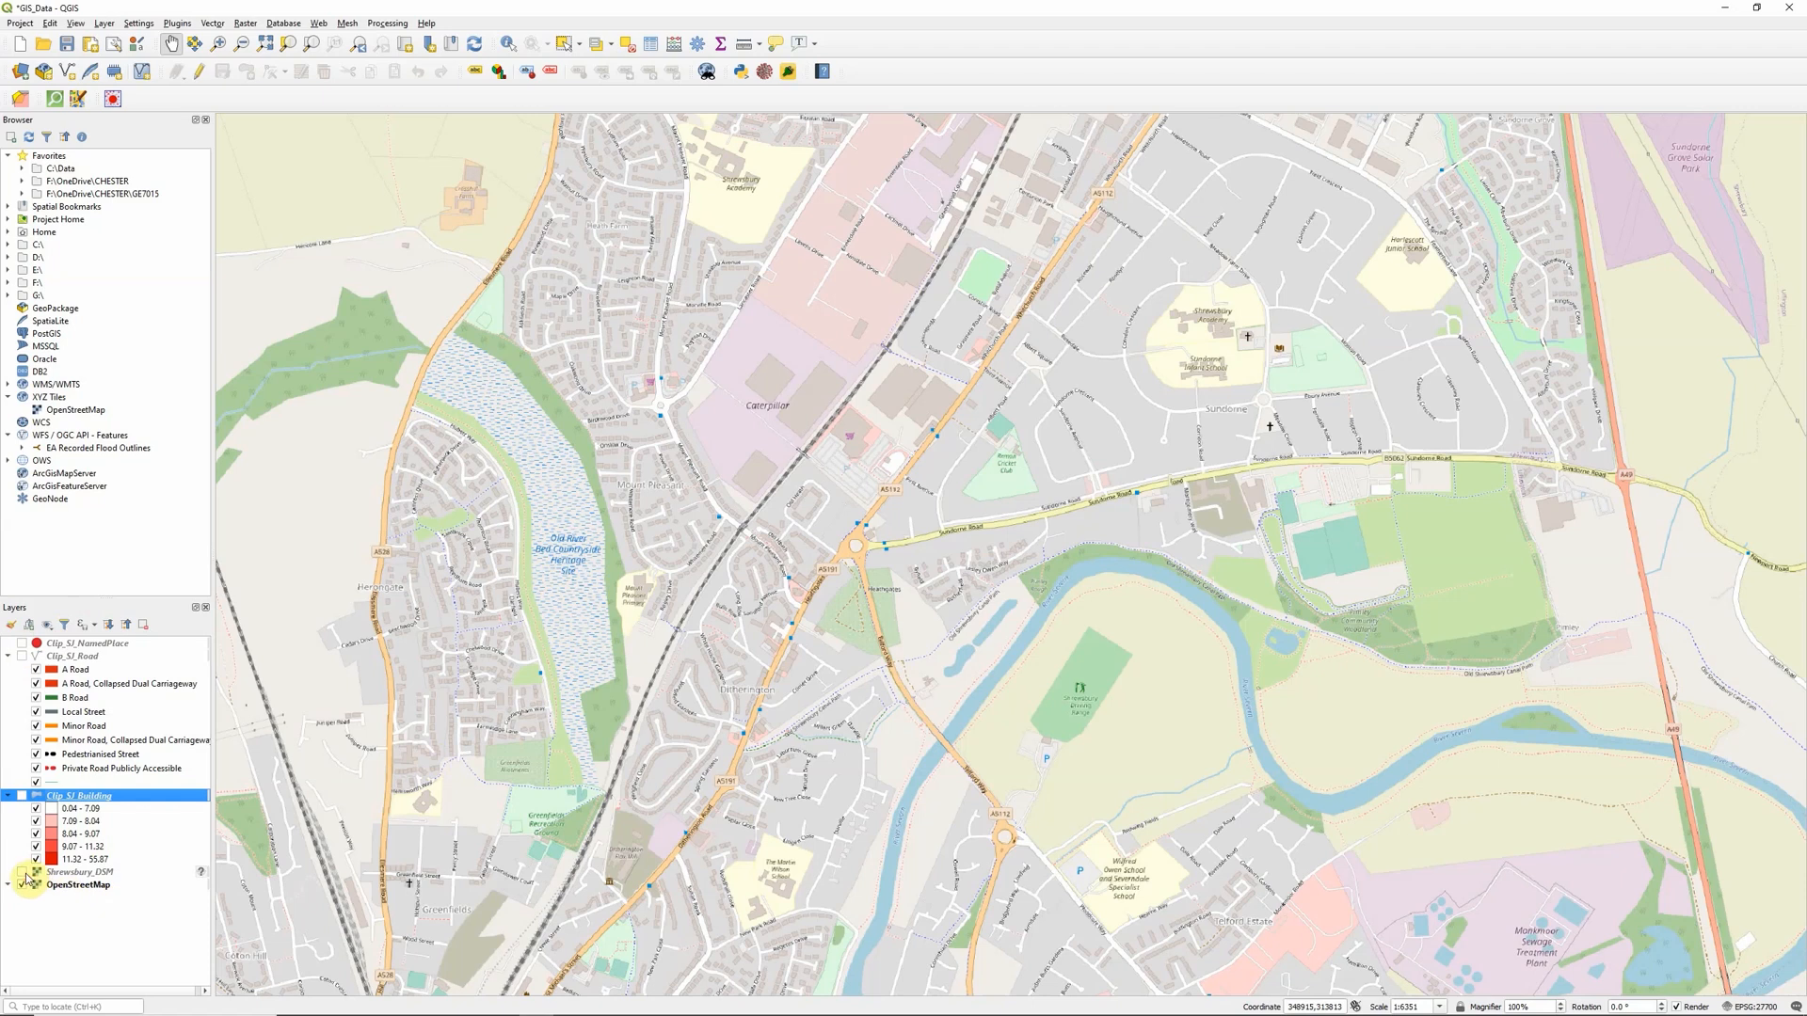
left_click(25, 877)
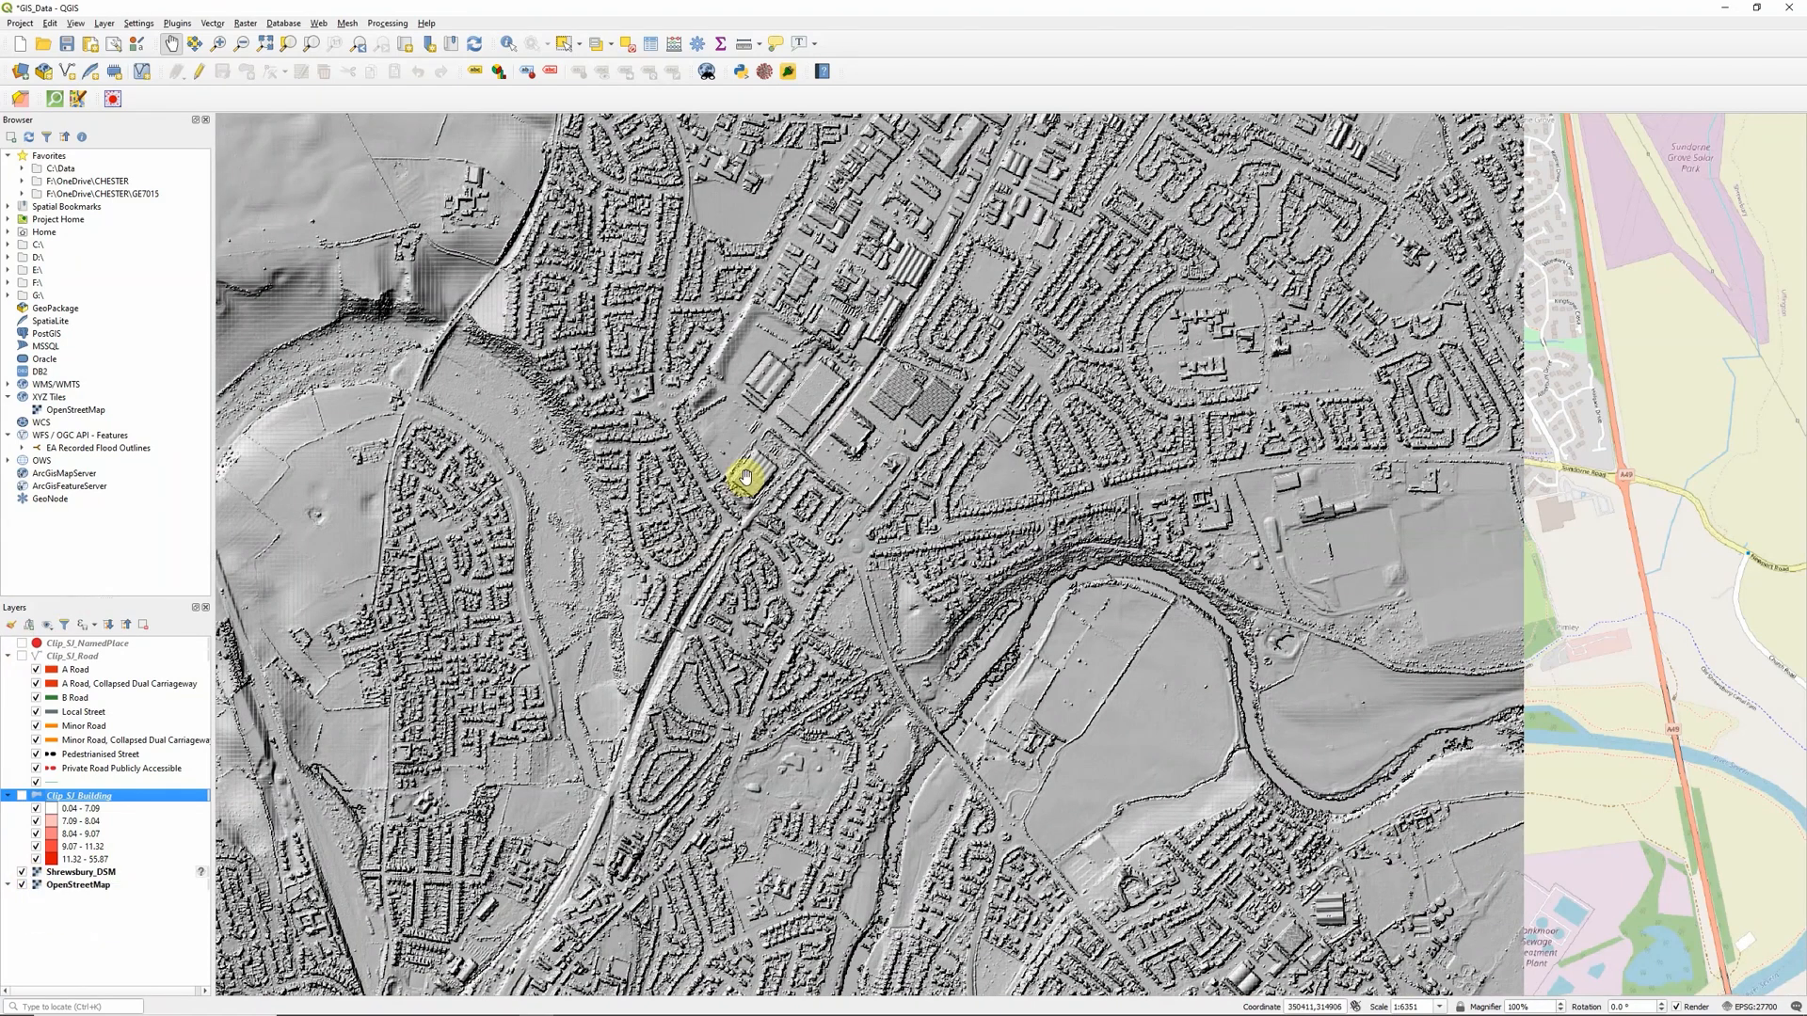
left_click(22, 794)
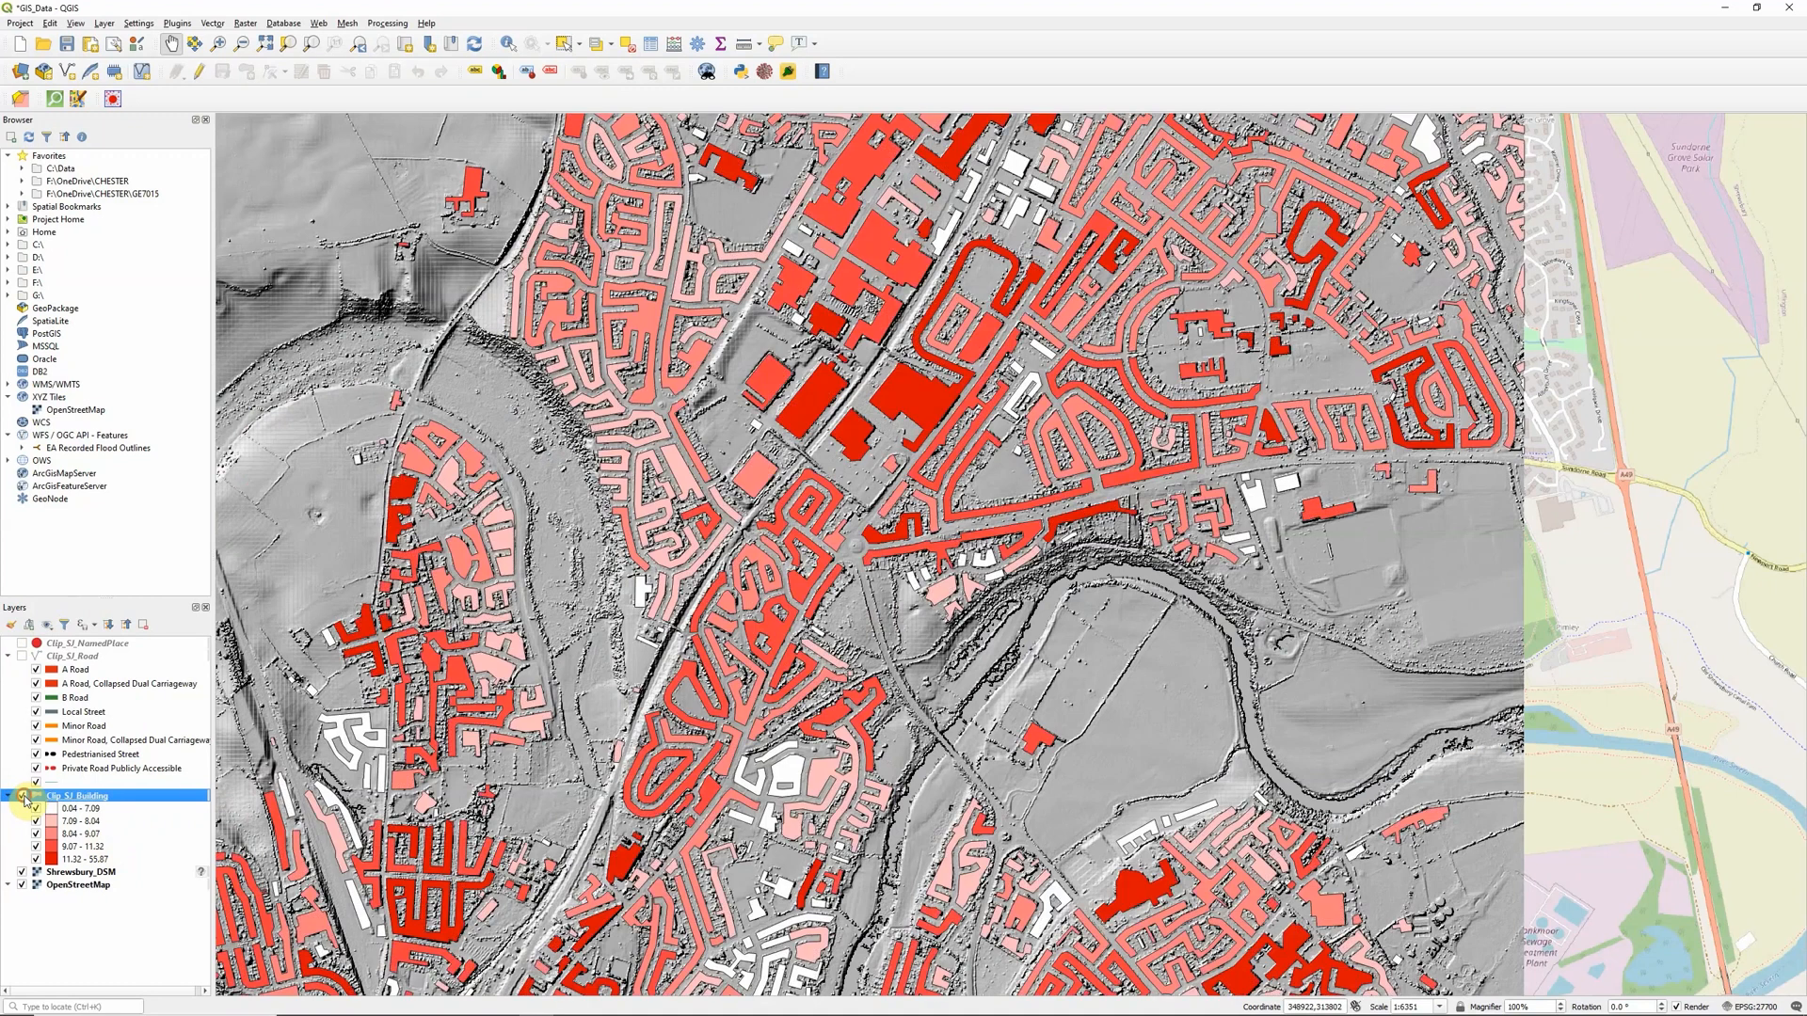
mouse_move(77, 794)
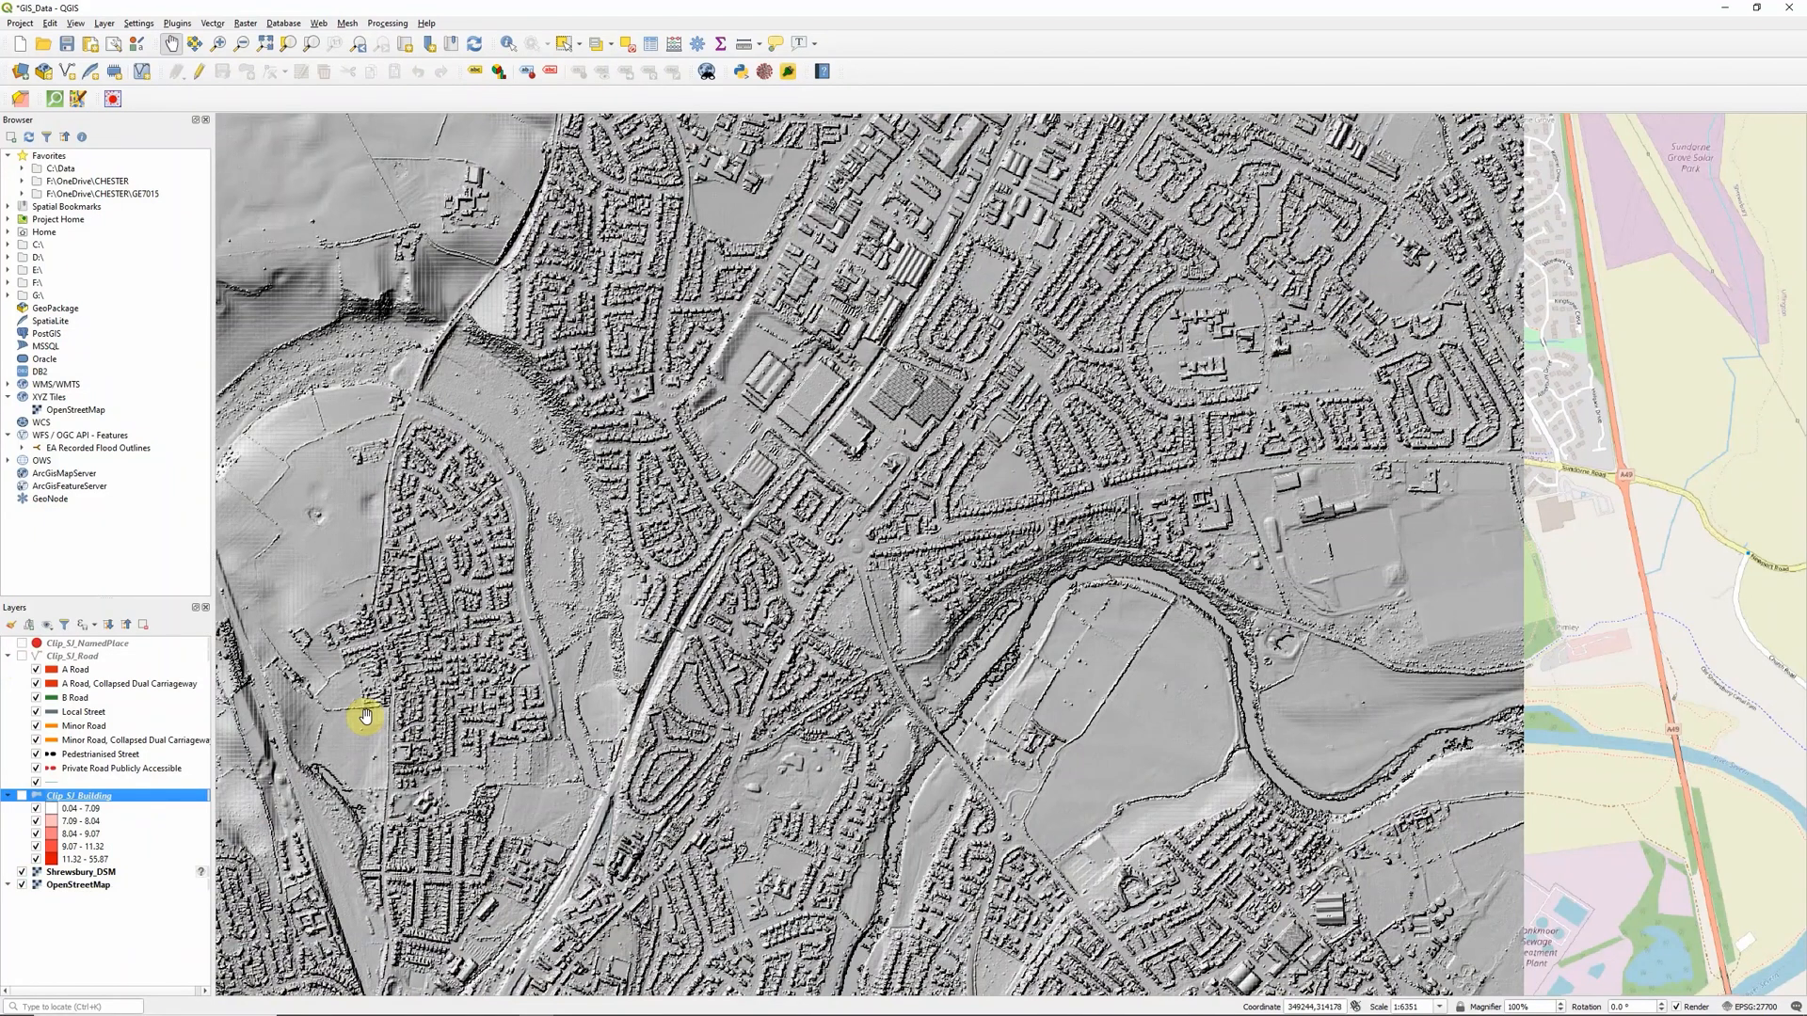
Step: Lower the Shrewsbury_DSM Global Opacity so the basemap shows through the hillshade
right_click(81, 871)
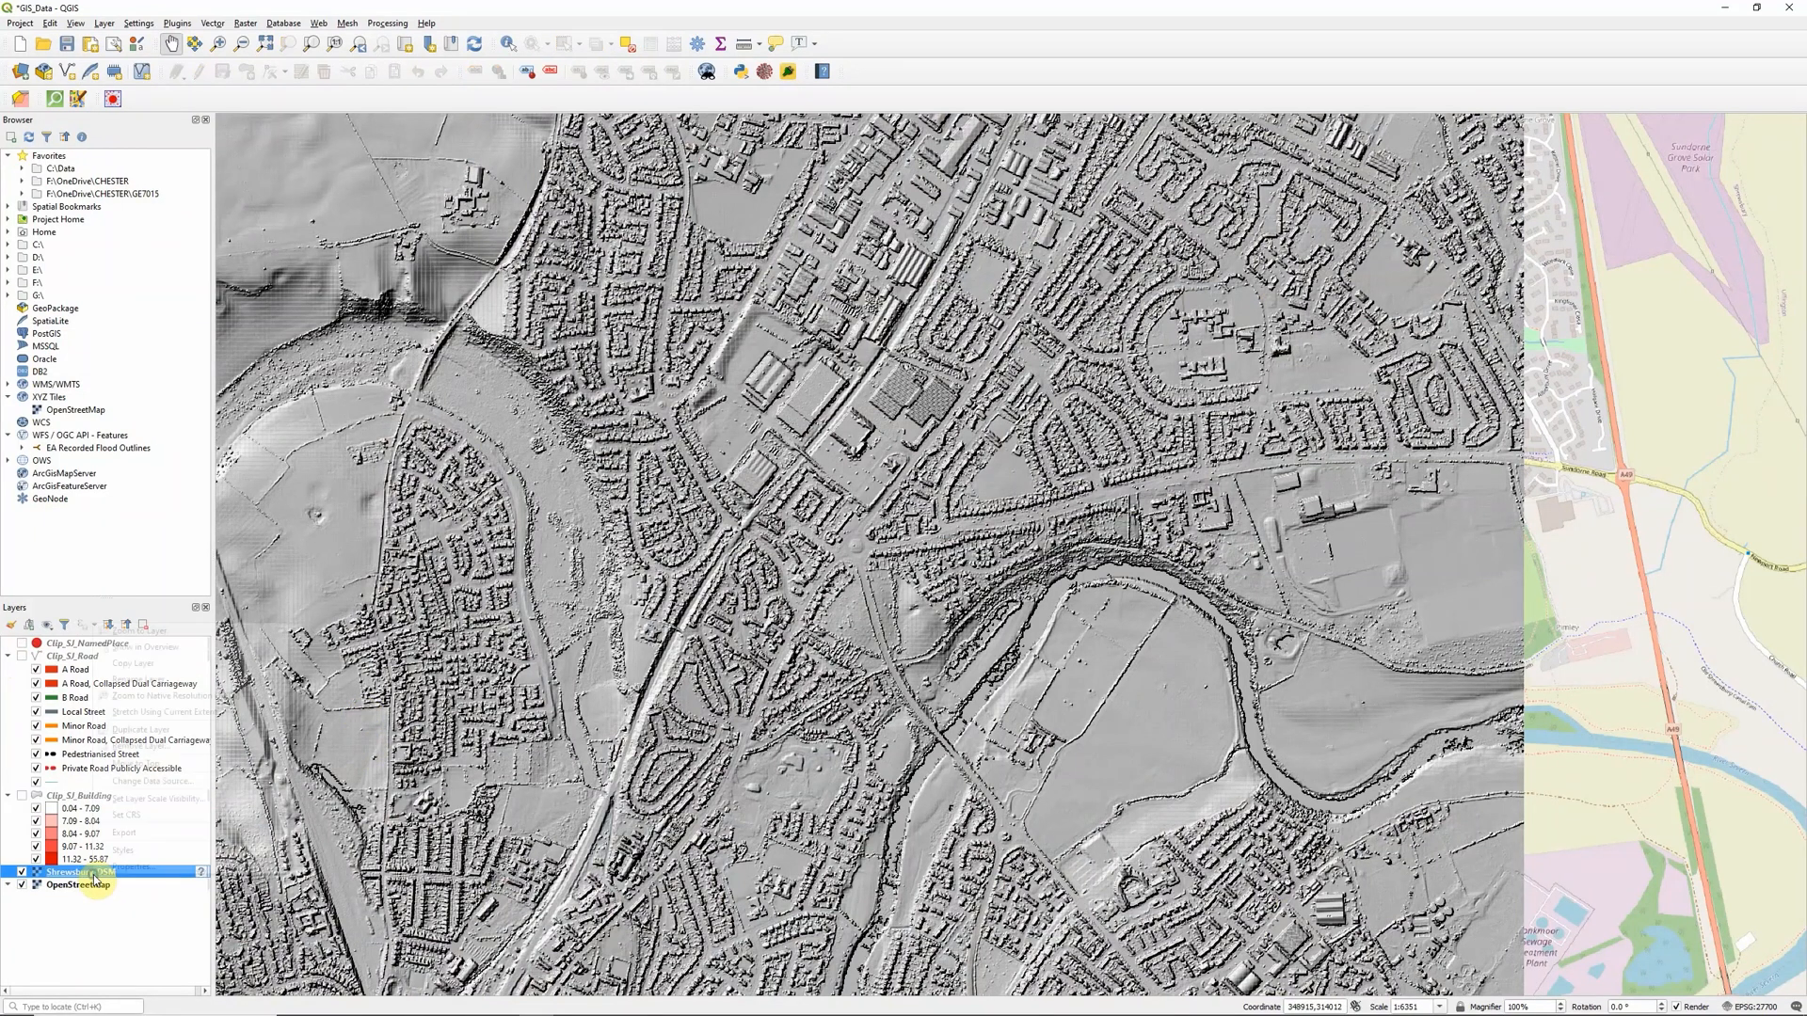
double_click(80, 871)
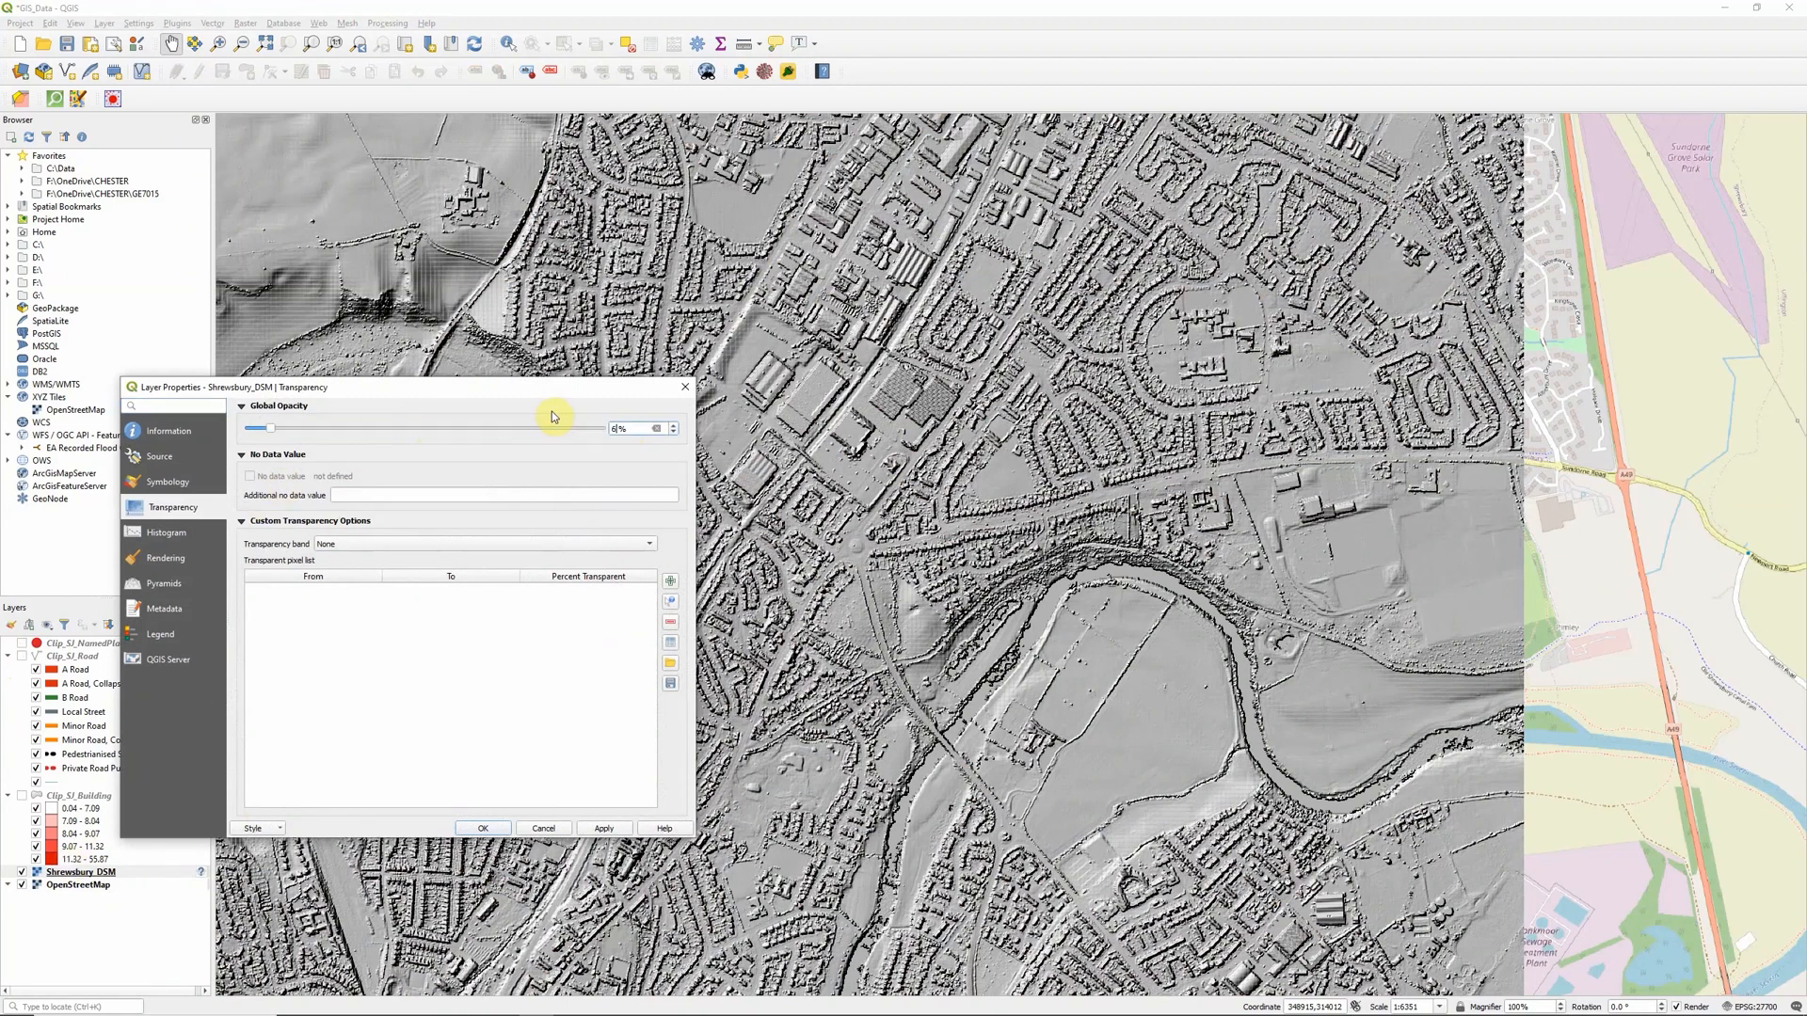
left_click(481, 828)
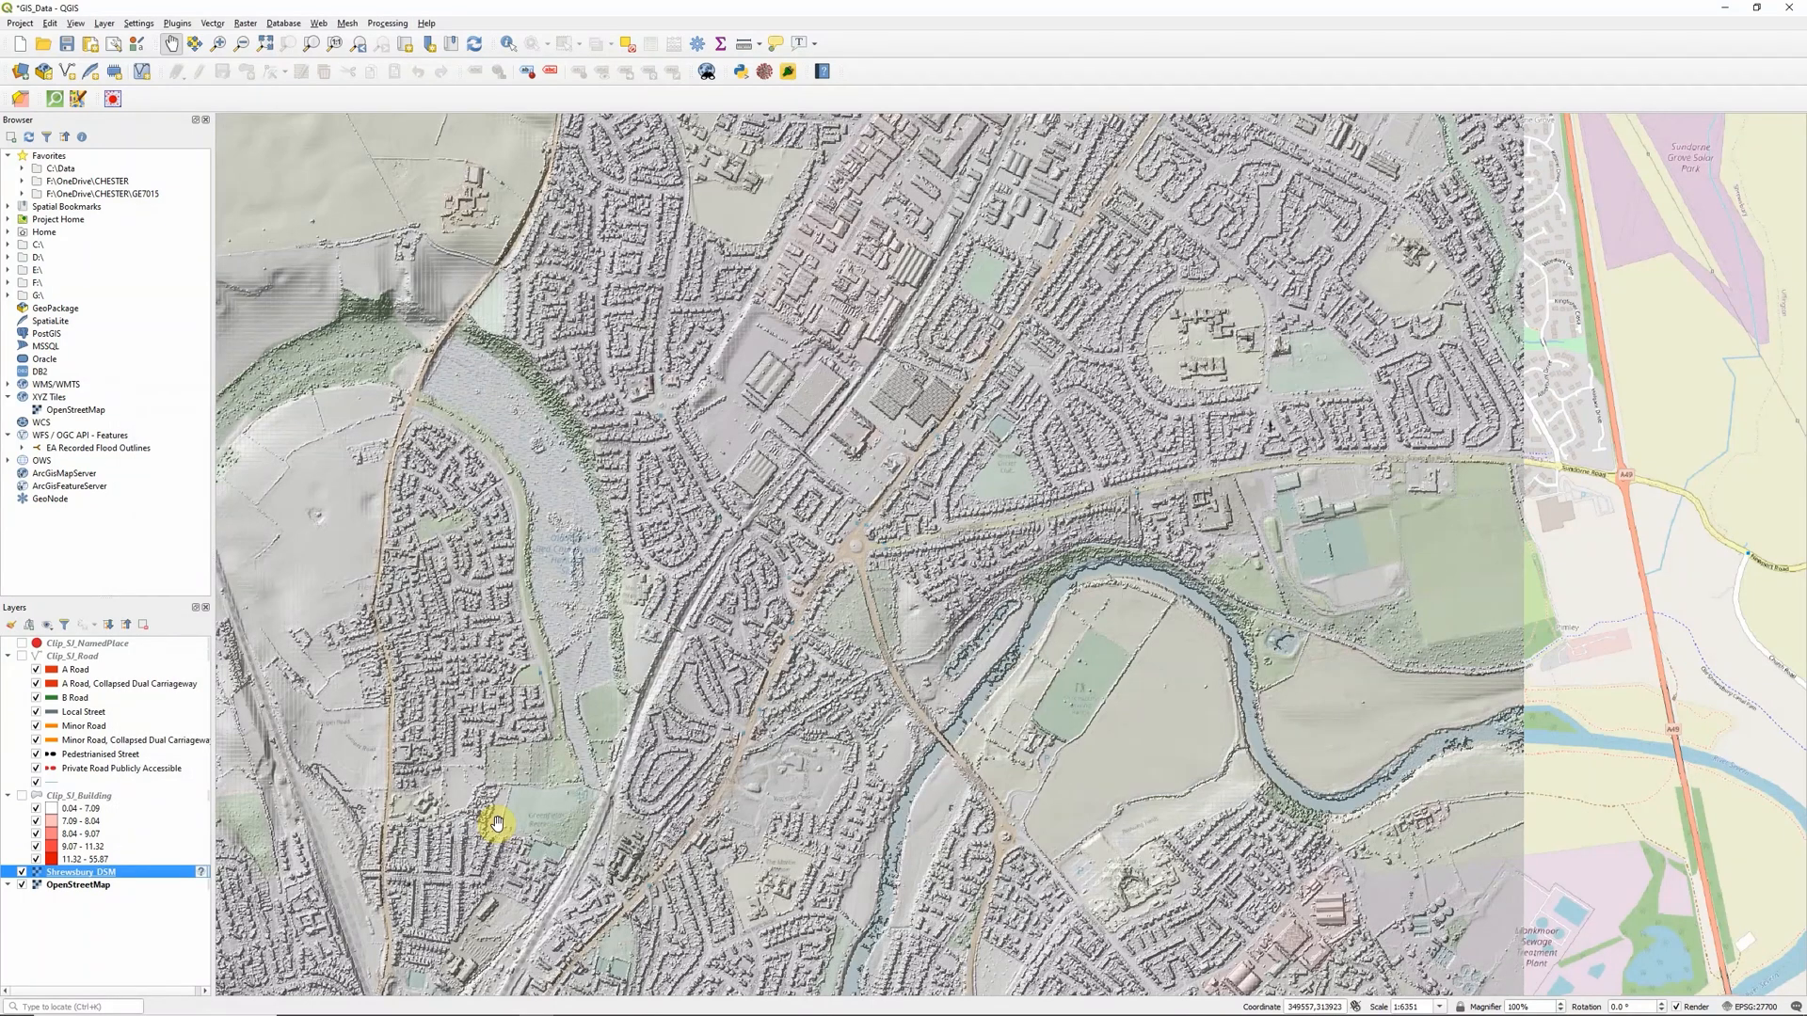
mouse_move(545, 772)
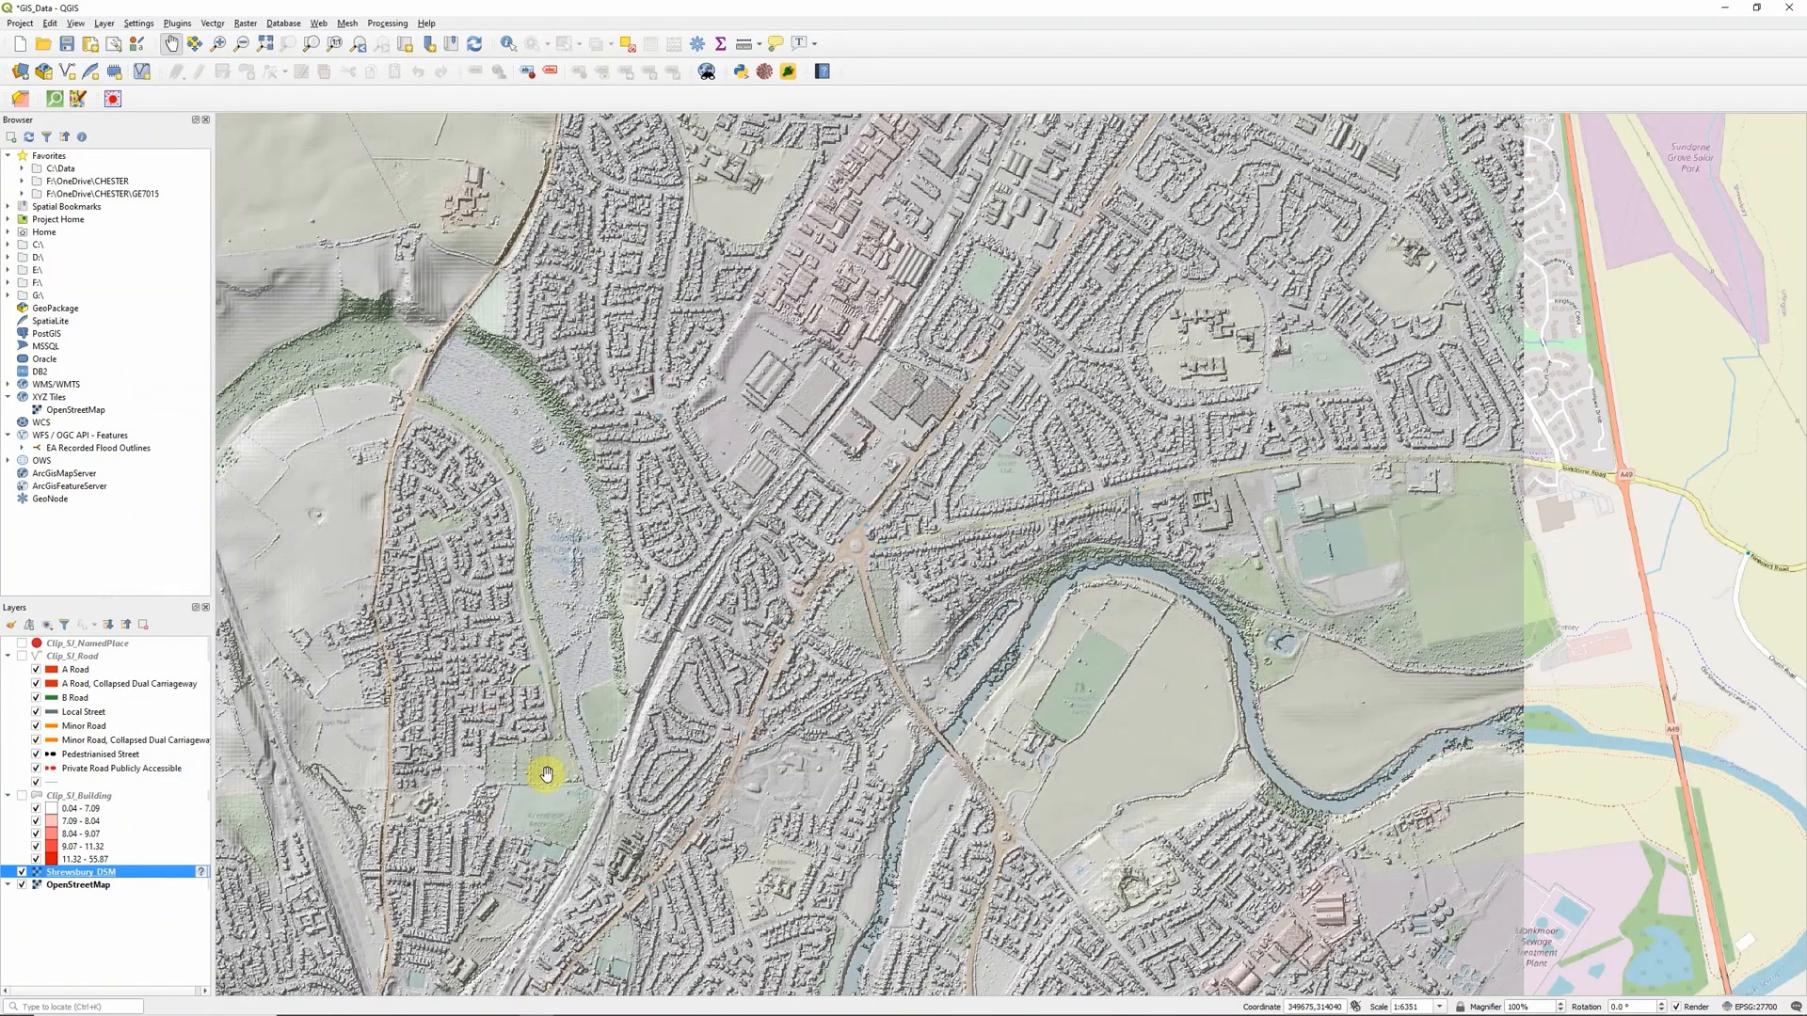
mouse_move(473, 777)
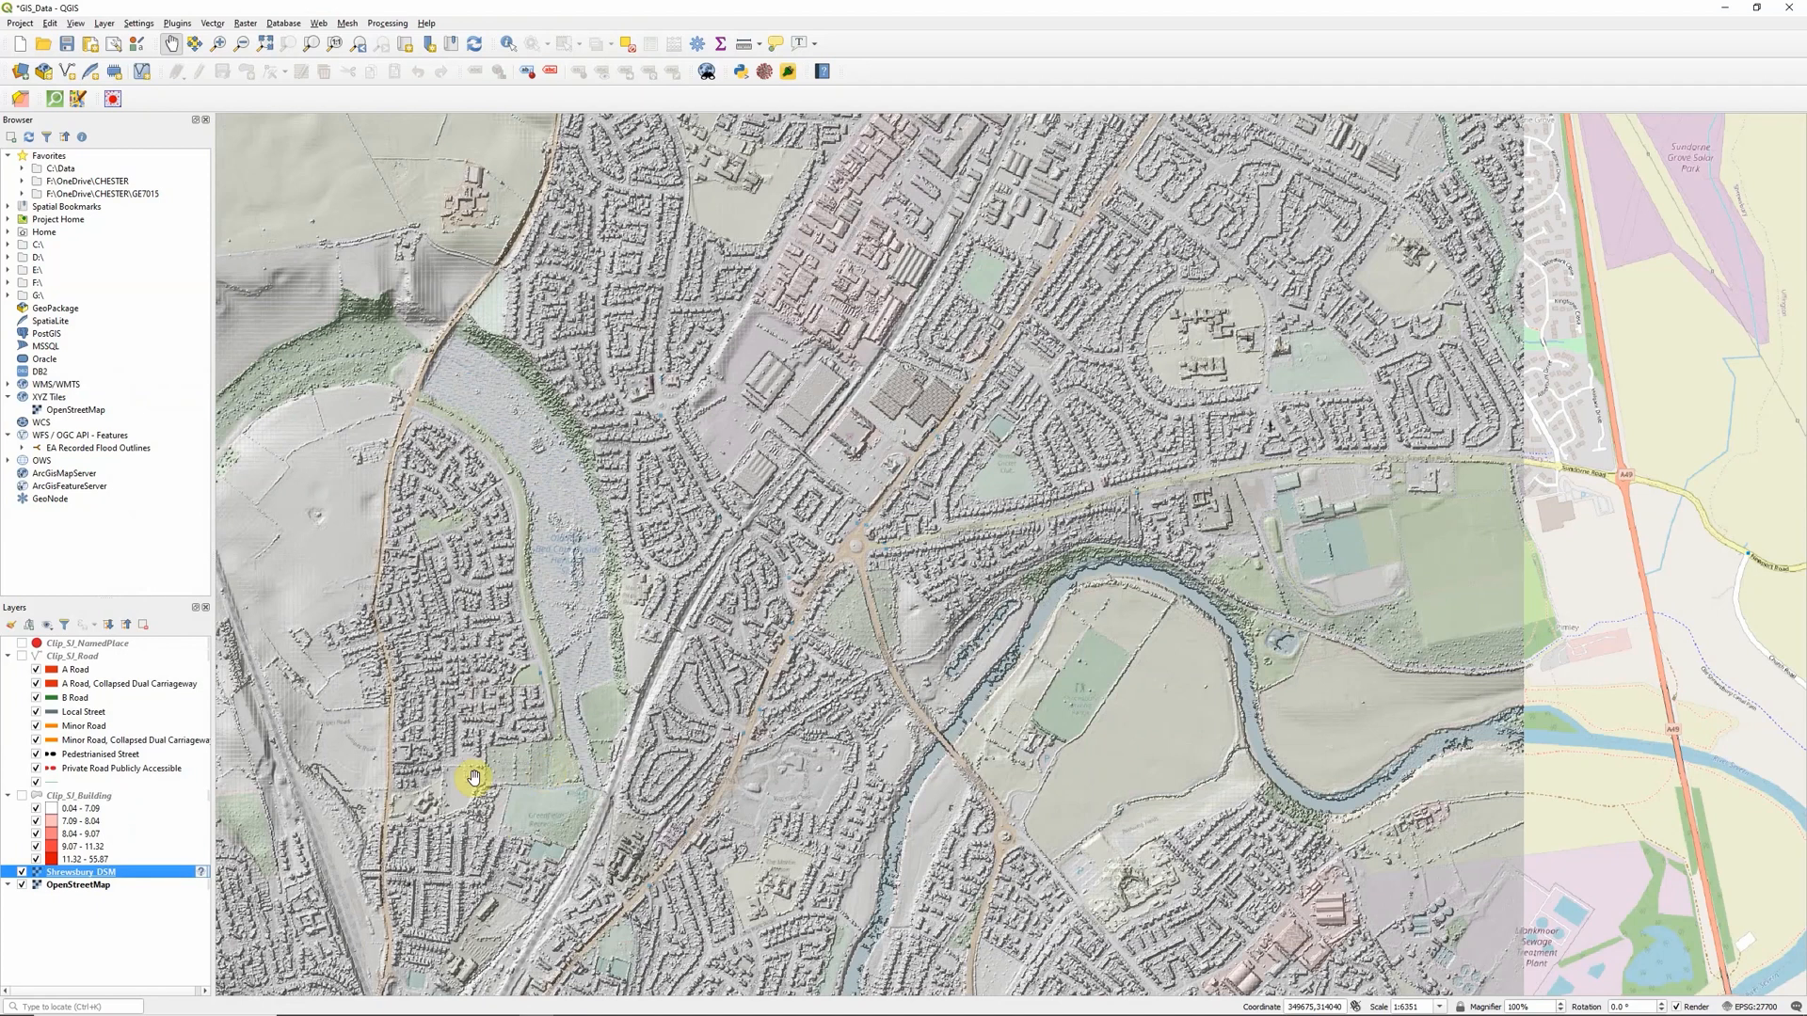
Step: Blend the Clip_SJ_Building footprints into the hillshade via its Layer Rendering options
right_click(70, 794)
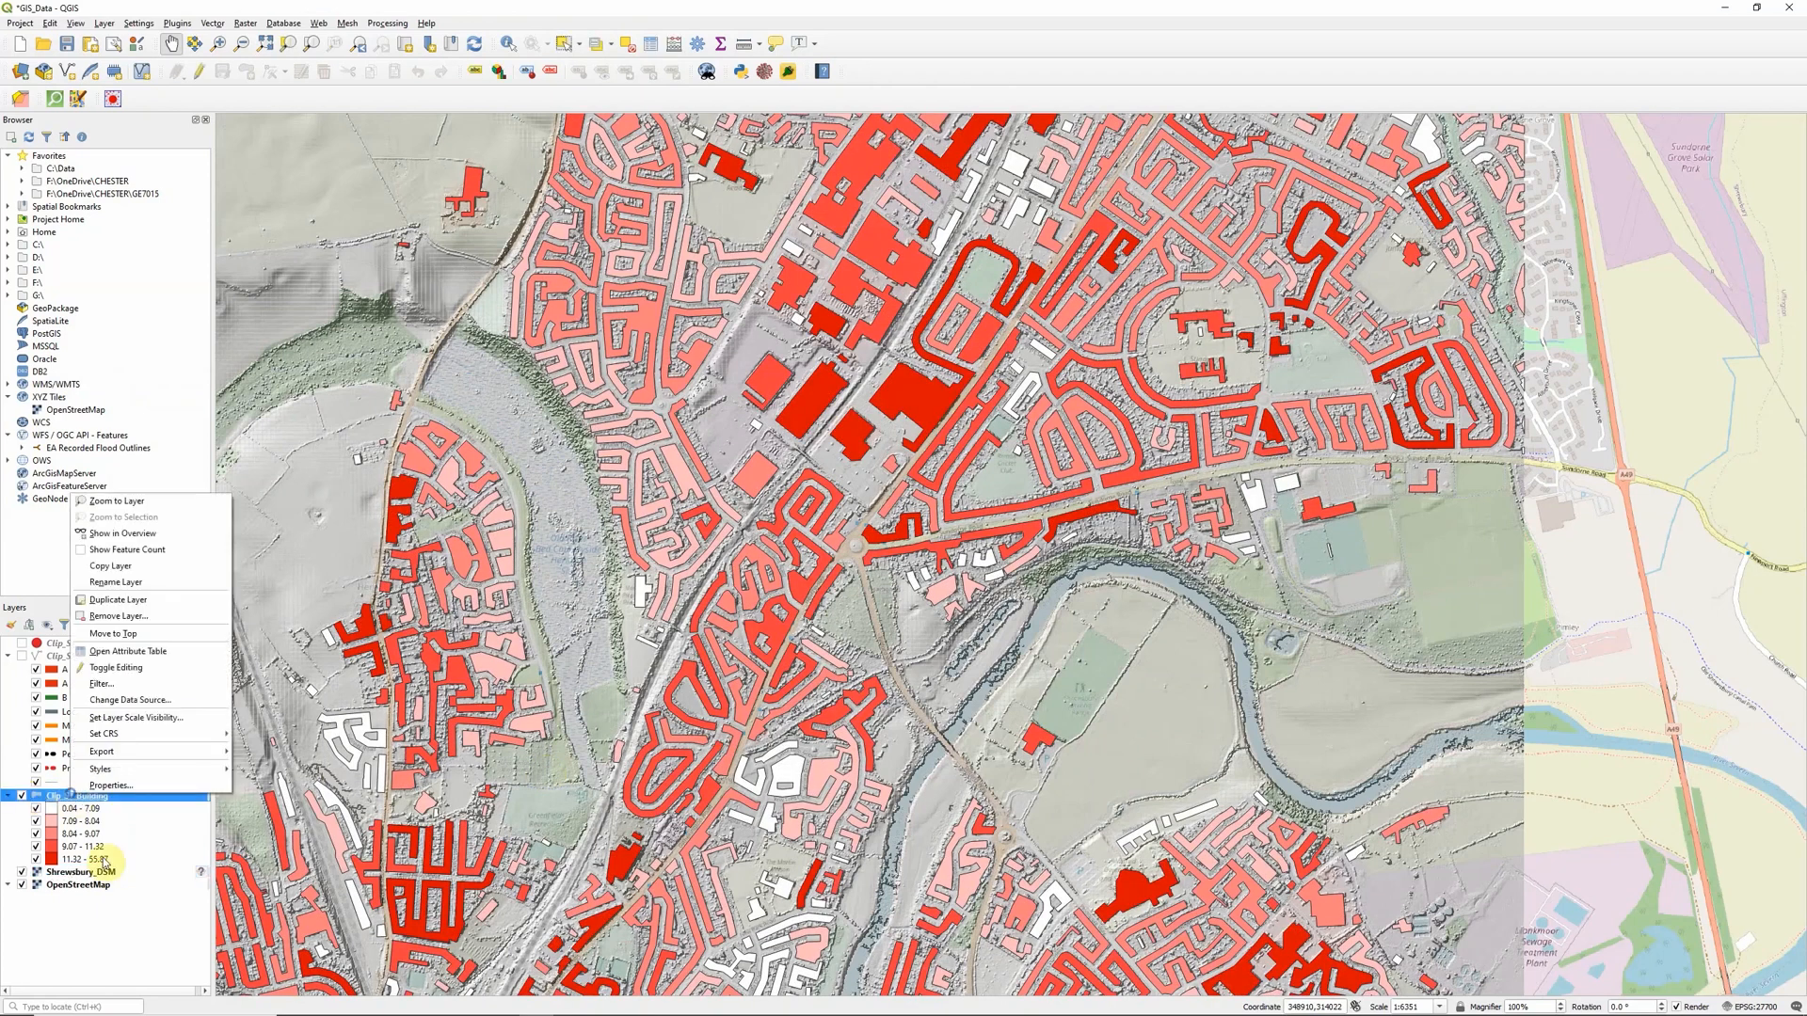
left_click(111, 785)
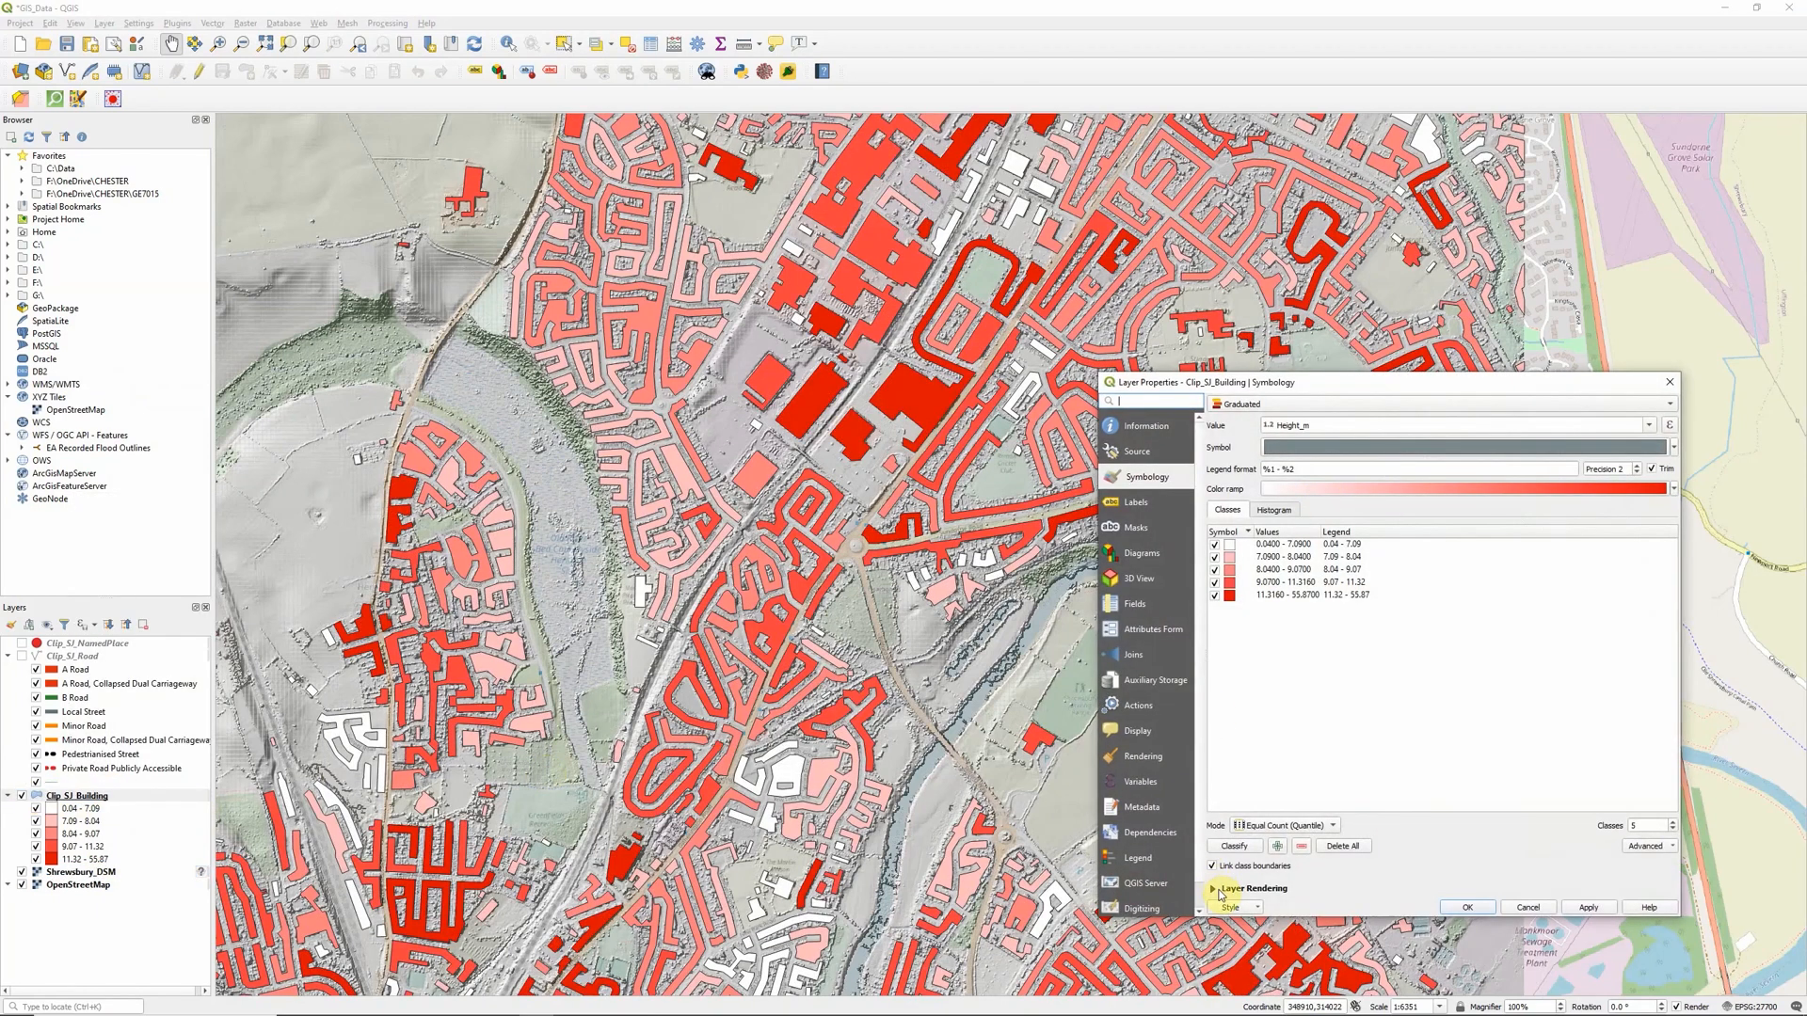
left_click(1213, 886)
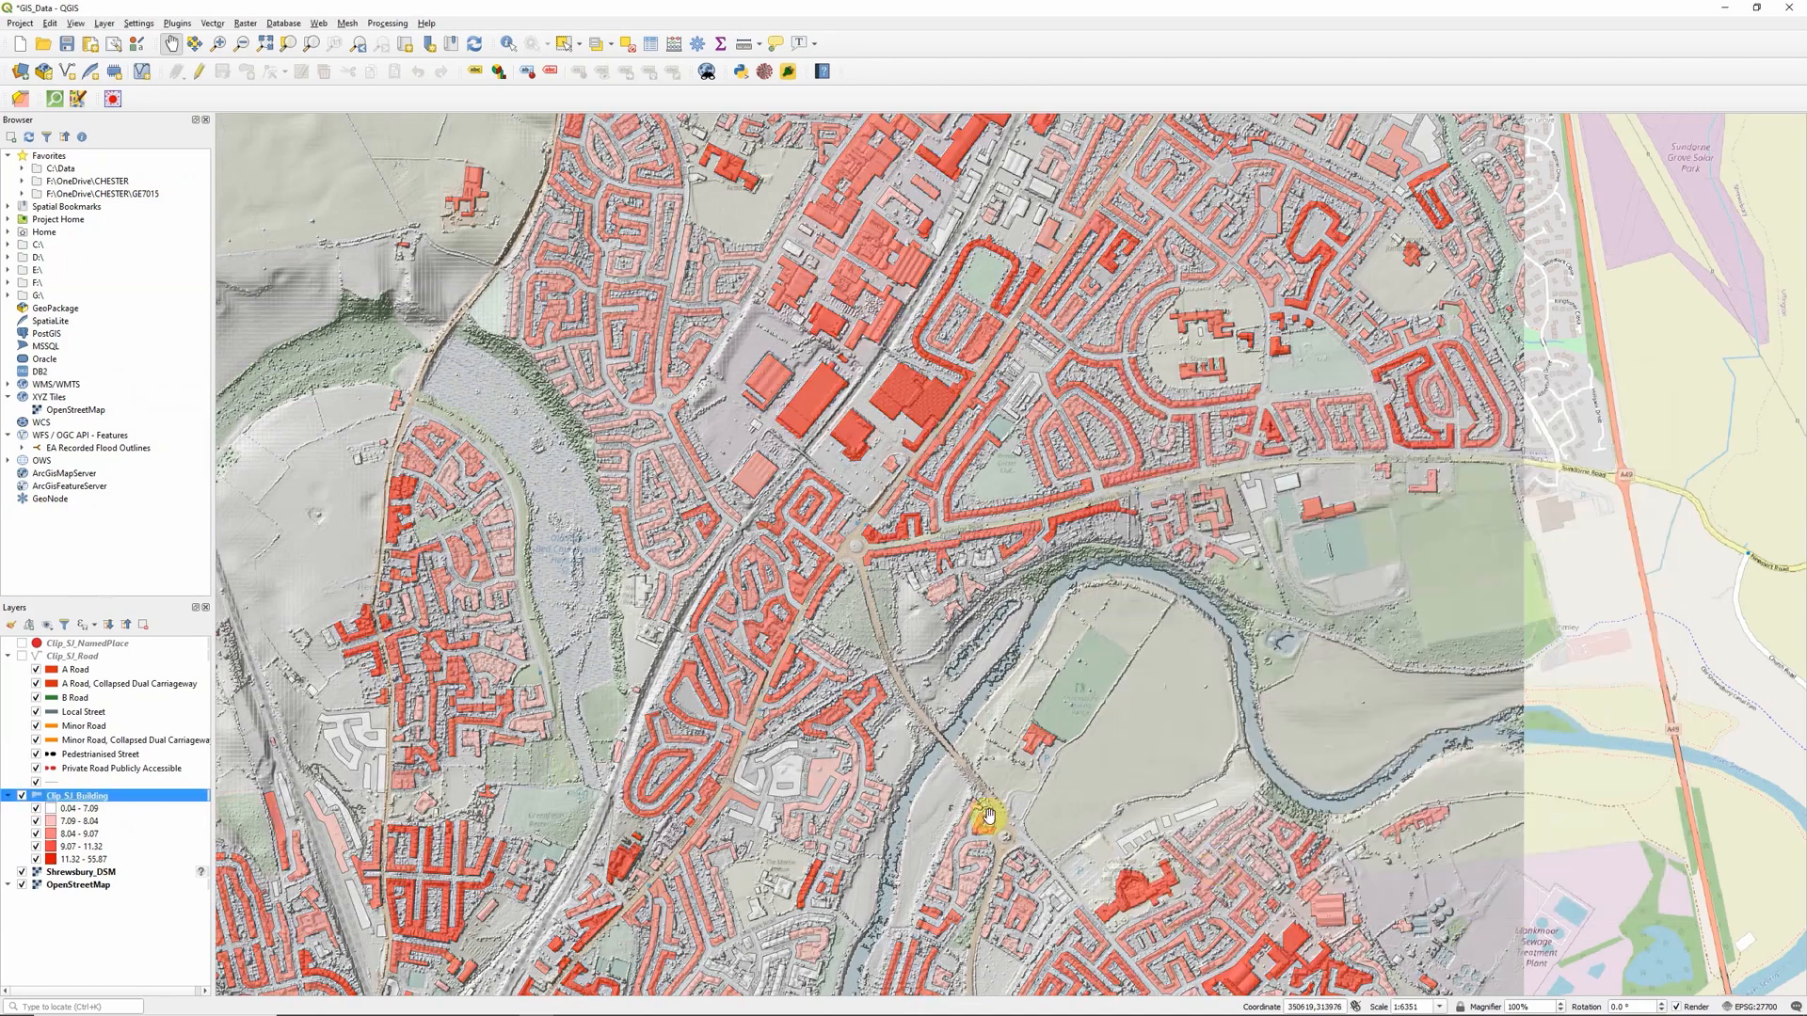
Step: Show the Clip_SJ_Road layer and set its opacity to 80%
left_click(36, 655)
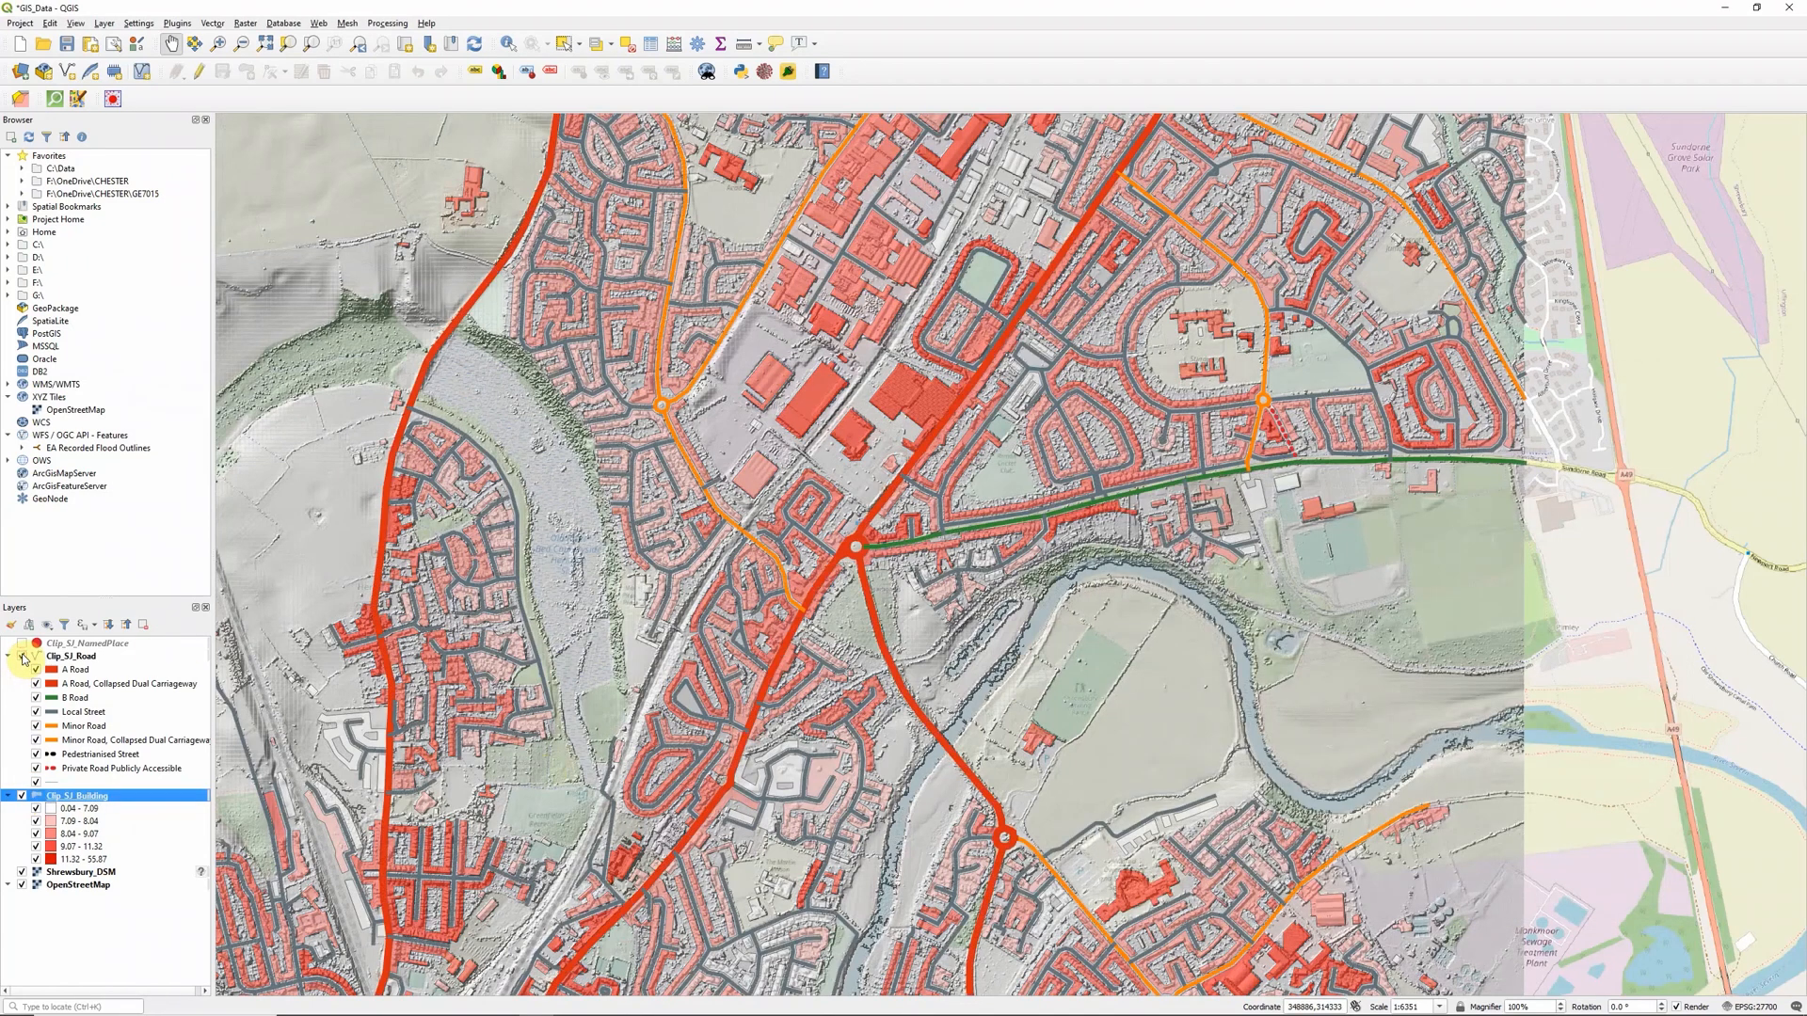
right_click(74, 655)
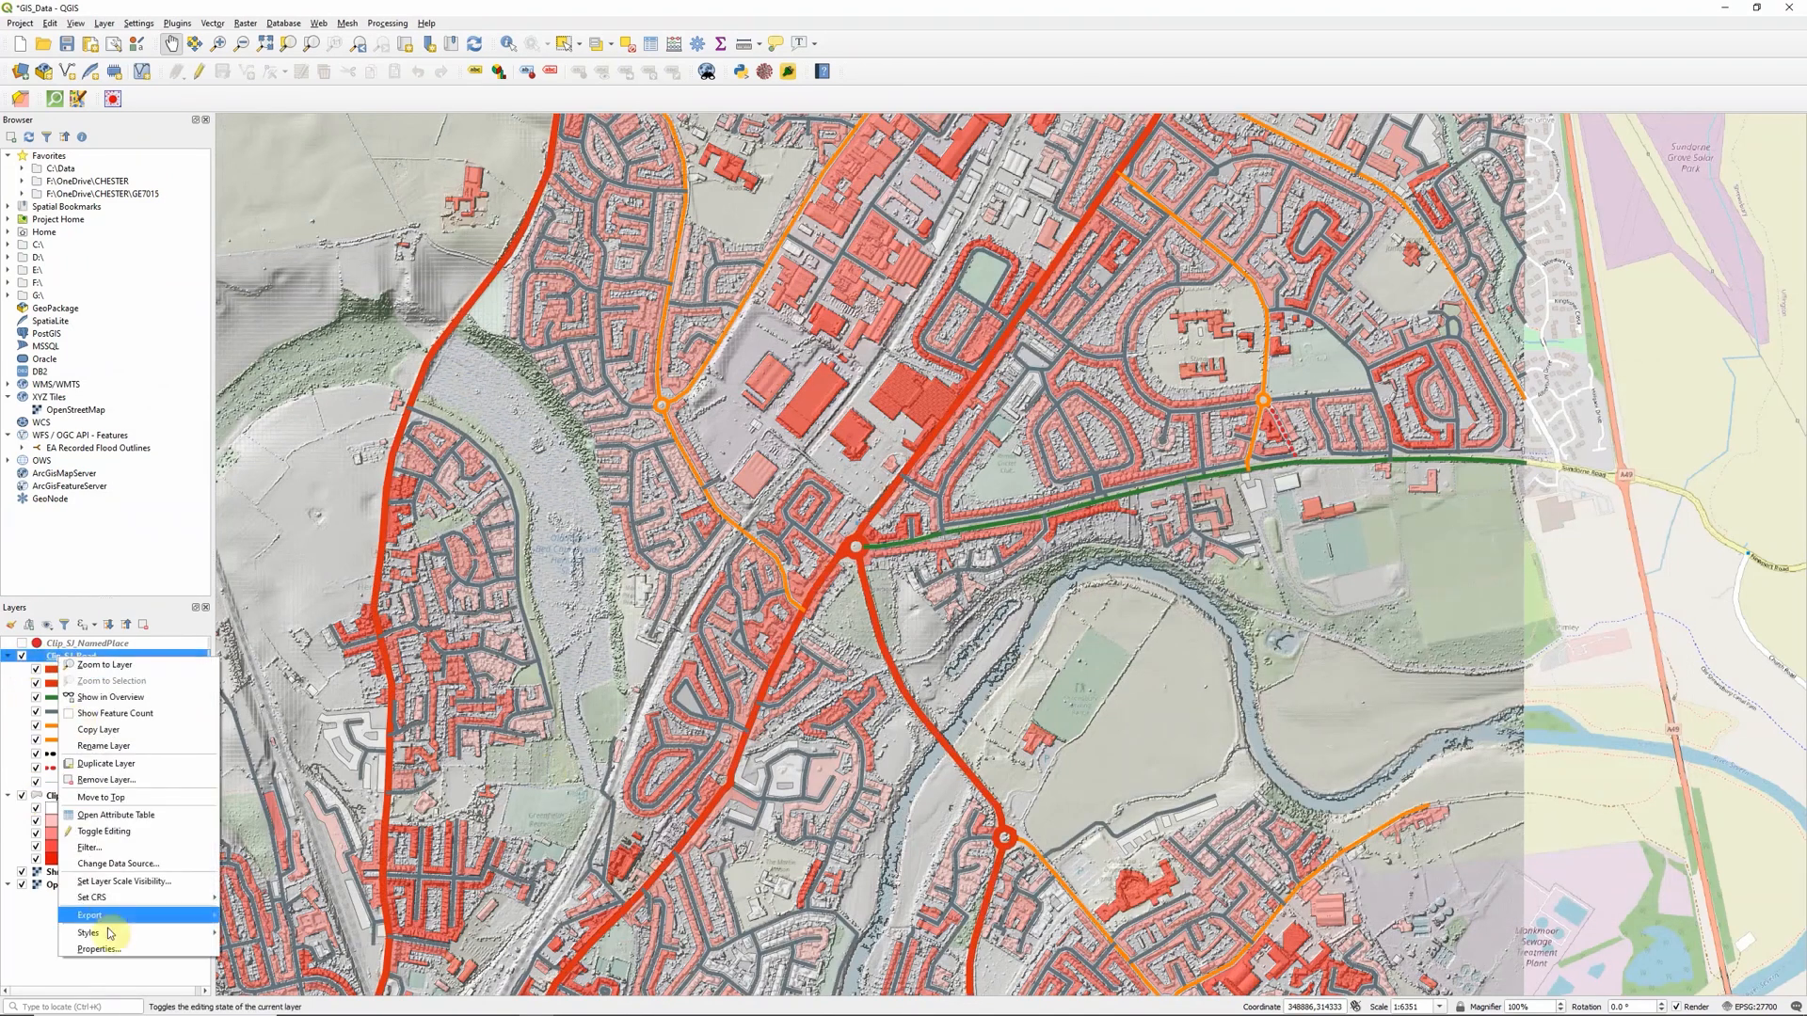
left_click(99, 946)
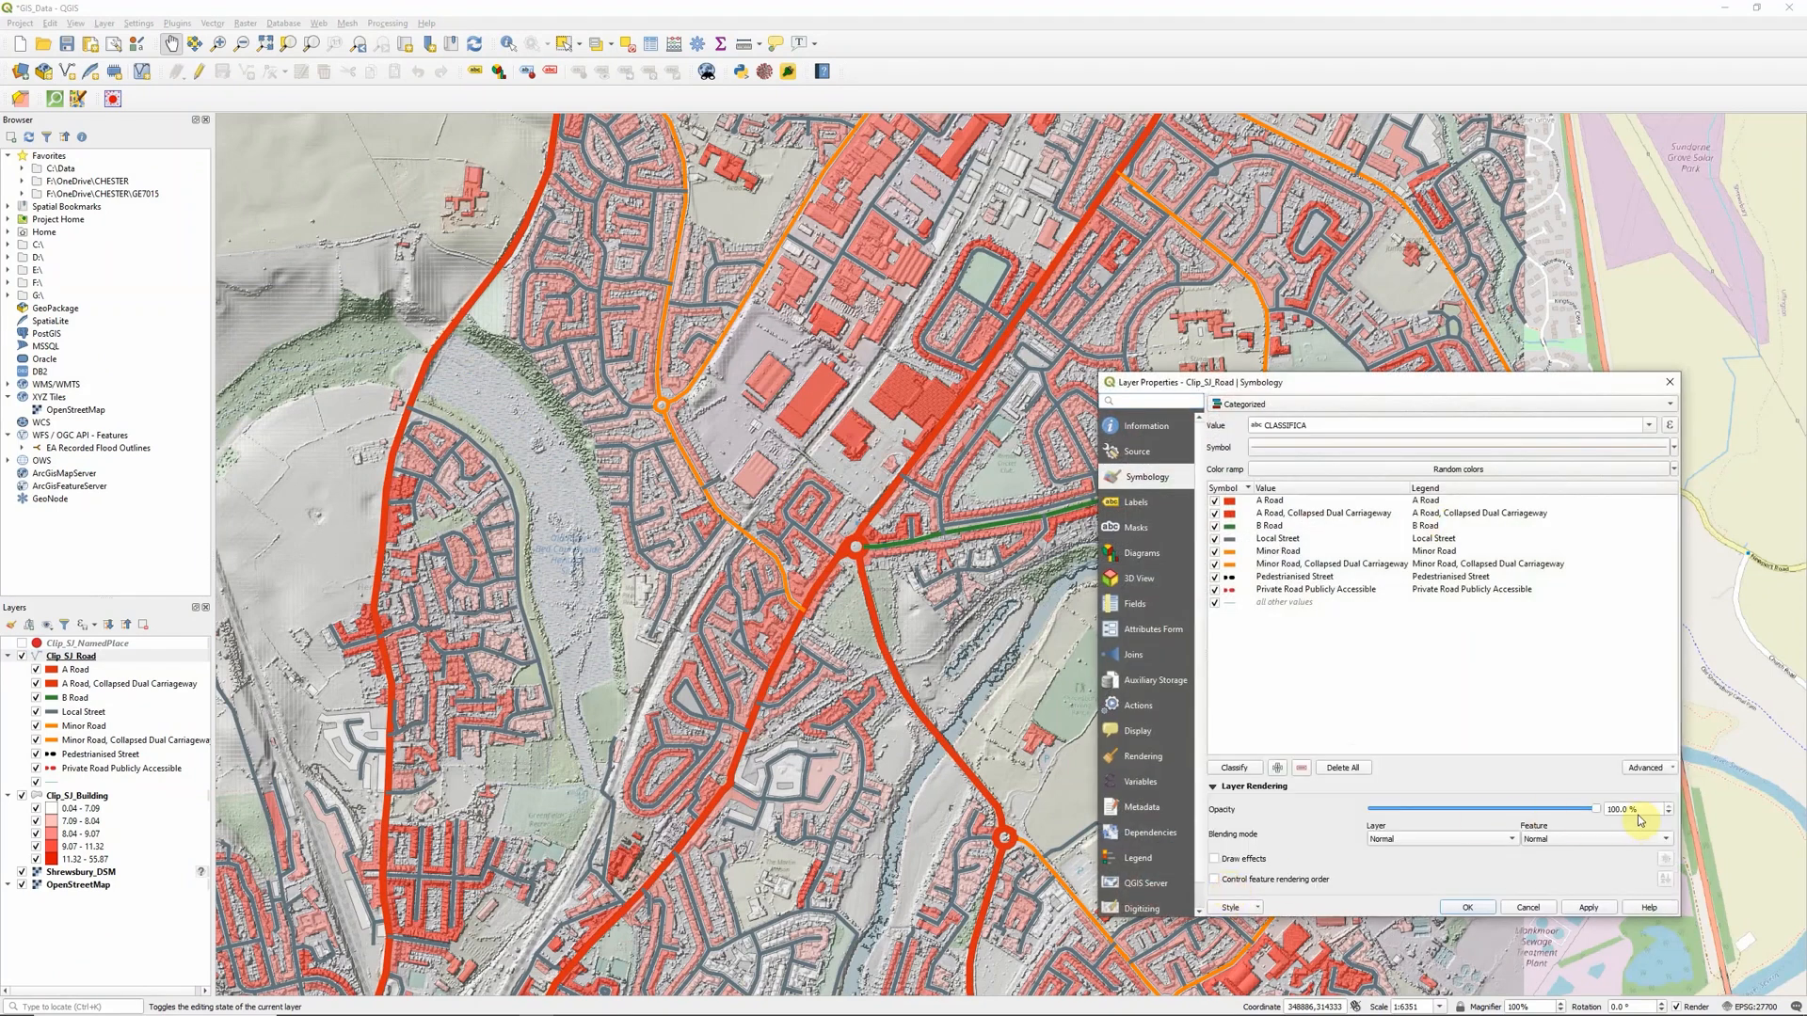
left_click_drag(1596, 809, 1549, 809)
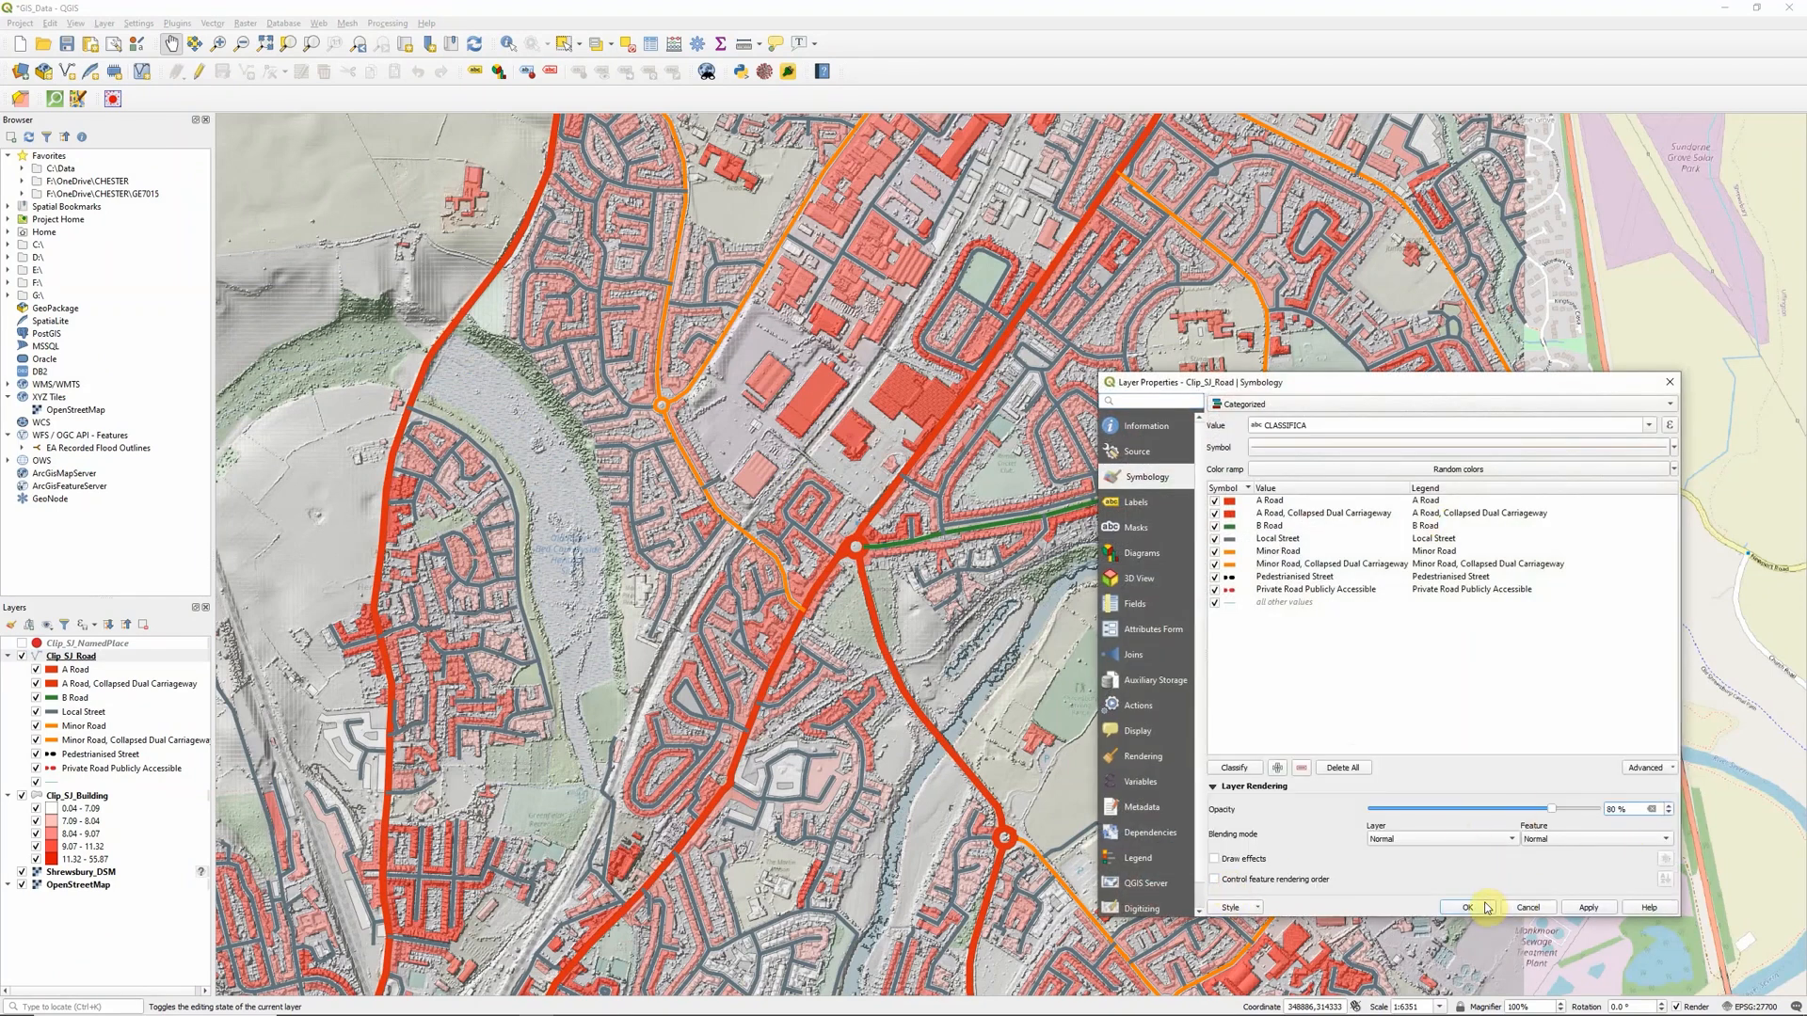
left_click(1464, 907)
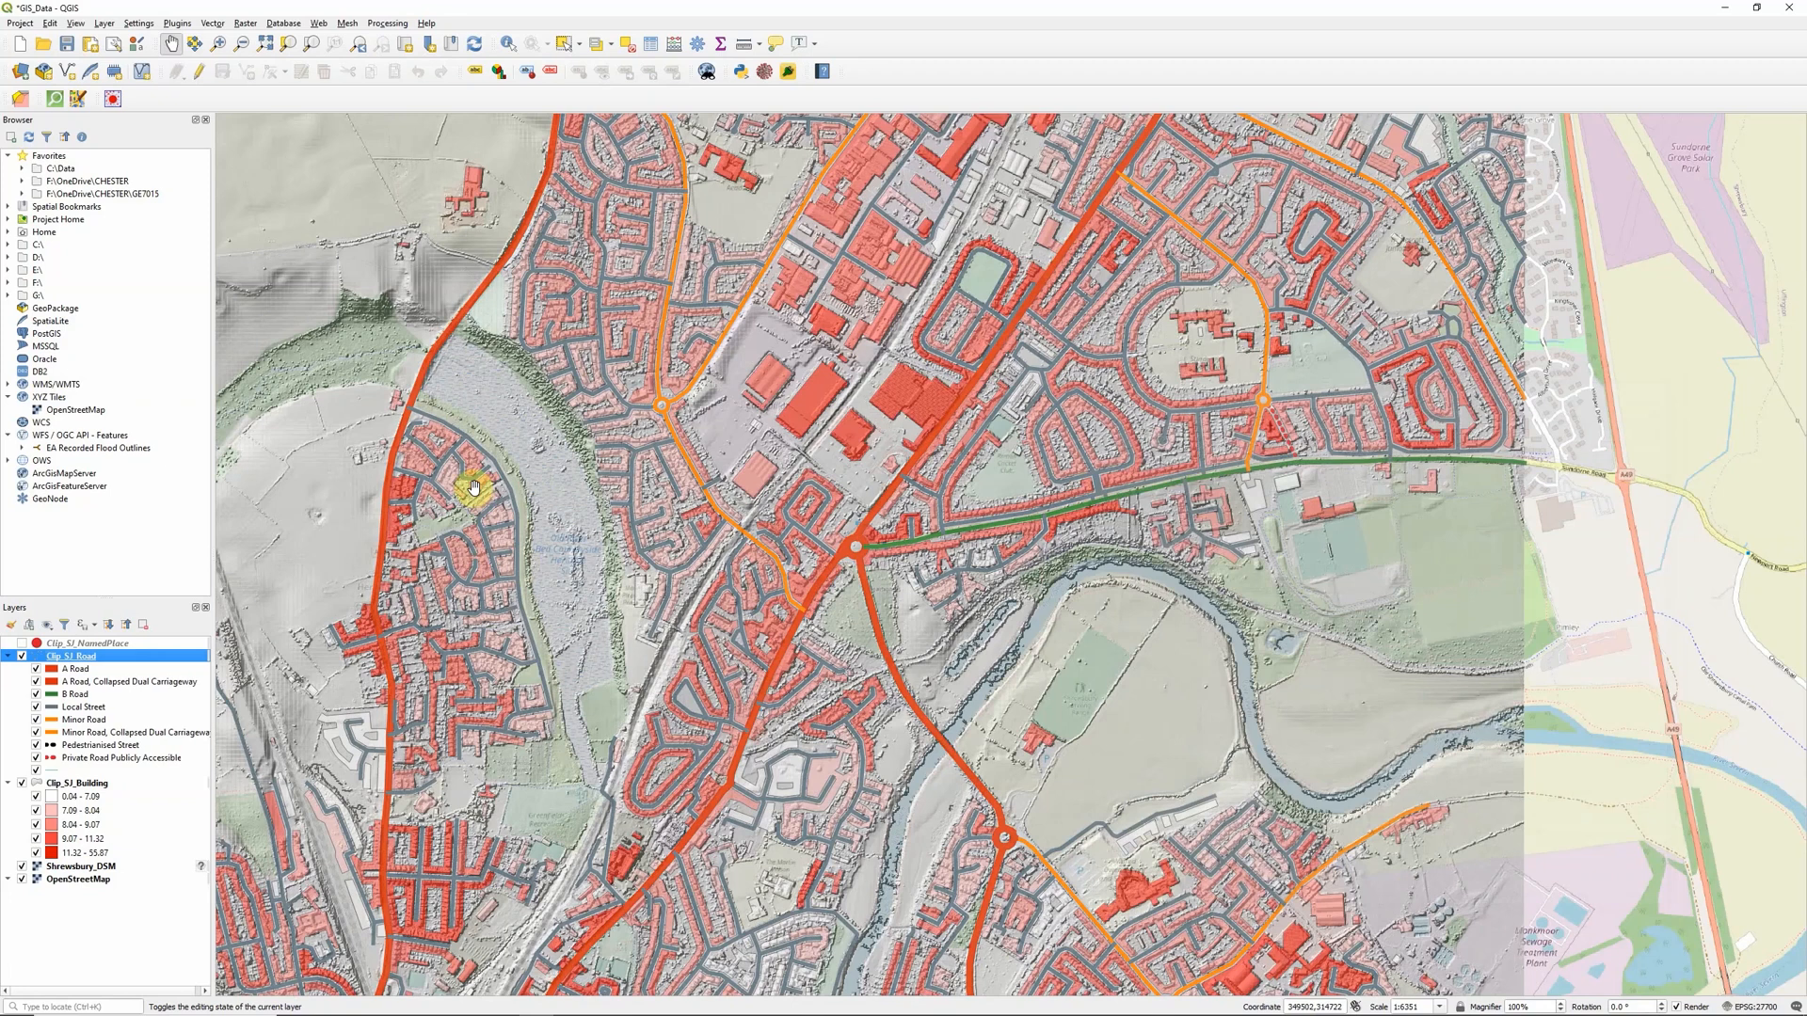
Step: Show the Clip_SJ_NamedPlace points and adjust their rendering opacity
left_click(21, 643)
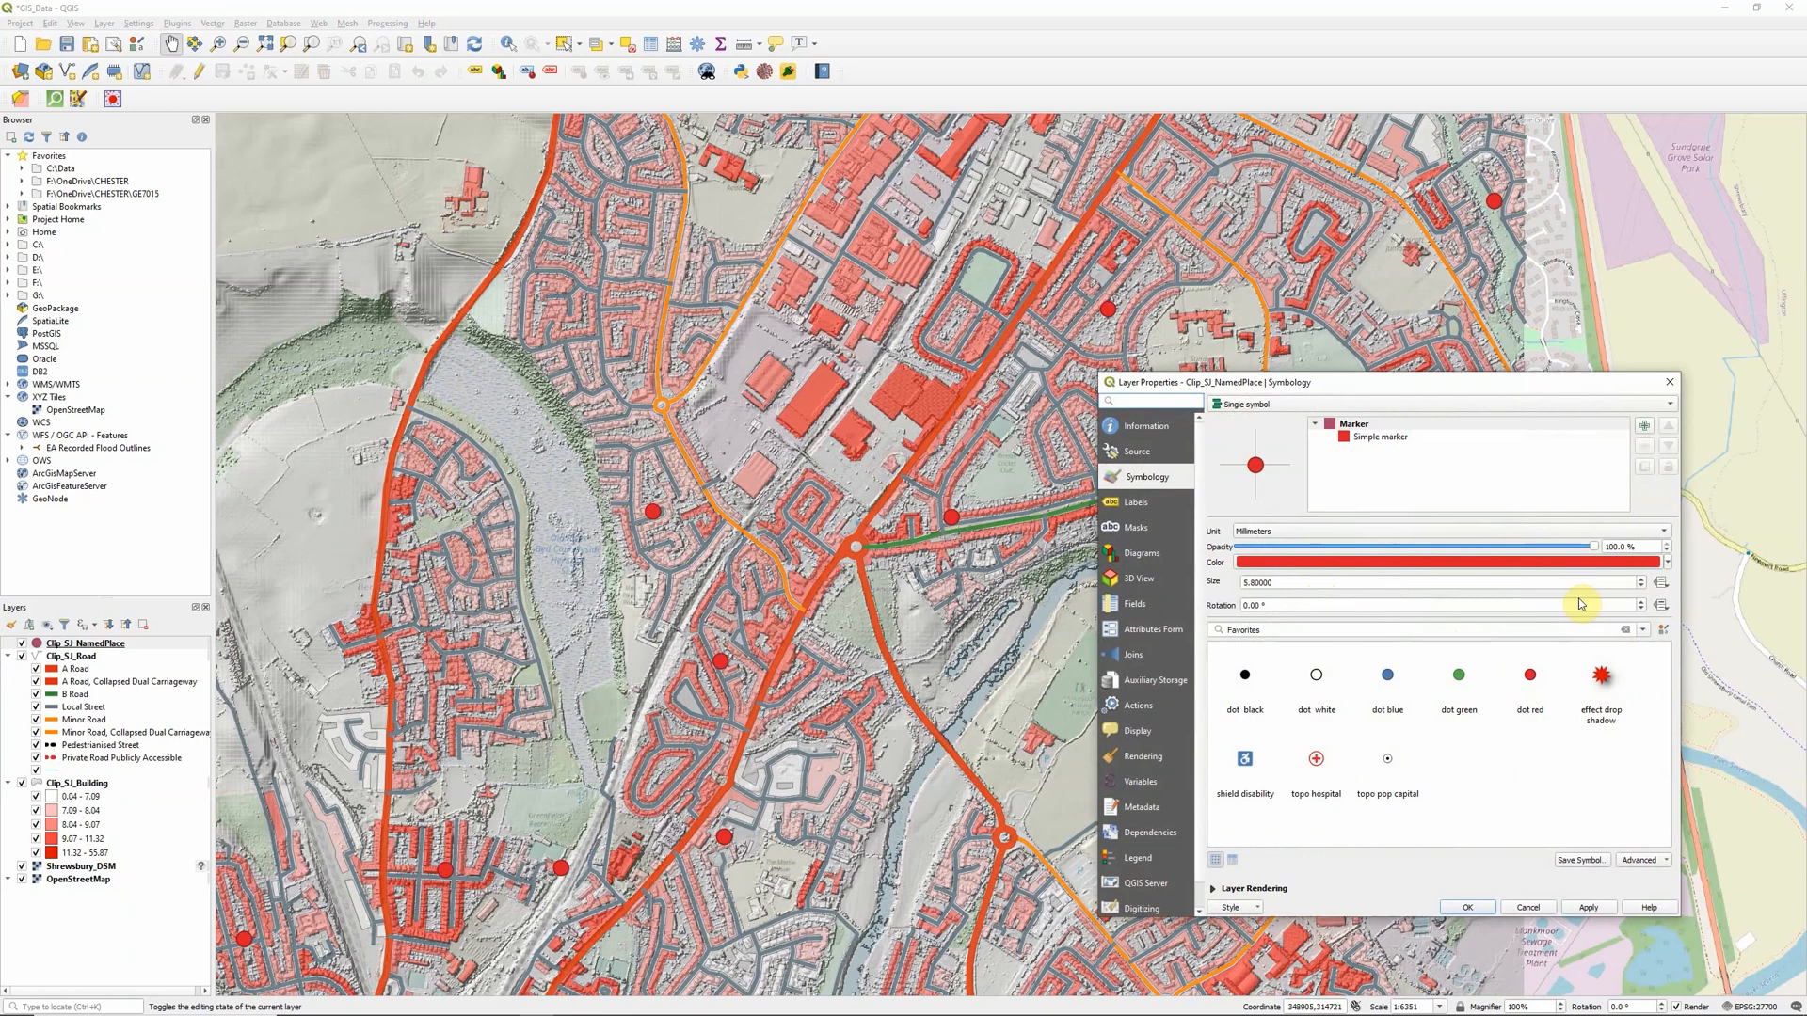
left_click(1214, 888)
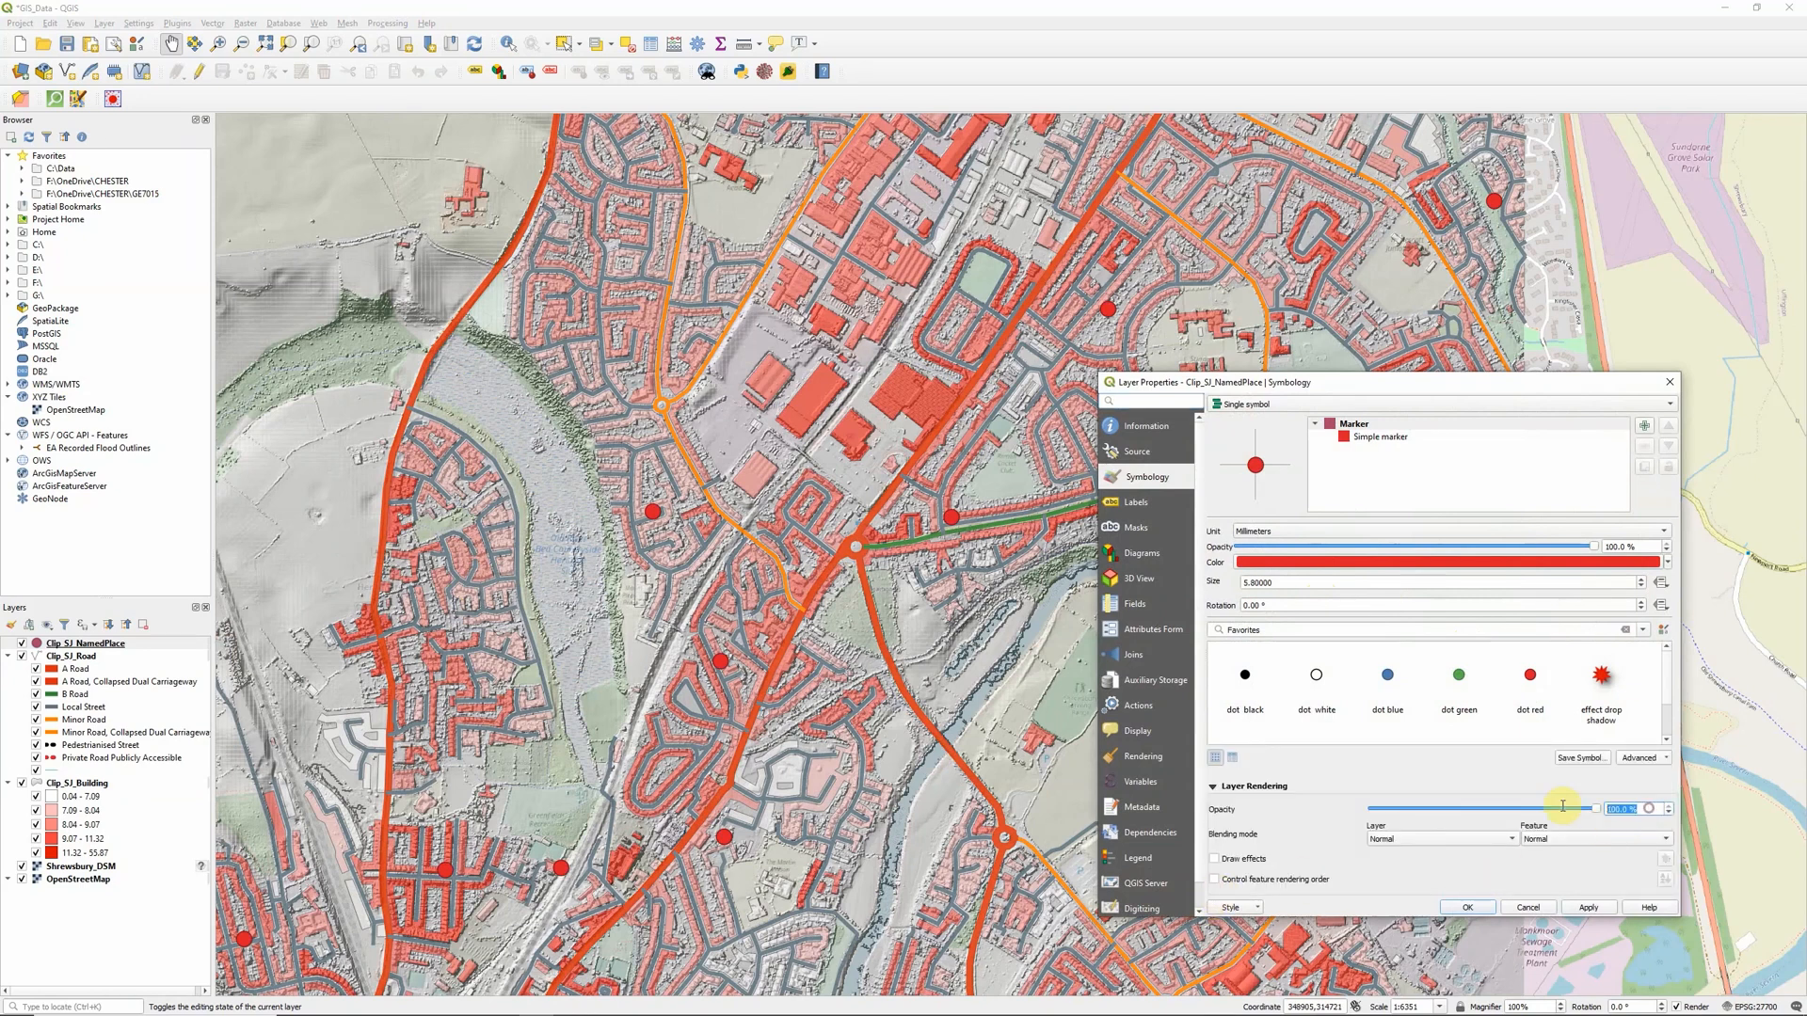
left_click_drag(1601, 808, 1562, 808)
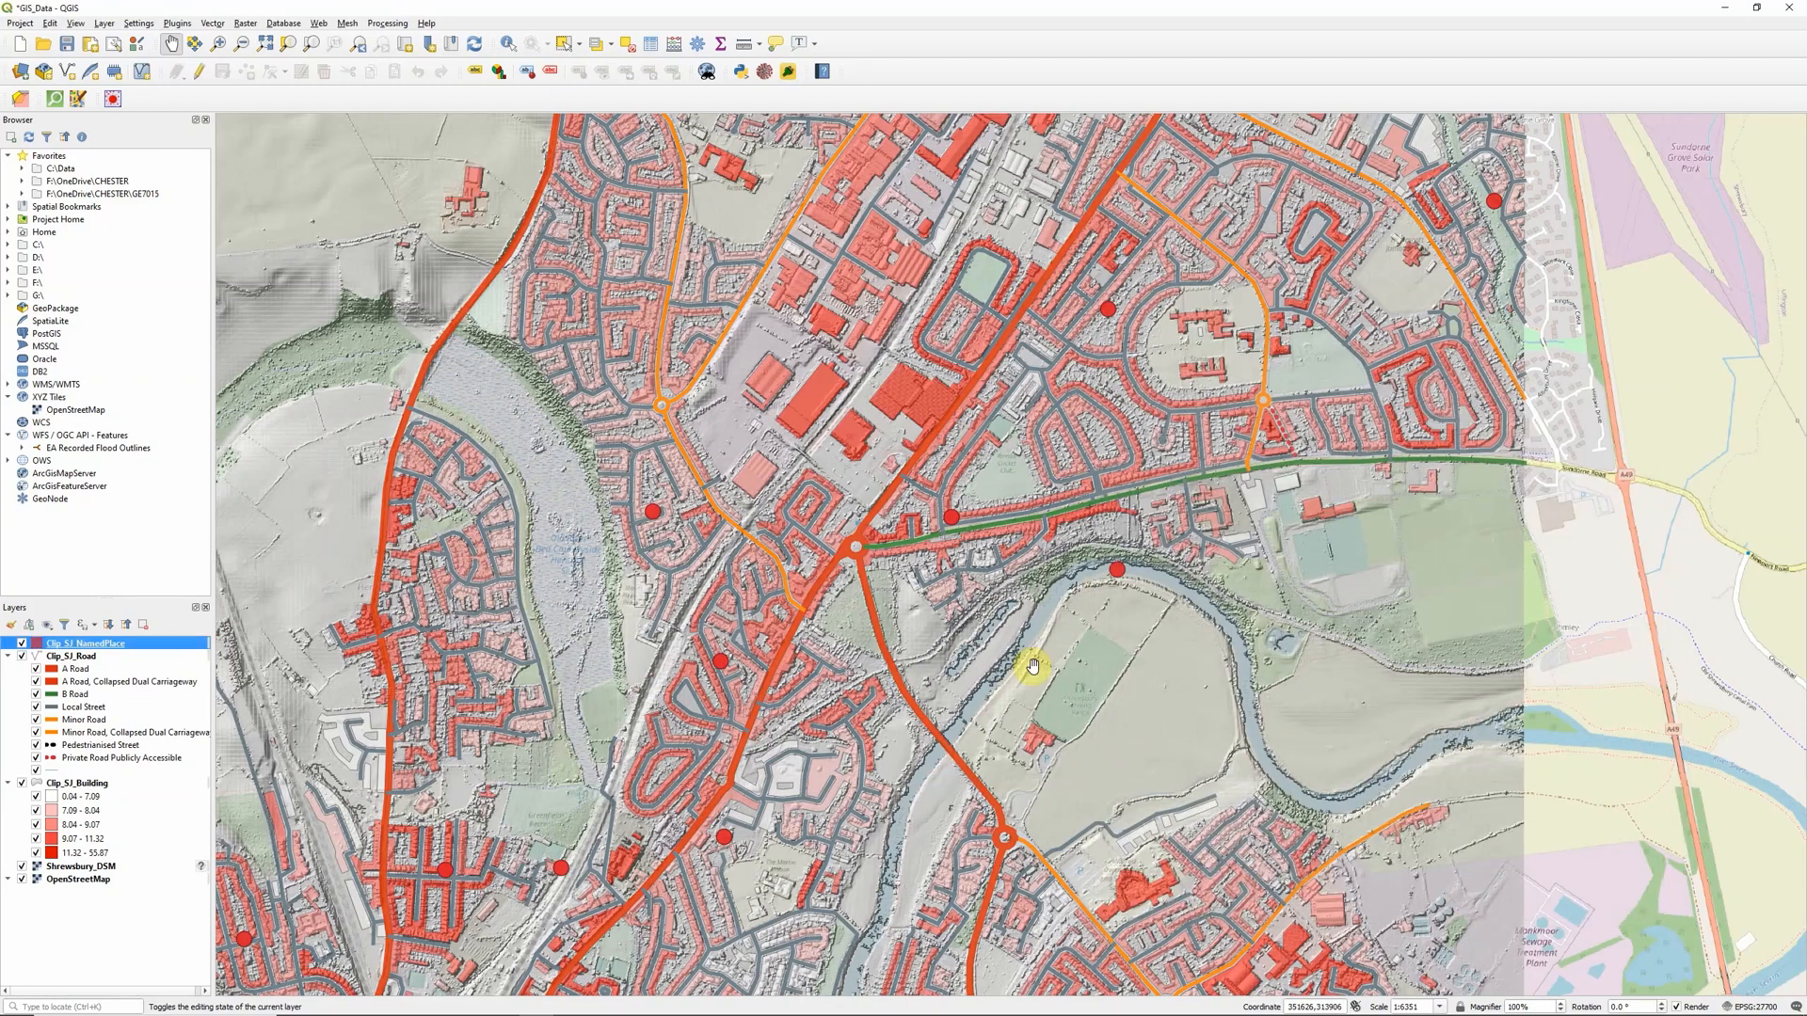
mouse_move(537, 476)
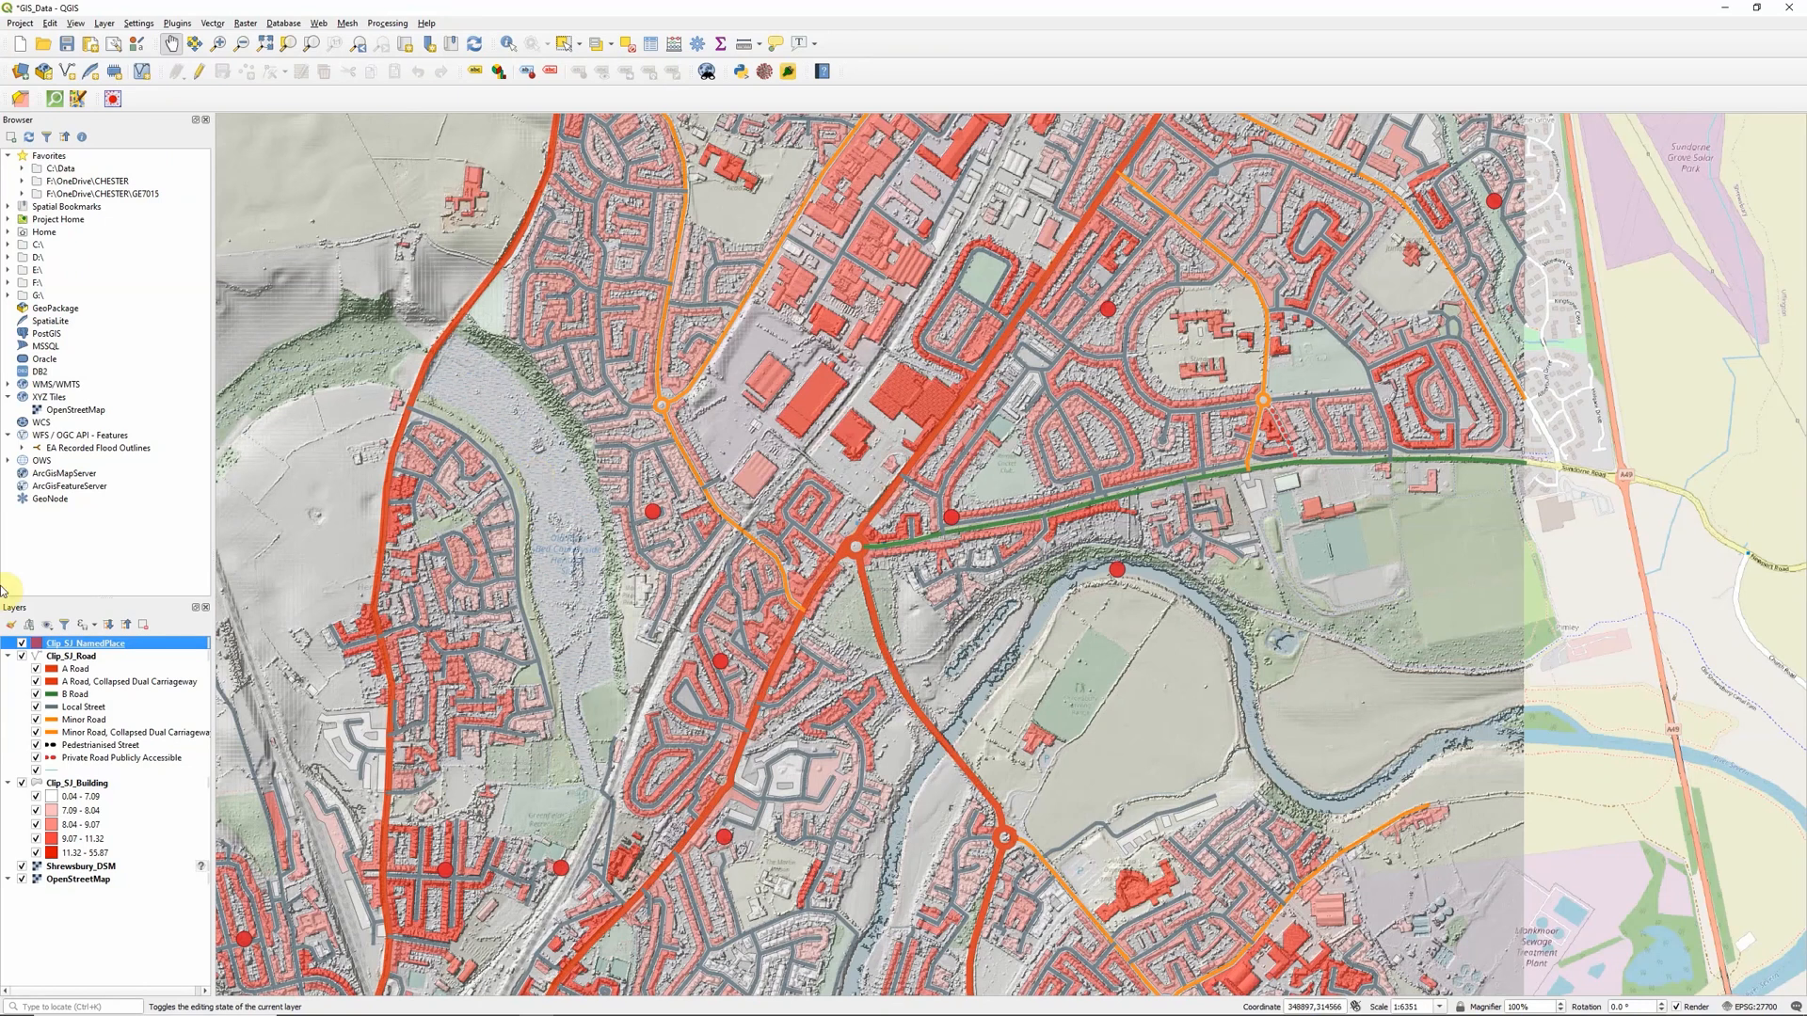
mouse_move(81, 866)
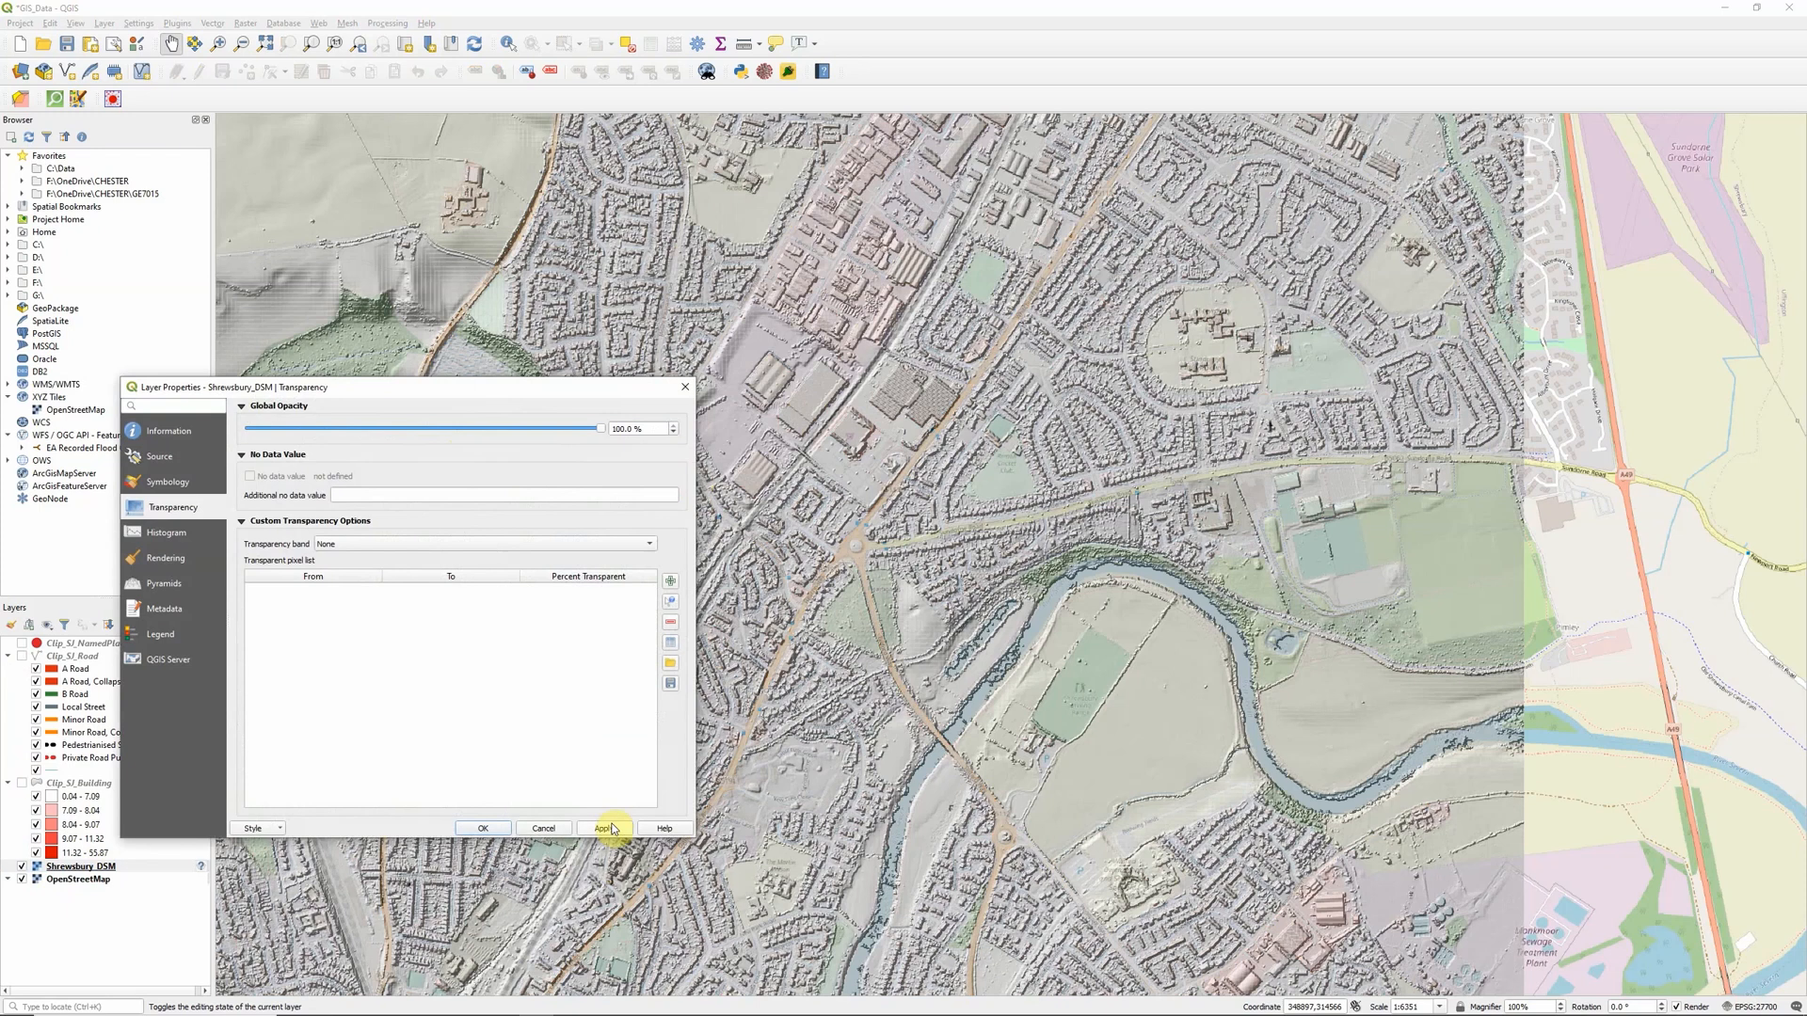
Step: Restore Shrewsbury_DSM to 100% opacity and choose Overlay as its blending mode
left_click(602, 828)
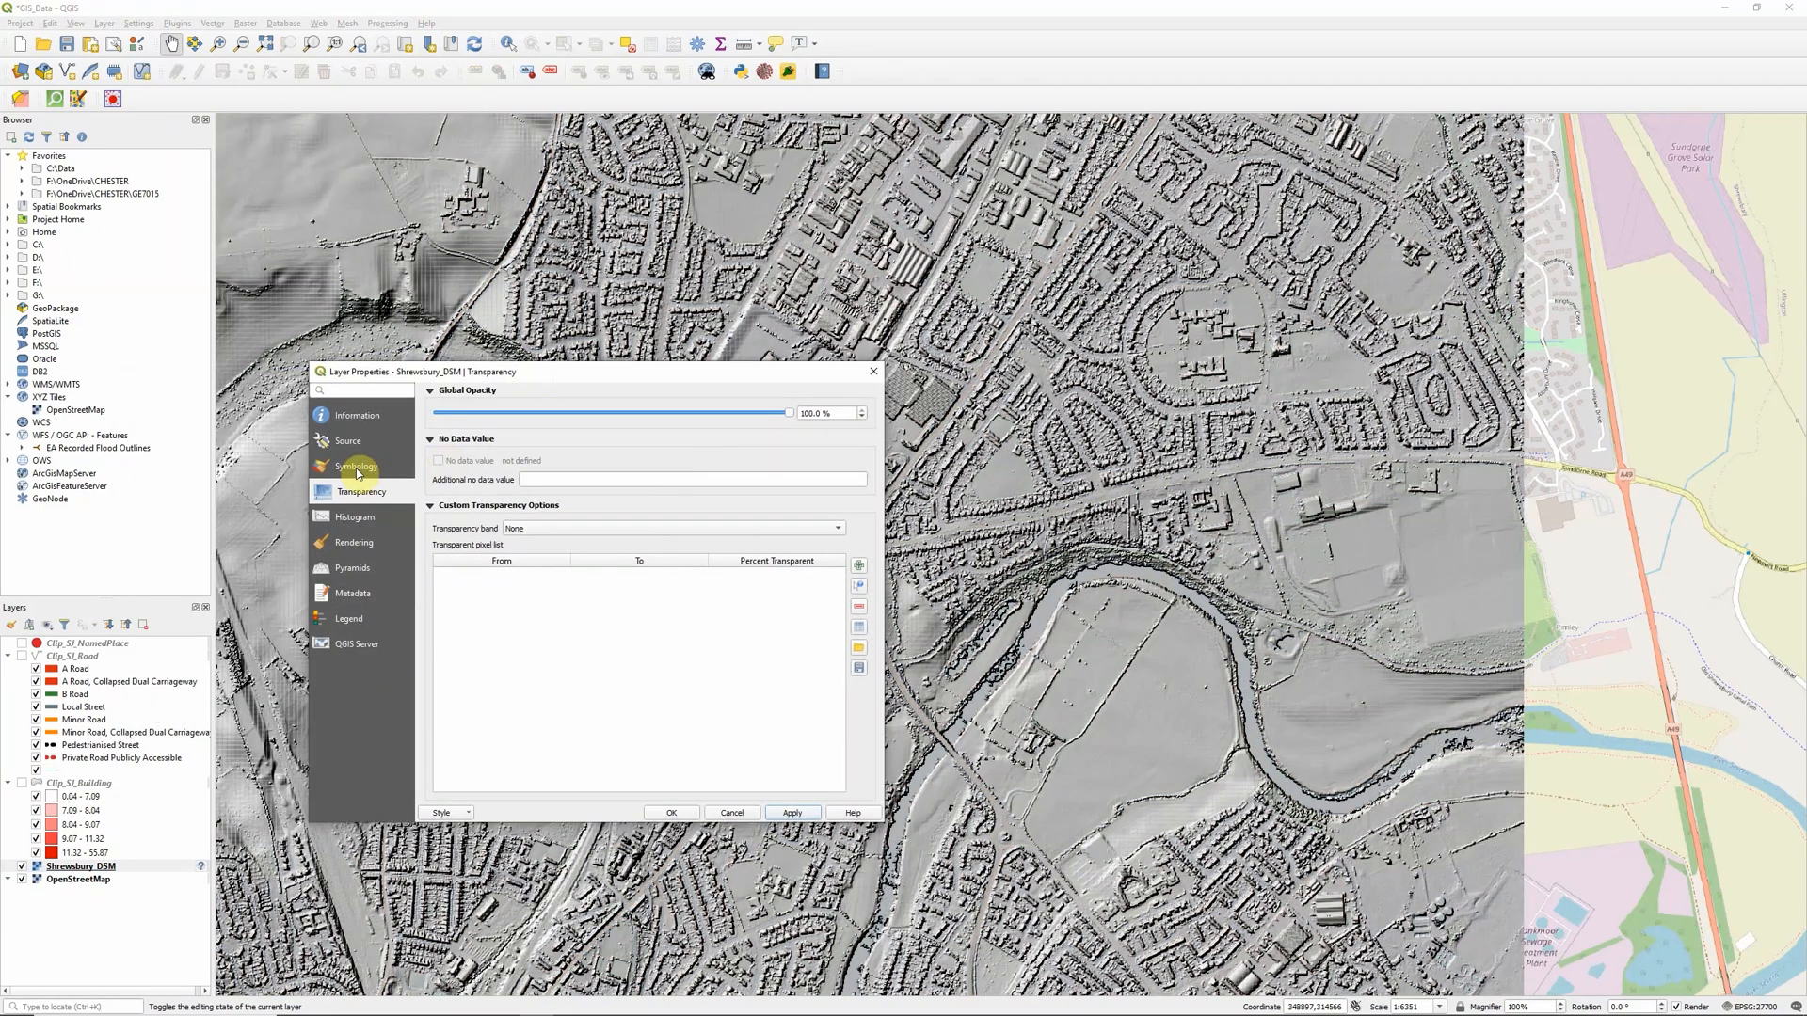
left_click(358, 465)
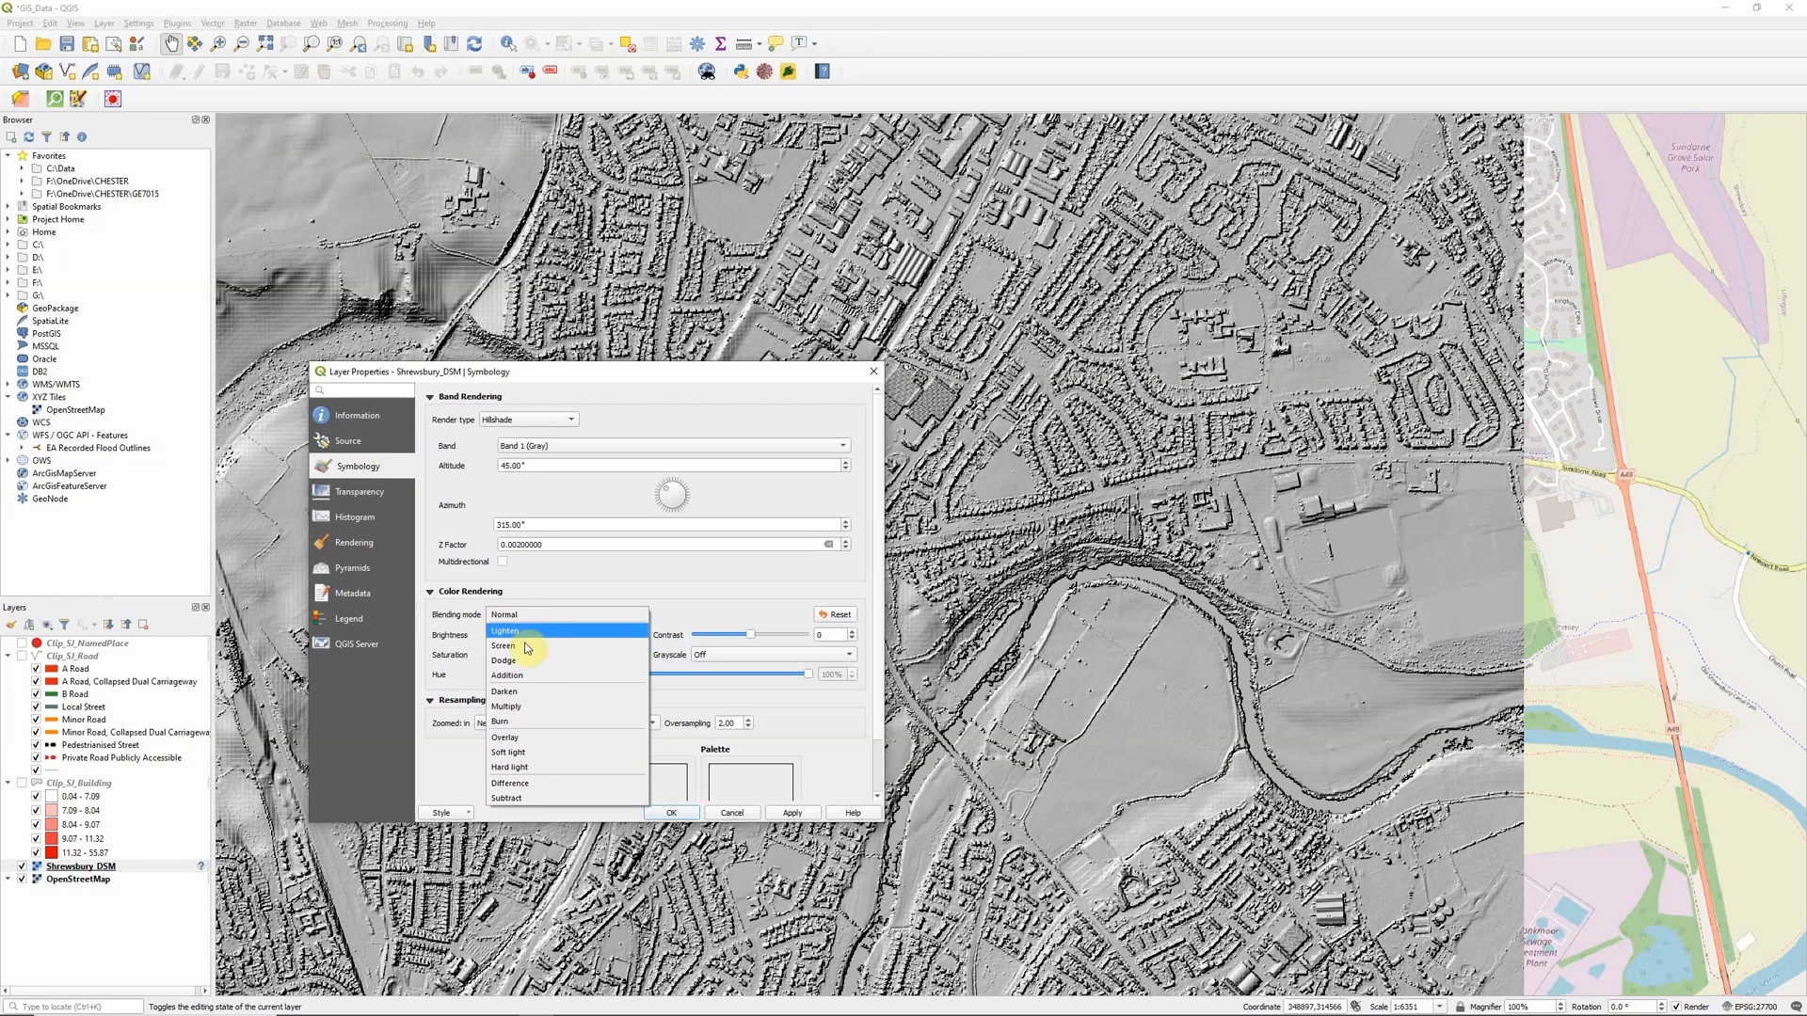
mouse_move(527, 736)
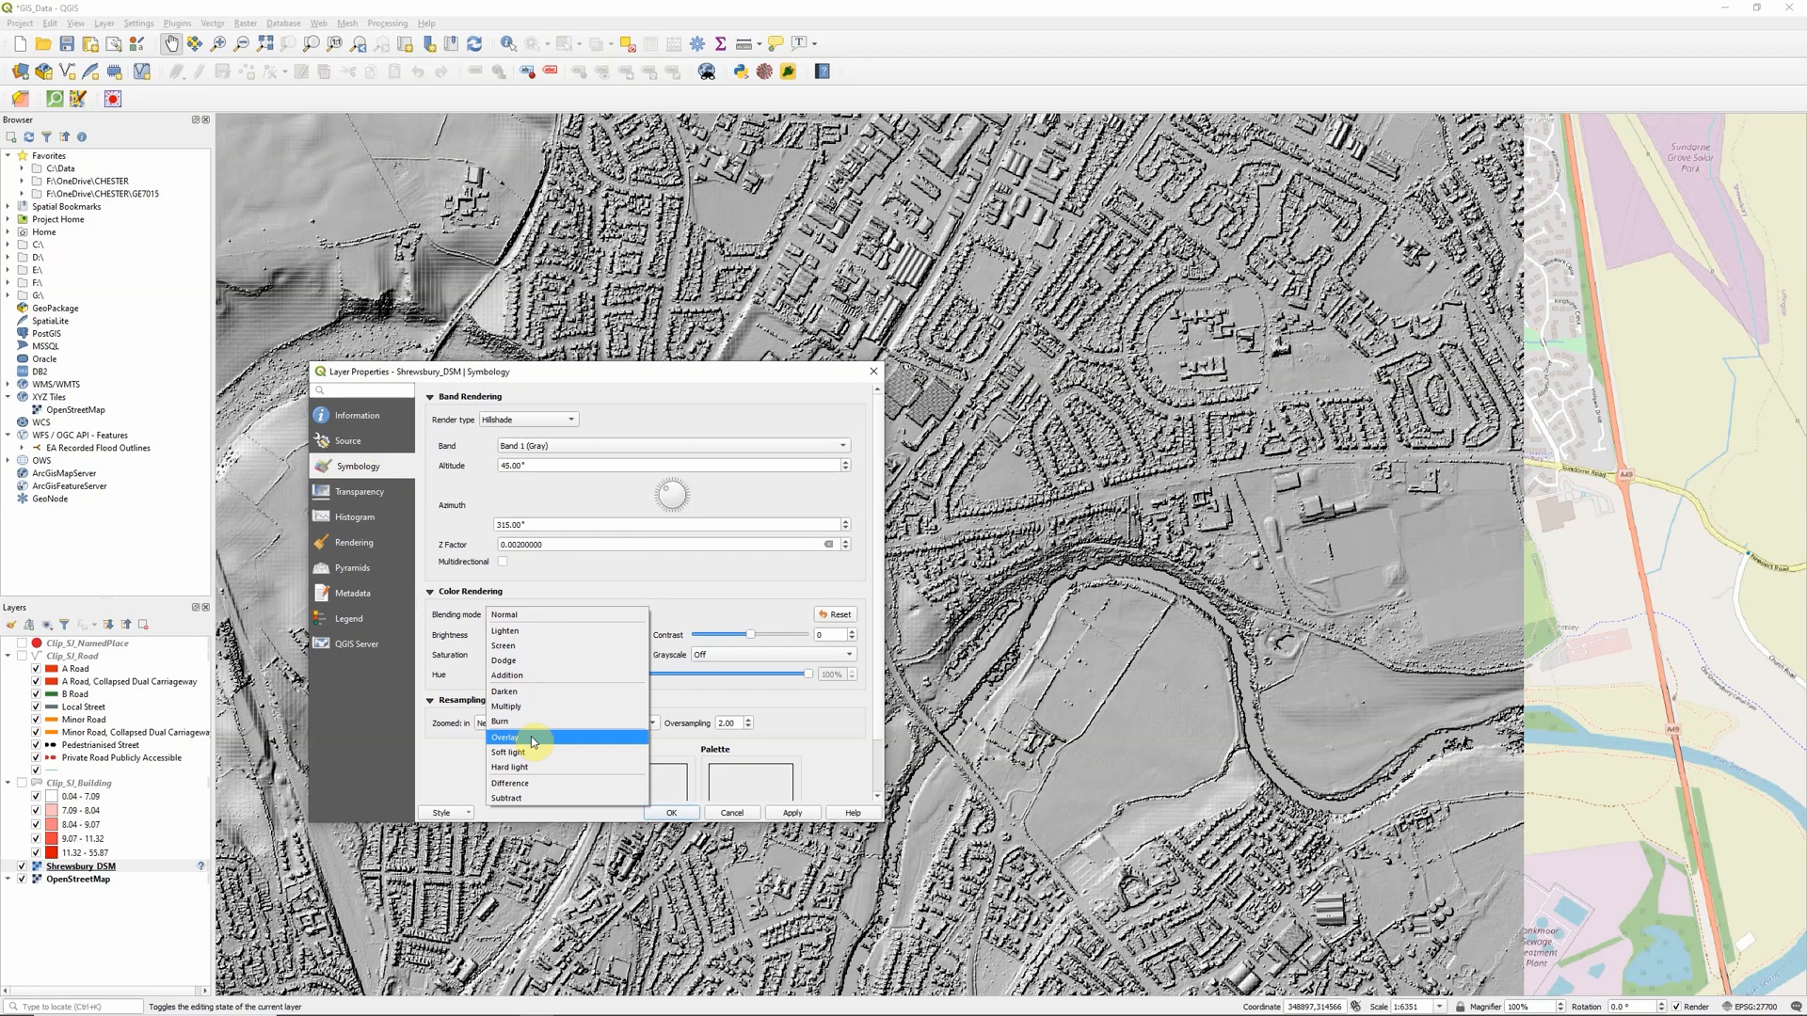
left_click(506, 738)
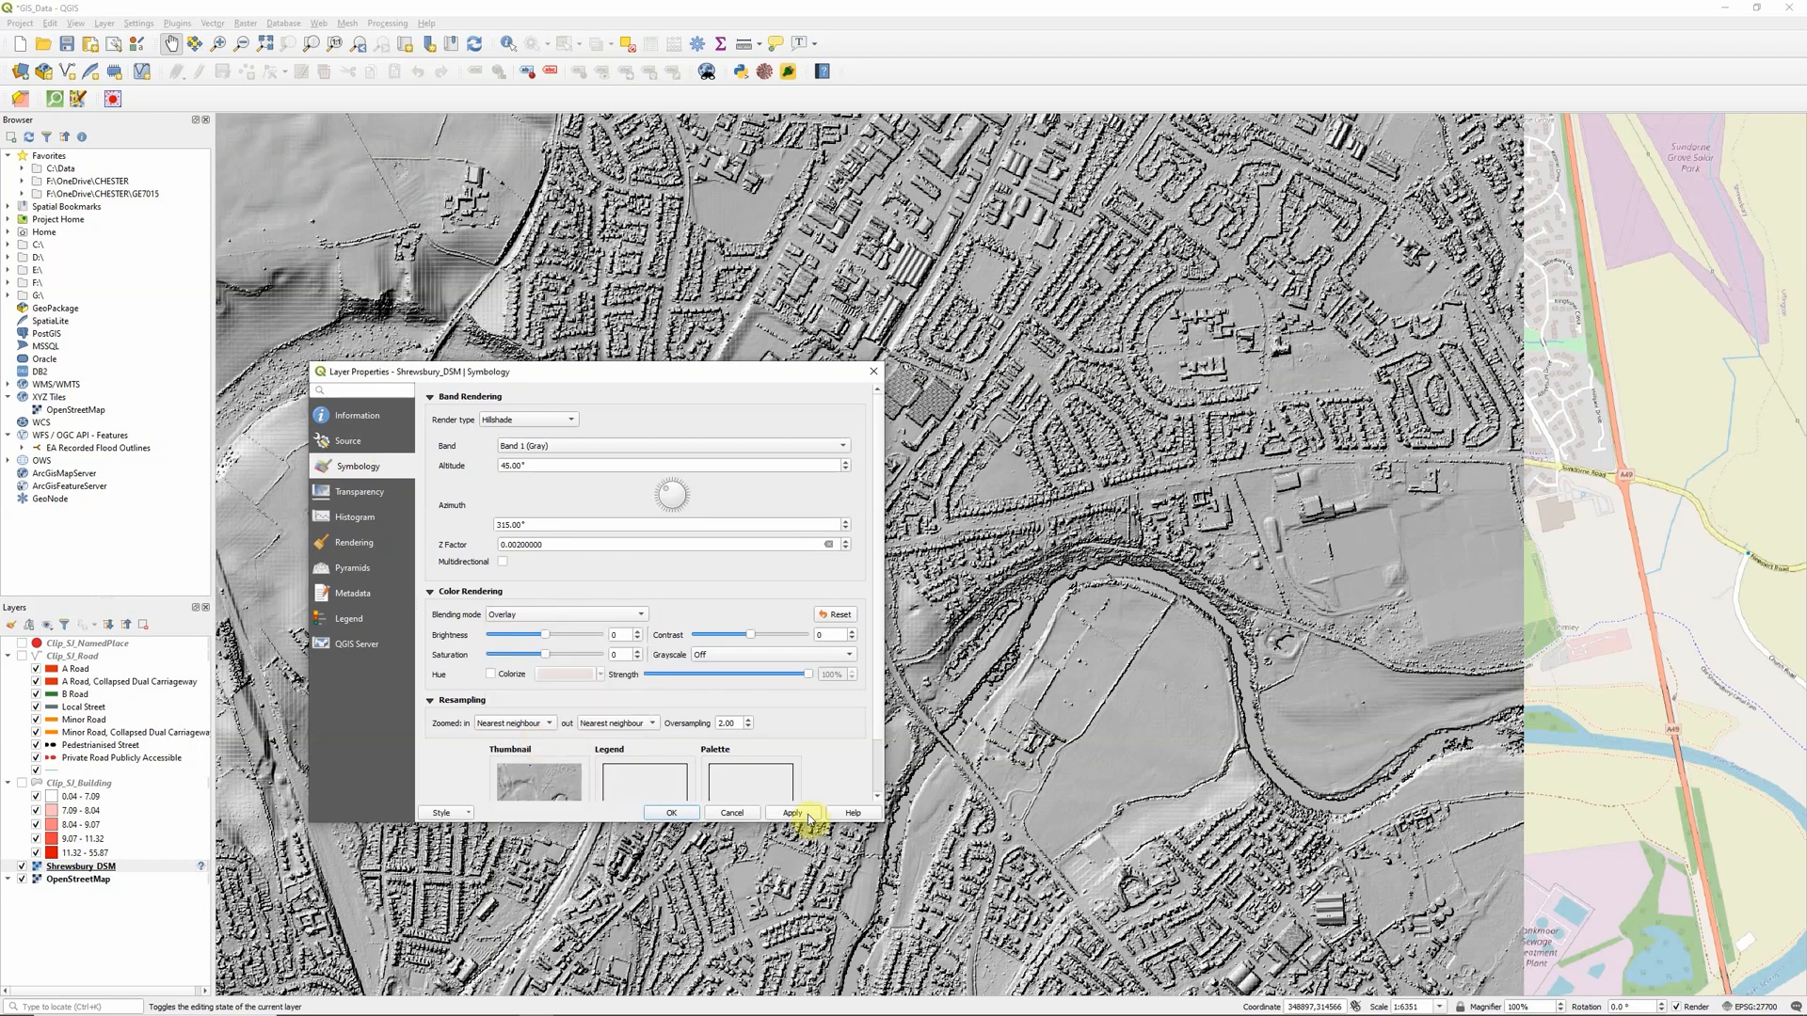
Step: Apply the Overlay blend to the hillshade and move the dialog to view the map
left_click(791, 813)
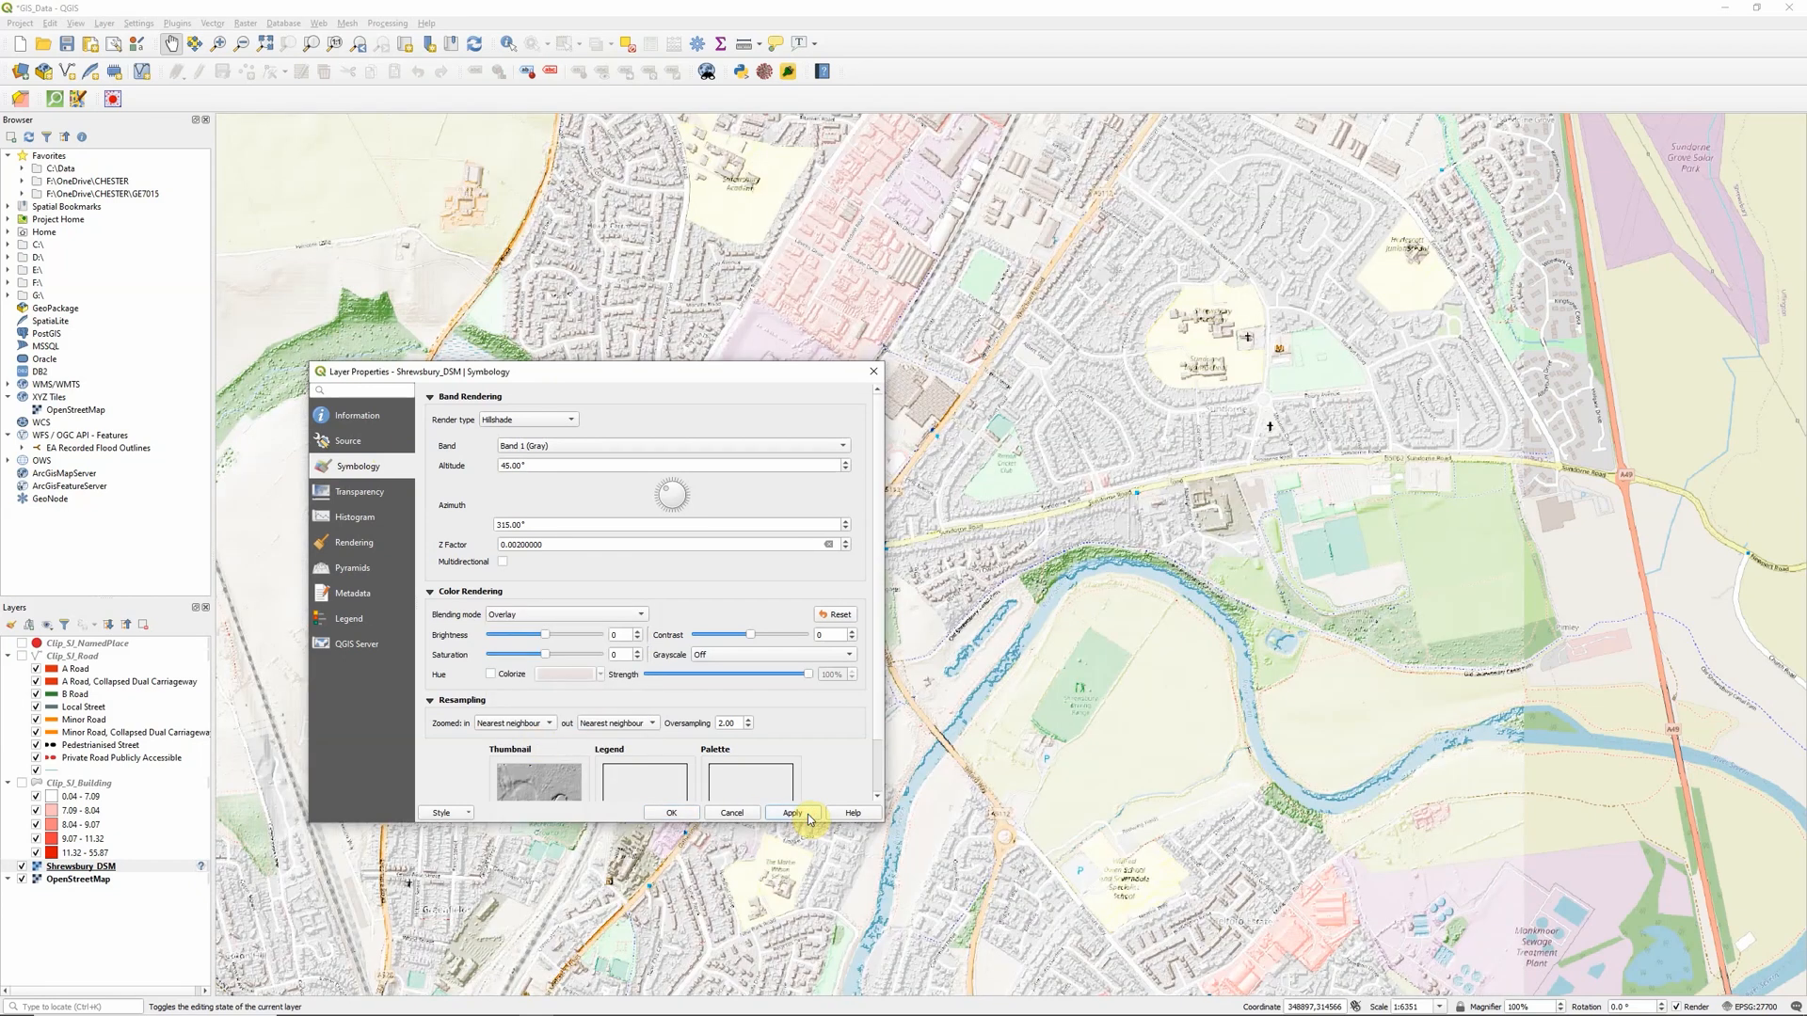
mouse_move(533, 619)
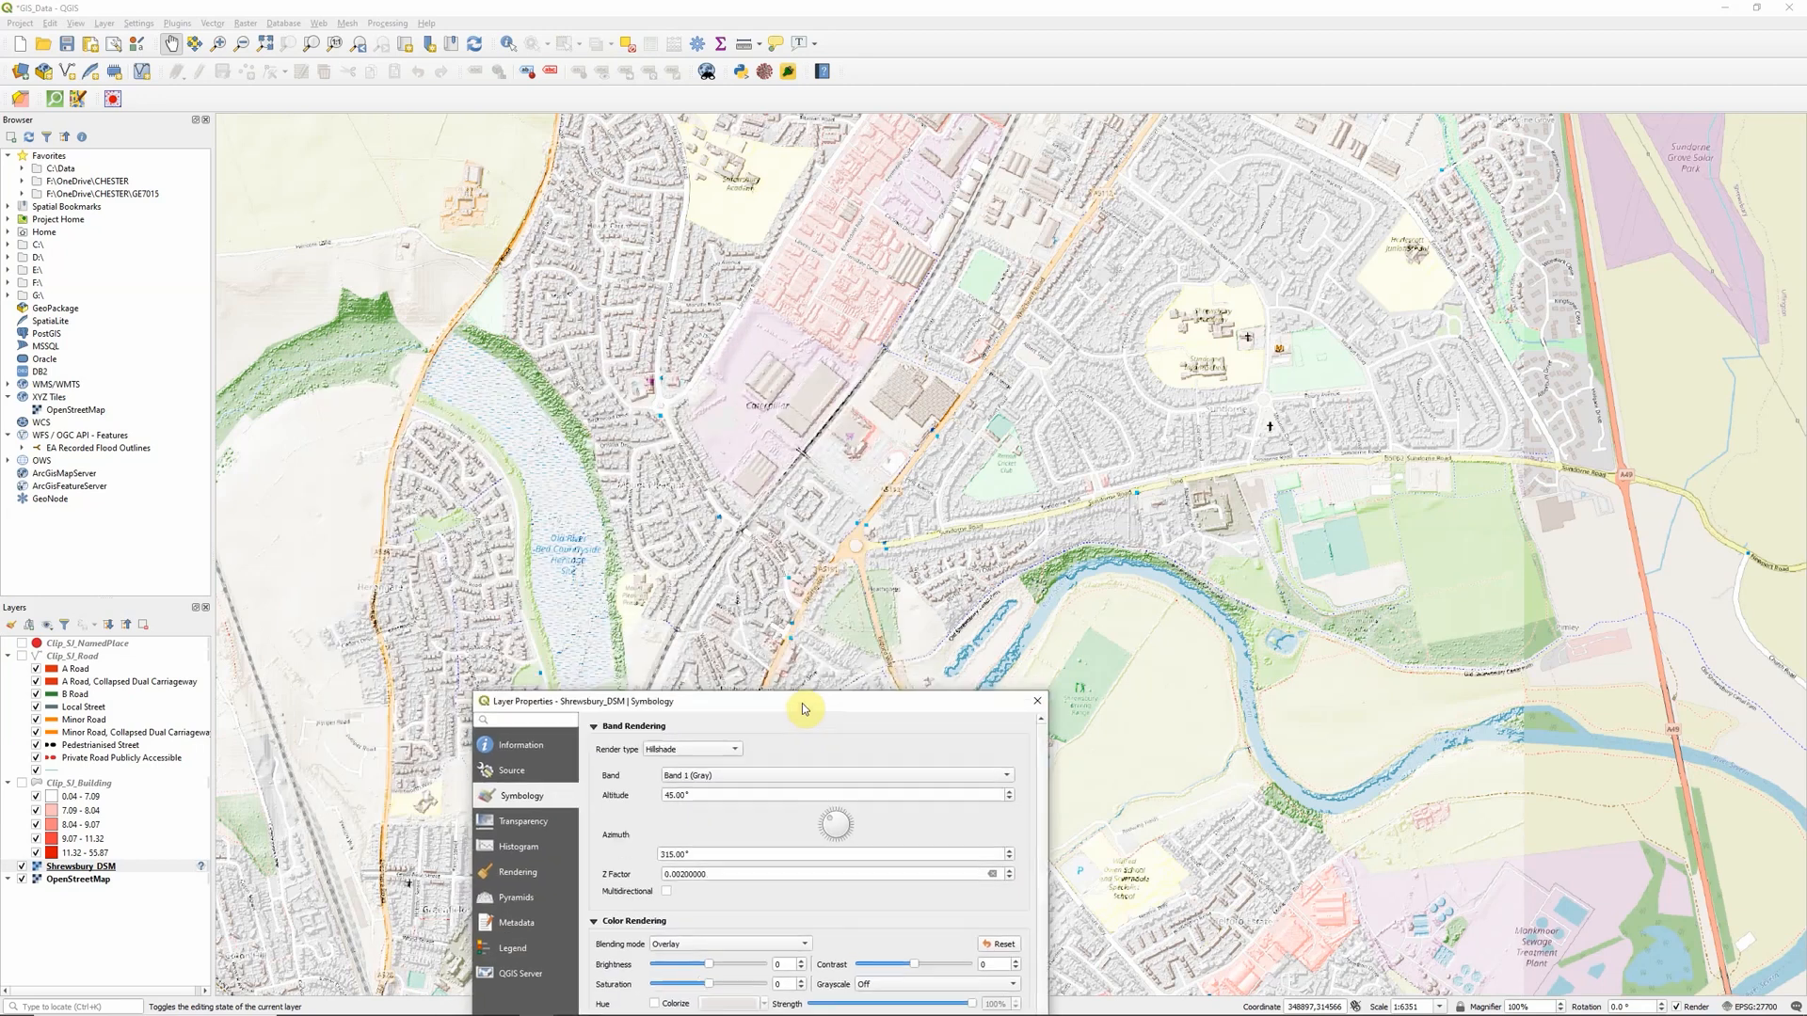
left_click_drag(805, 700, 821, 841)
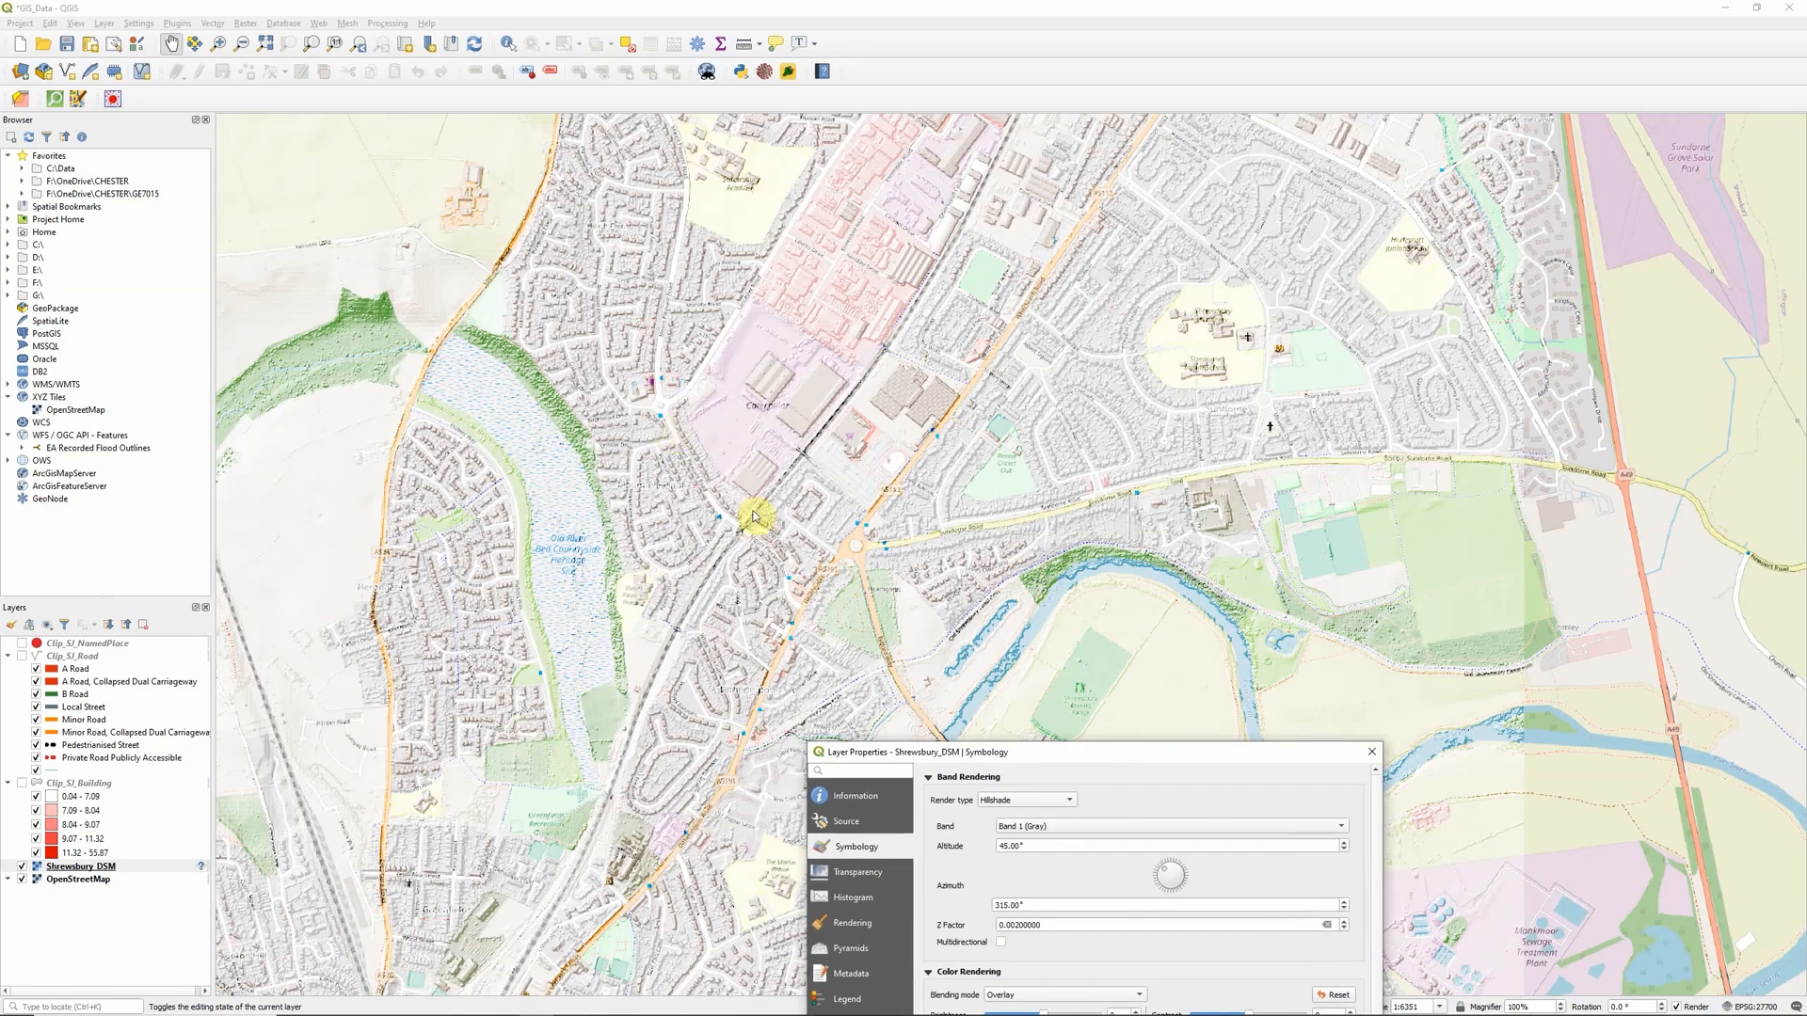
mouse_move(967, 738)
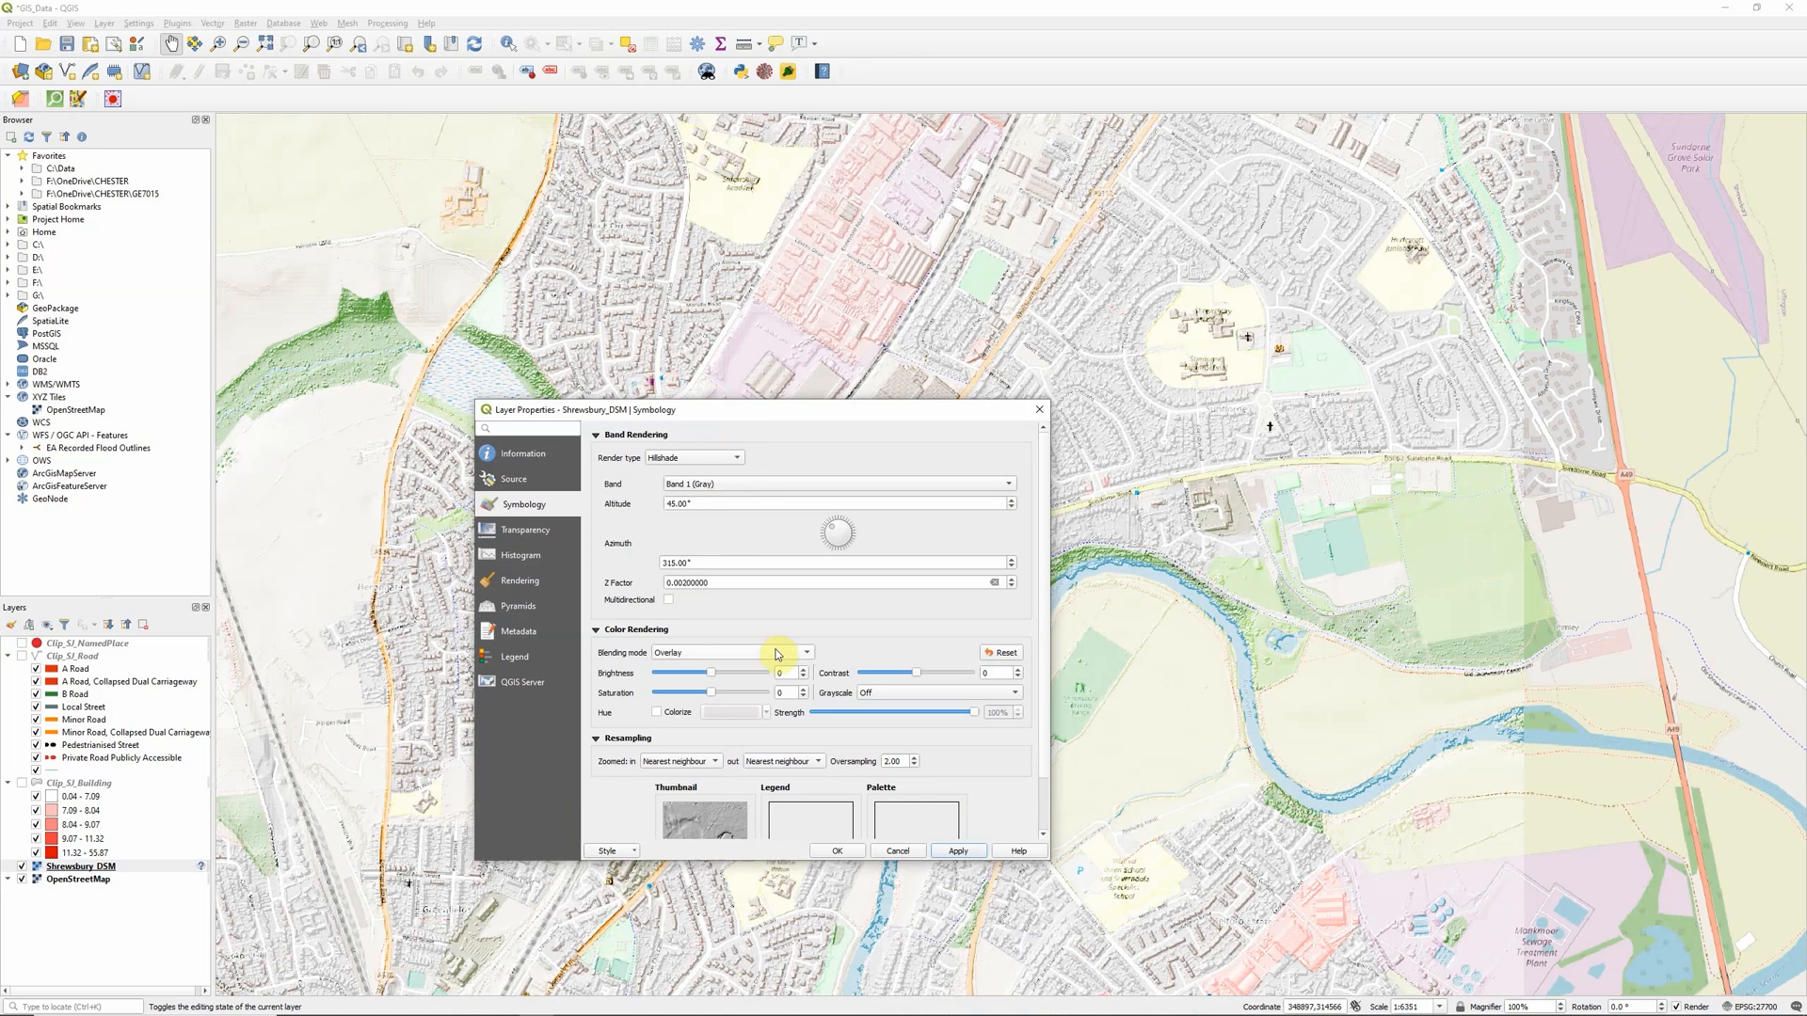
Step: Change the hillshade blending mode to Multiply, apply it and check the shaded map
left_click(804, 653)
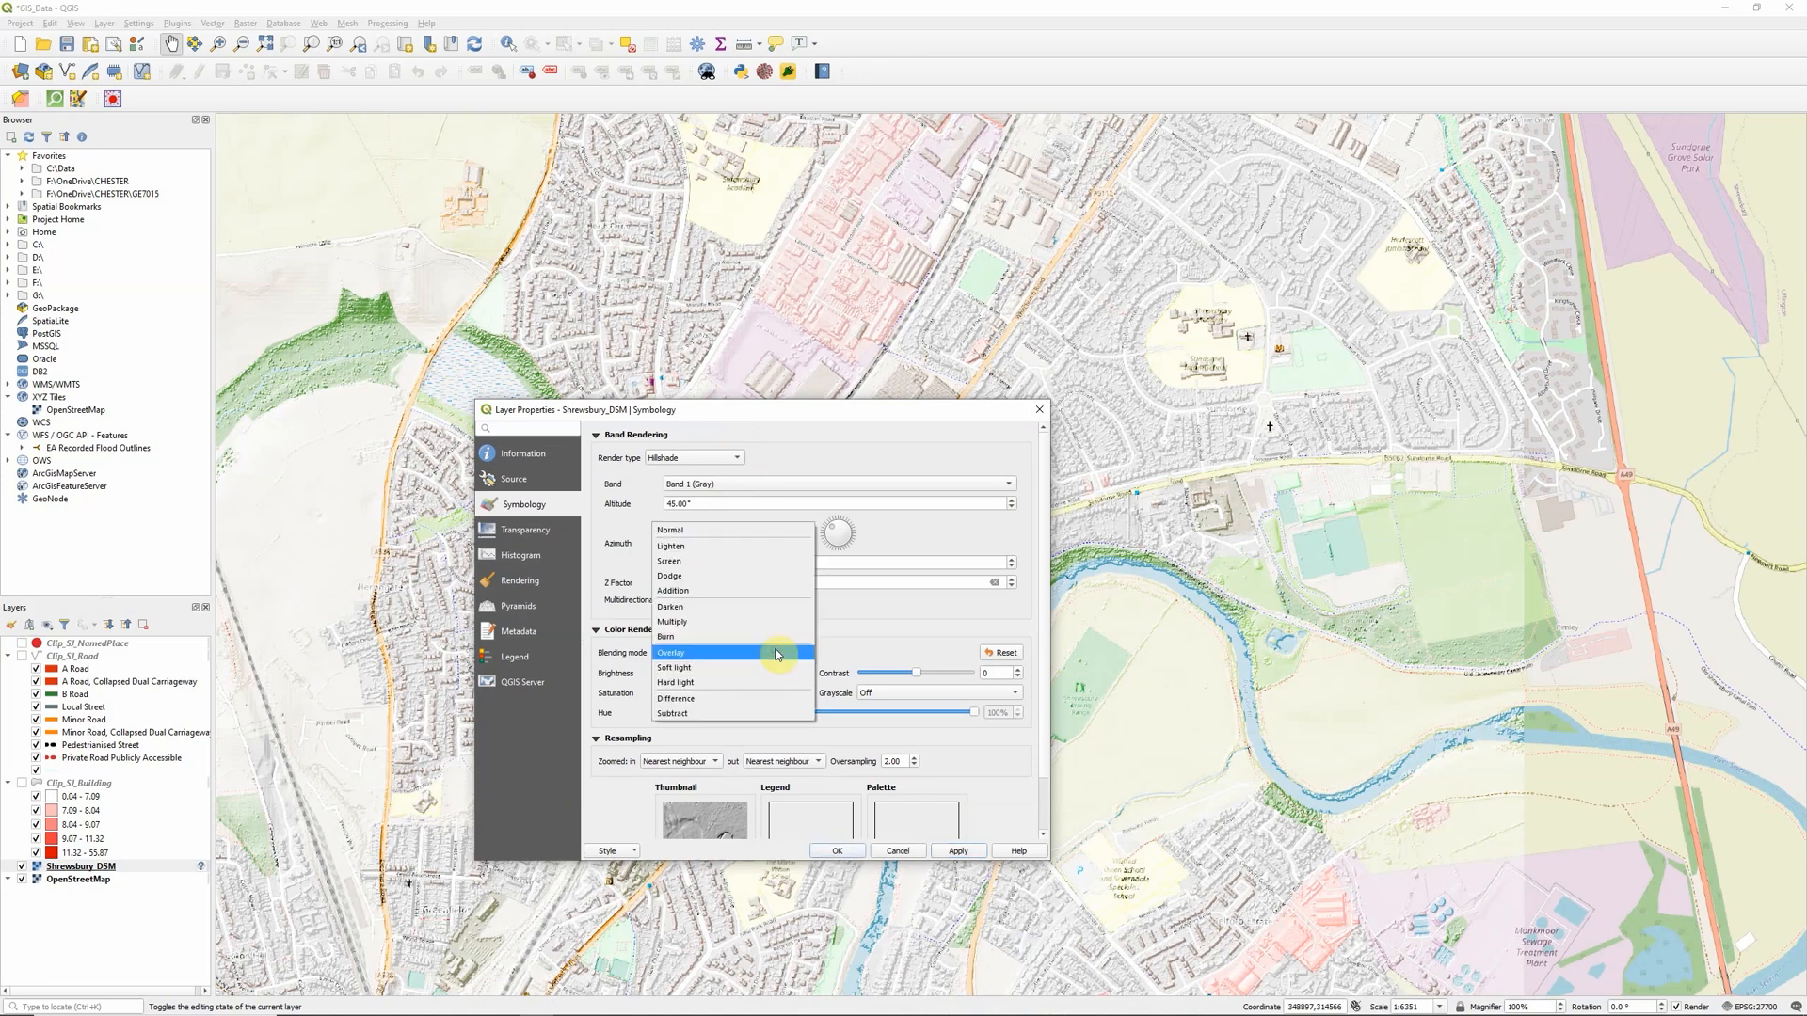
left_click(671, 623)
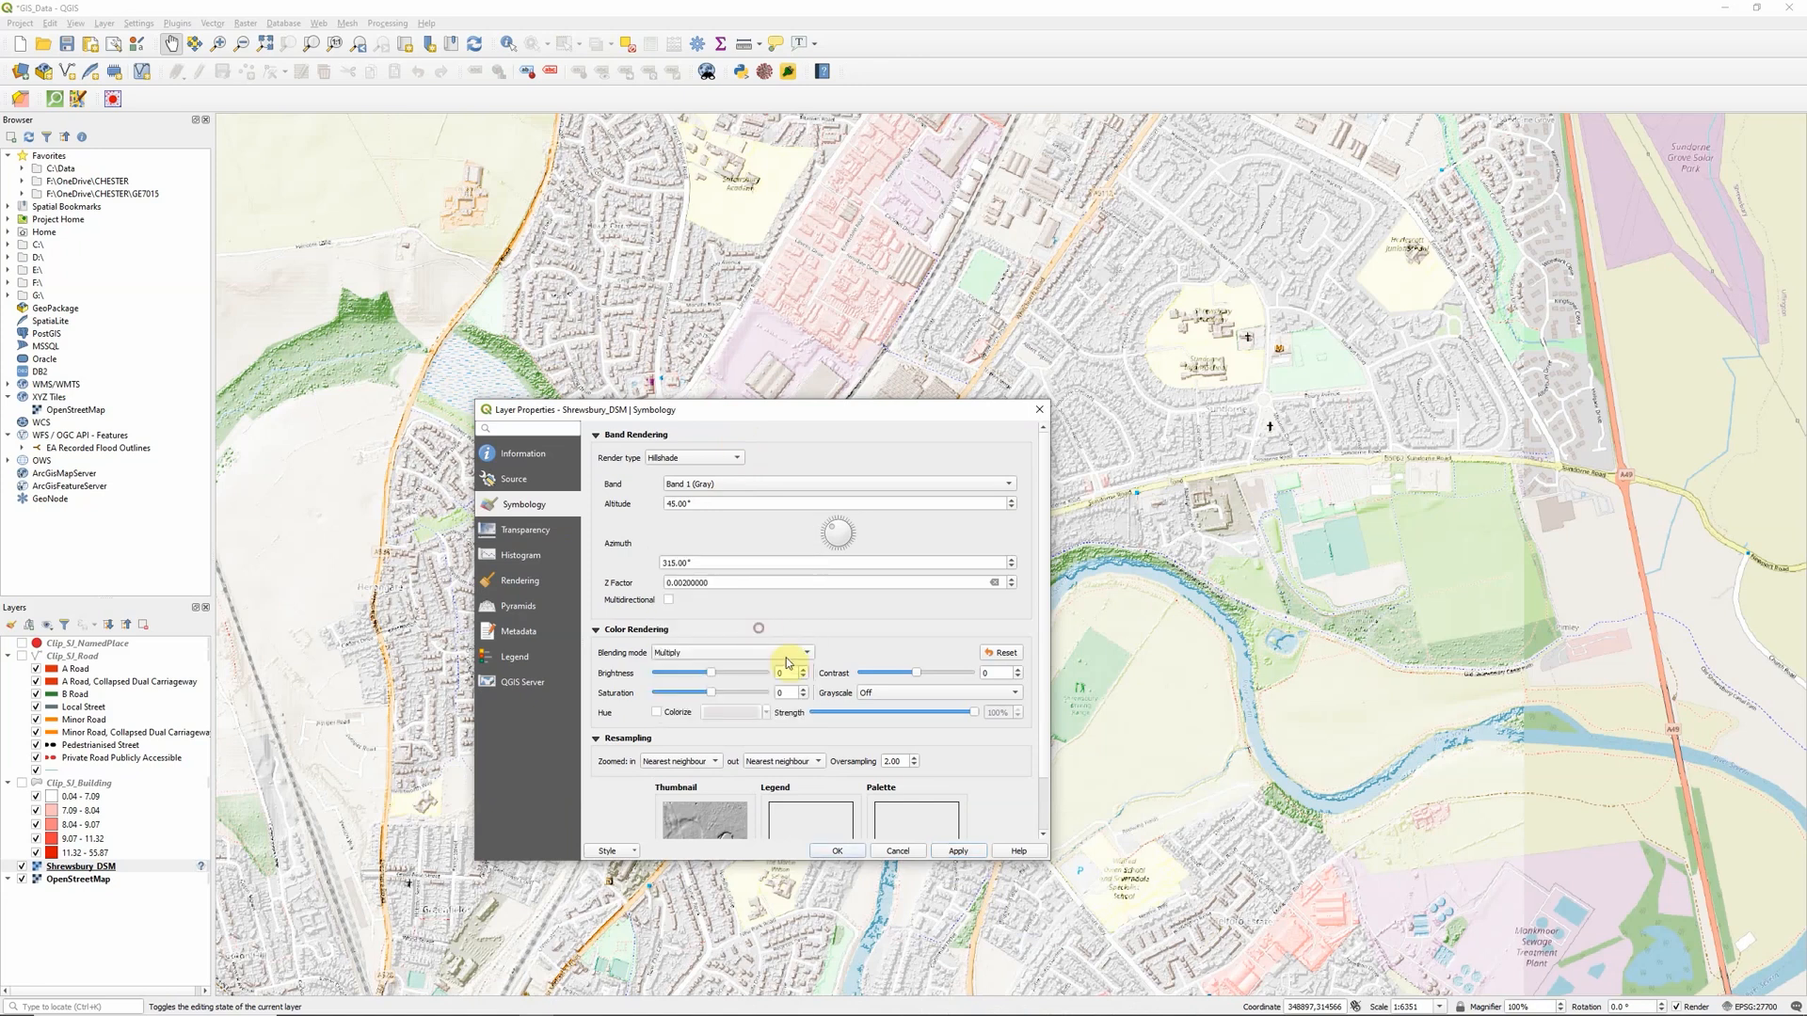
left_click(956, 850)
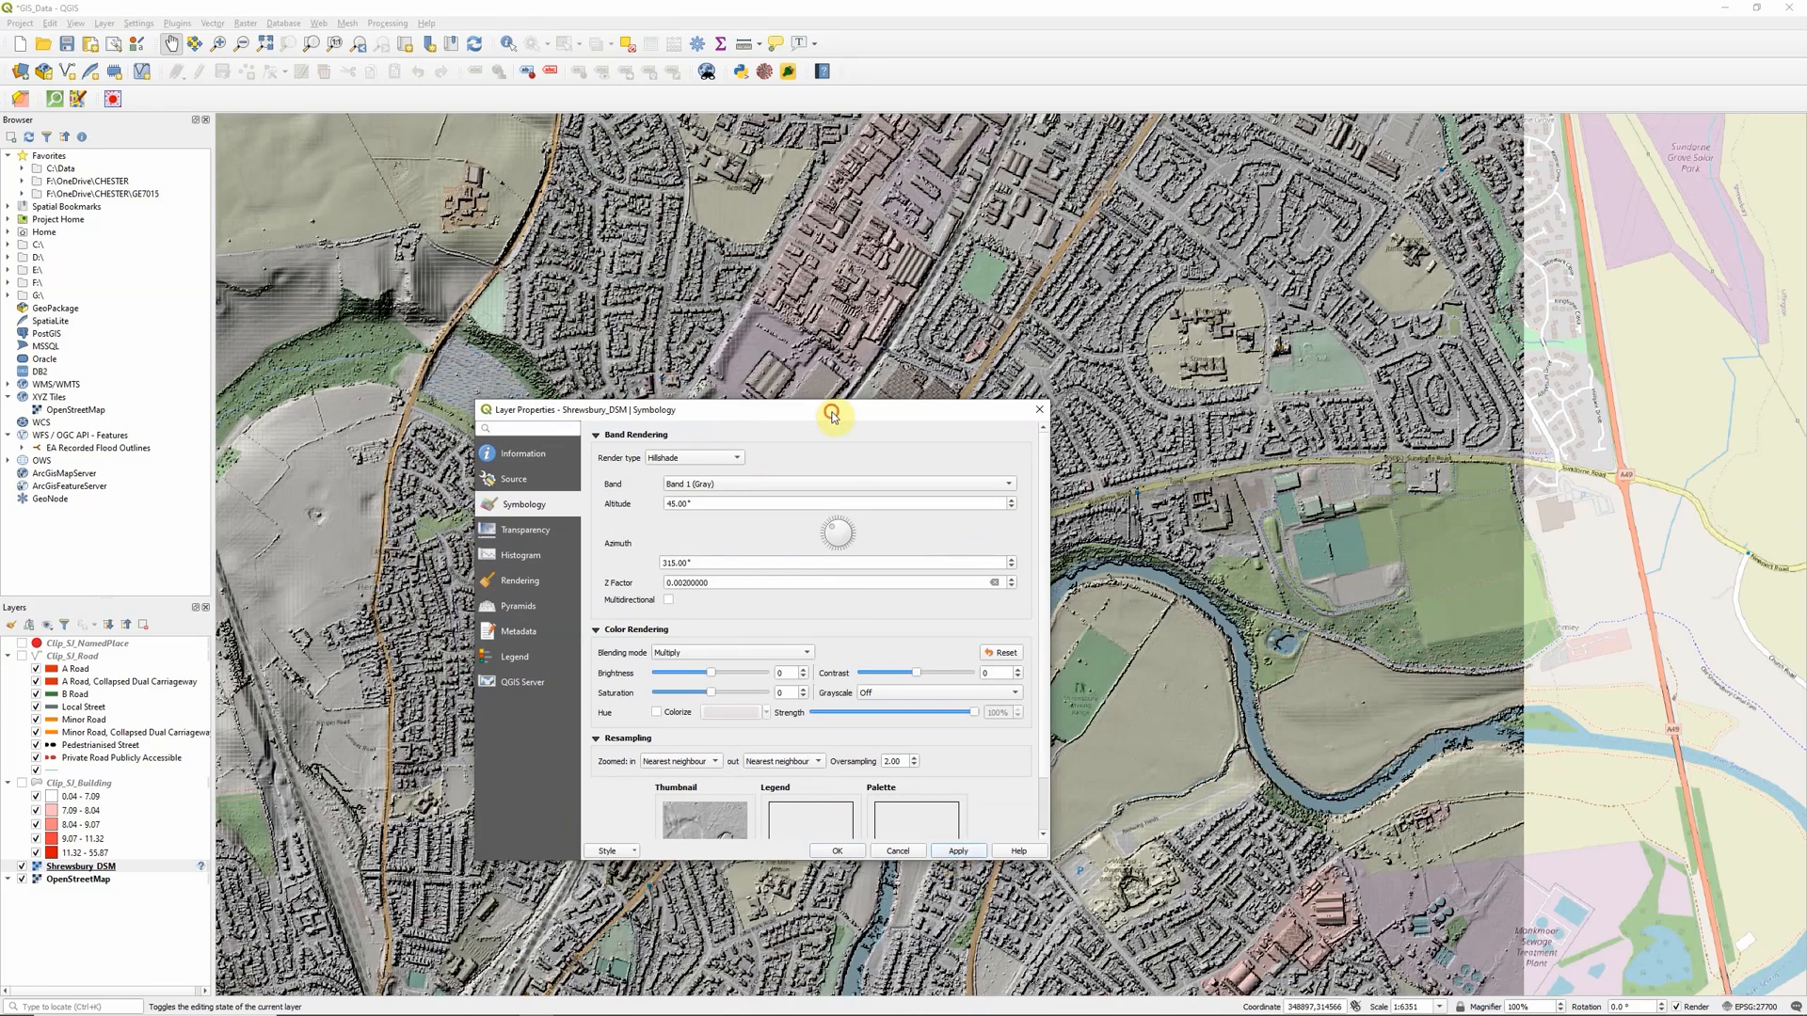
left_click_drag(834, 409, 759, 596)
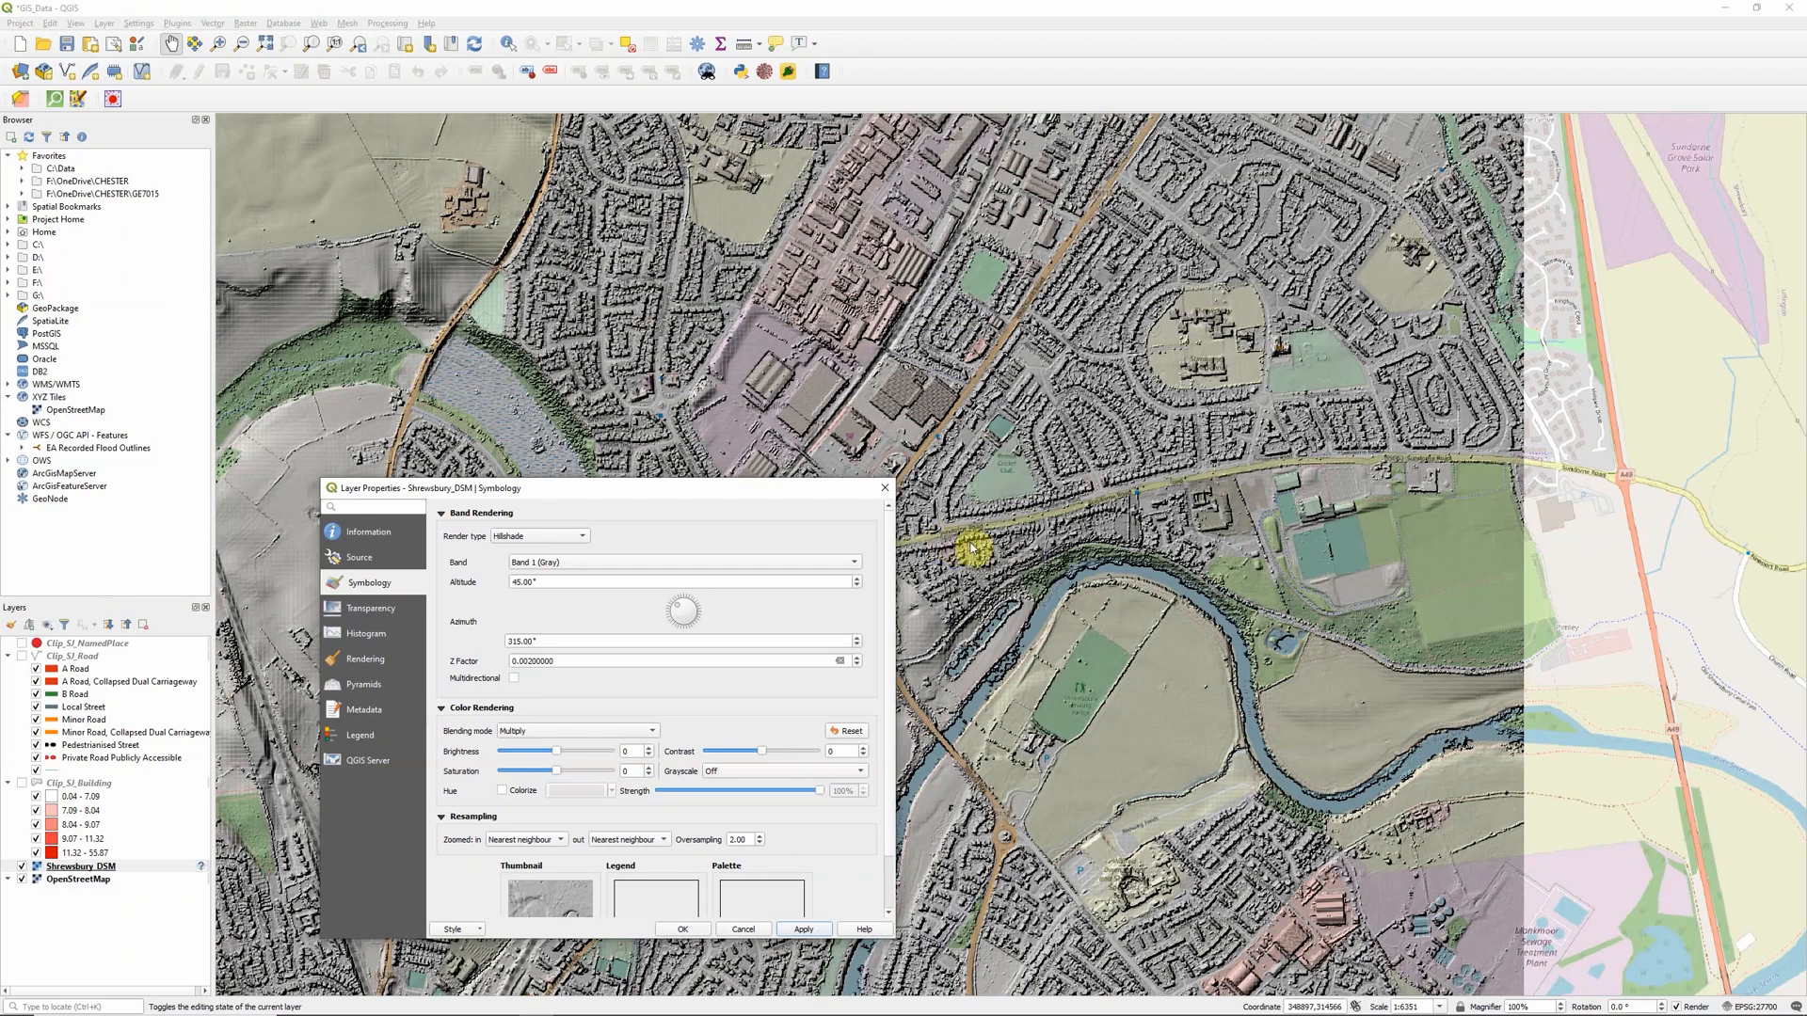
mouse_move(1163, 678)
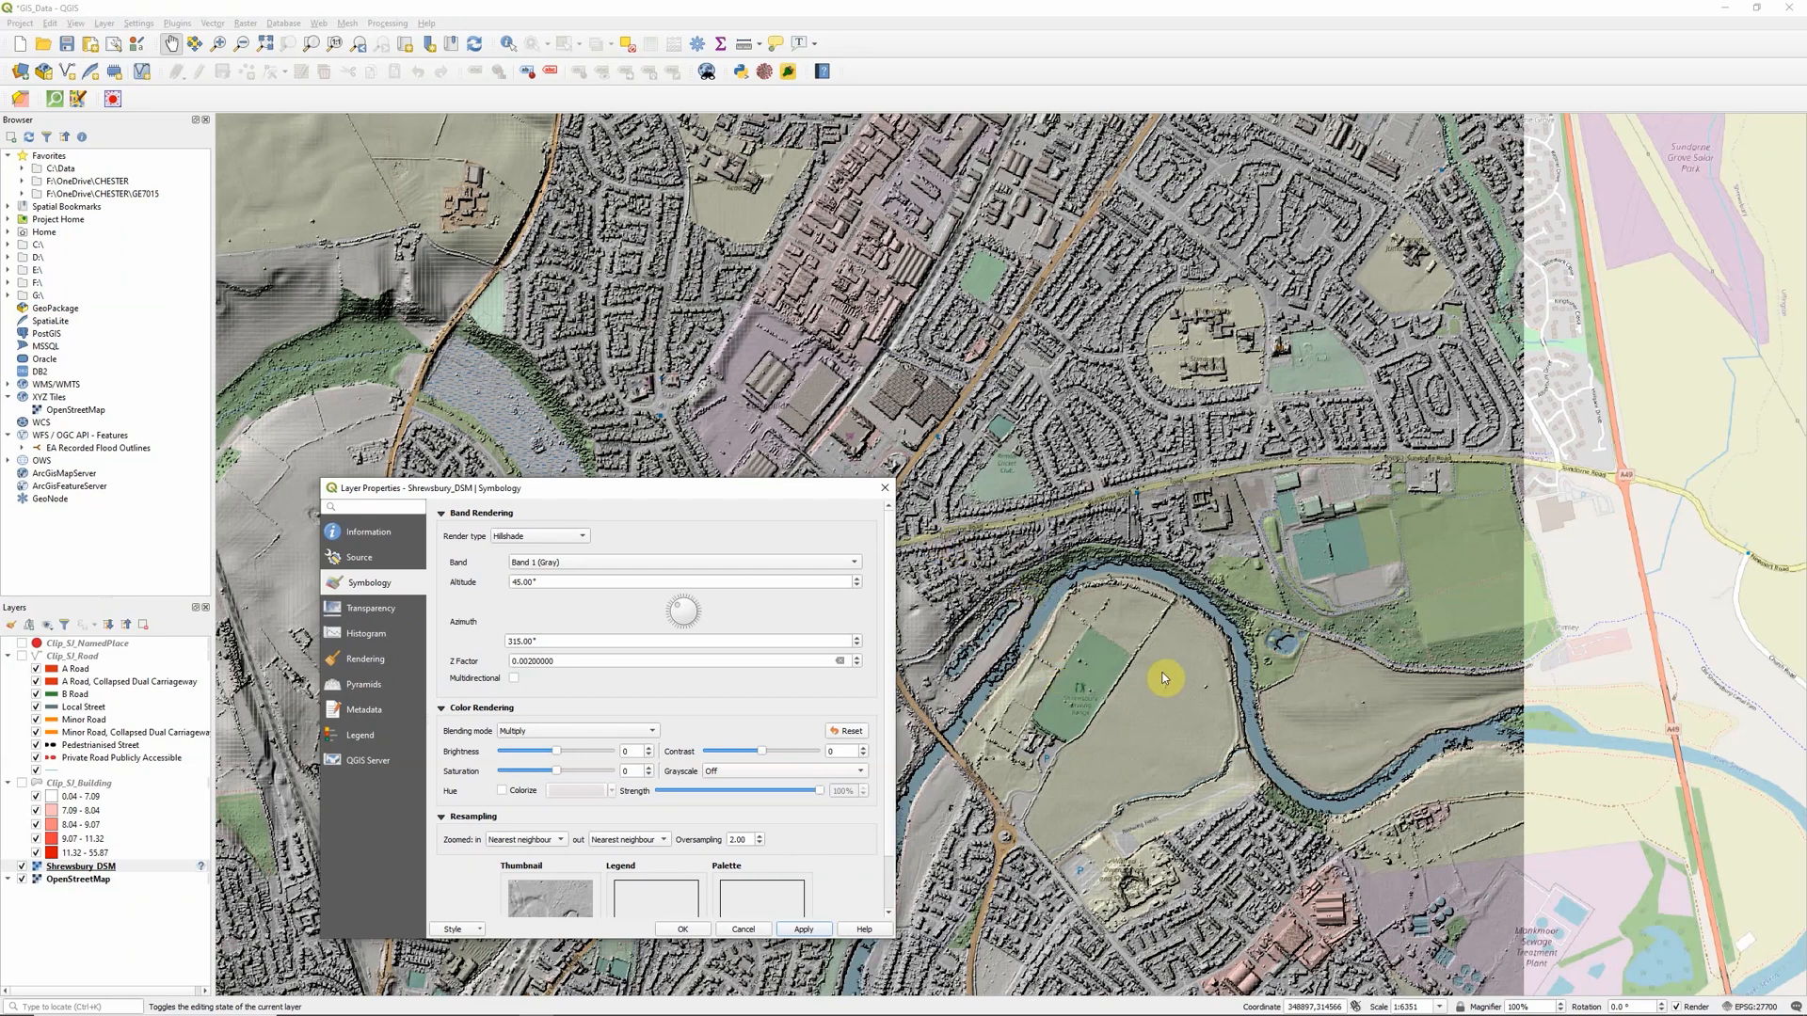
mouse_move(1227, 290)
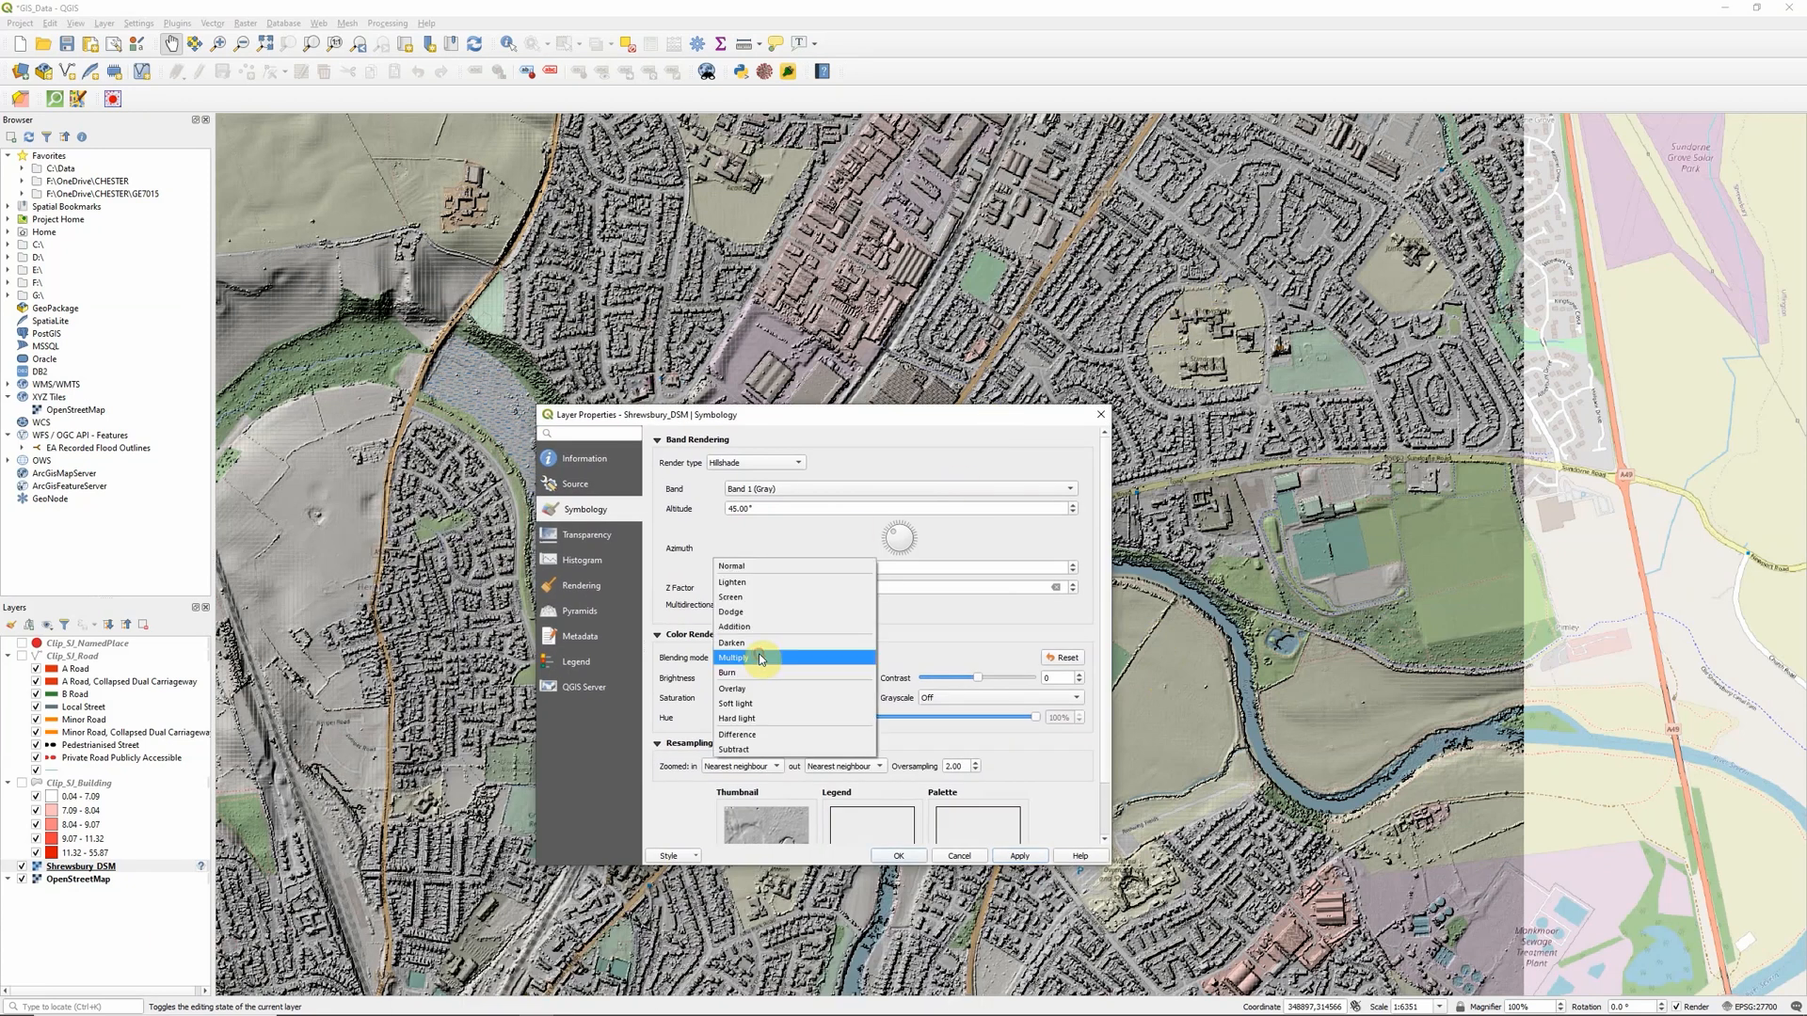
mouse_move(759, 704)
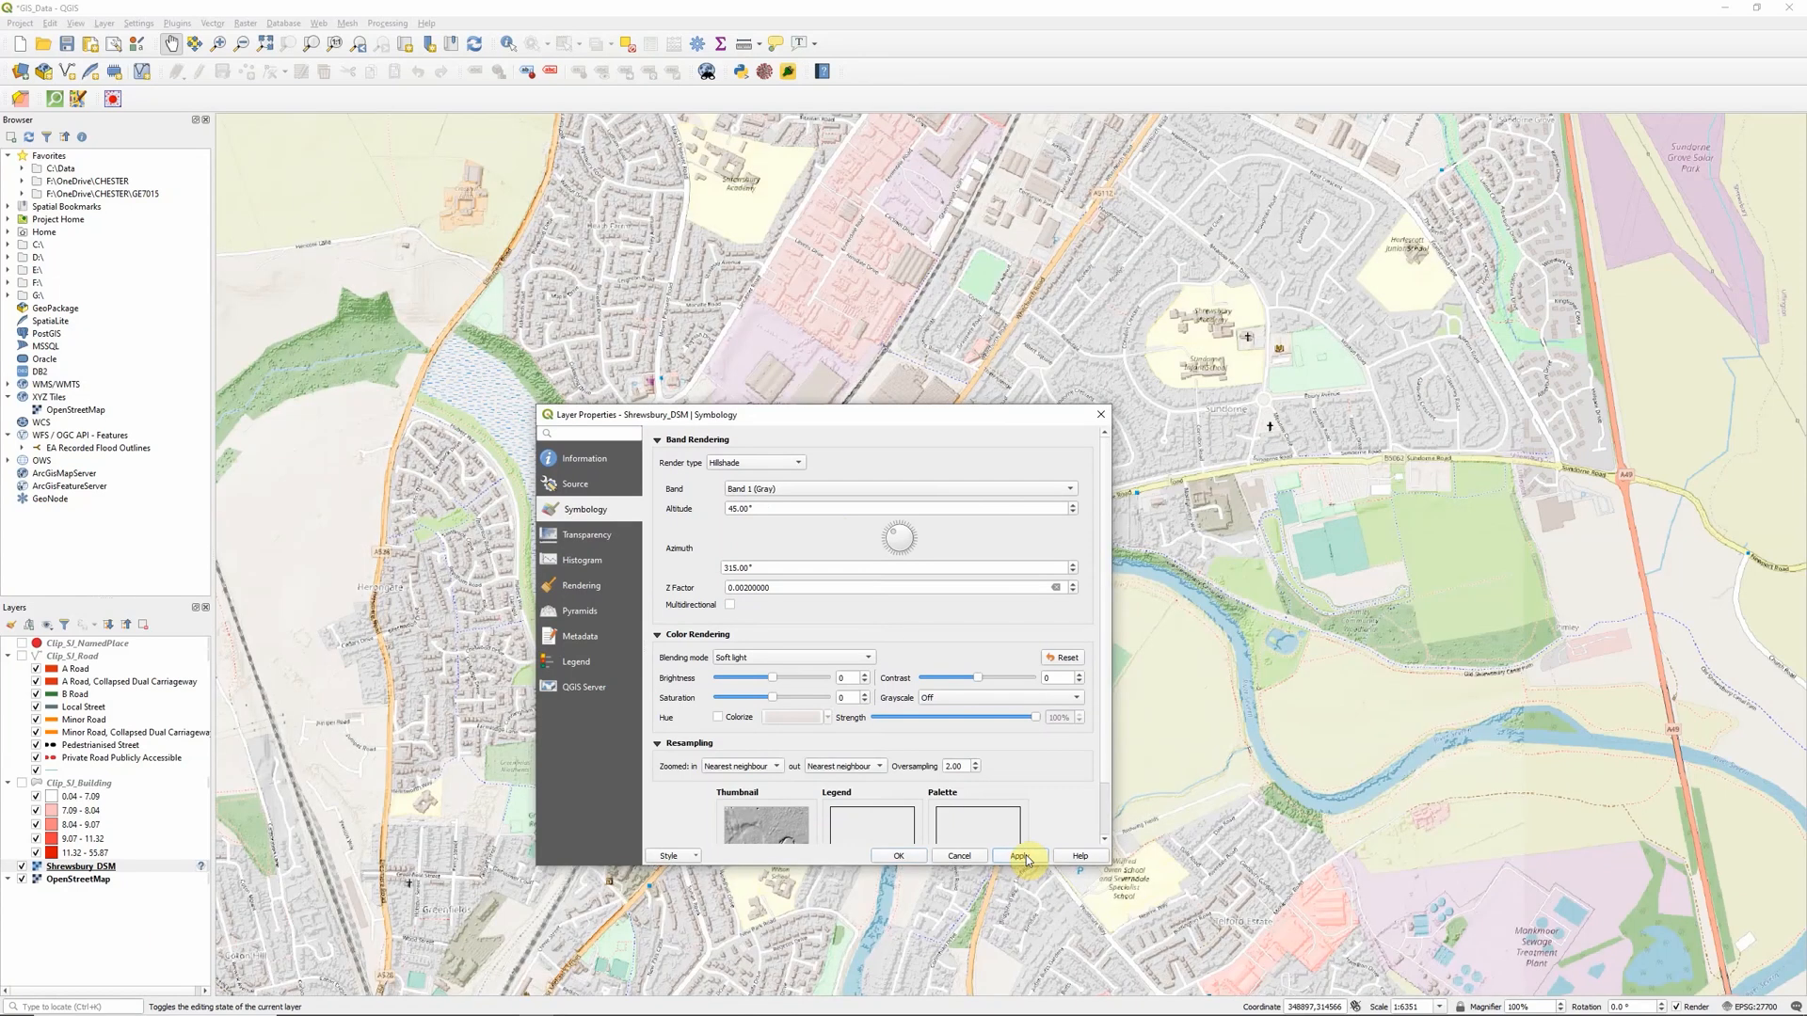
Step: Apply the Soft light blend to the hillshade and reposition the dialog to compare
left_click(792, 657)
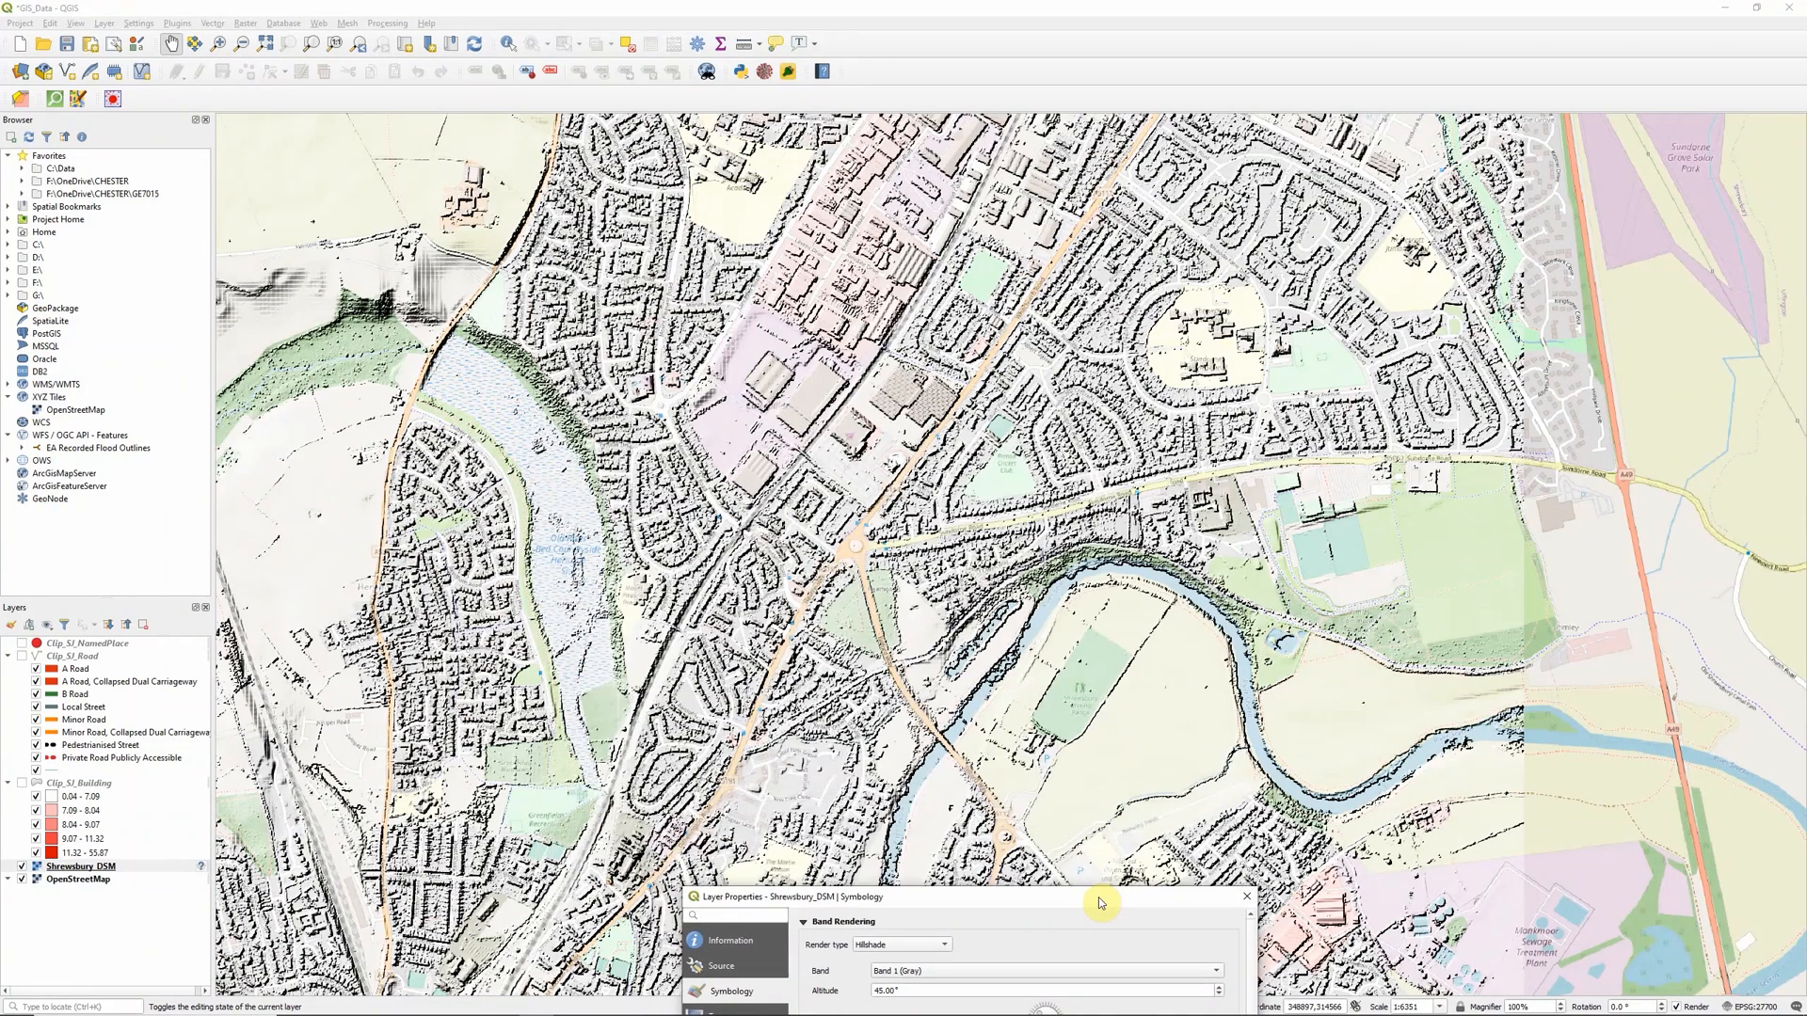
left_click_drag(1100, 896, 694, 184)
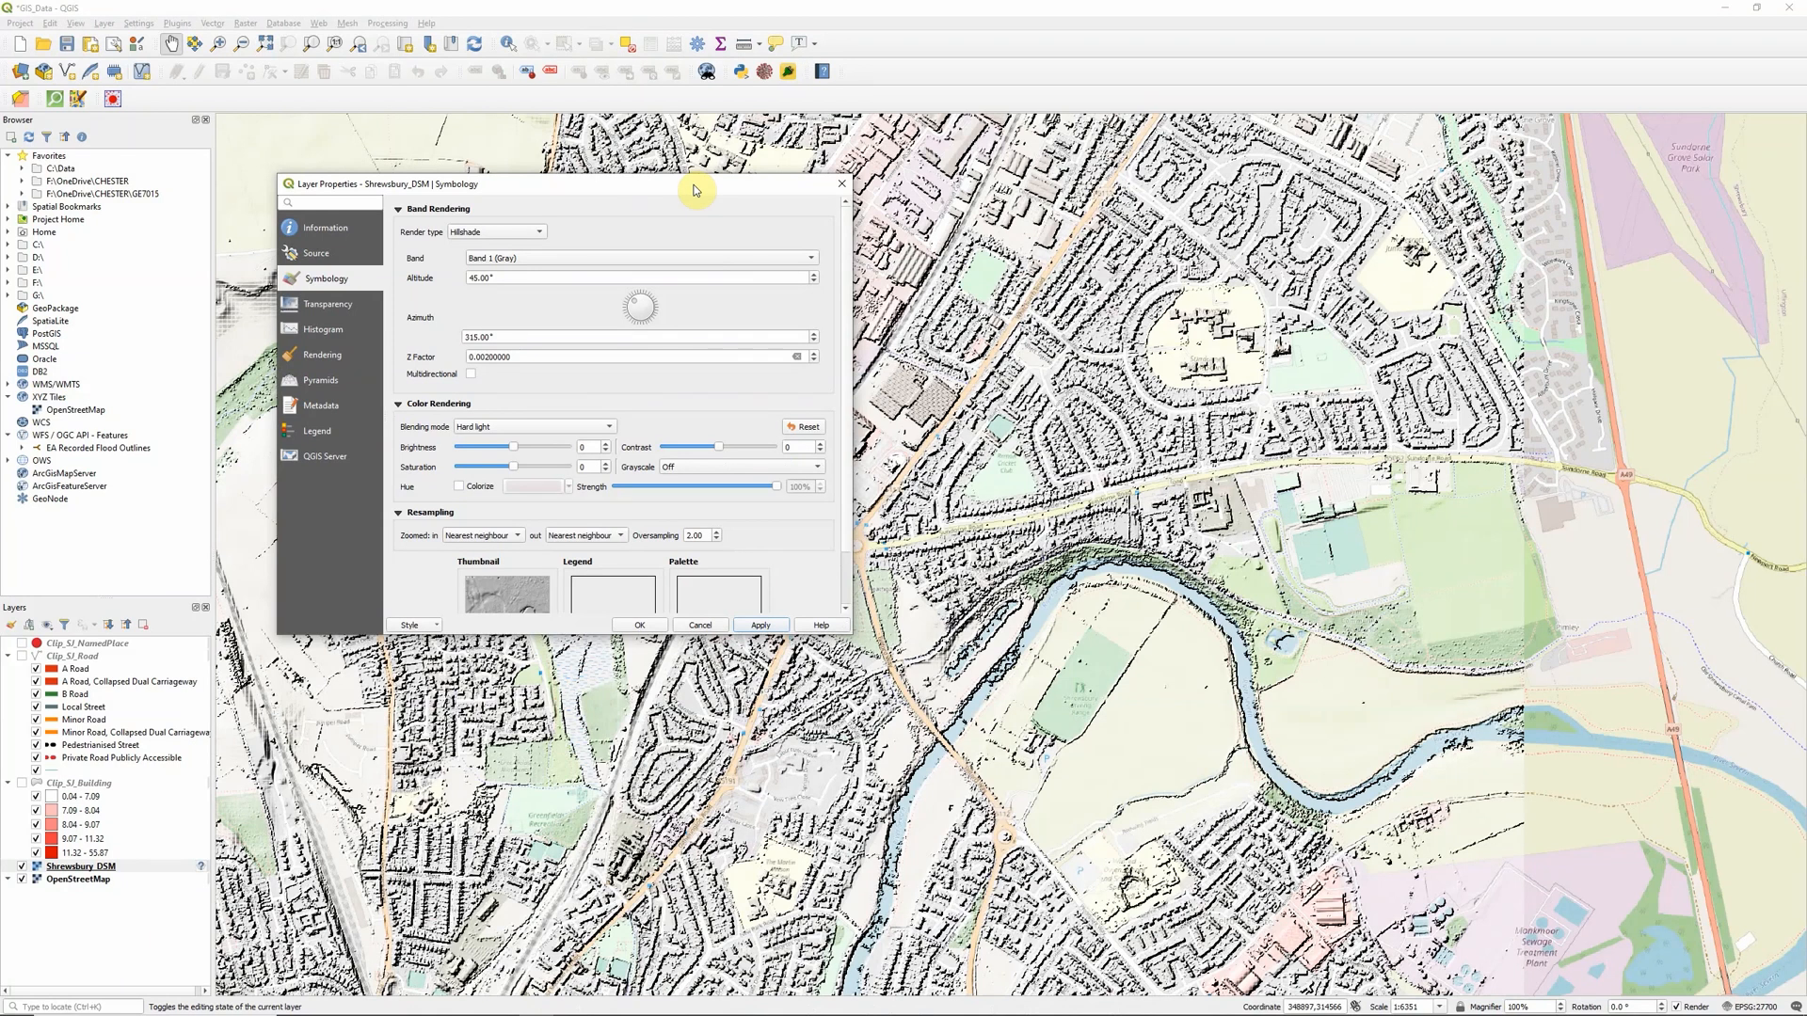
left_click_drag(694, 182, 807, 342)
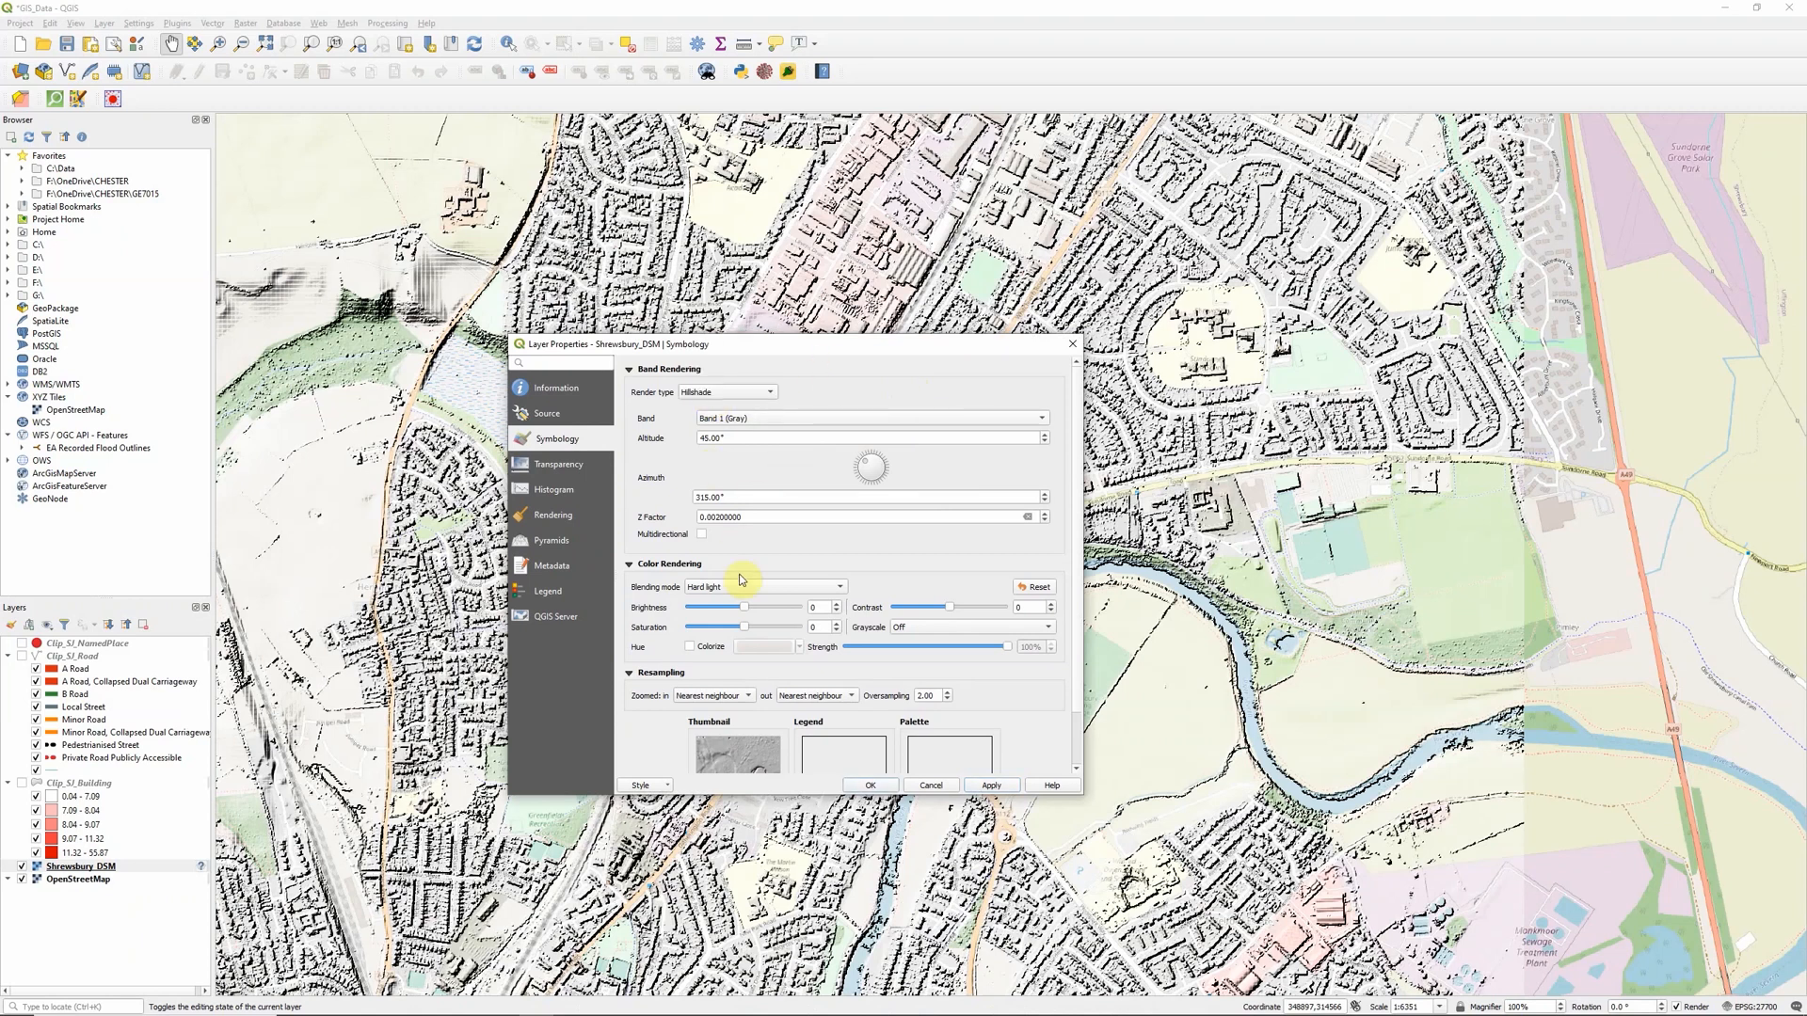
Step: Switch the hillshade blending mode back to Overlay and apply it
left_click(766, 587)
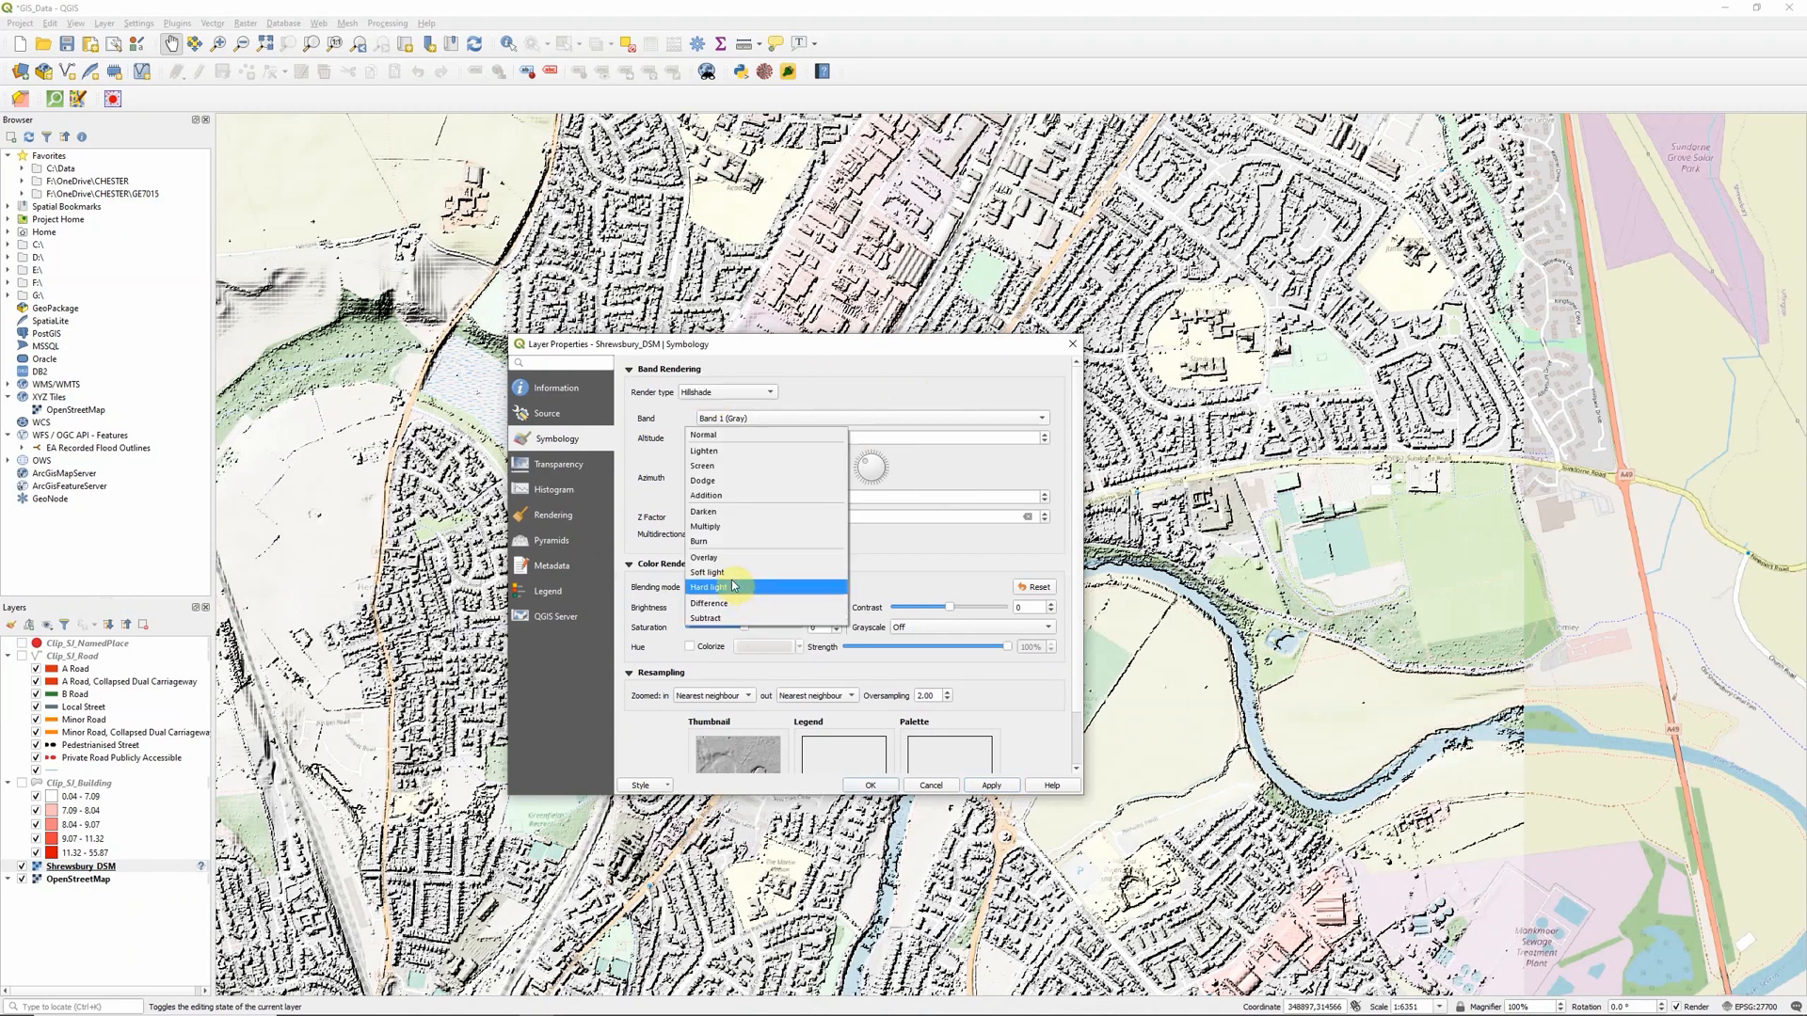
left_click(703, 557)
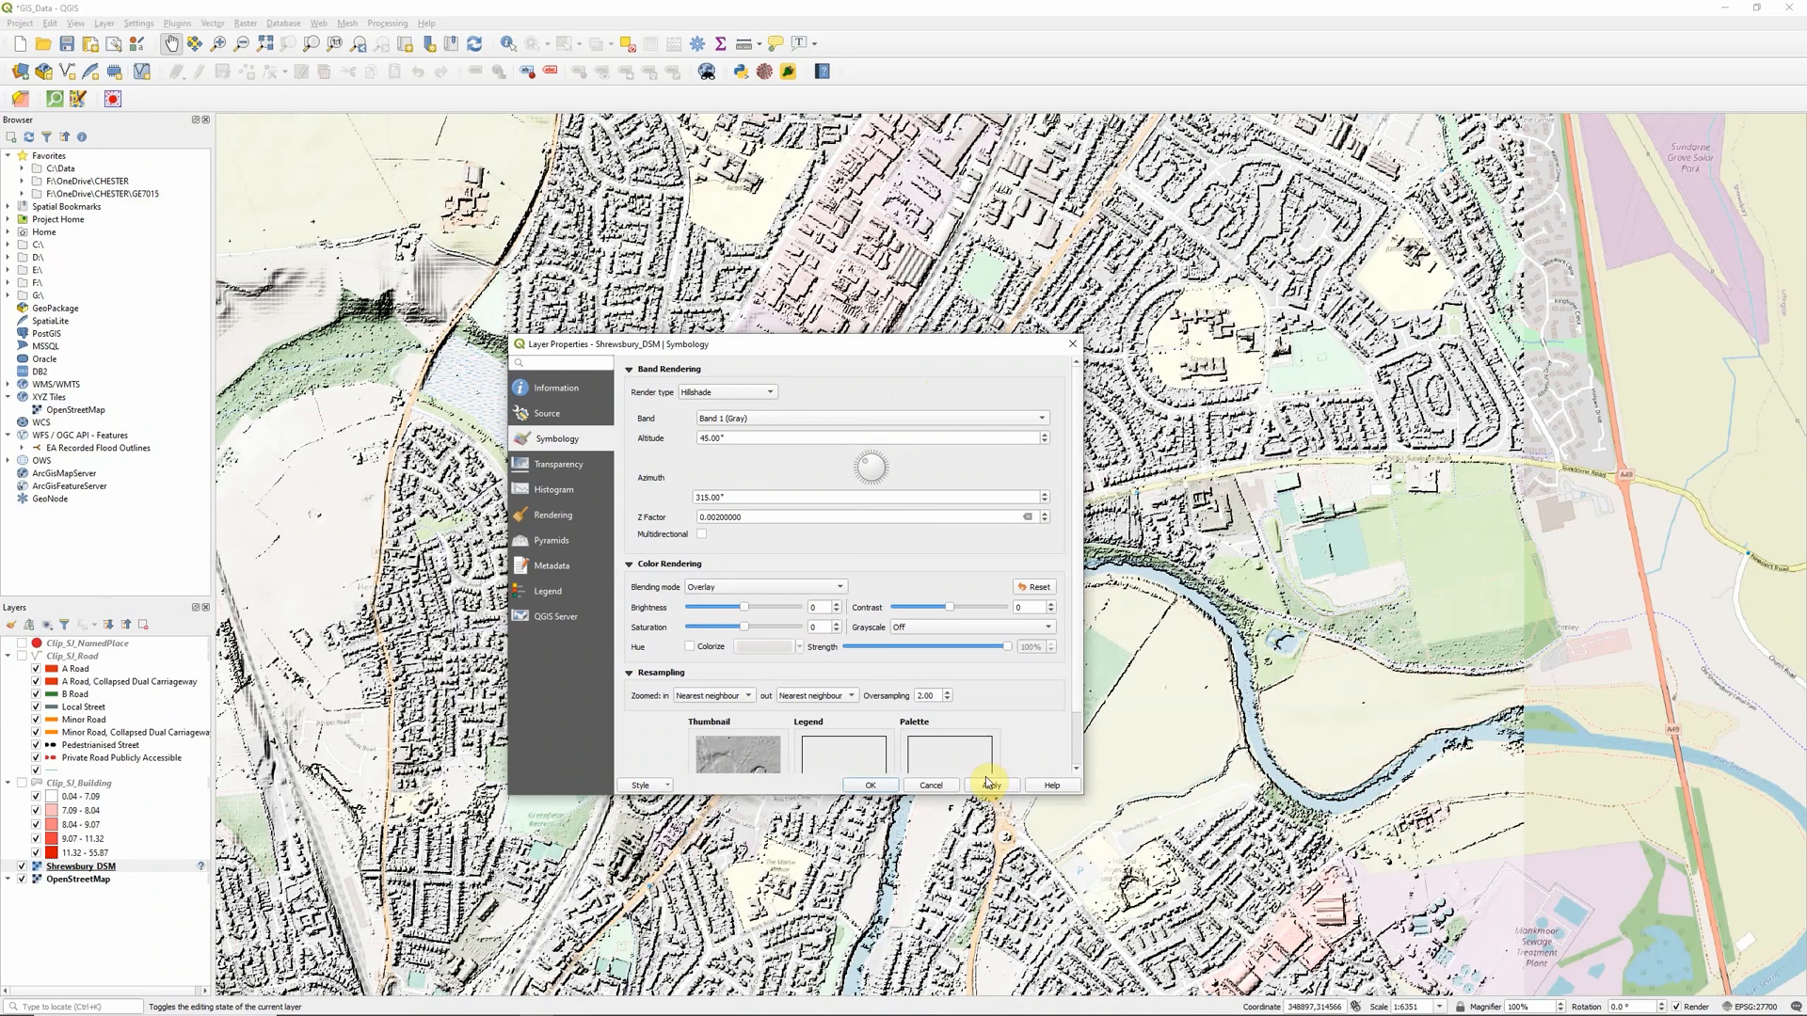
left_click(988, 785)
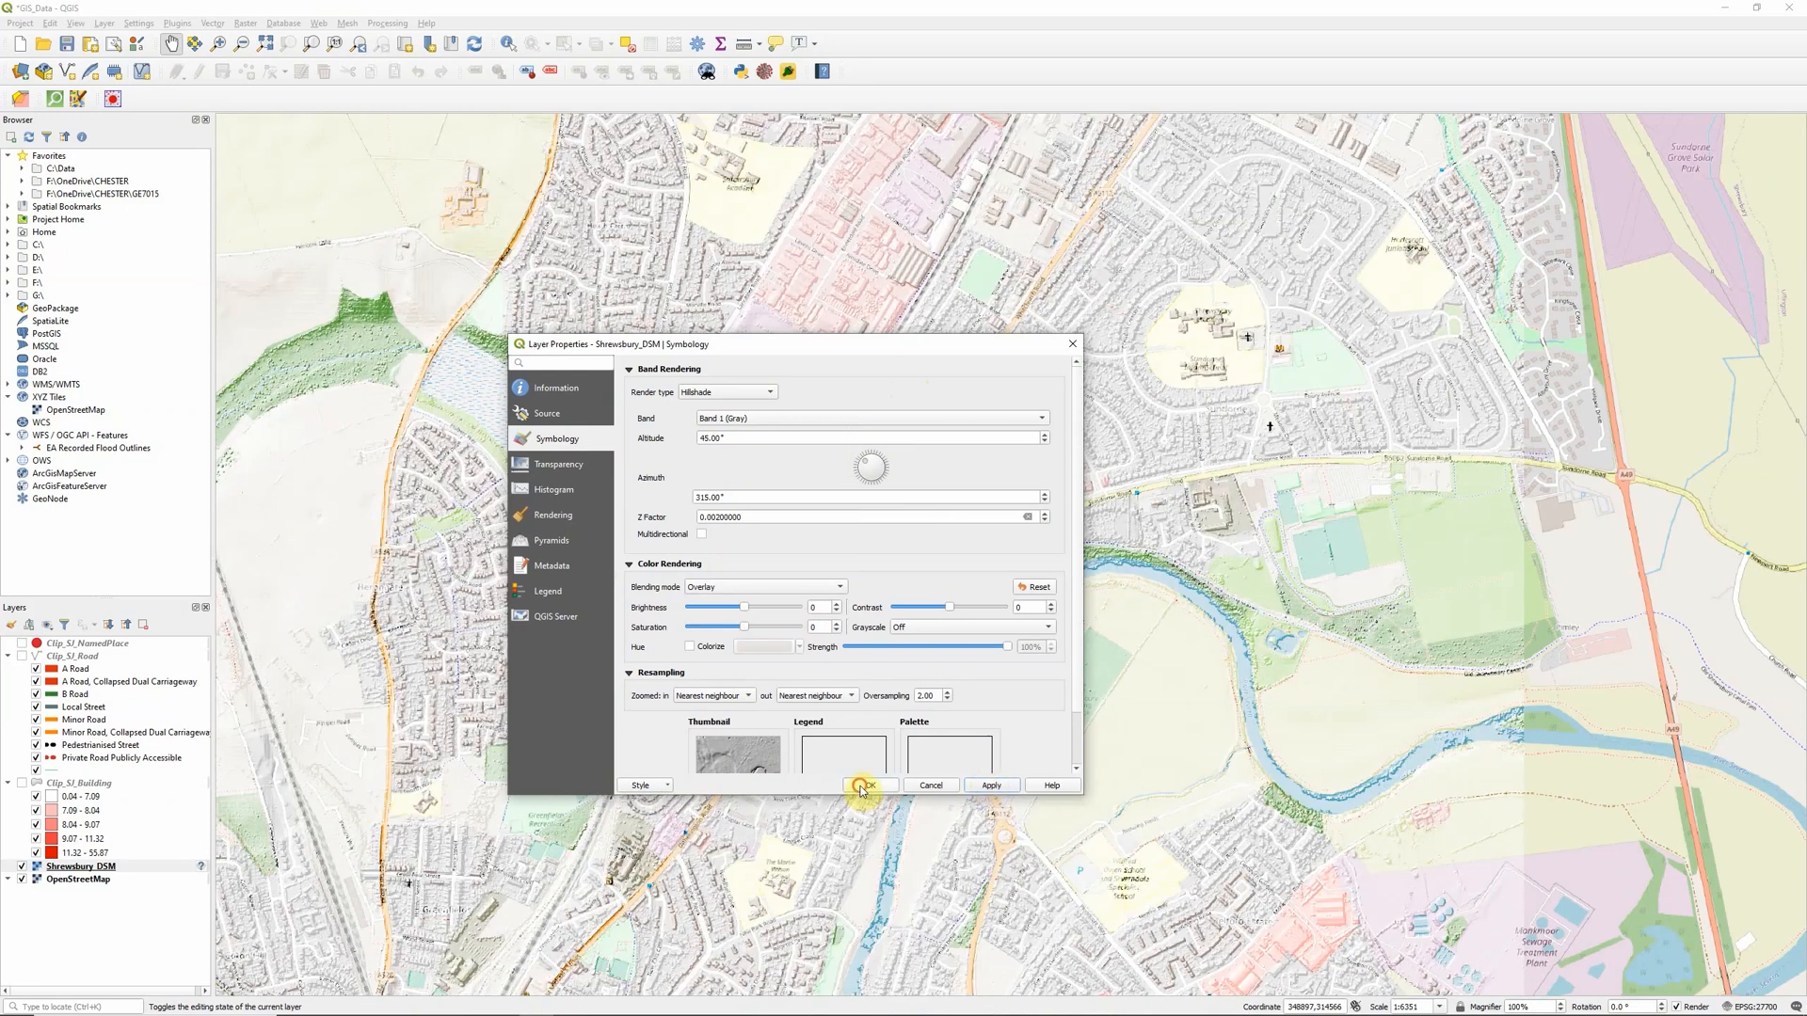
Step: Close the DSM settings, show Clip_SJ_Building and open its layer properties
left_click(865, 785)
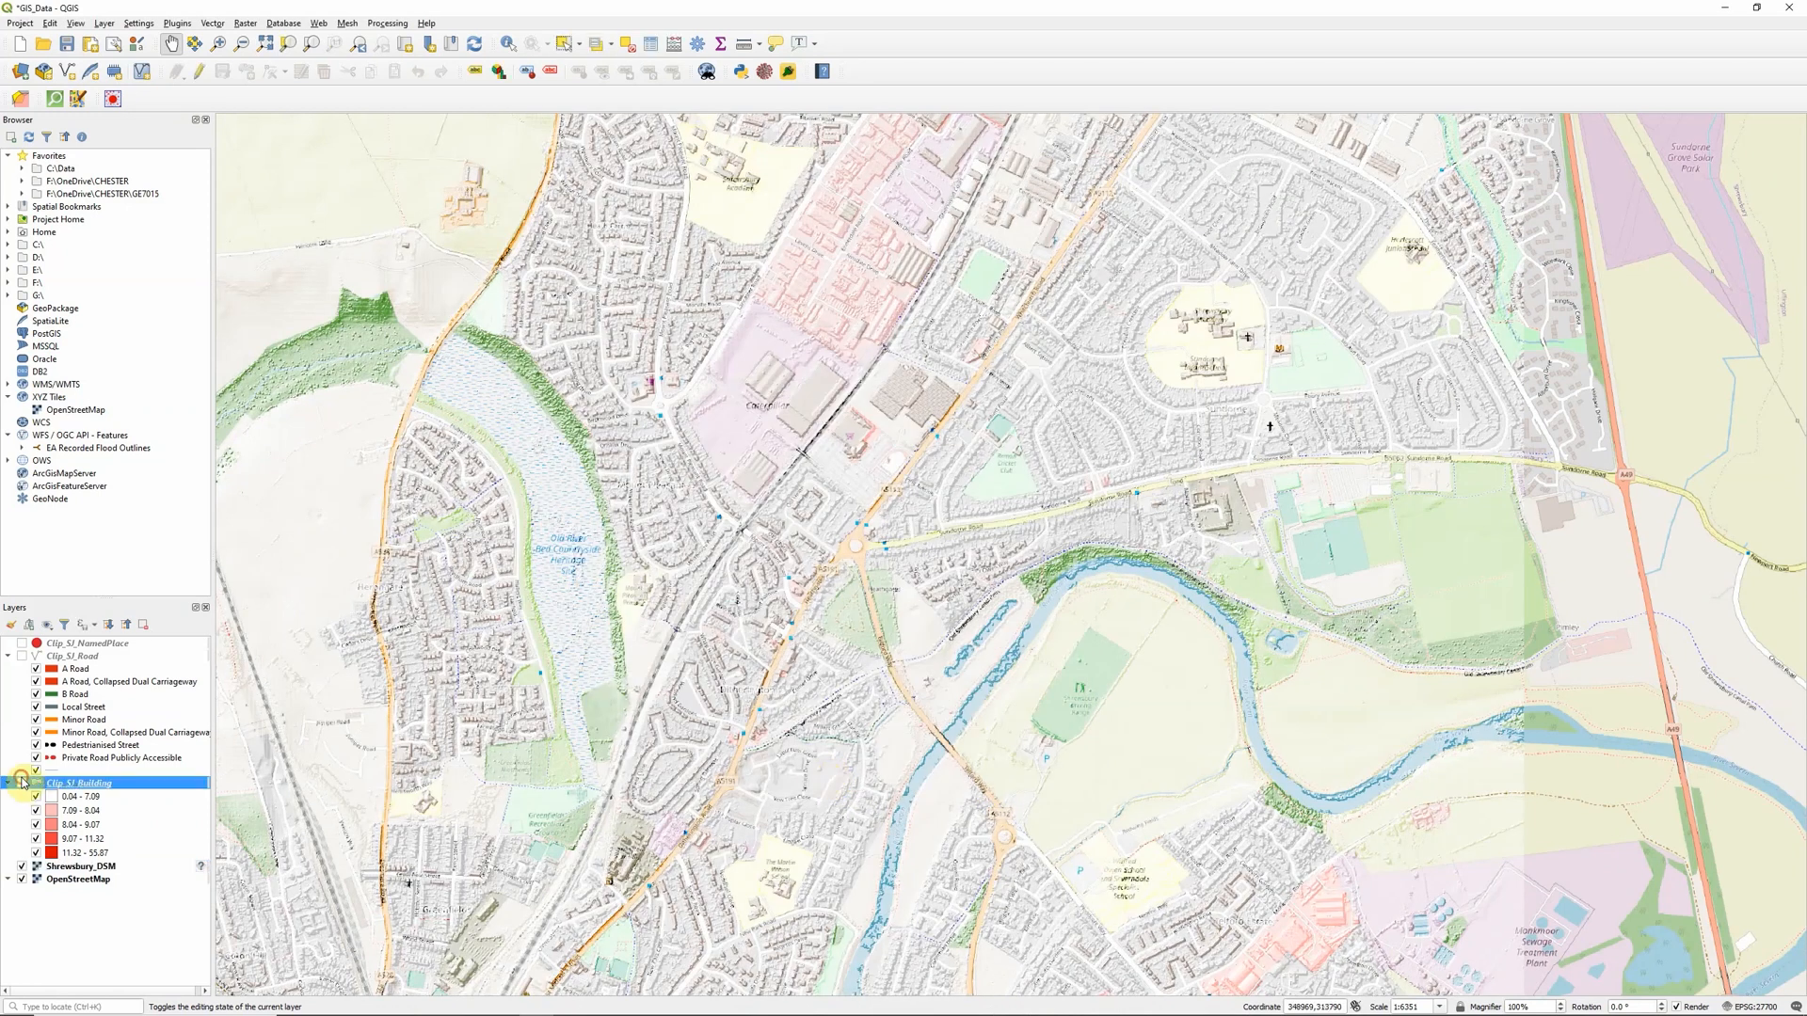
left_click(21, 782)
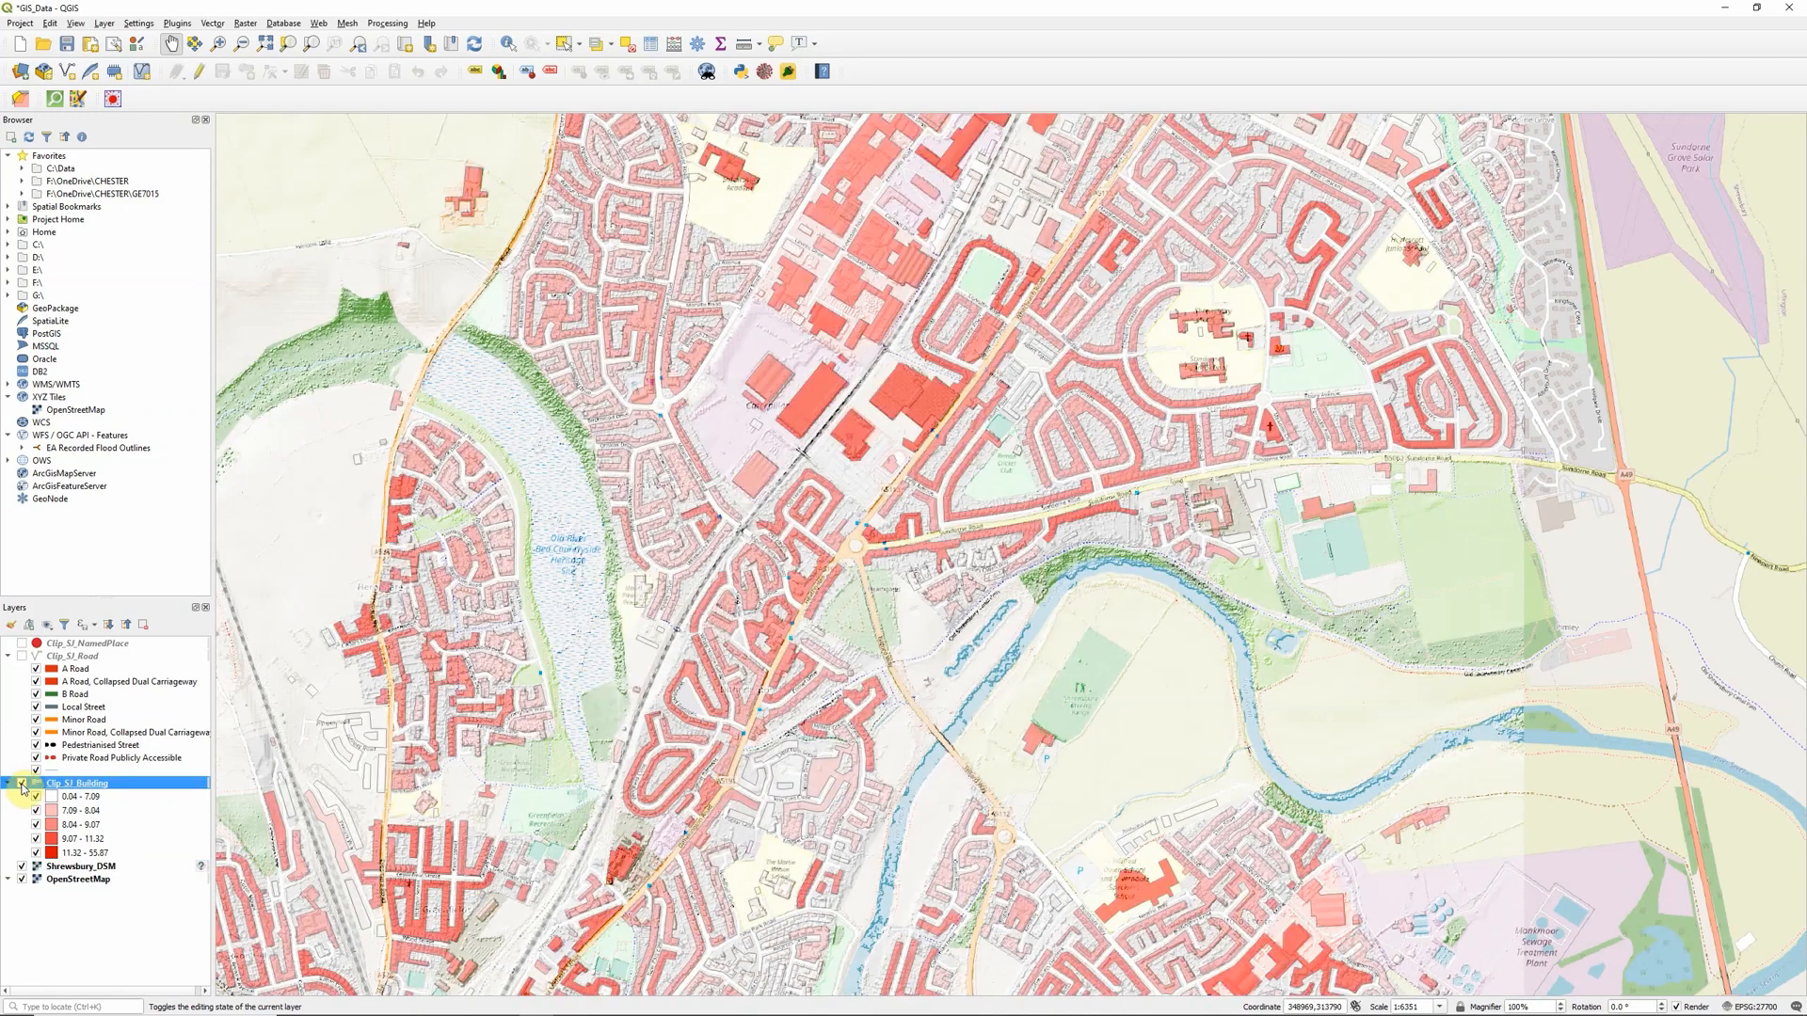
right_click(79, 783)
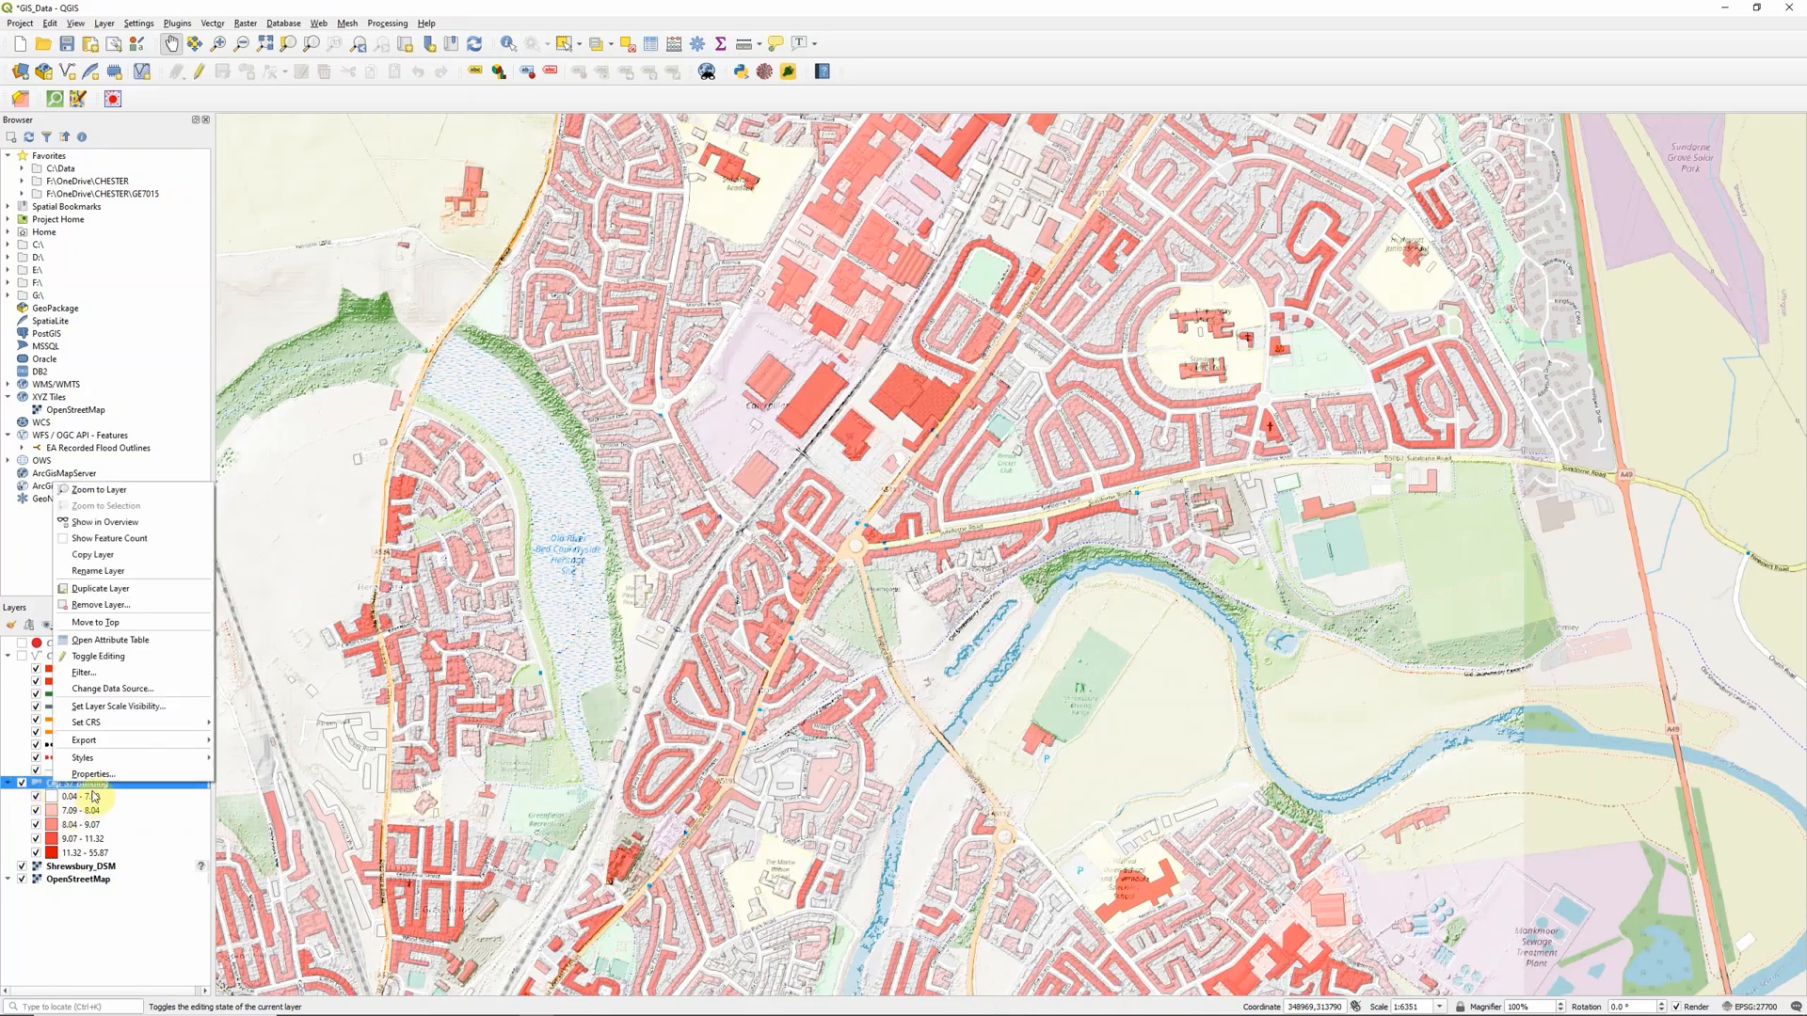
left_click(92, 774)
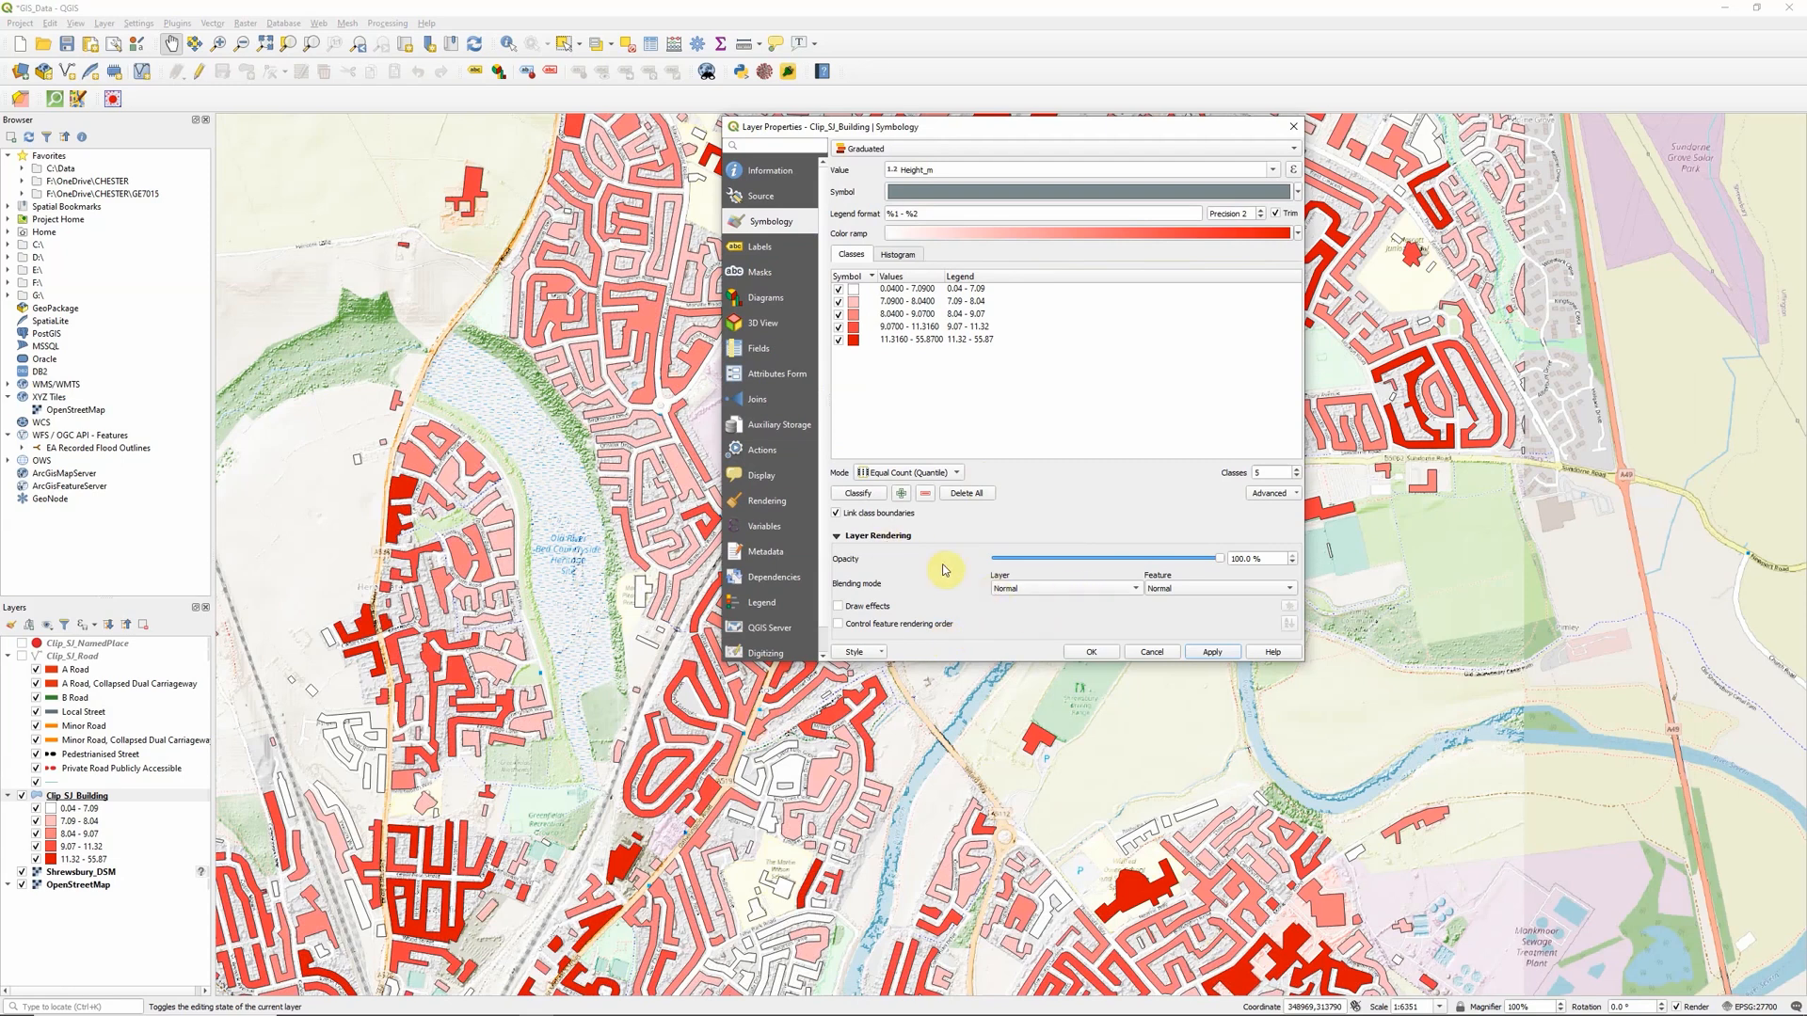
Step: Apply a Multiply blend to the Clip_SI_Building layer, then switch it to Lighten
left_click(1059, 587)
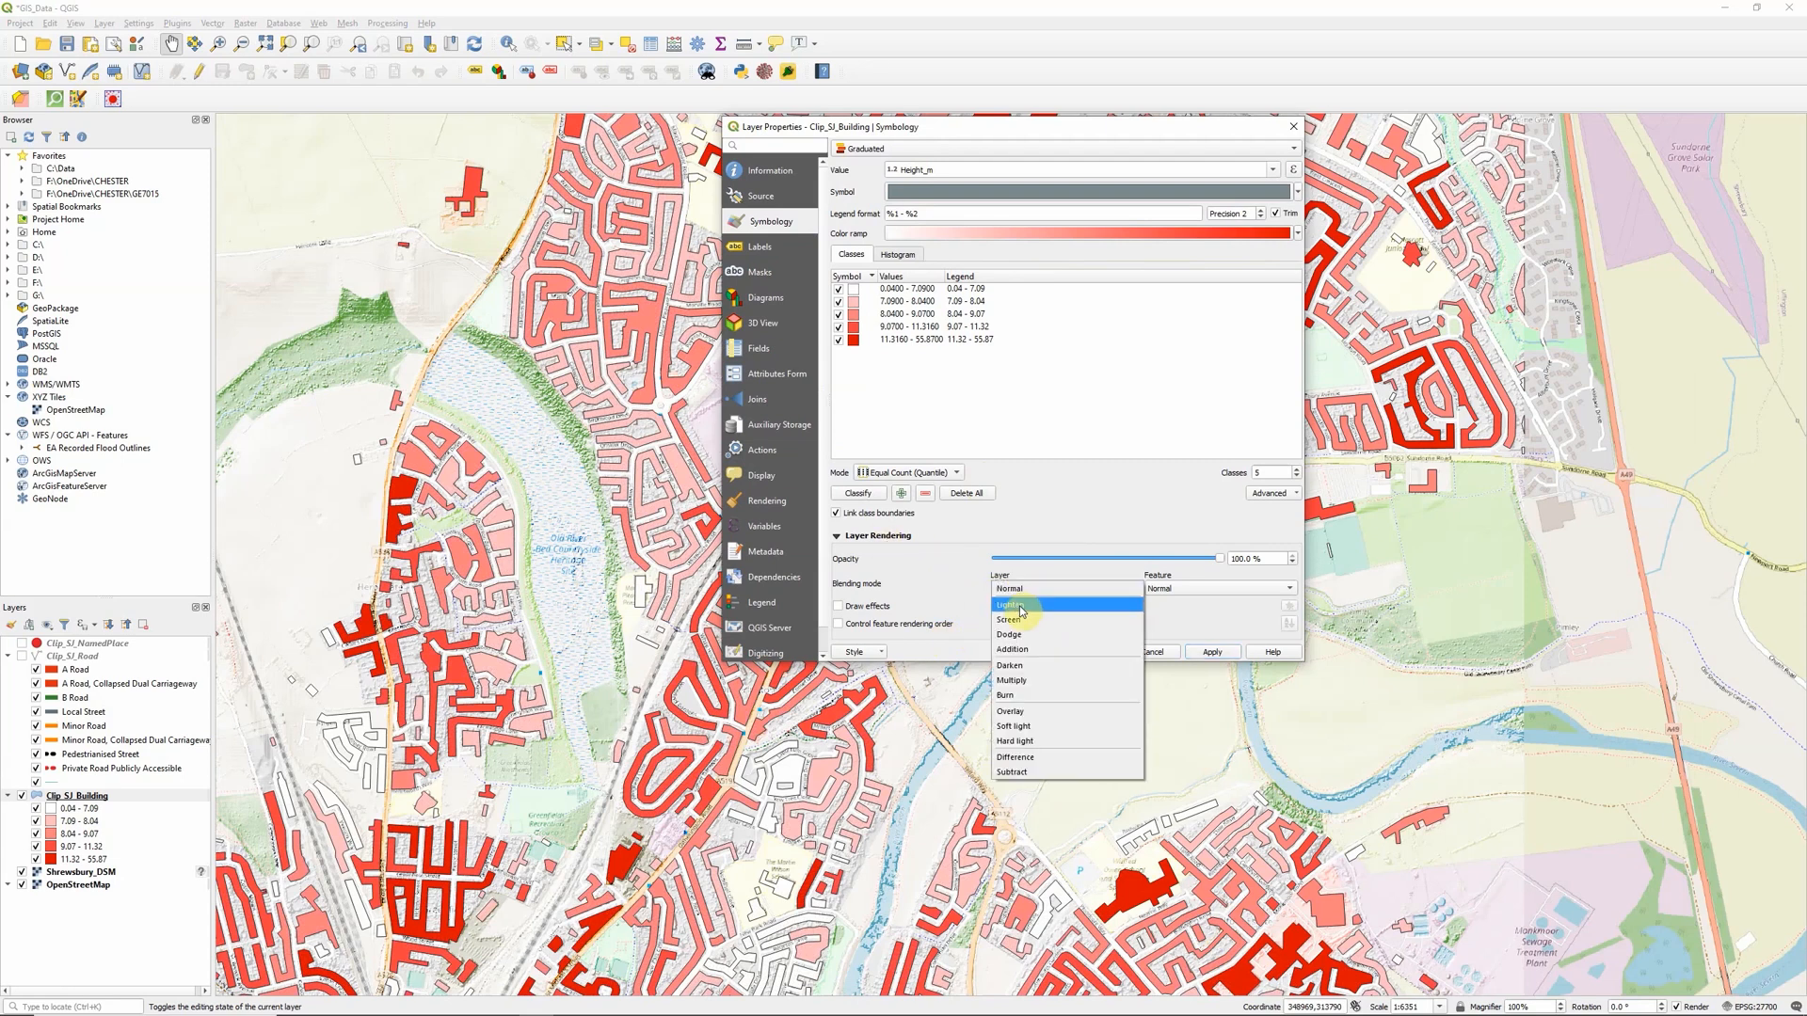
mouse_move(1020, 620)
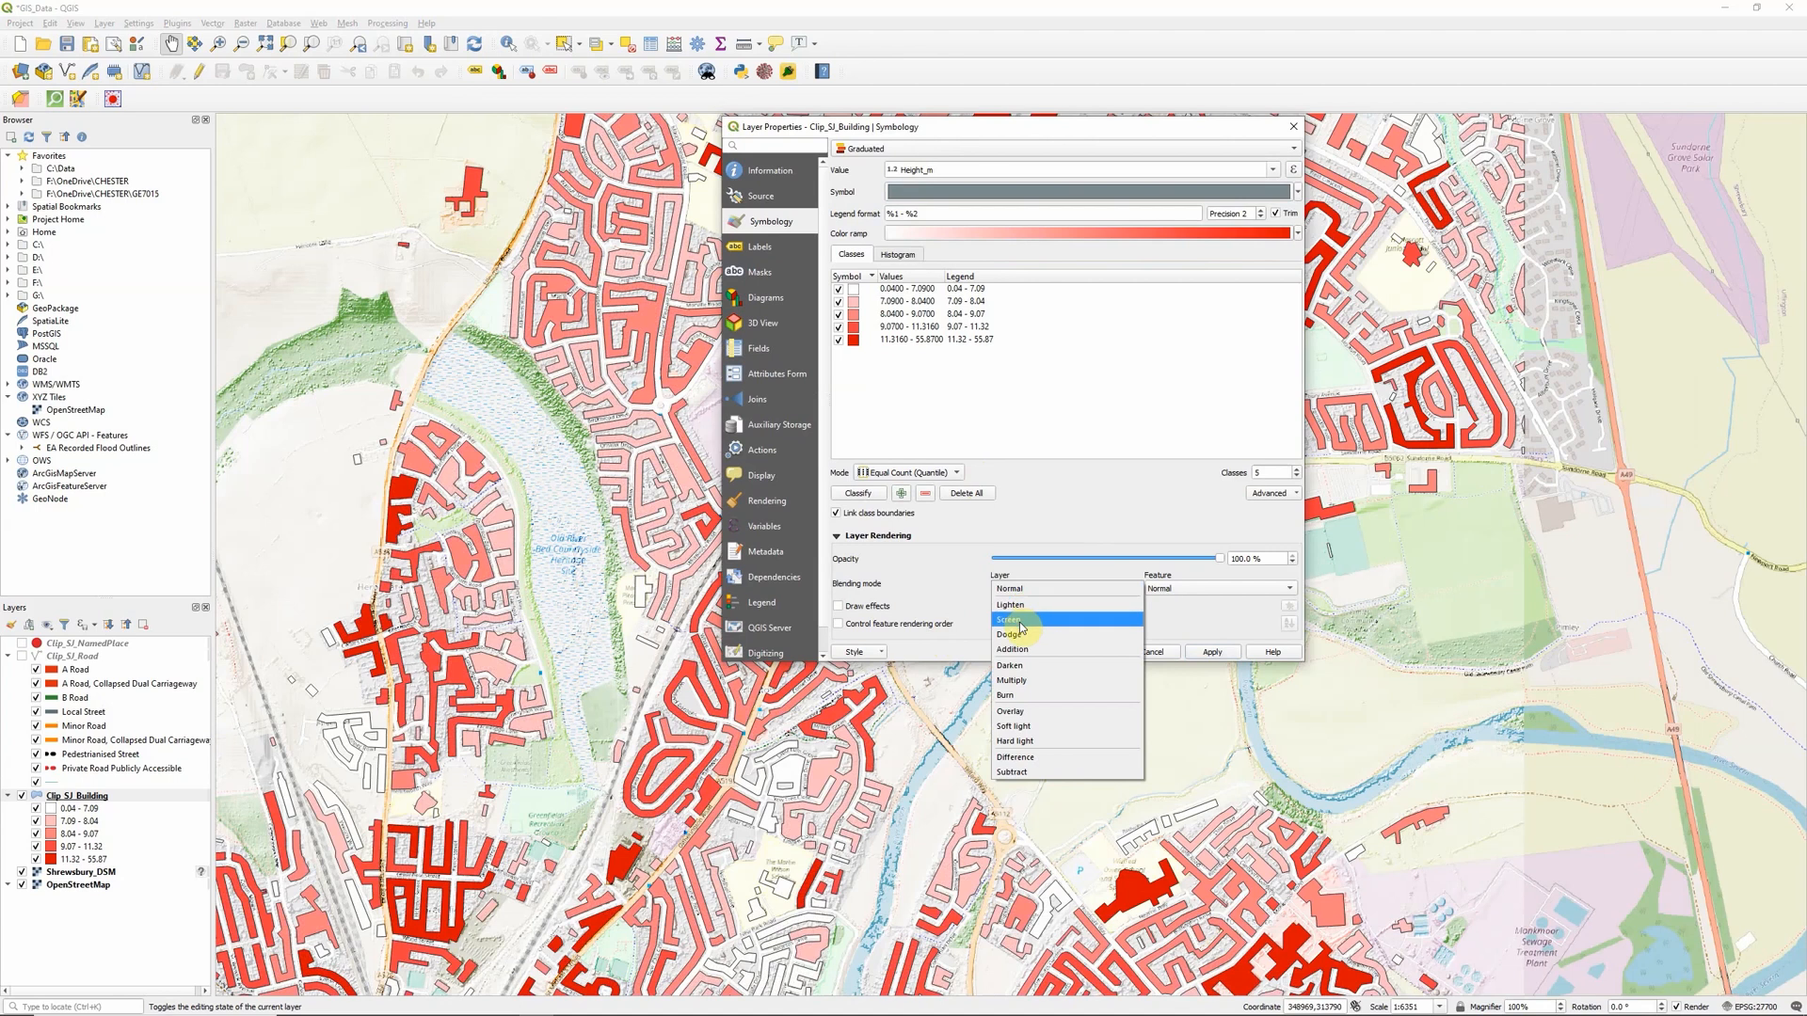
left_click(1011, 679)
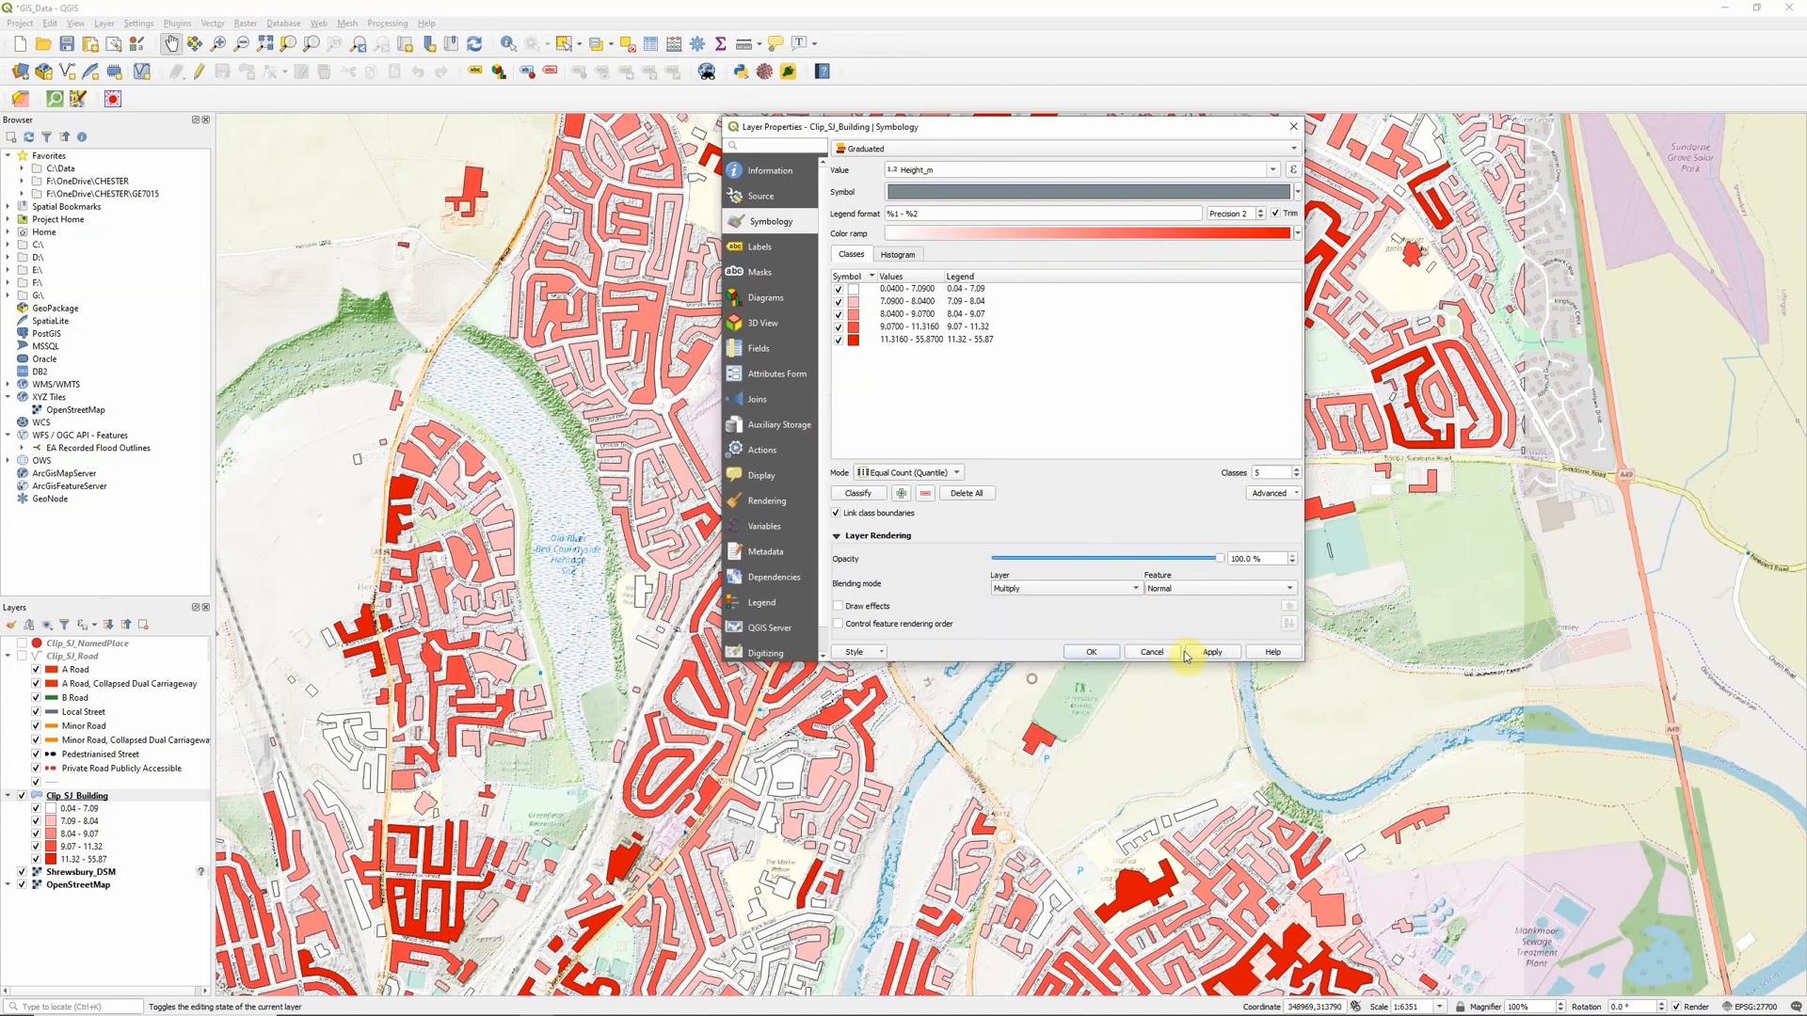
left_click(1210, 651)
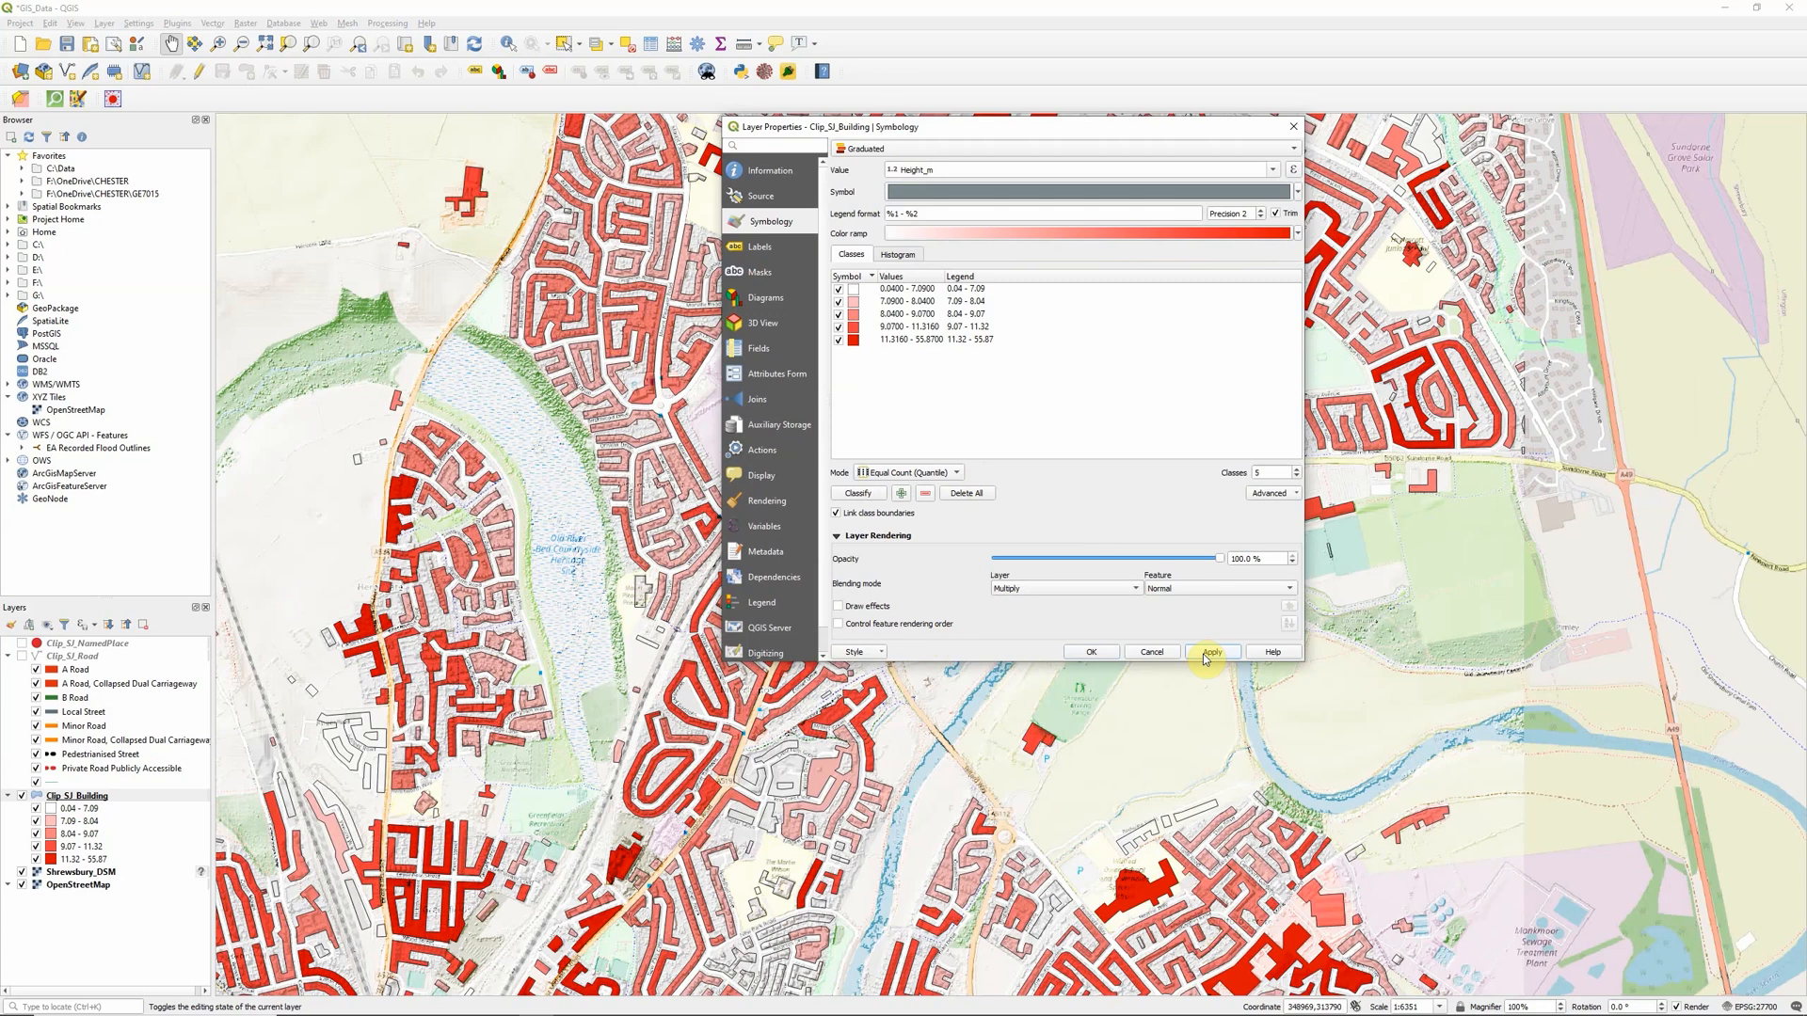
mouse_move(807, 516)
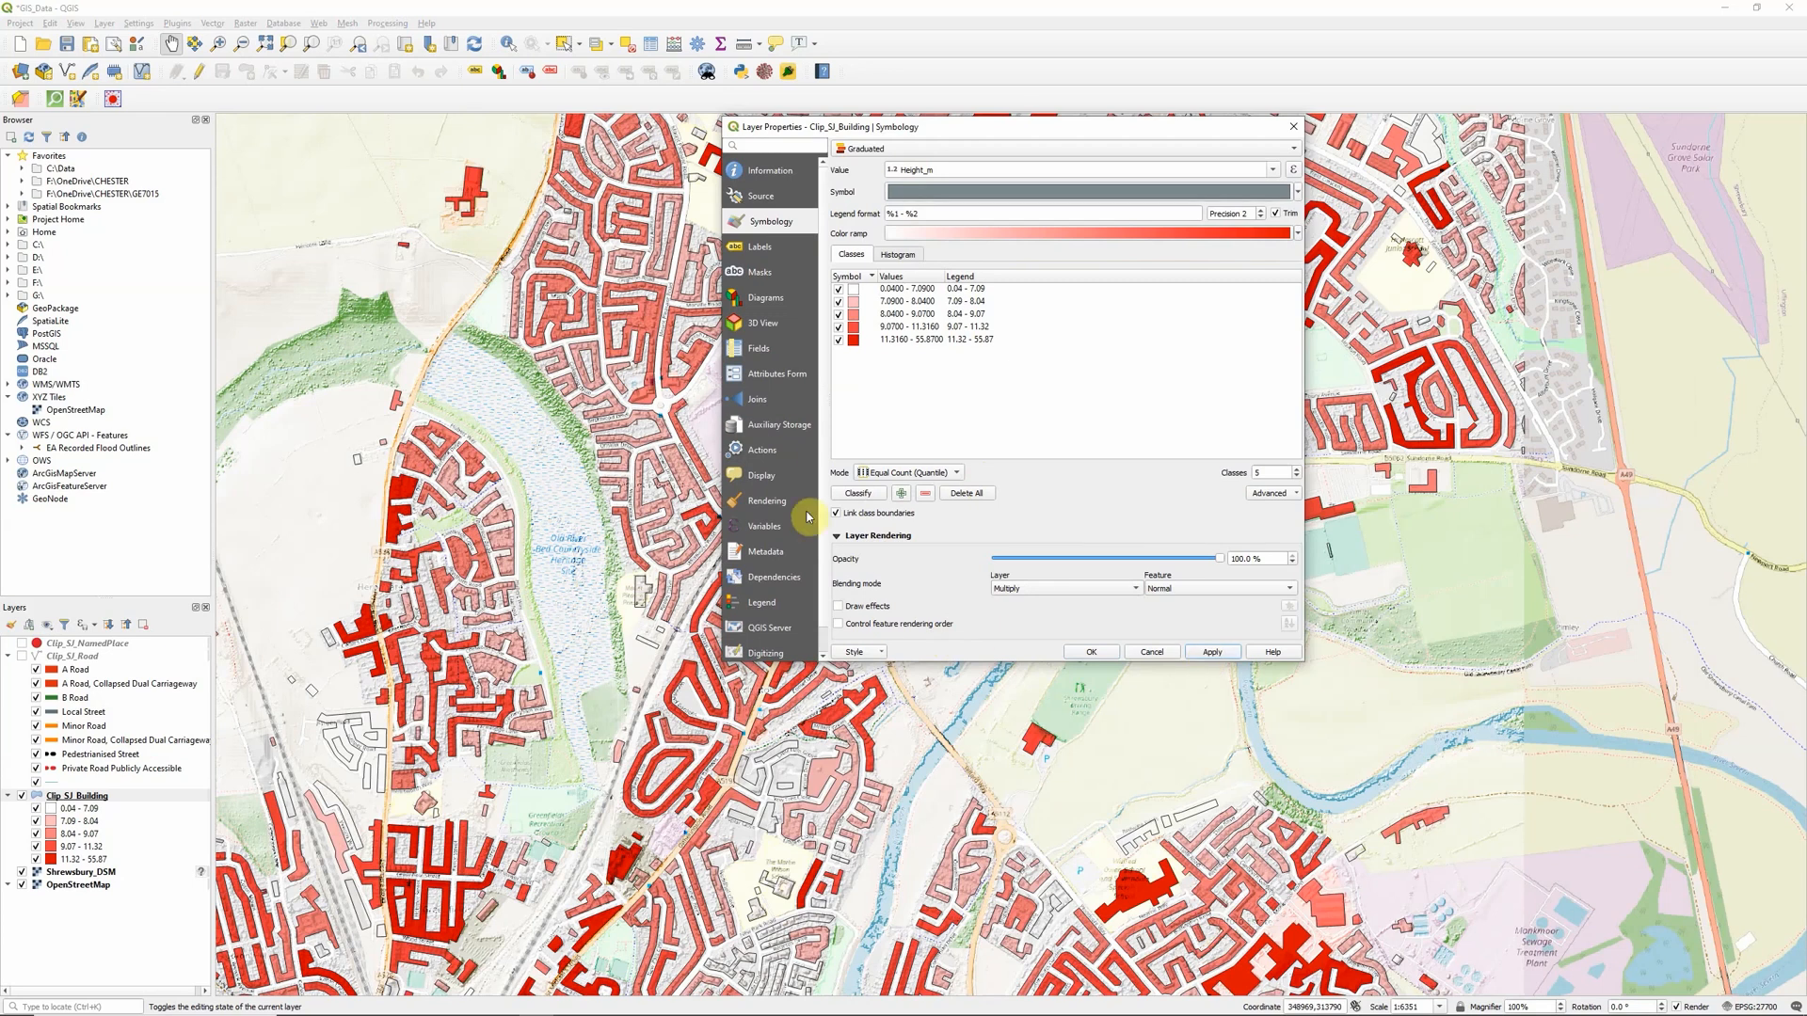
mouse_move(666, 689)
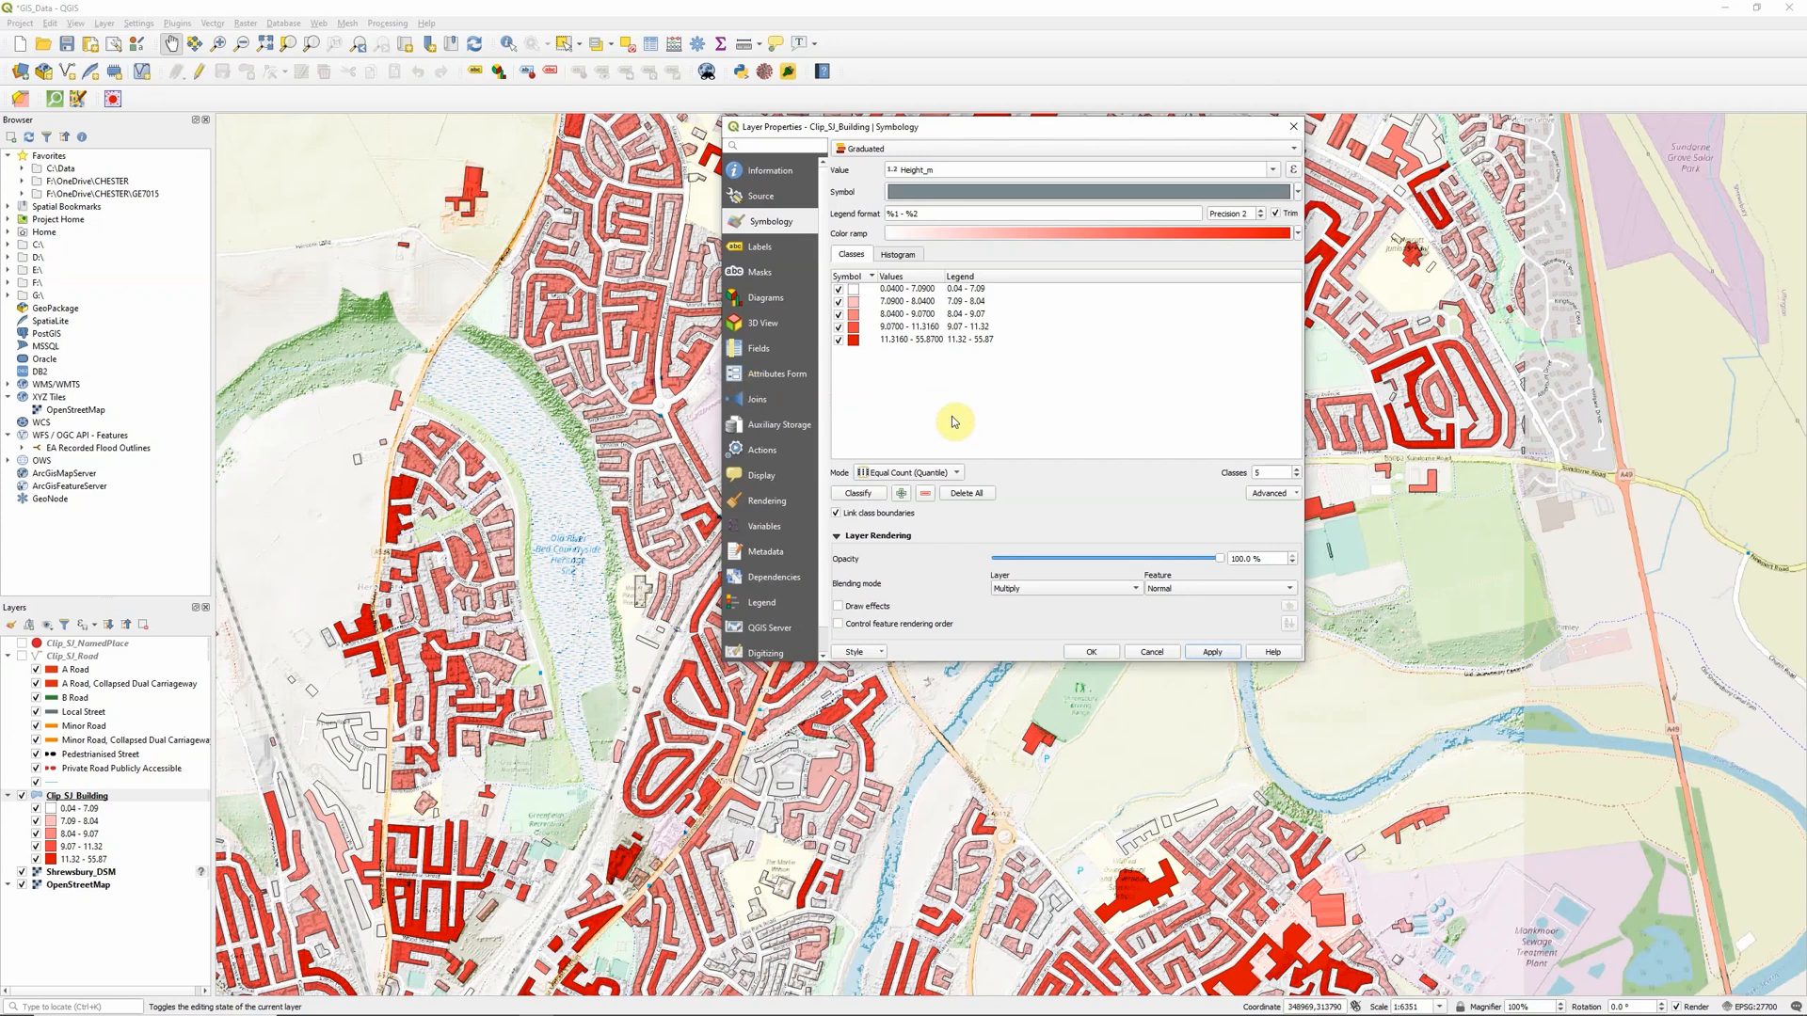
mouse_move(1058, 444)
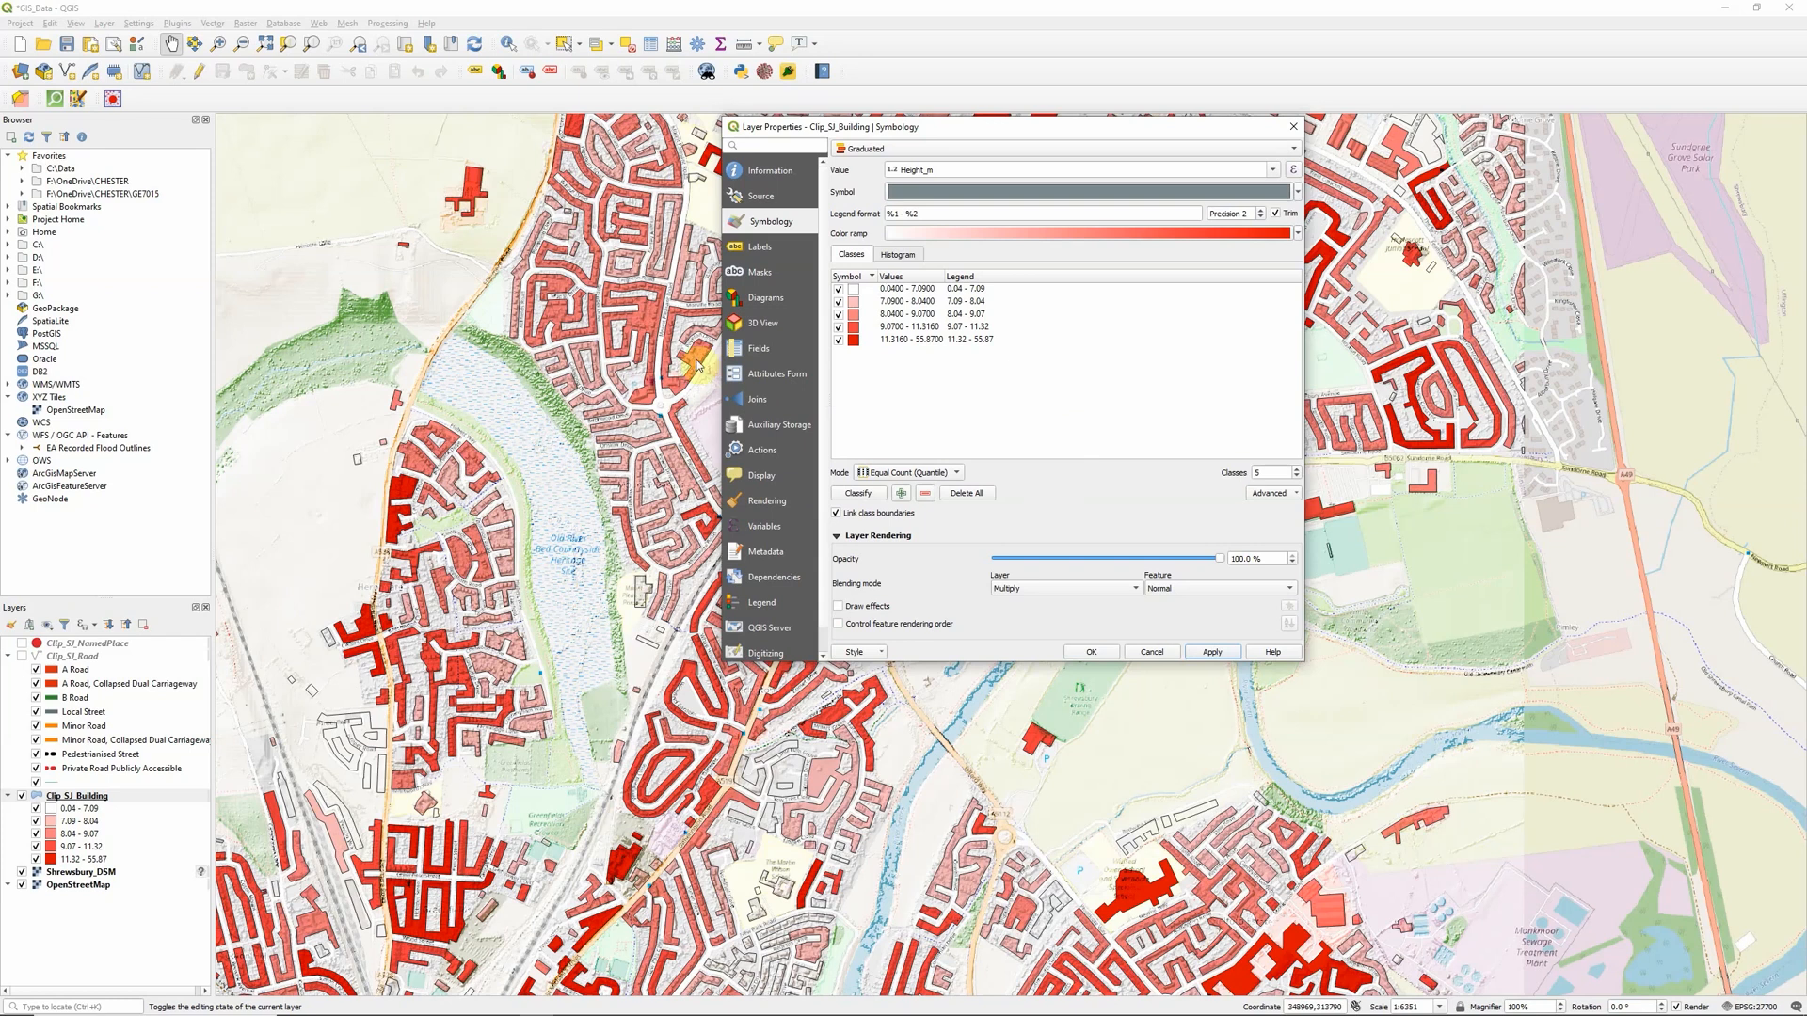
mouse_move(1123, 376)
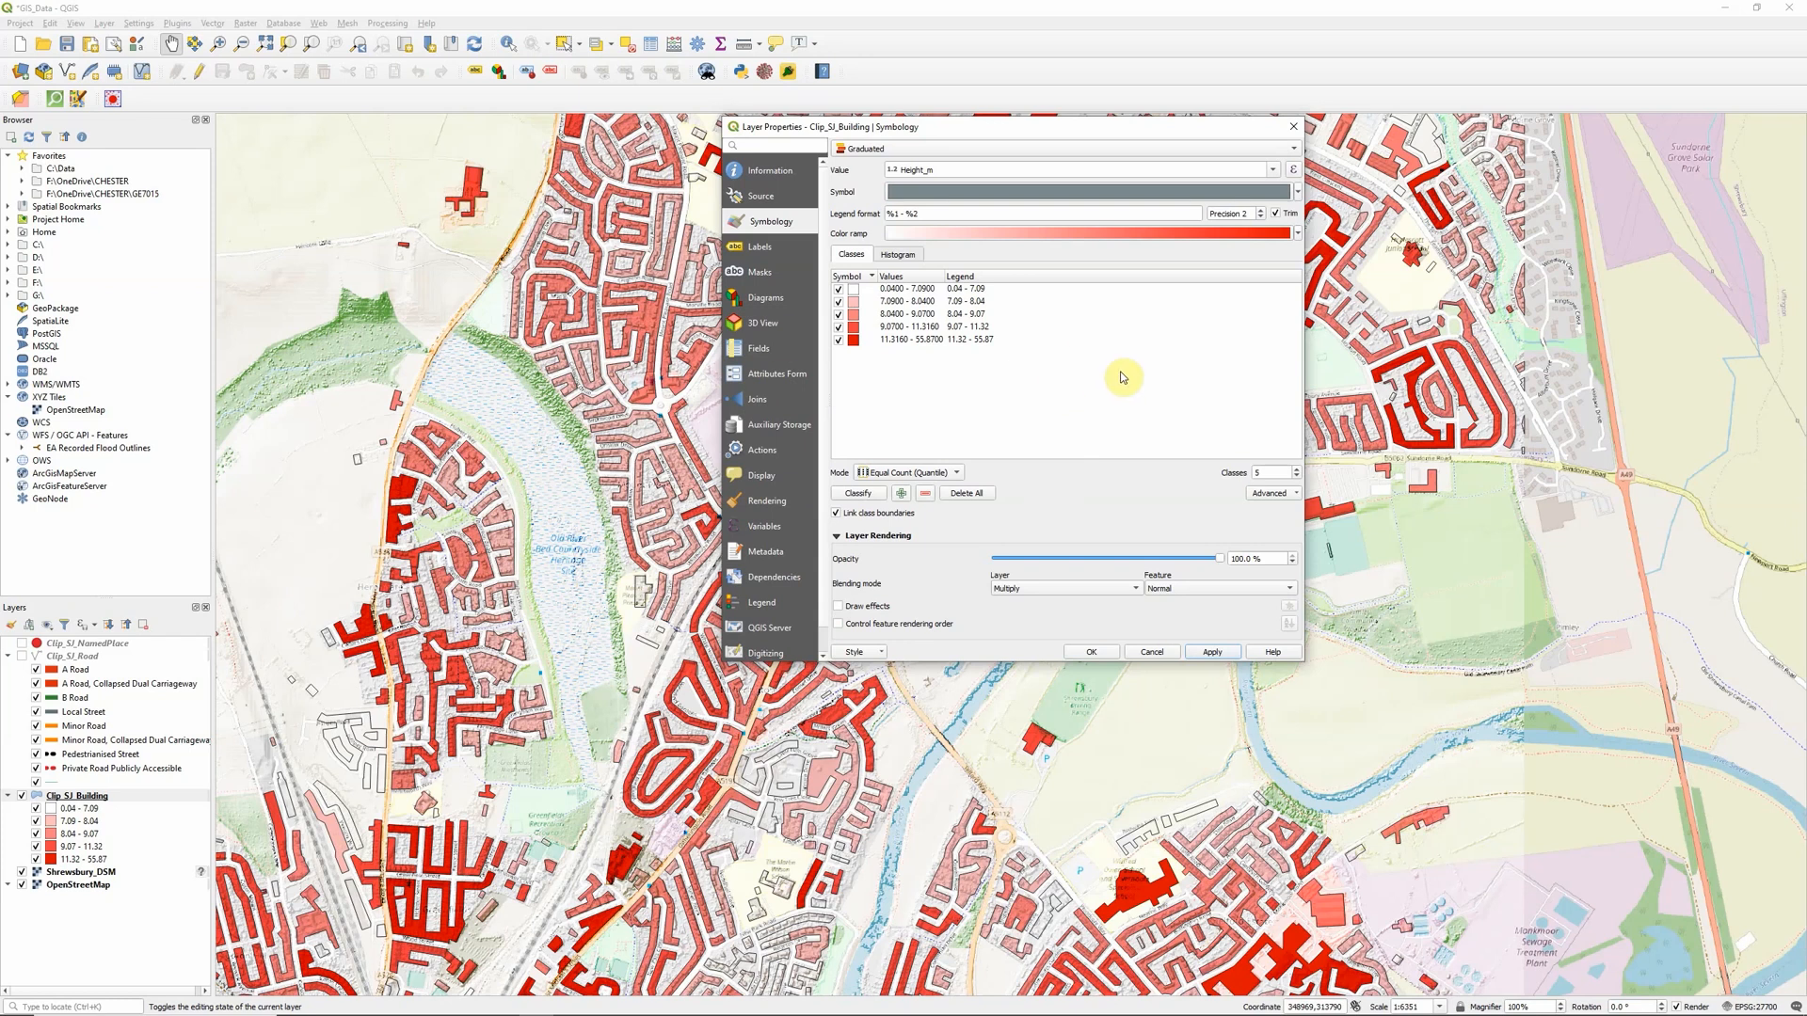
left_click(1063, 587)
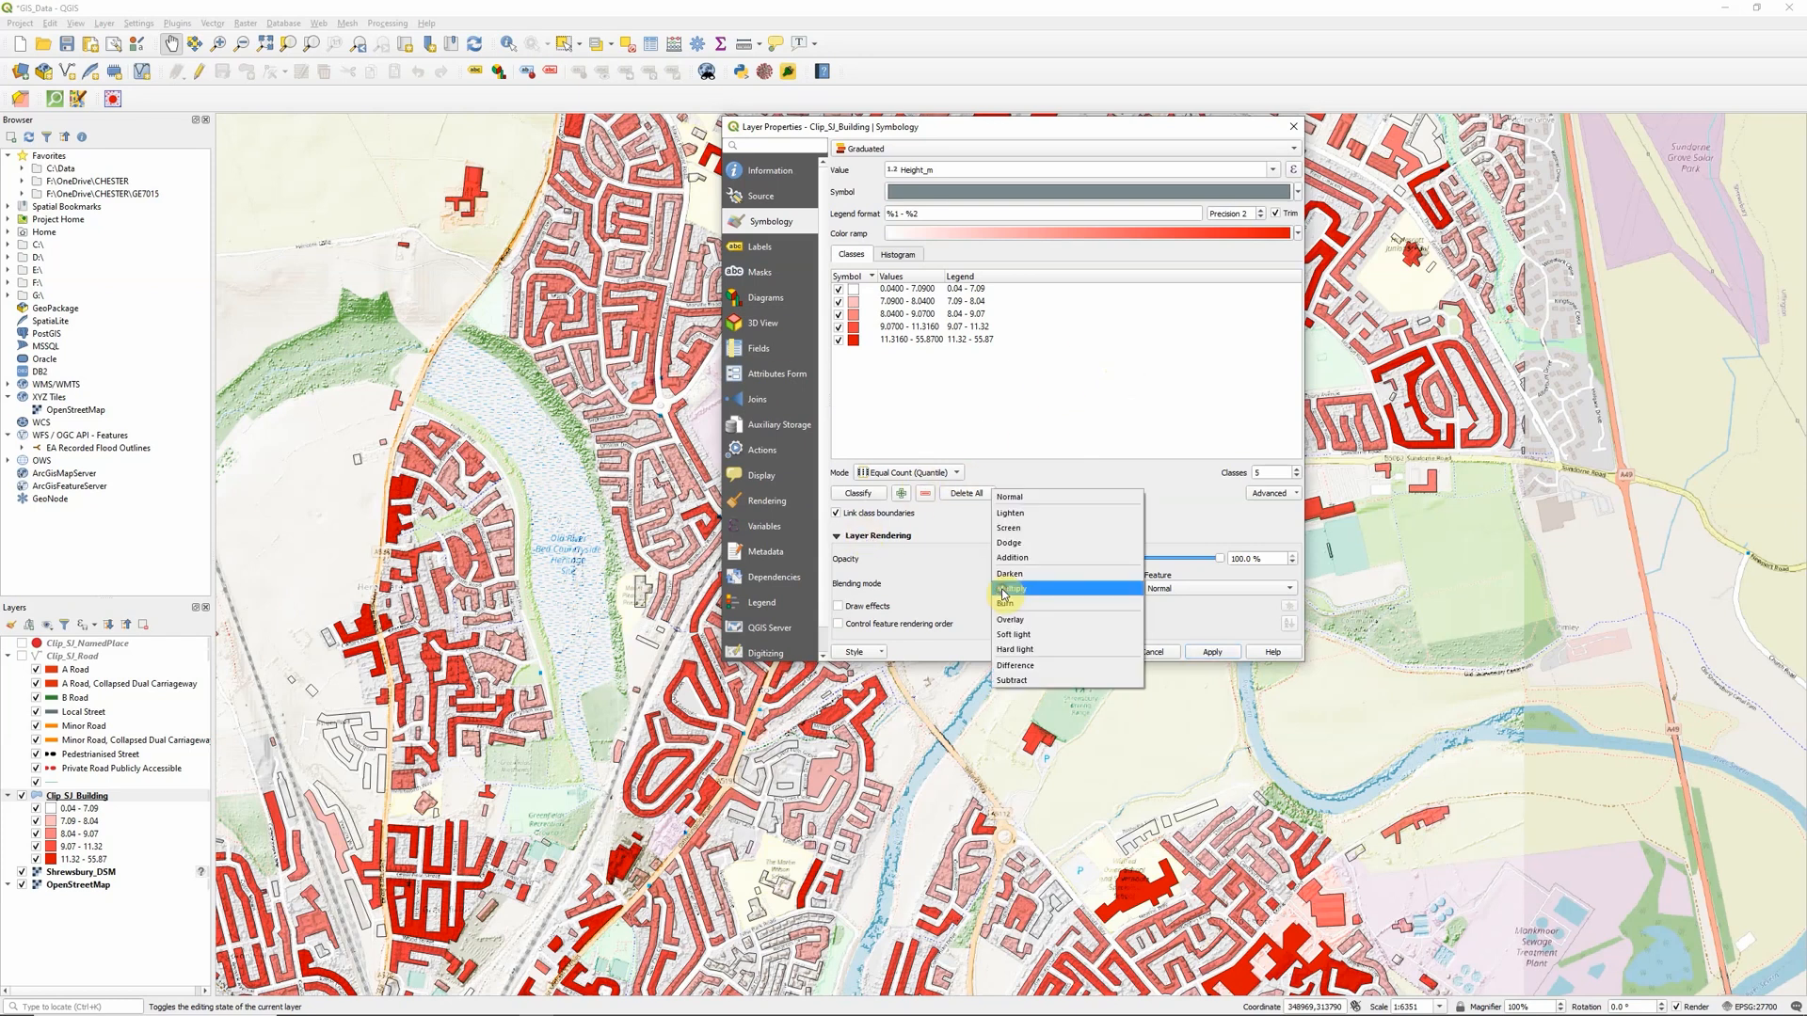
mouse_move(1012, 512)
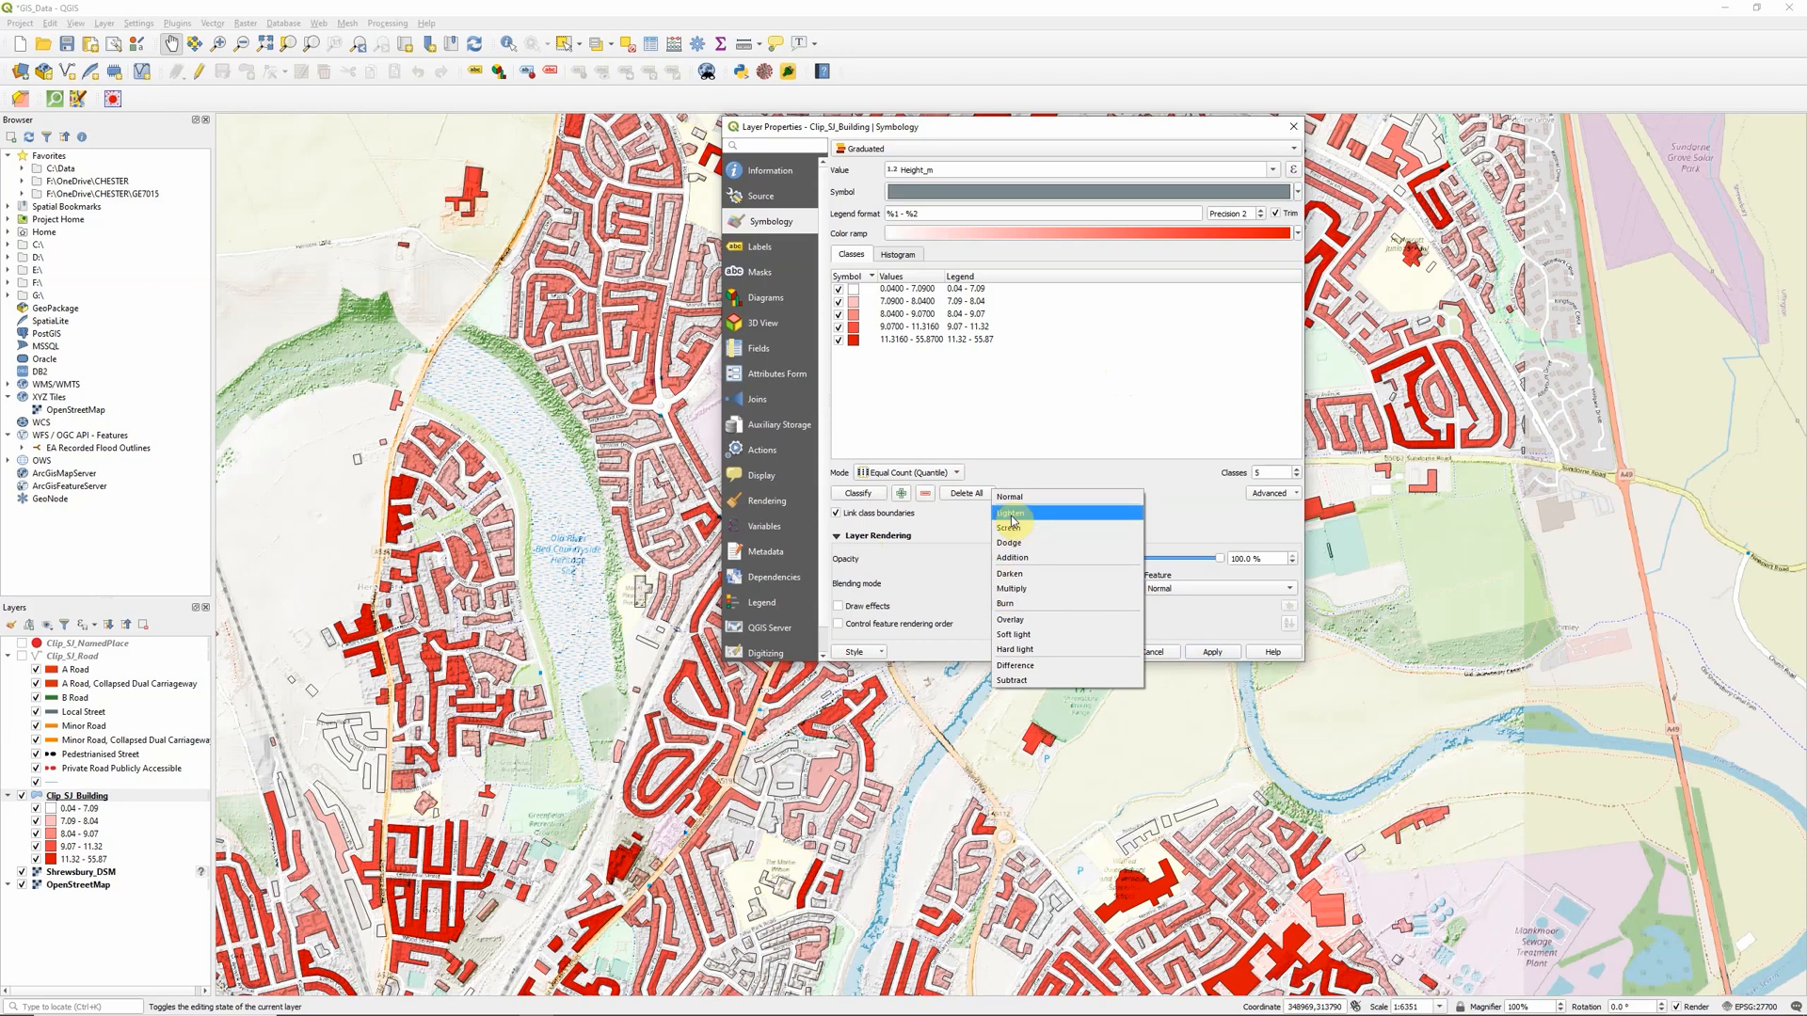
left_click(1008, 512)
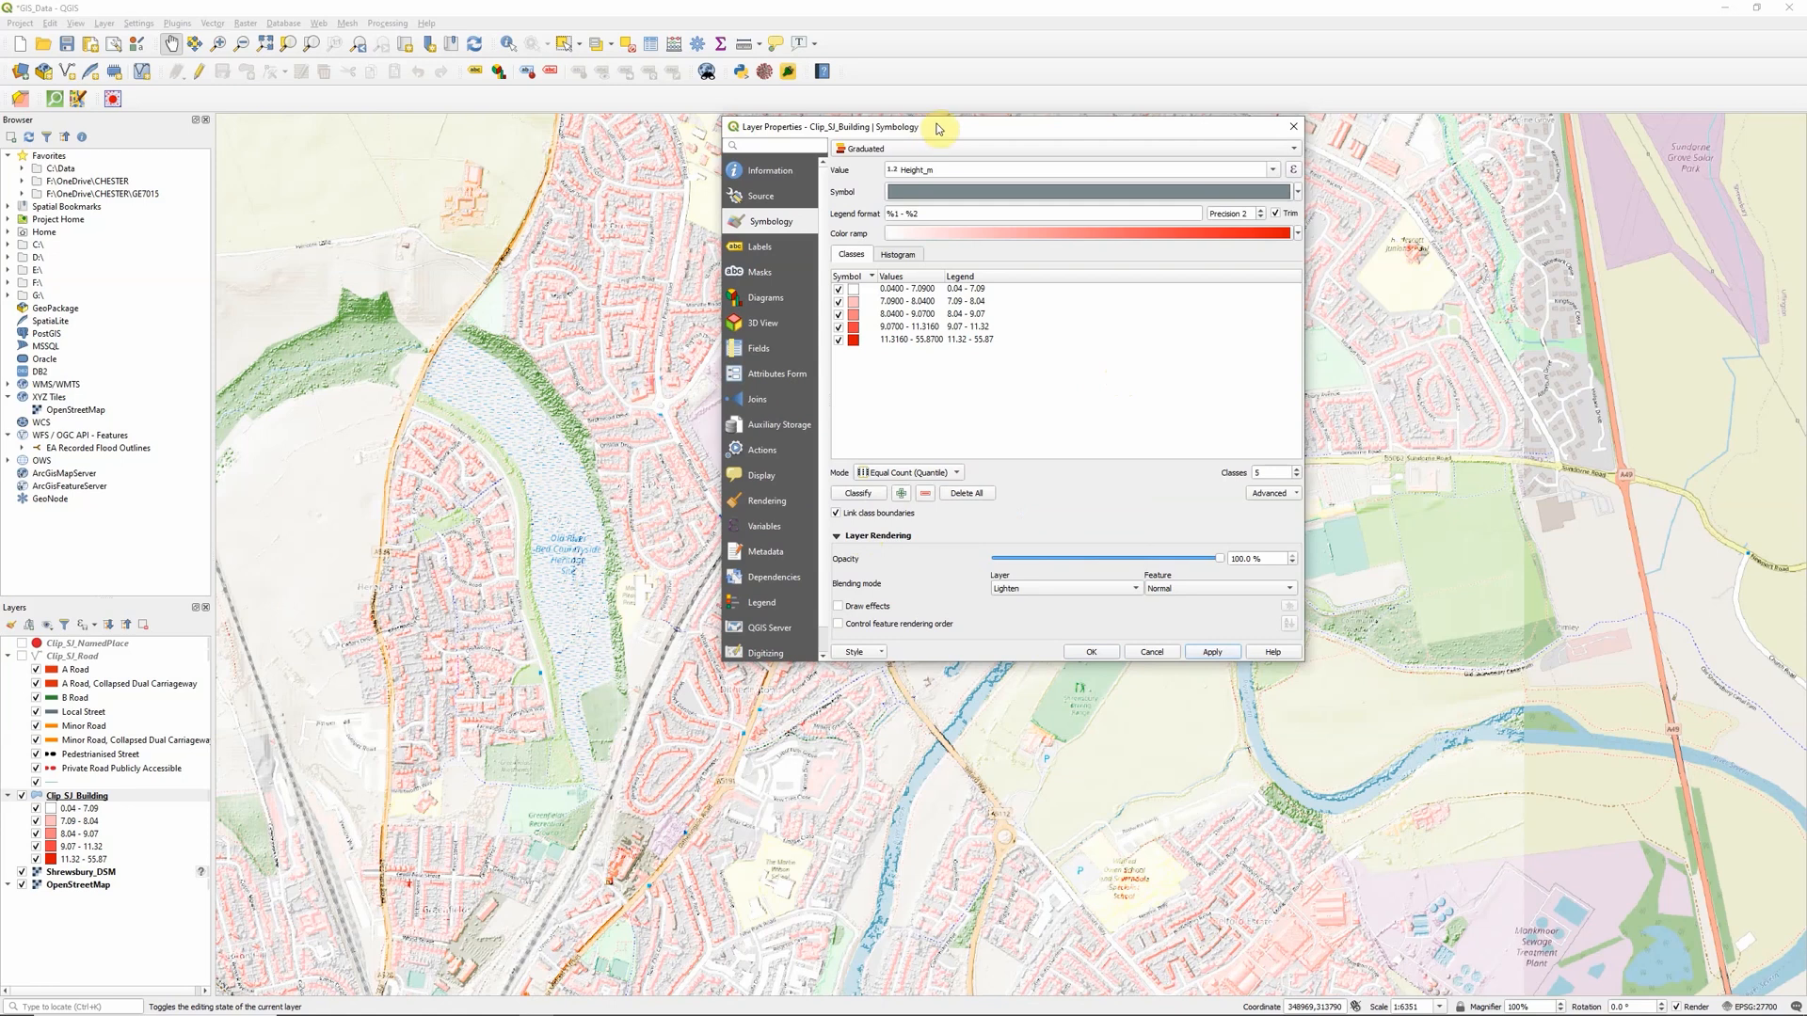
Step: Try Screen and Addition blends on the buildings, then apply Darken for bold red
left_click_drag(937, 126, 1594, 563)
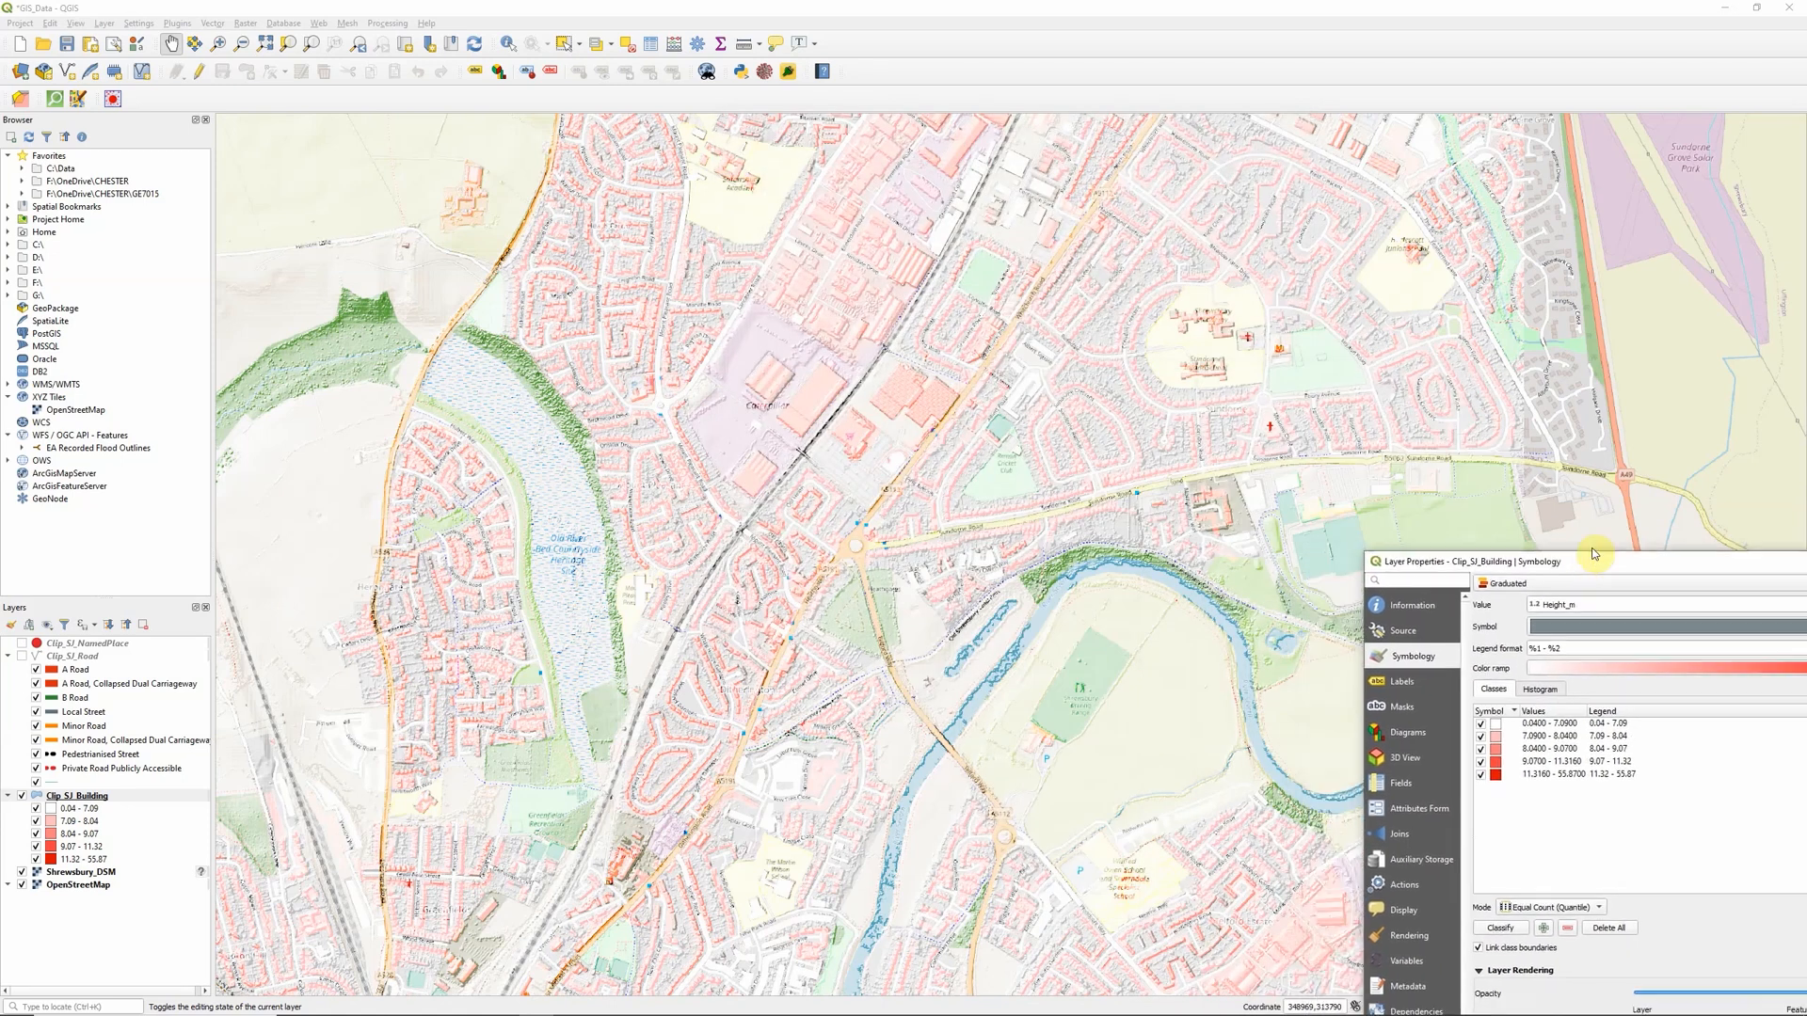
left_click_drag(1590, 561, 862, 37)
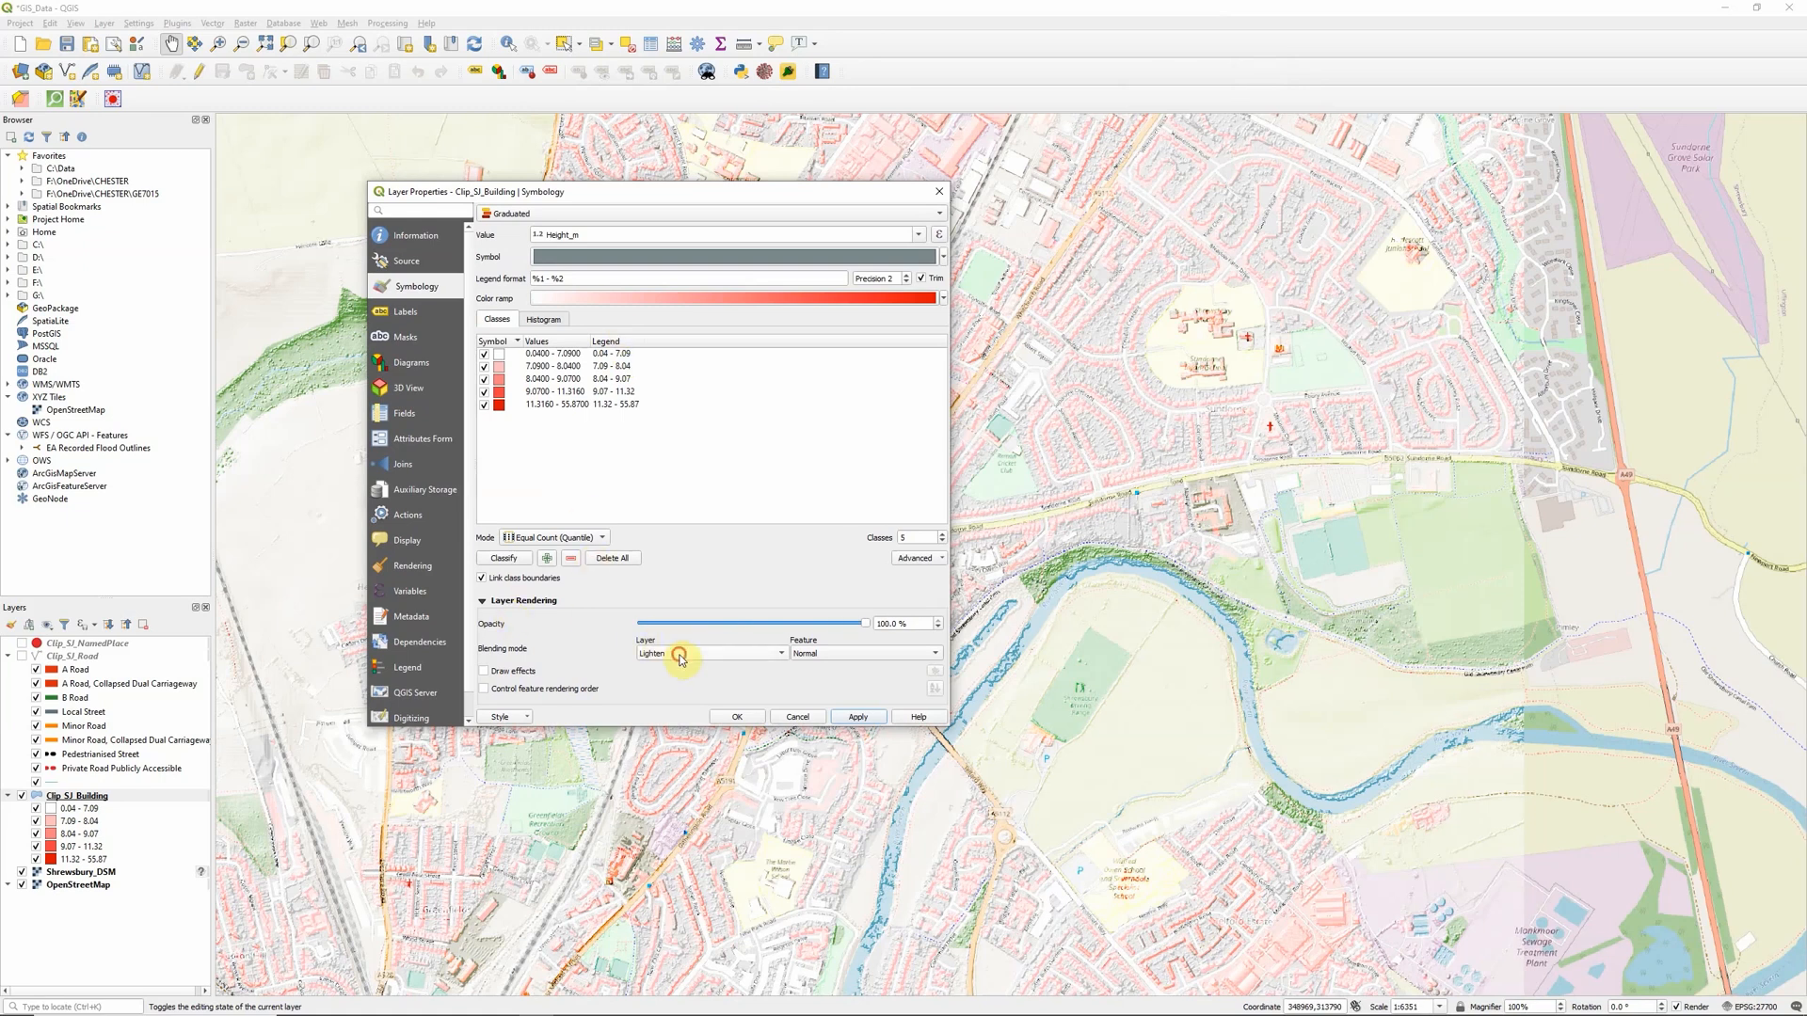
left_click(858, 715)
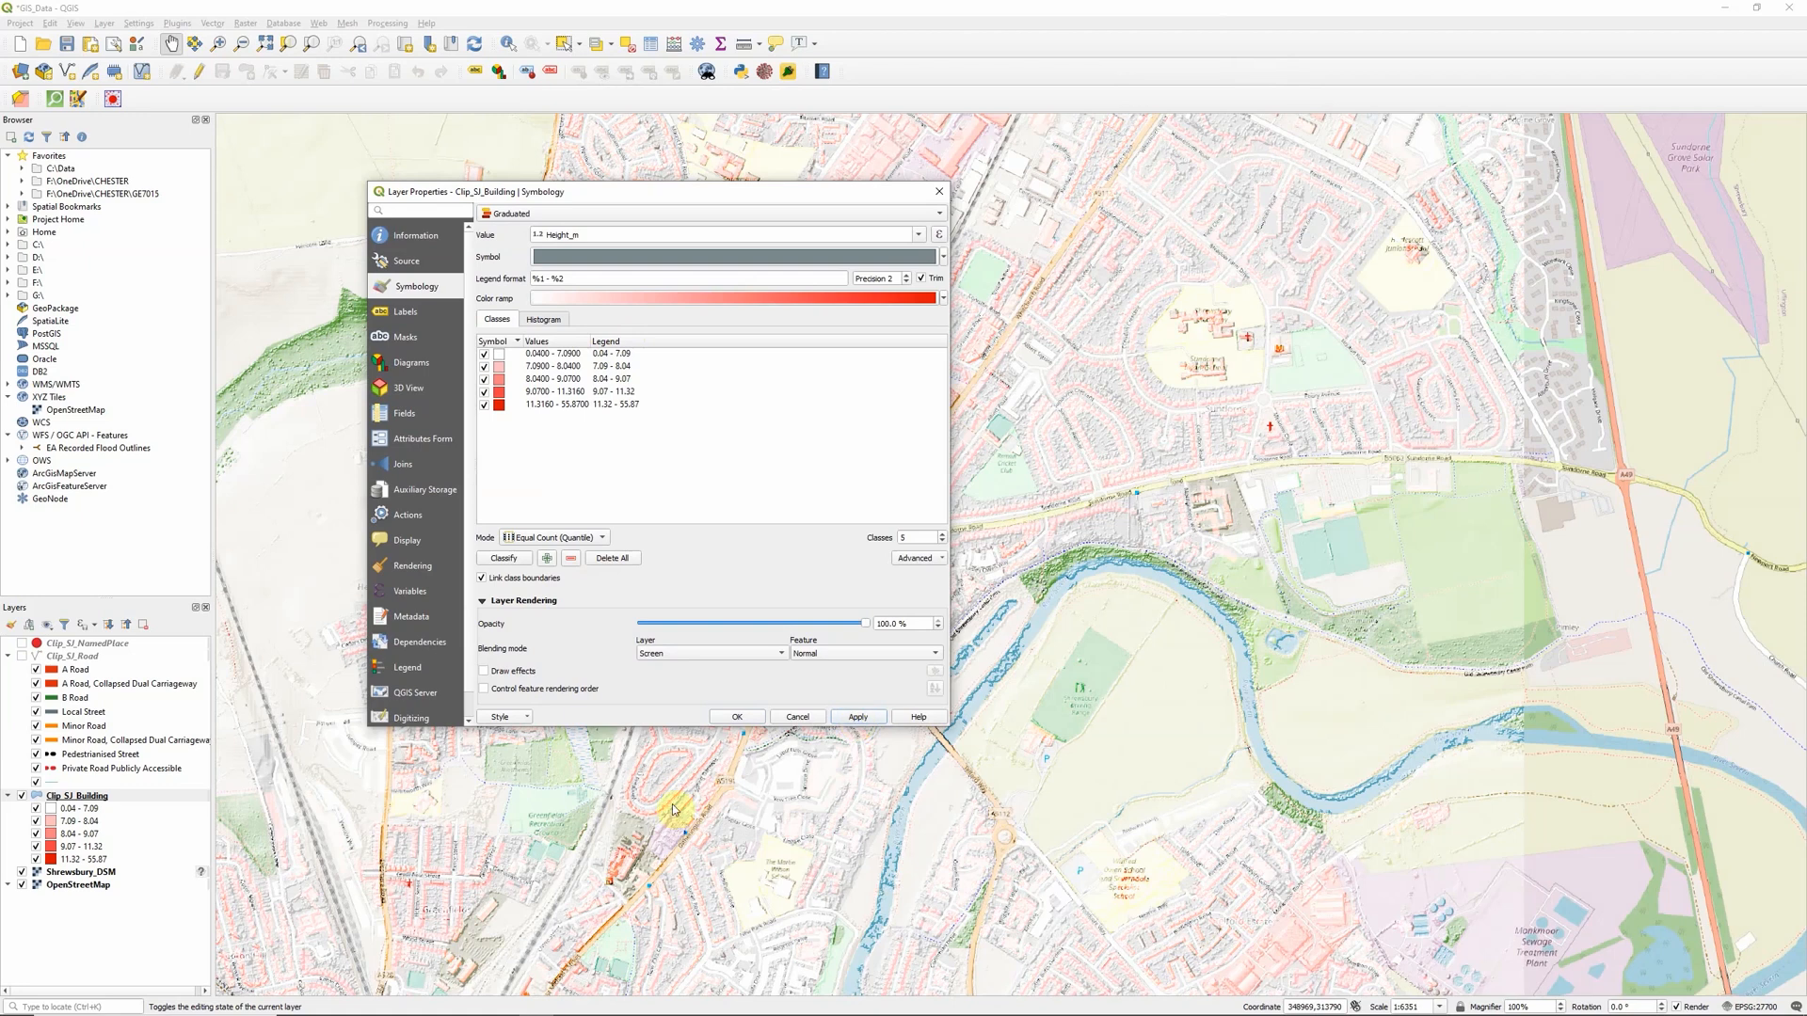
mouse_move(647, 636)
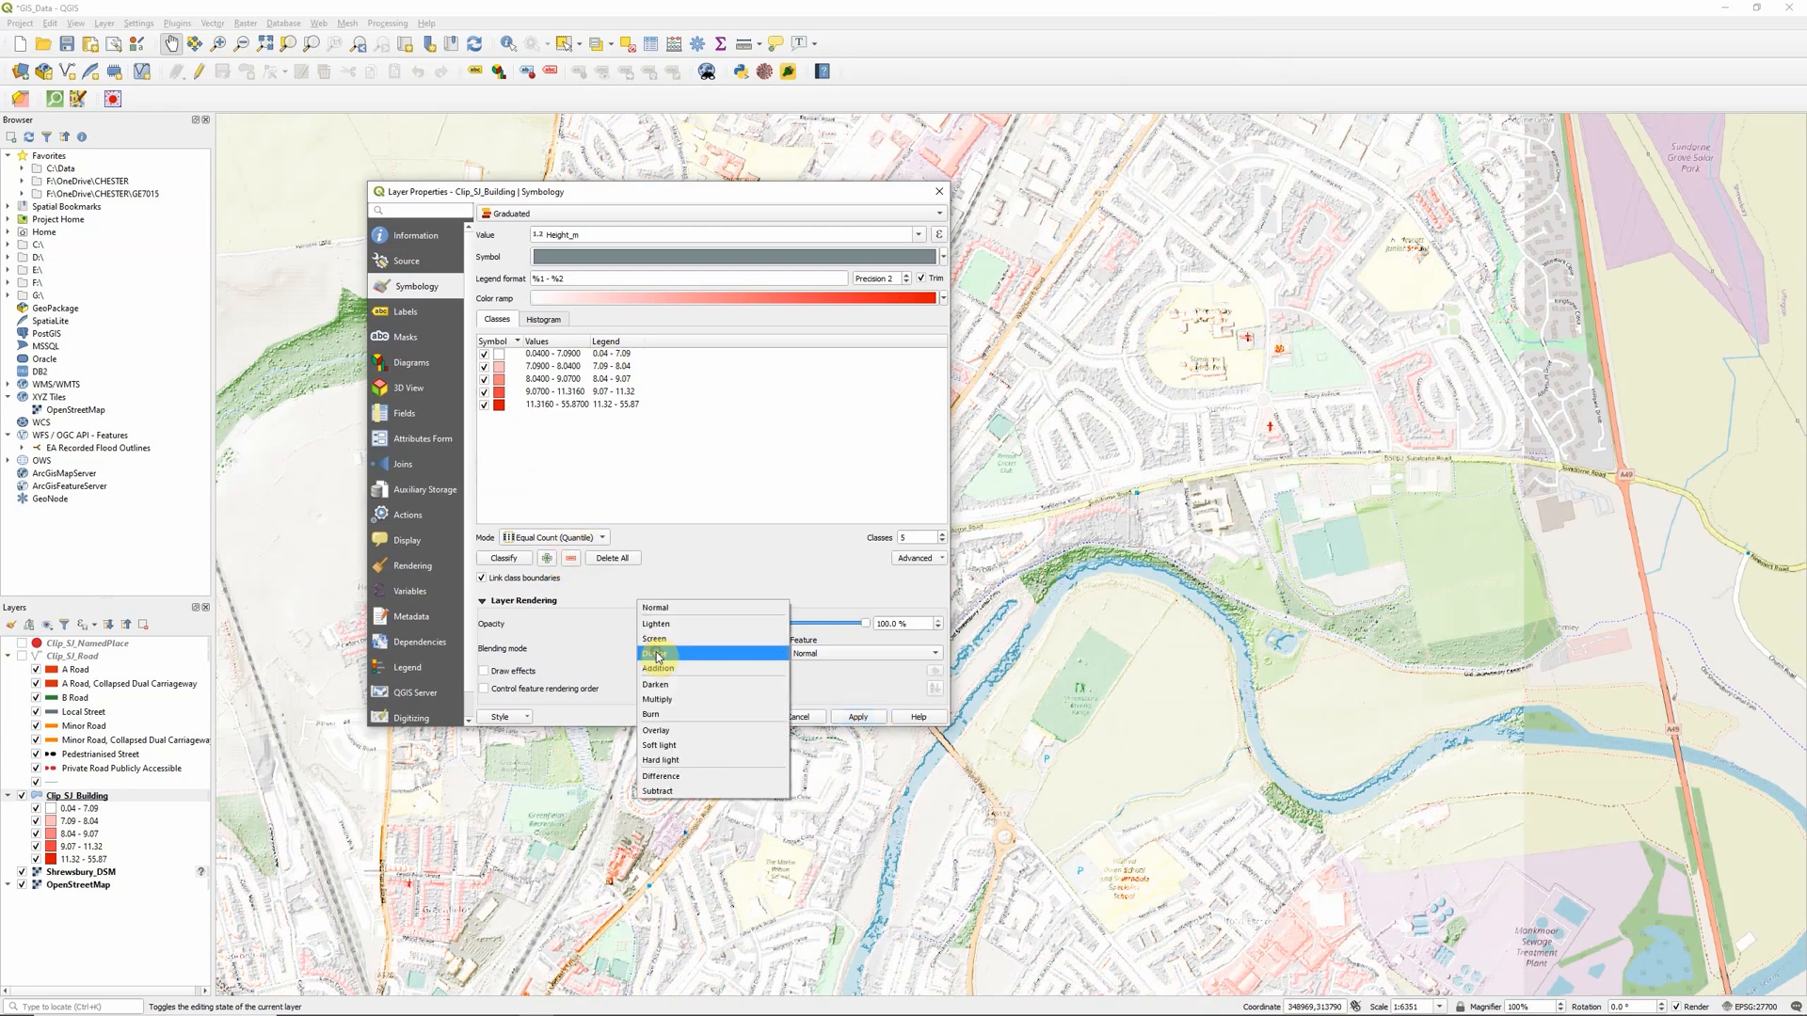
left_click(659, 668)
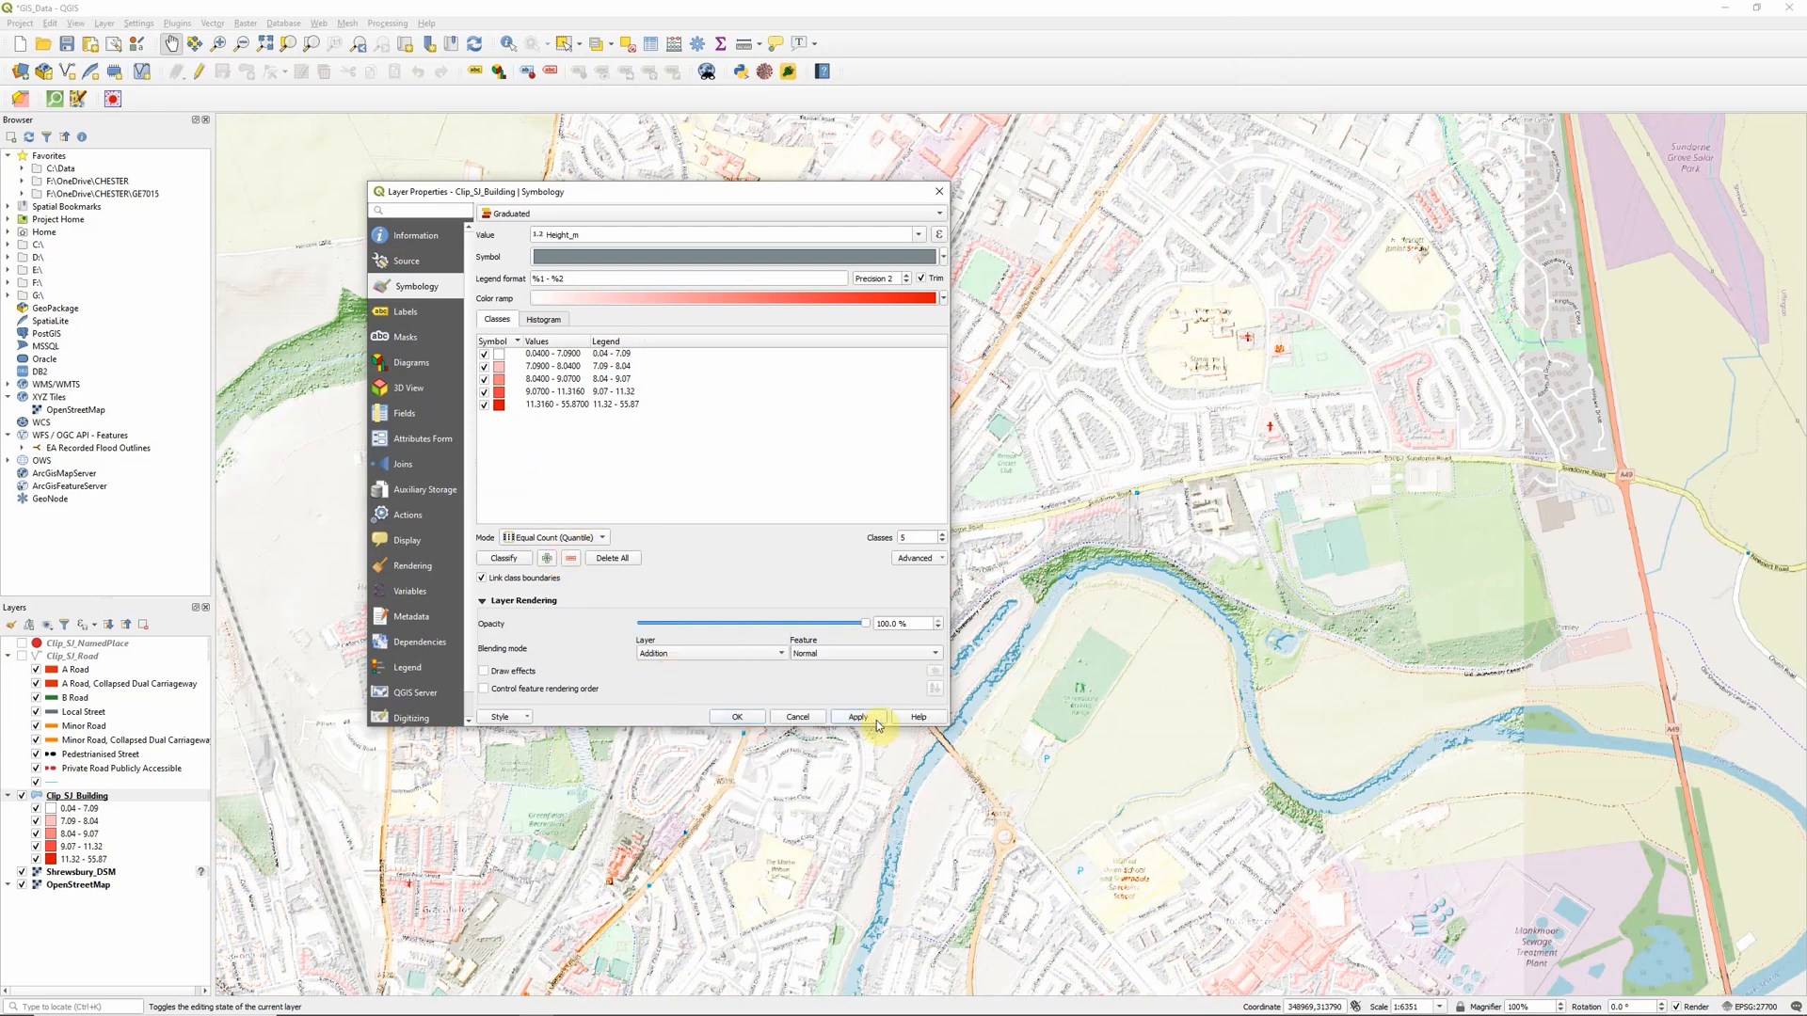
left_click(708, 653)
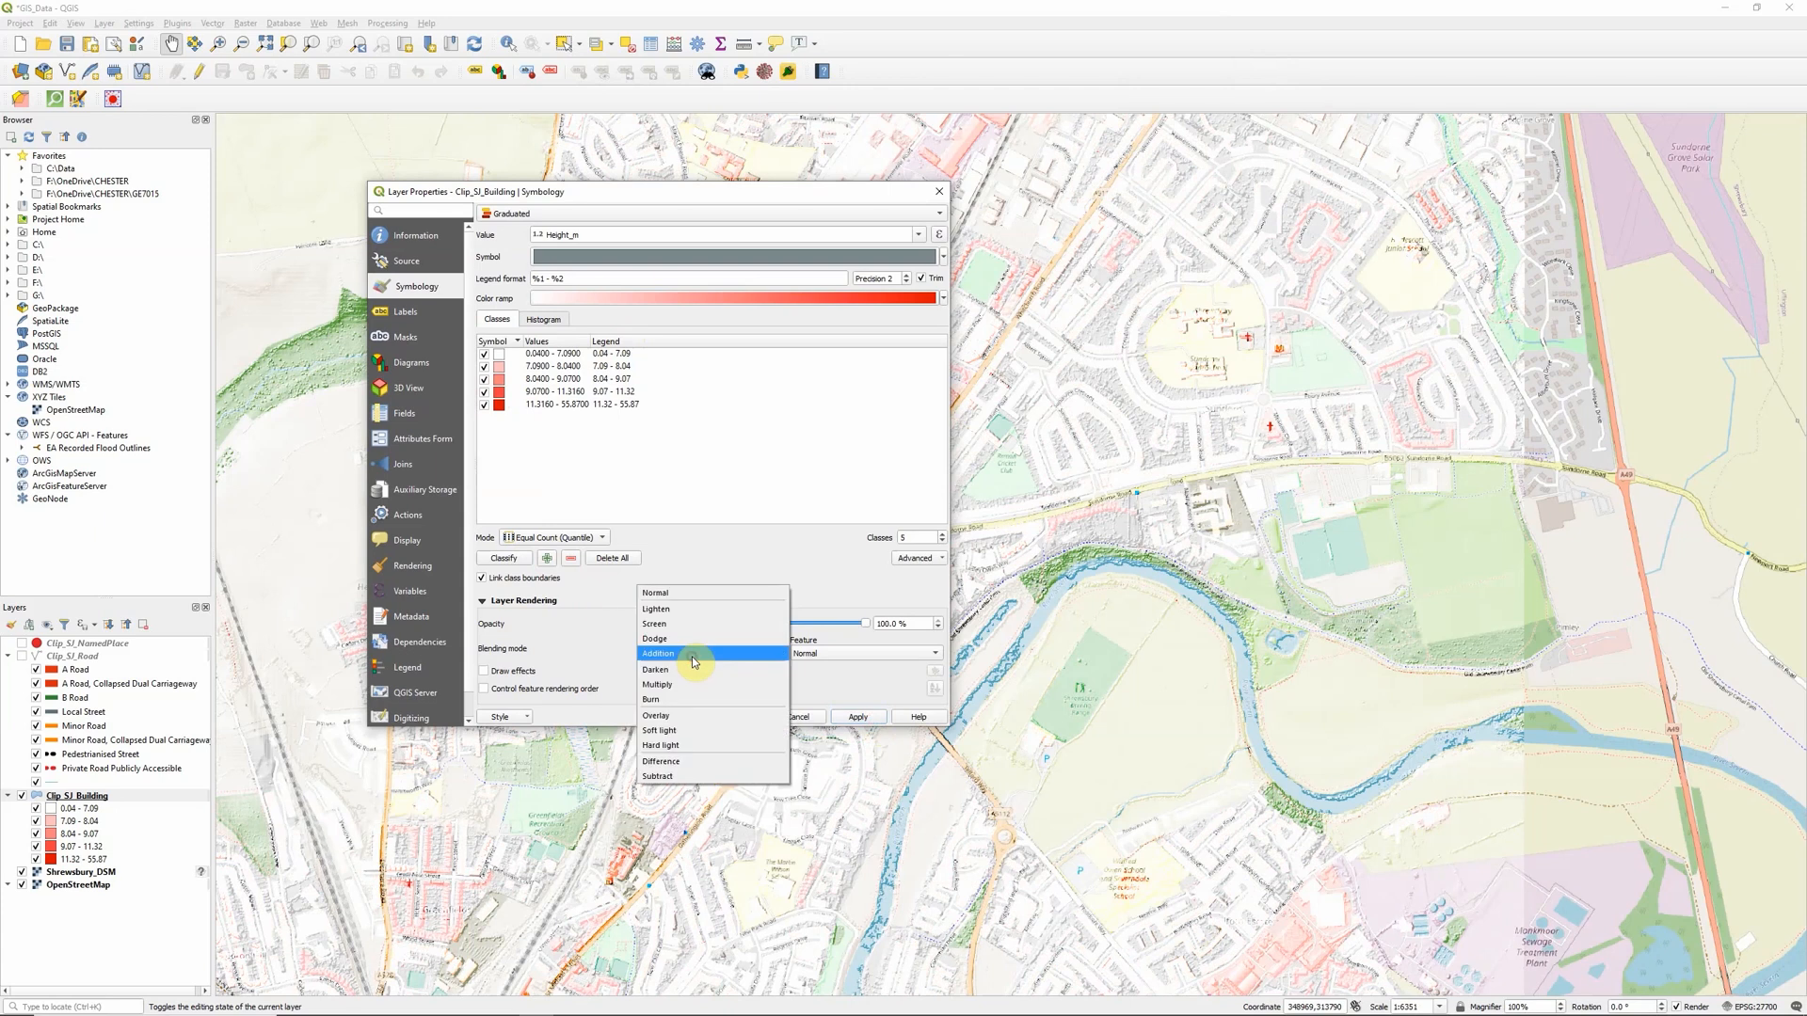
left_click(655, 670)
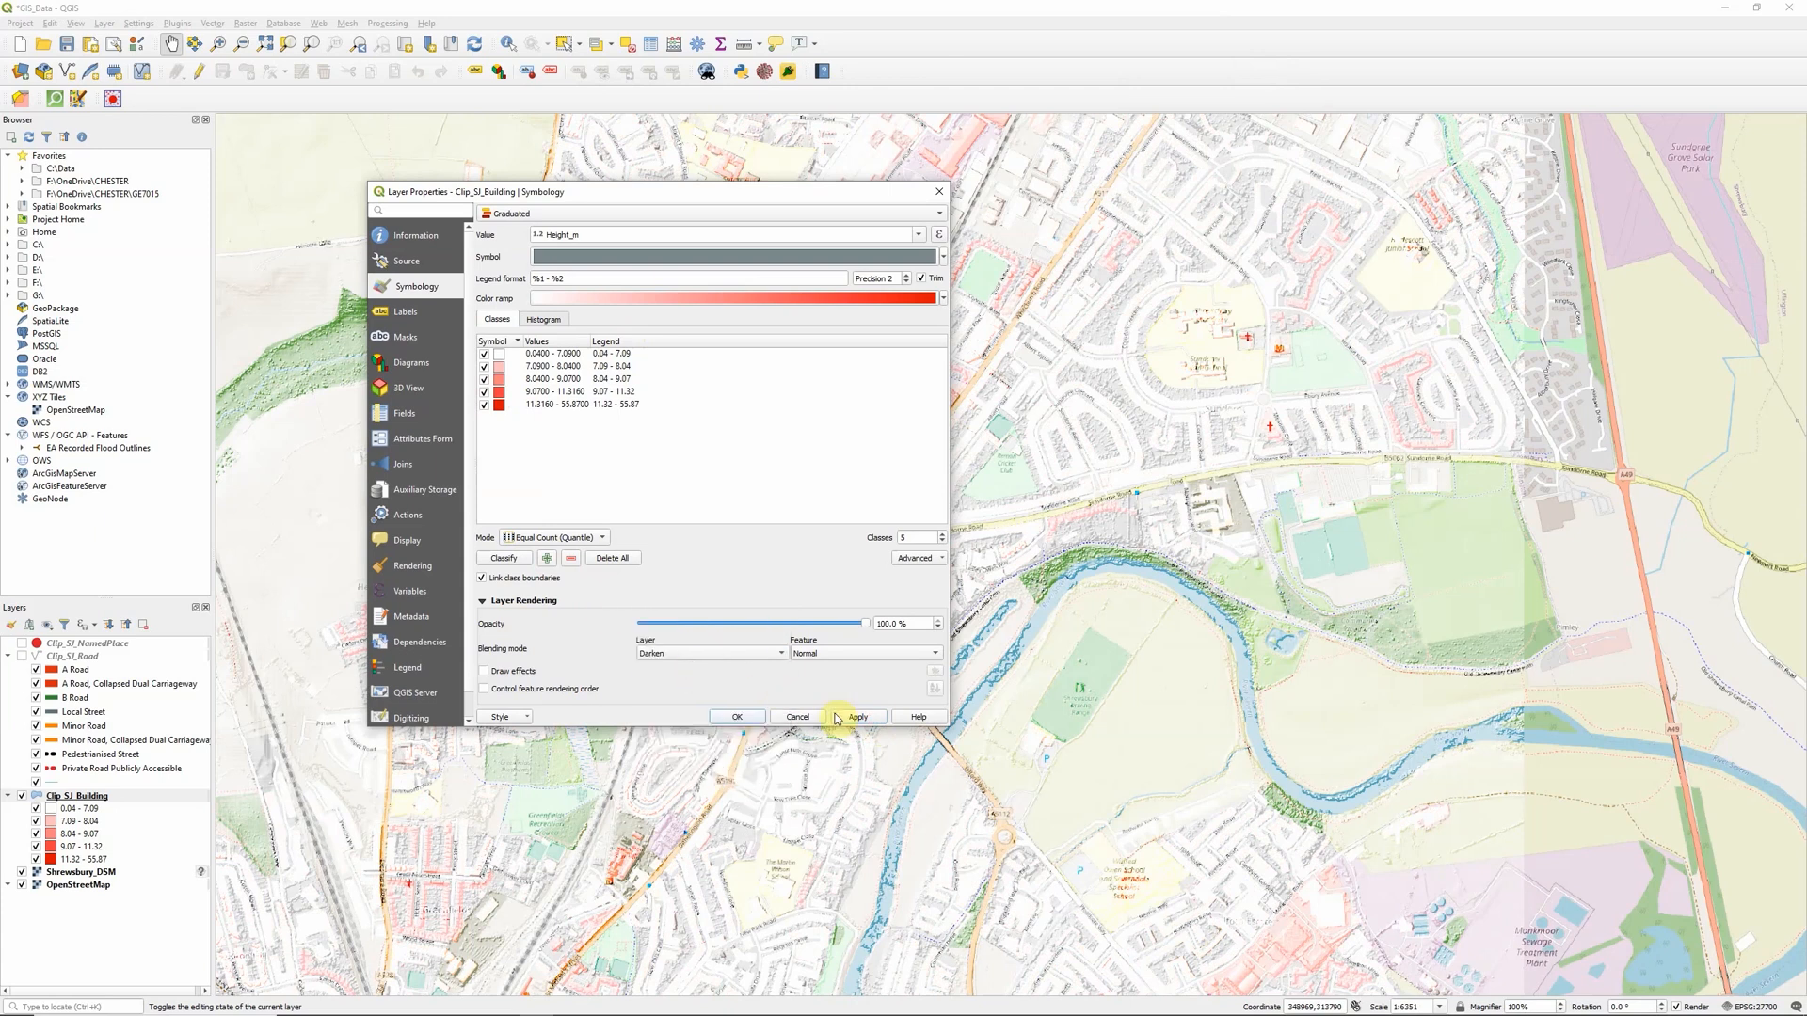
left_click(856, 717)
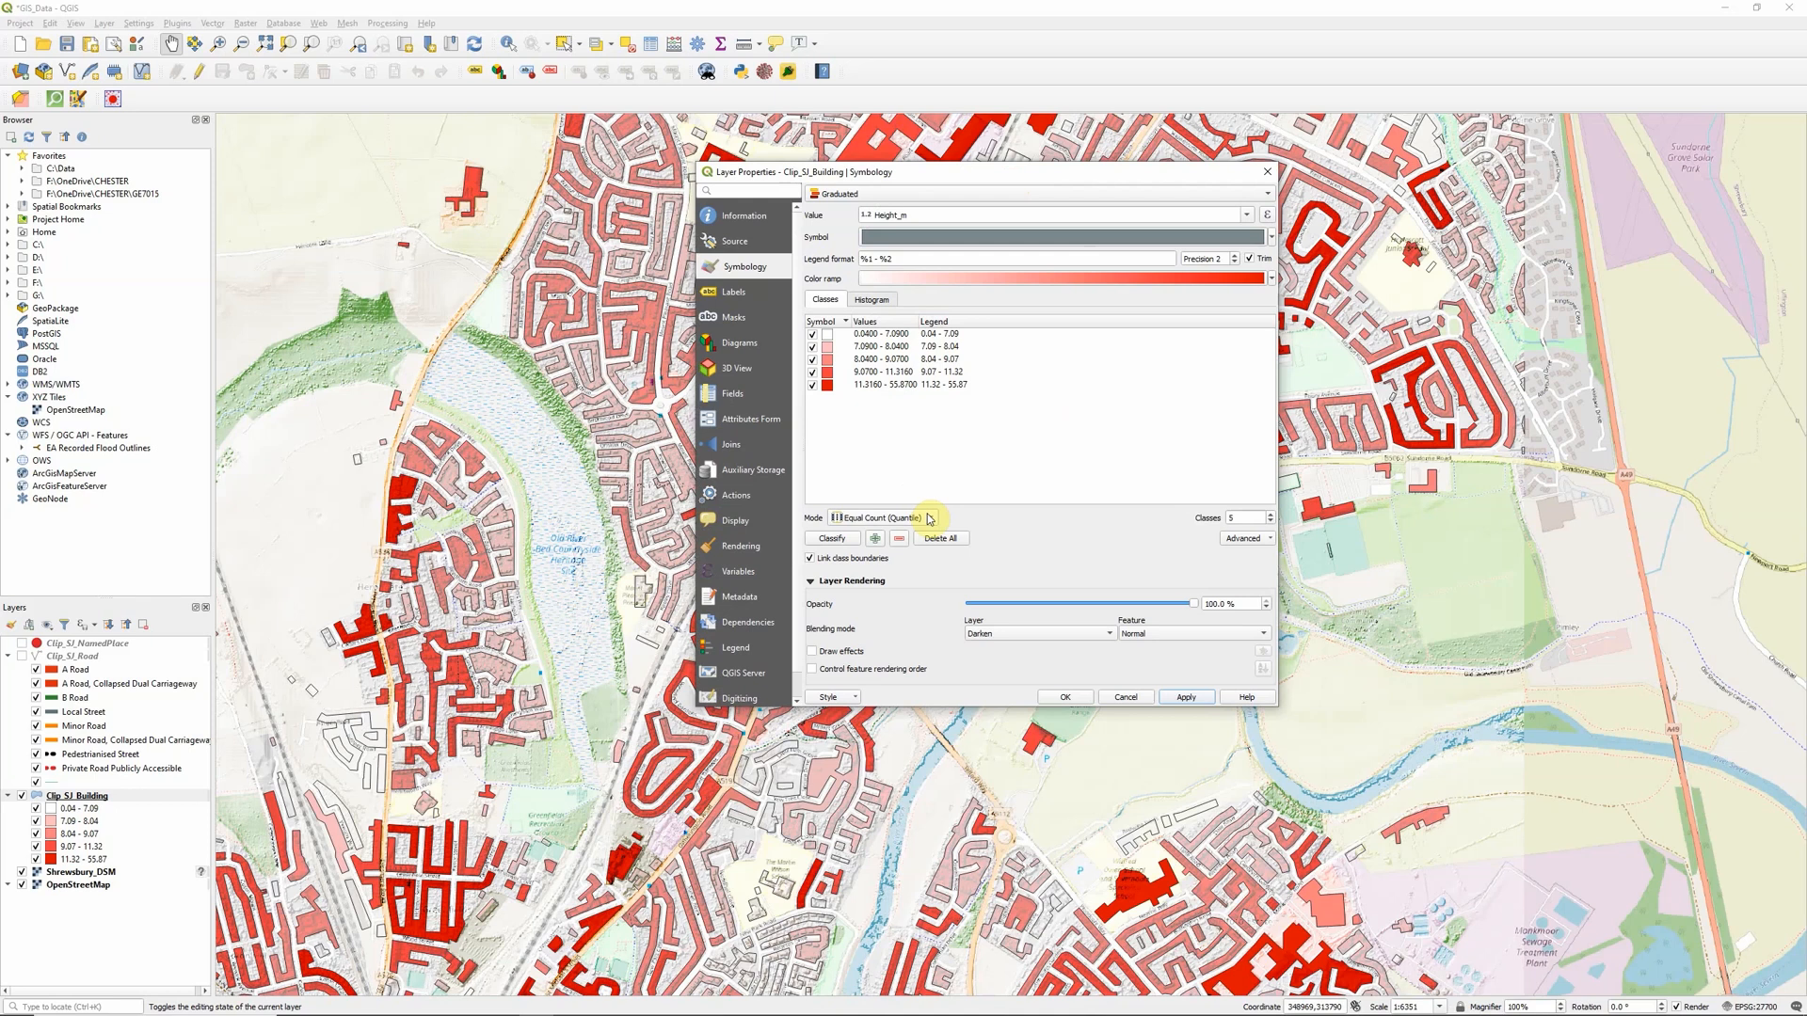
Step: Cycle the buildings through Burn, Multiply, Soft light, Hard light and Difference blends, applying each
left_click(1036, 632)
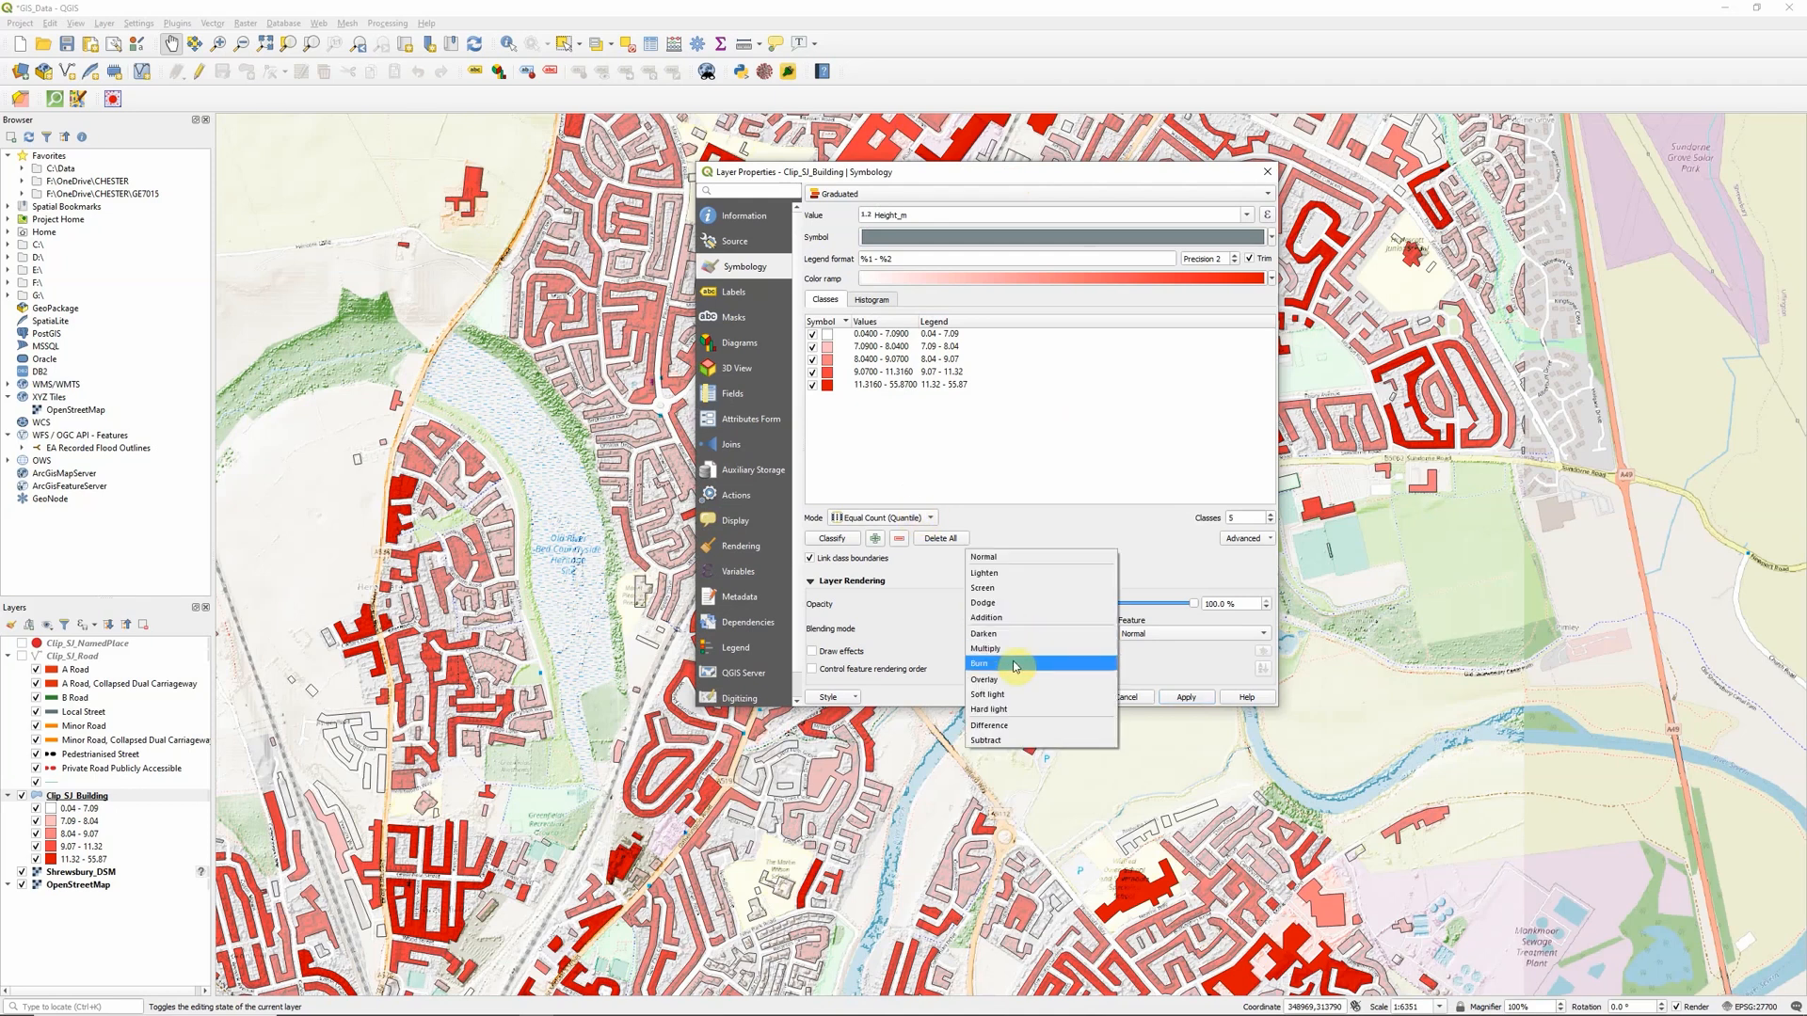
left_click(979, 662)
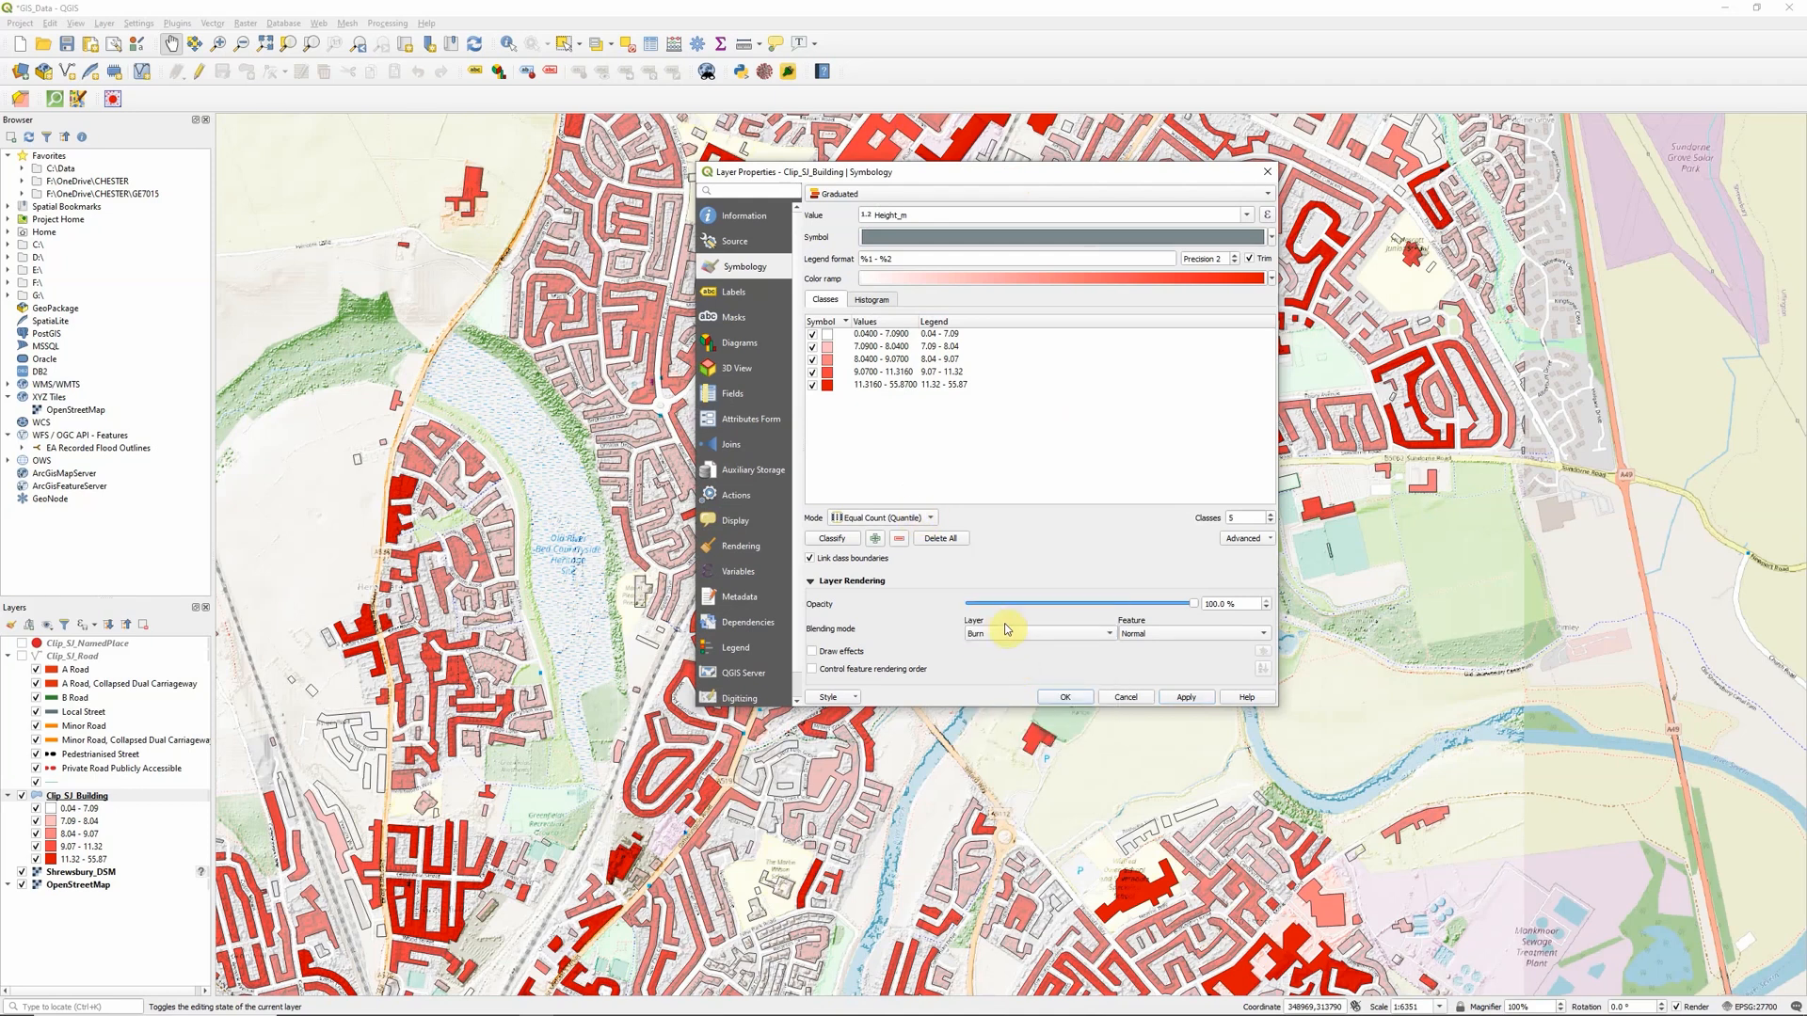
left_click(1035, 633)
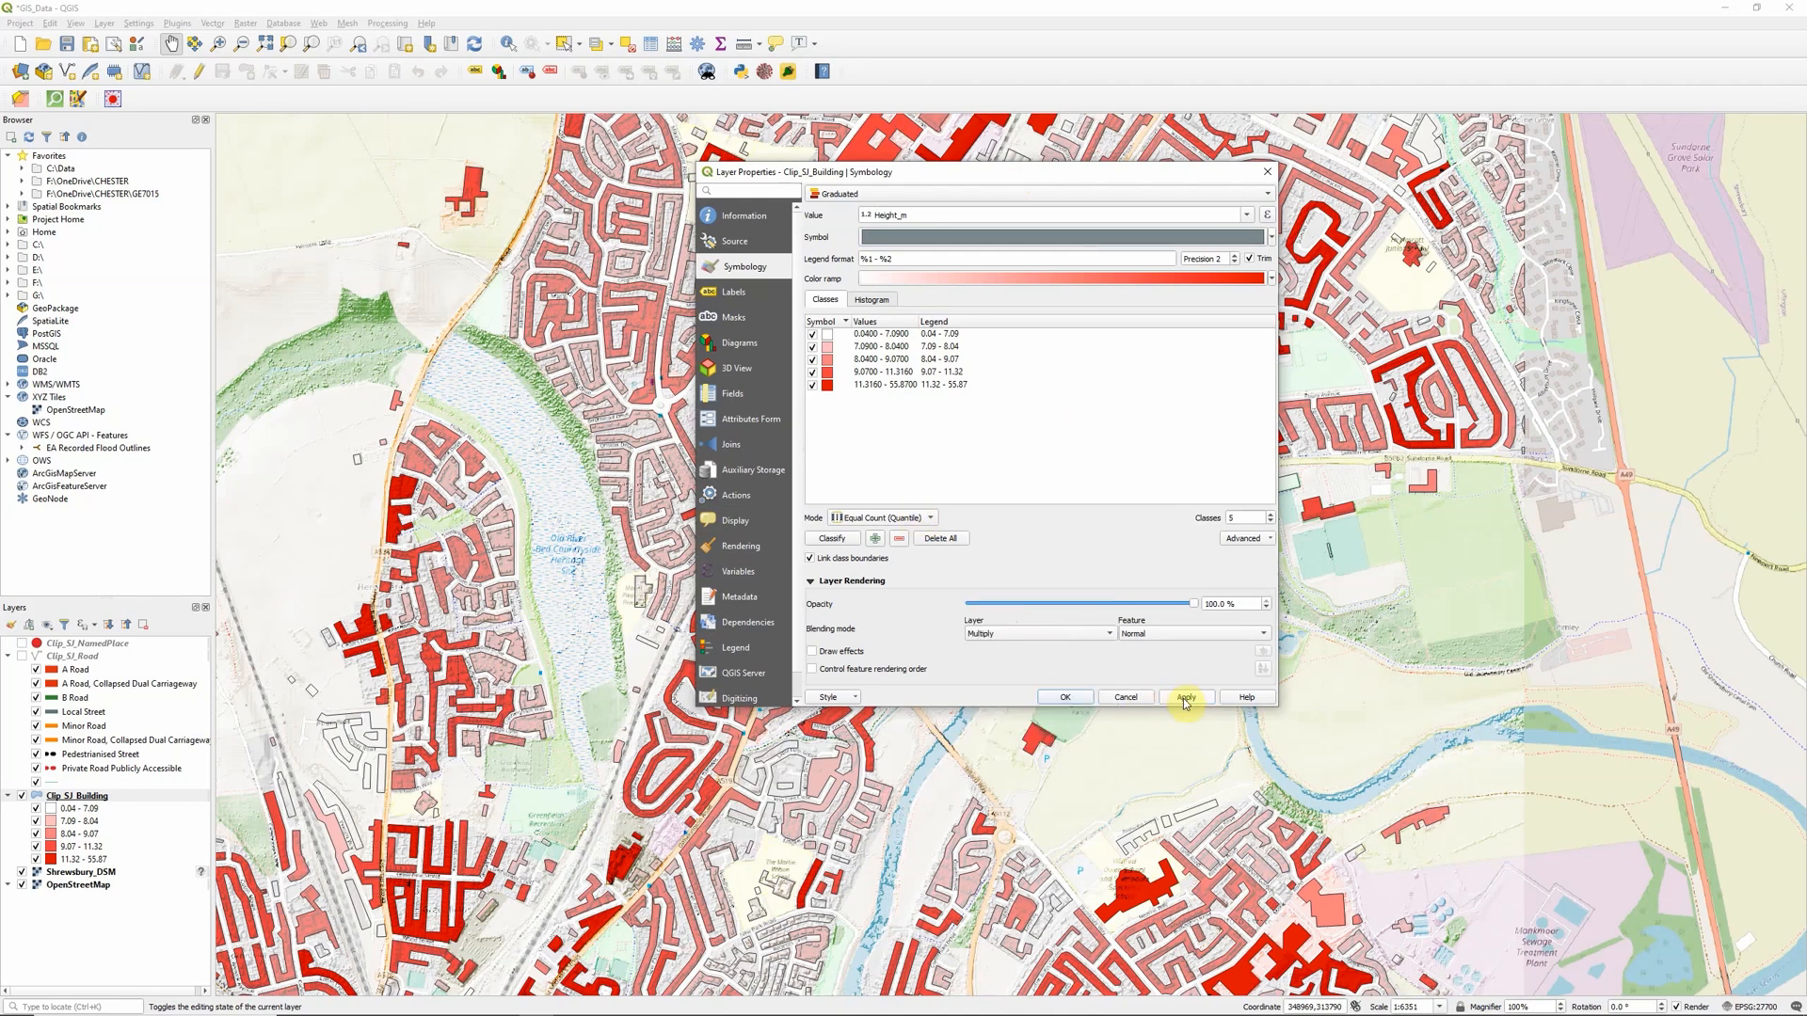
left_click(1187, 697)
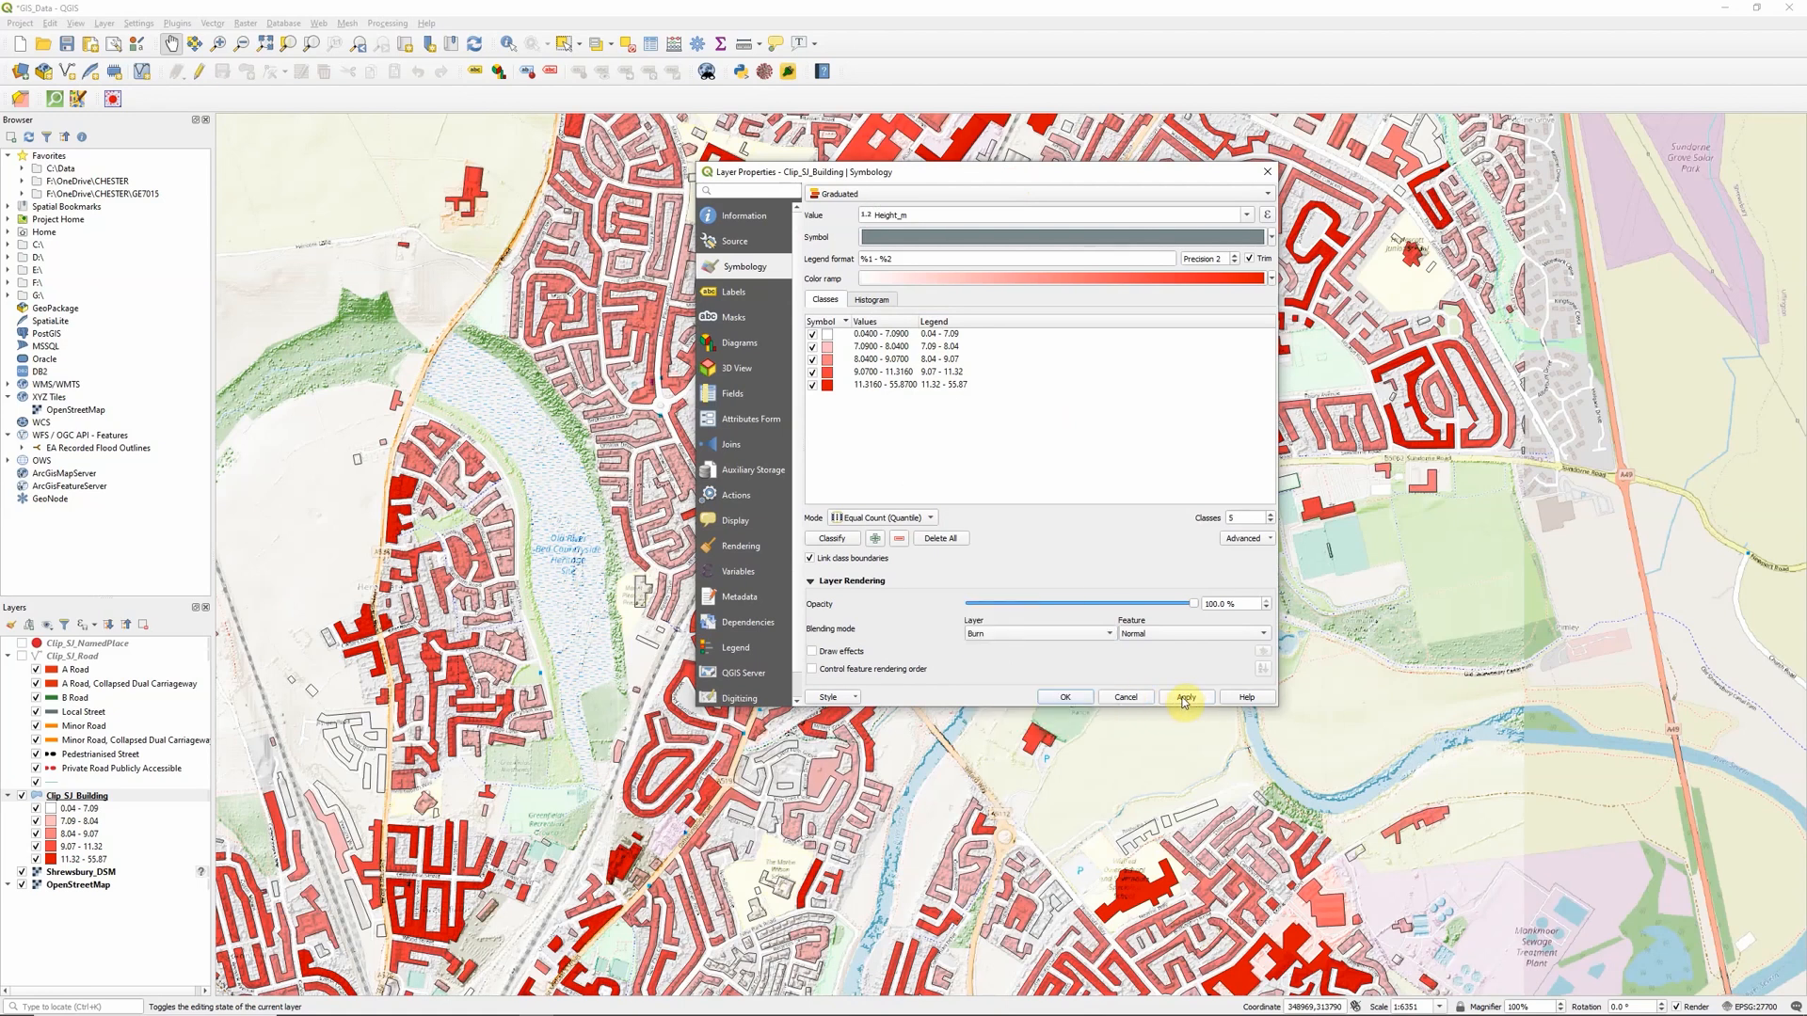
left_click(1183, 697)
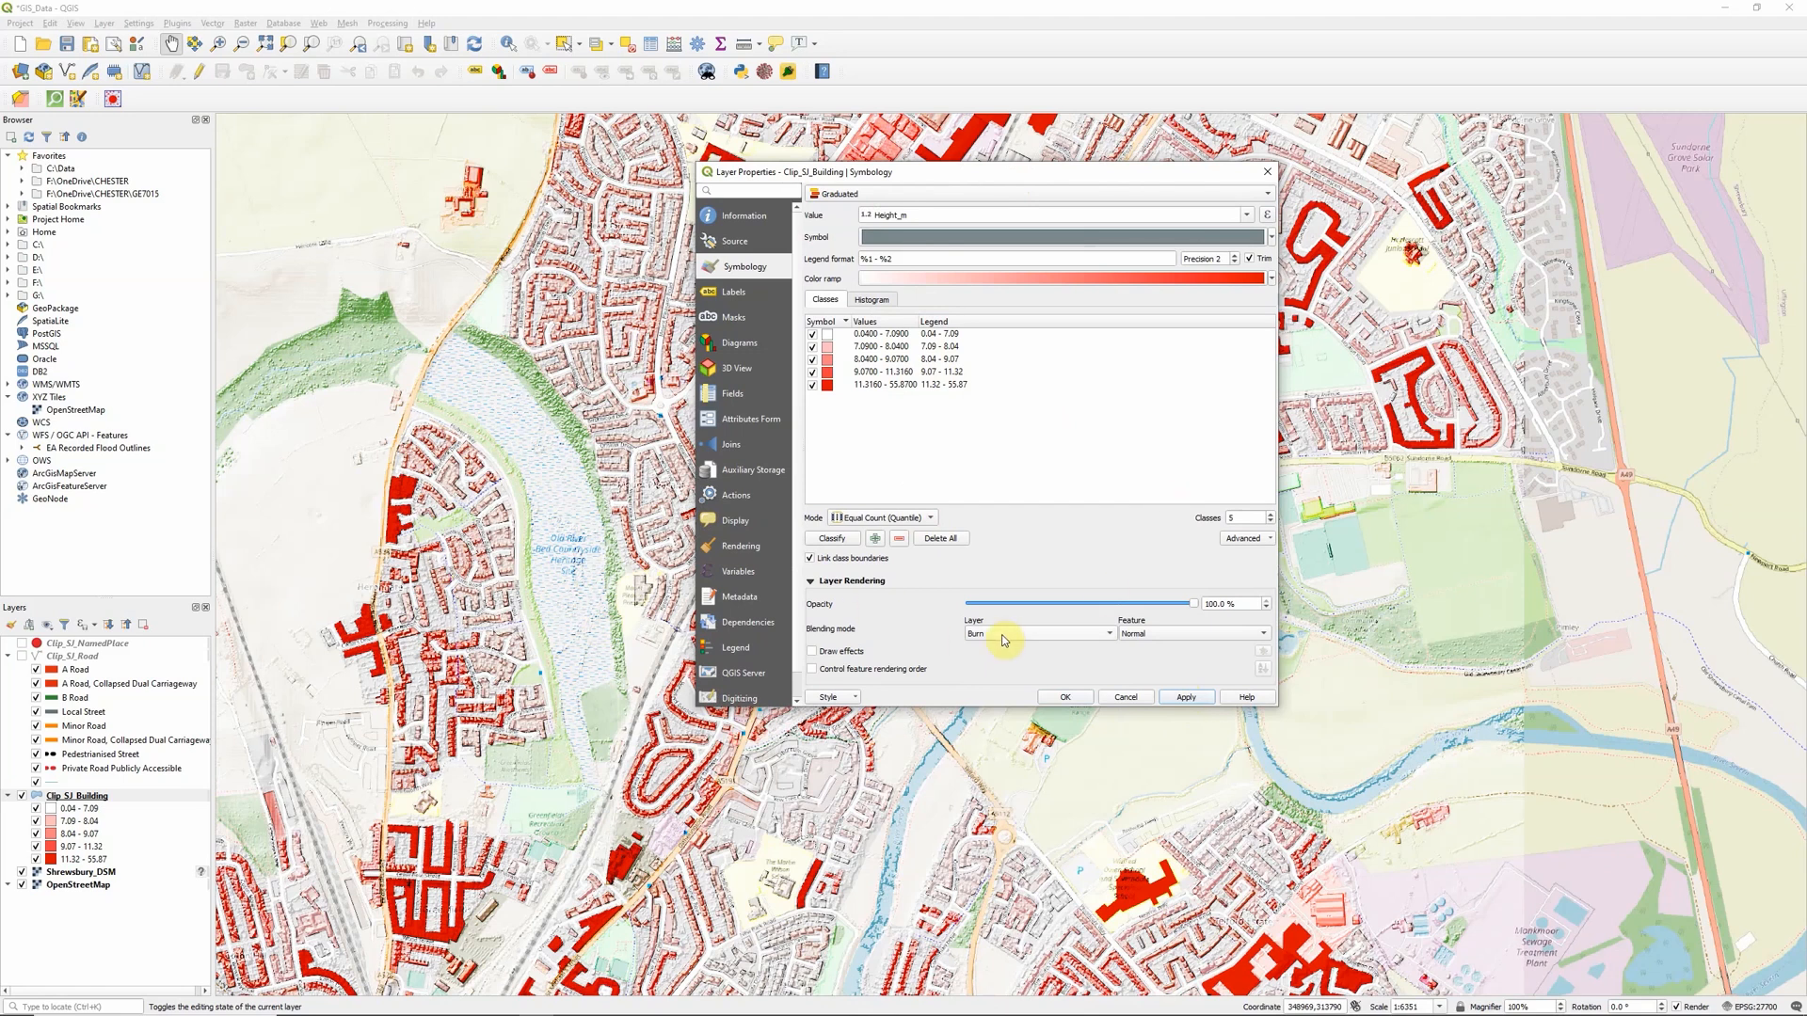
left_click(1037, 632)
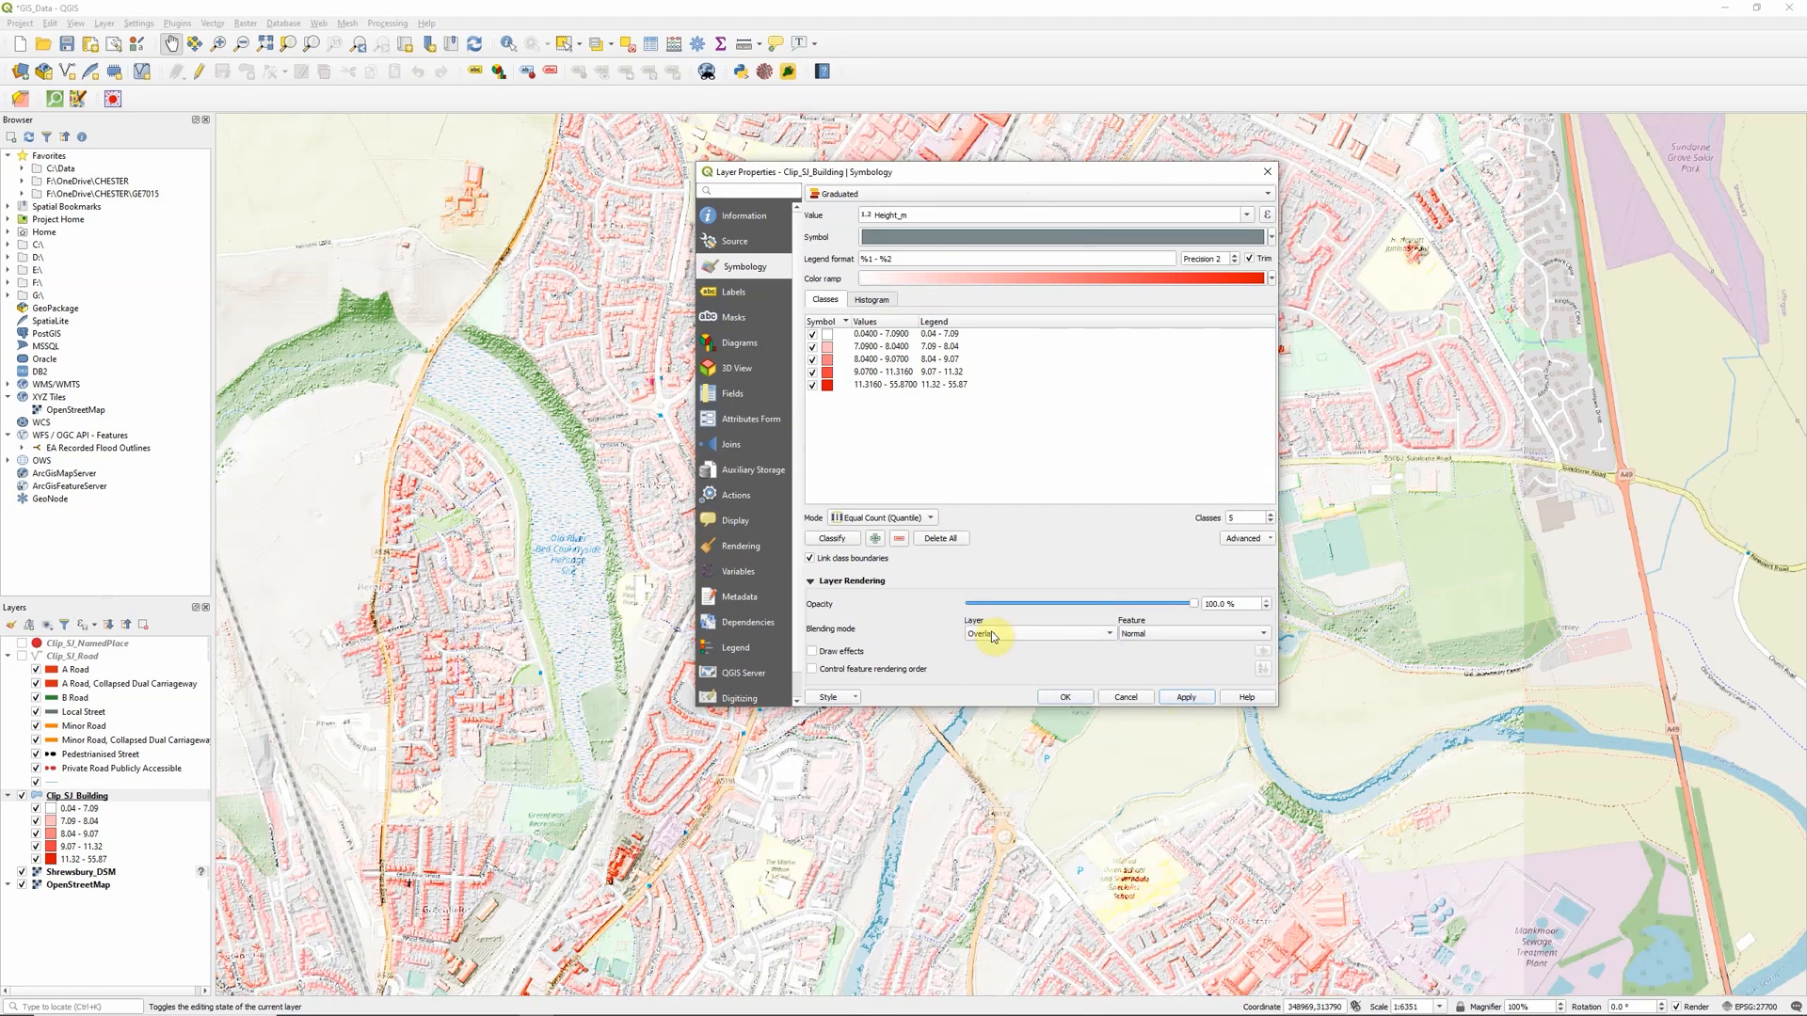
left_click(1036, 633)
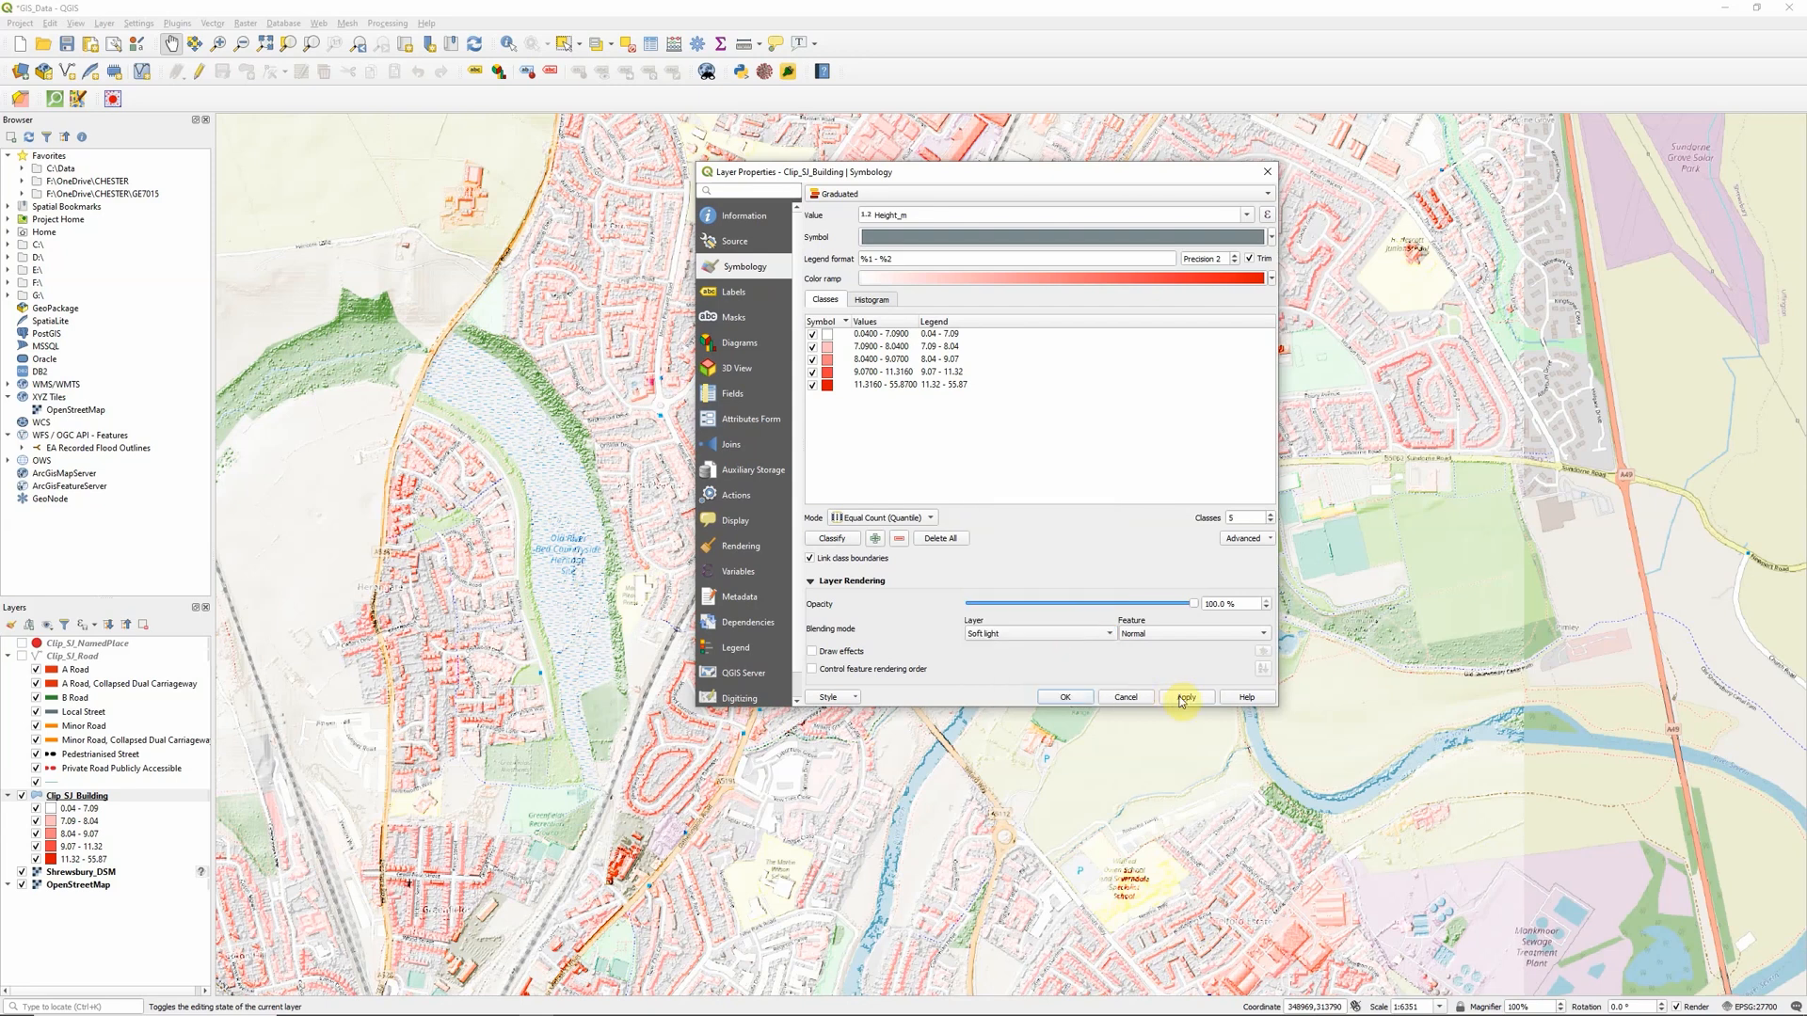
left_click(1037, 633)
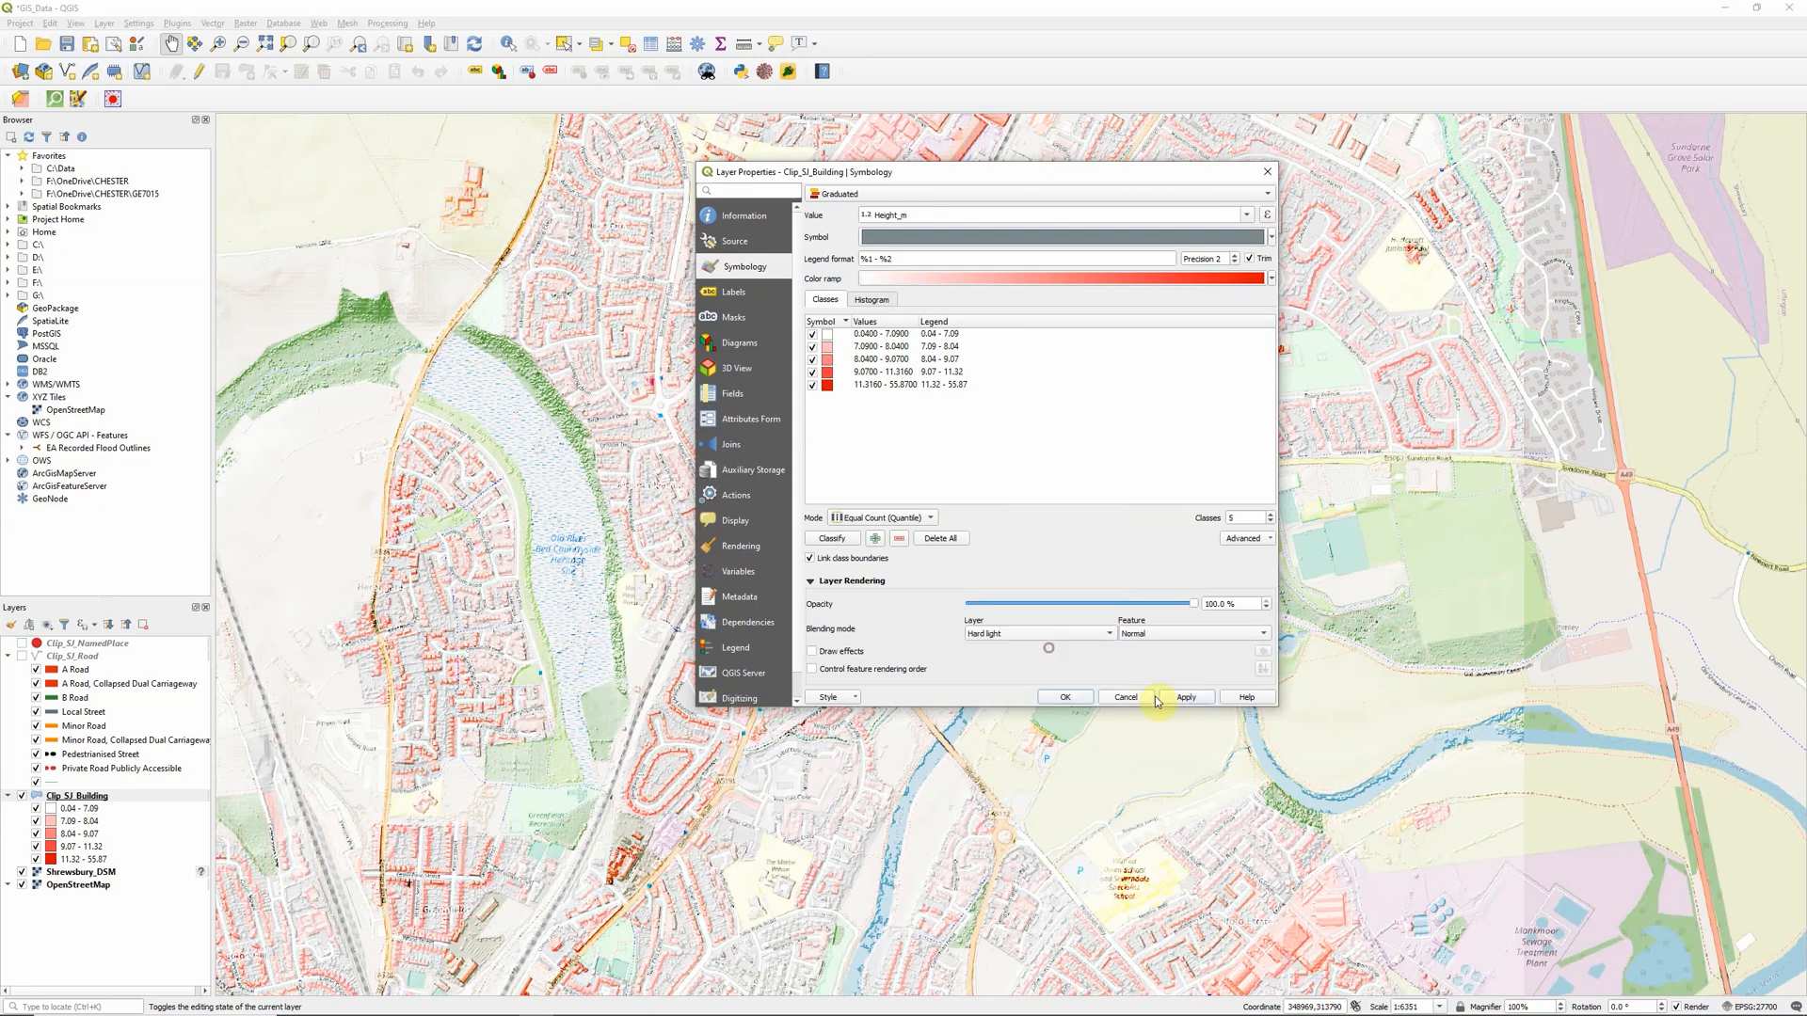
left_click(1185, 696)
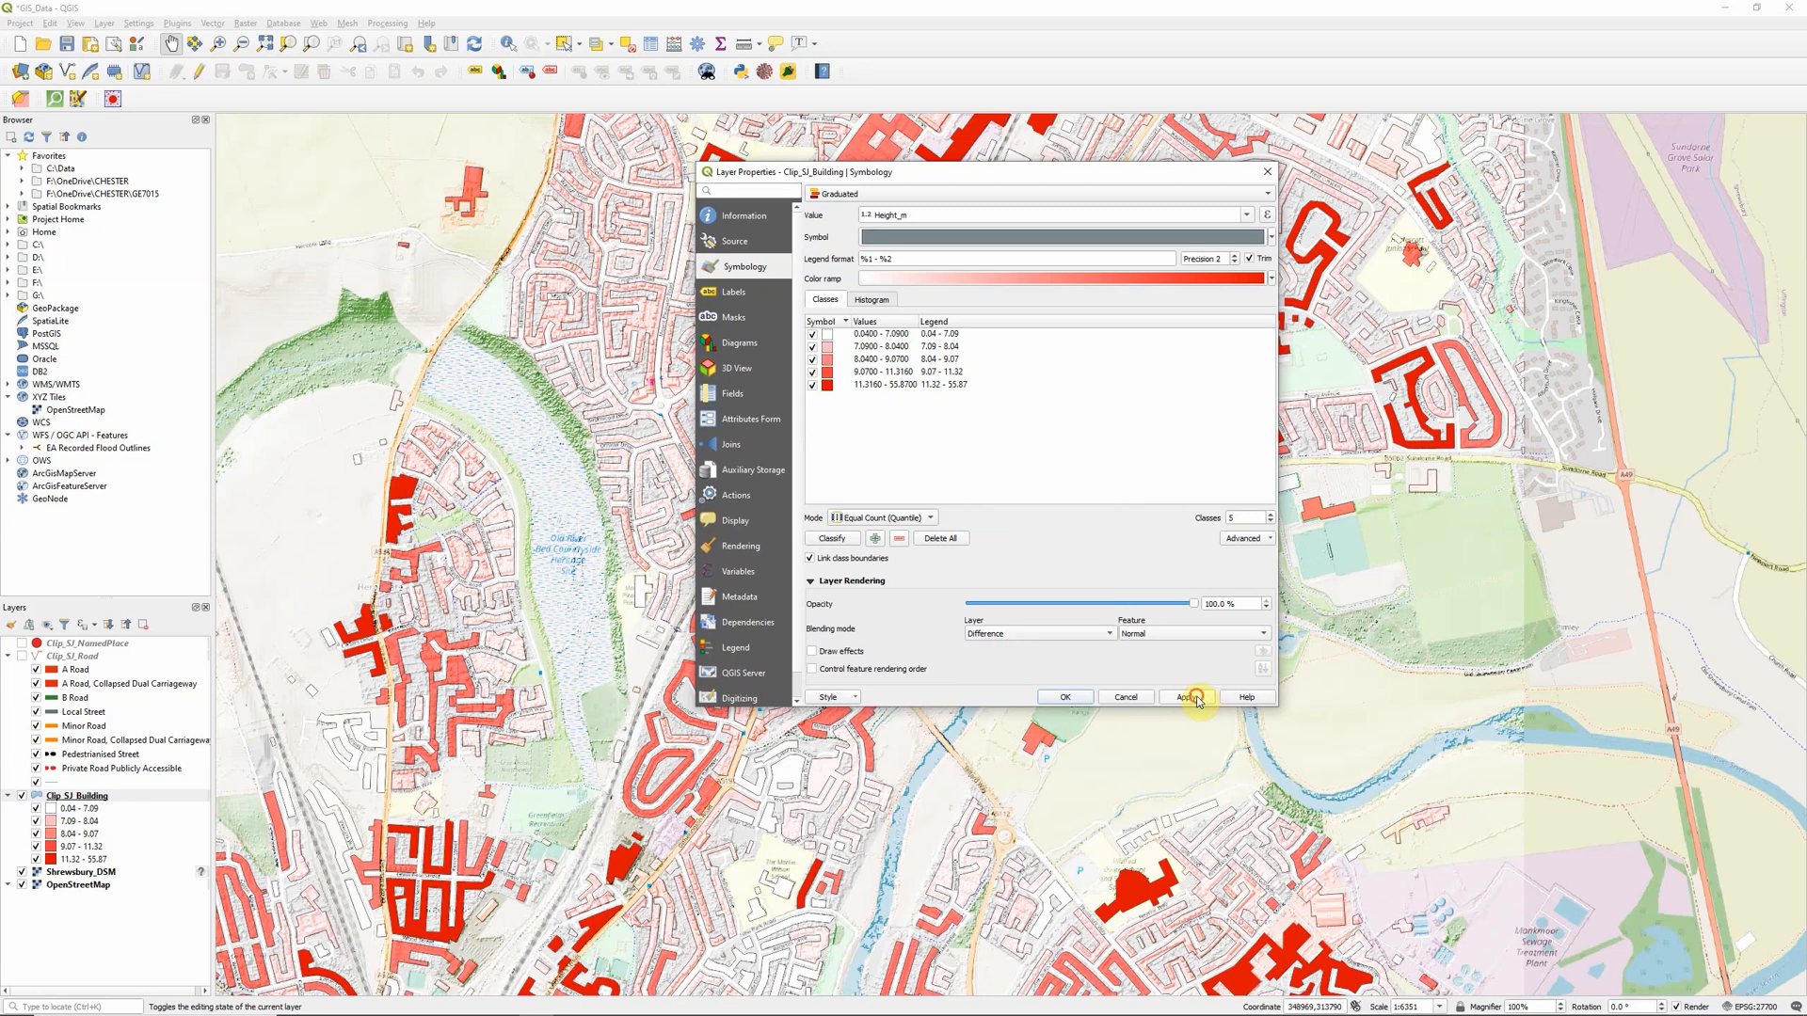
left_click(1186, 696)
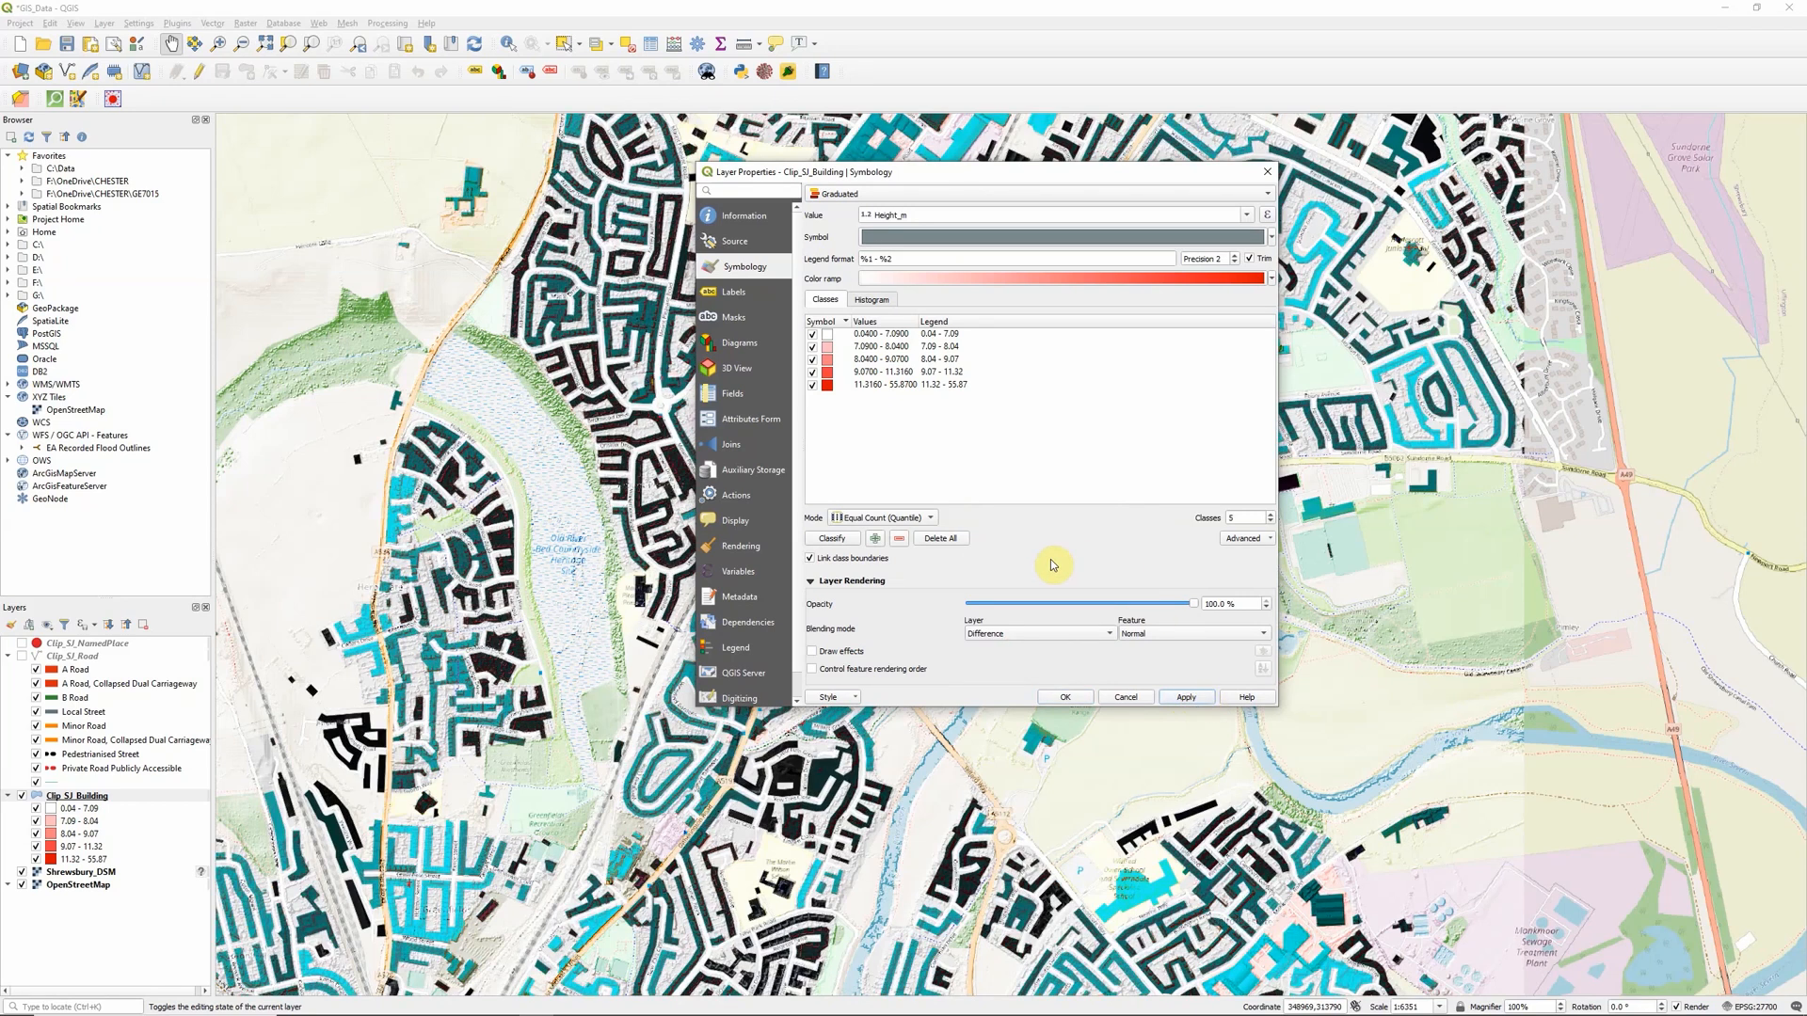
Step: Continue with Subtract, Lighten and Screen blends, finishing on Addition
left_click(1033, 632)
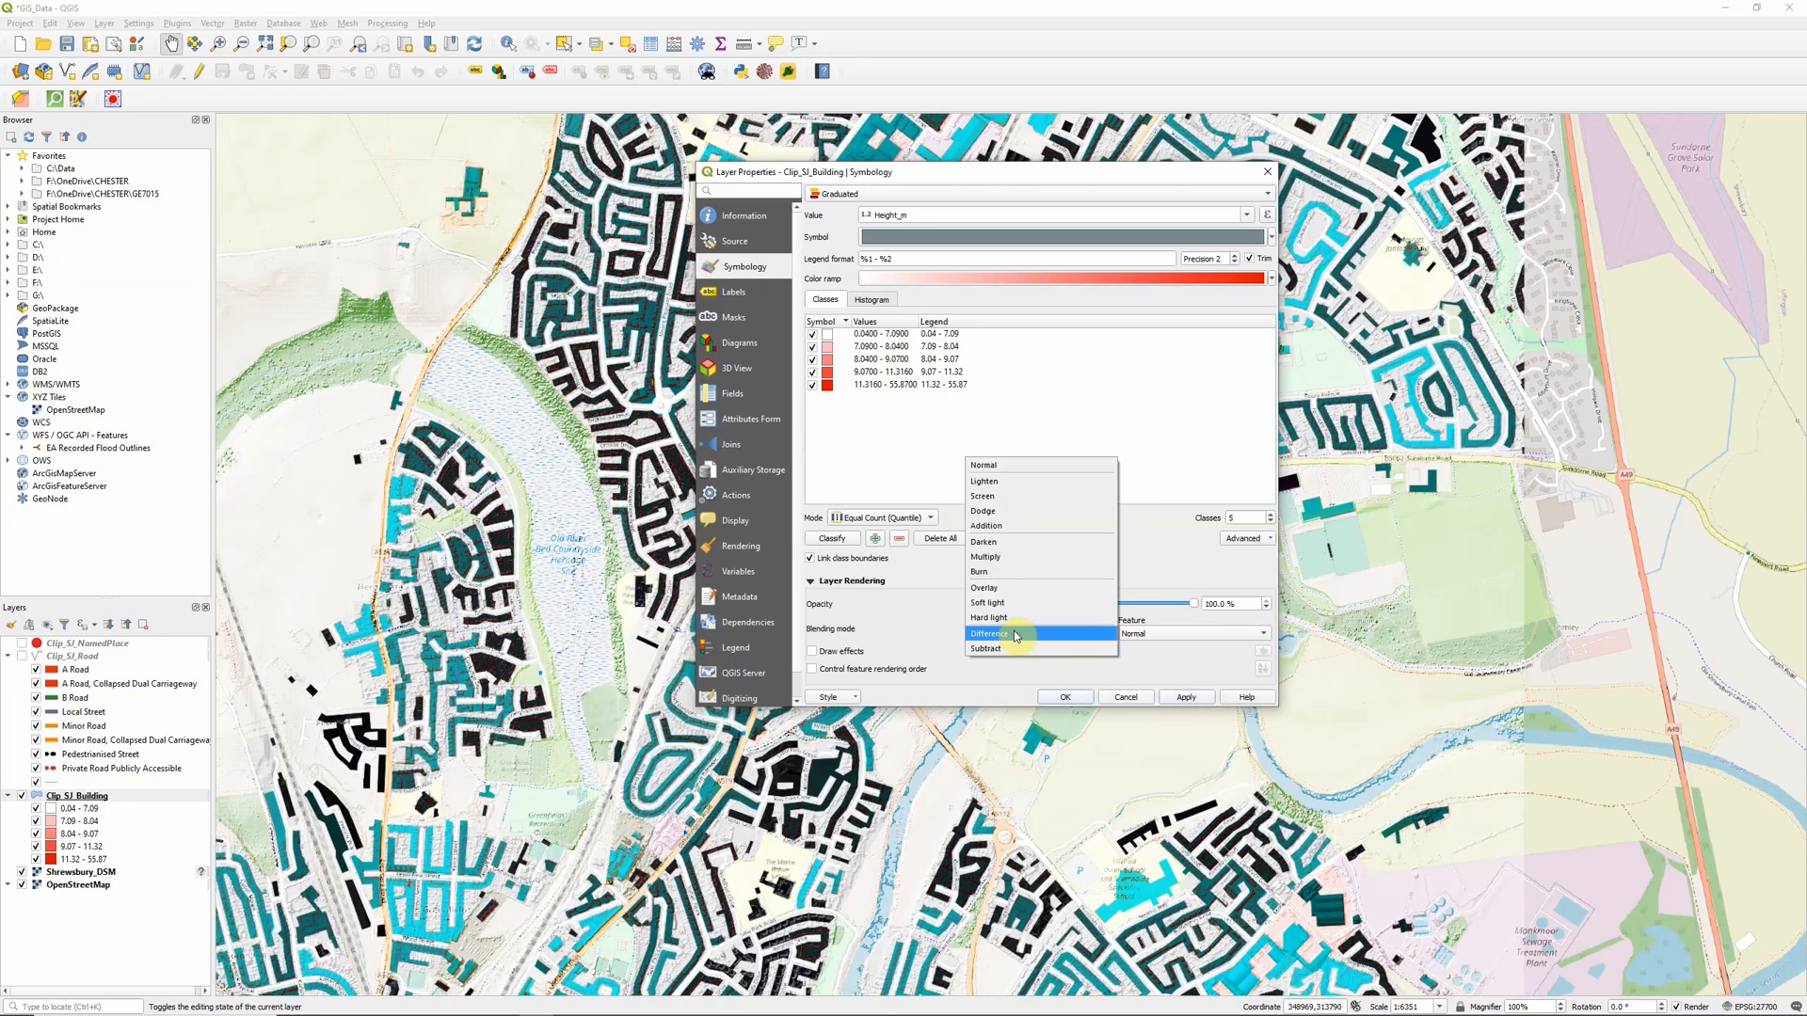
left_click(984, 648)
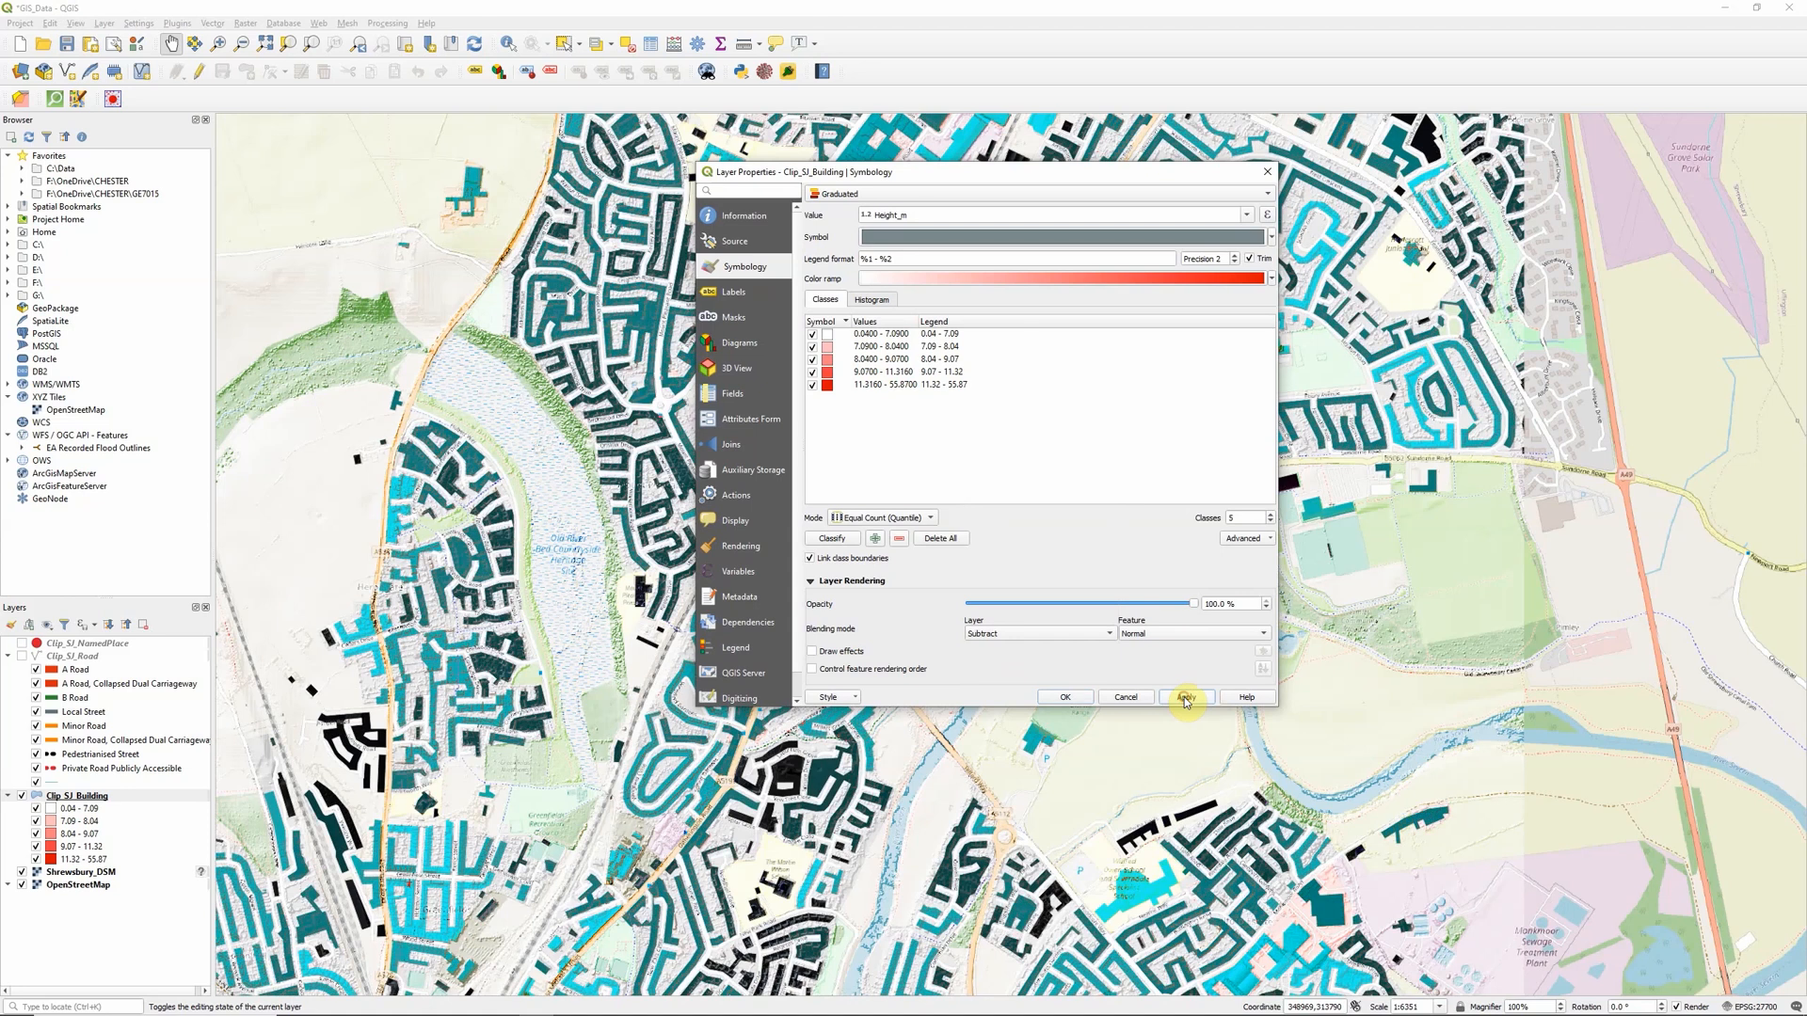
left_click(1035, 635)
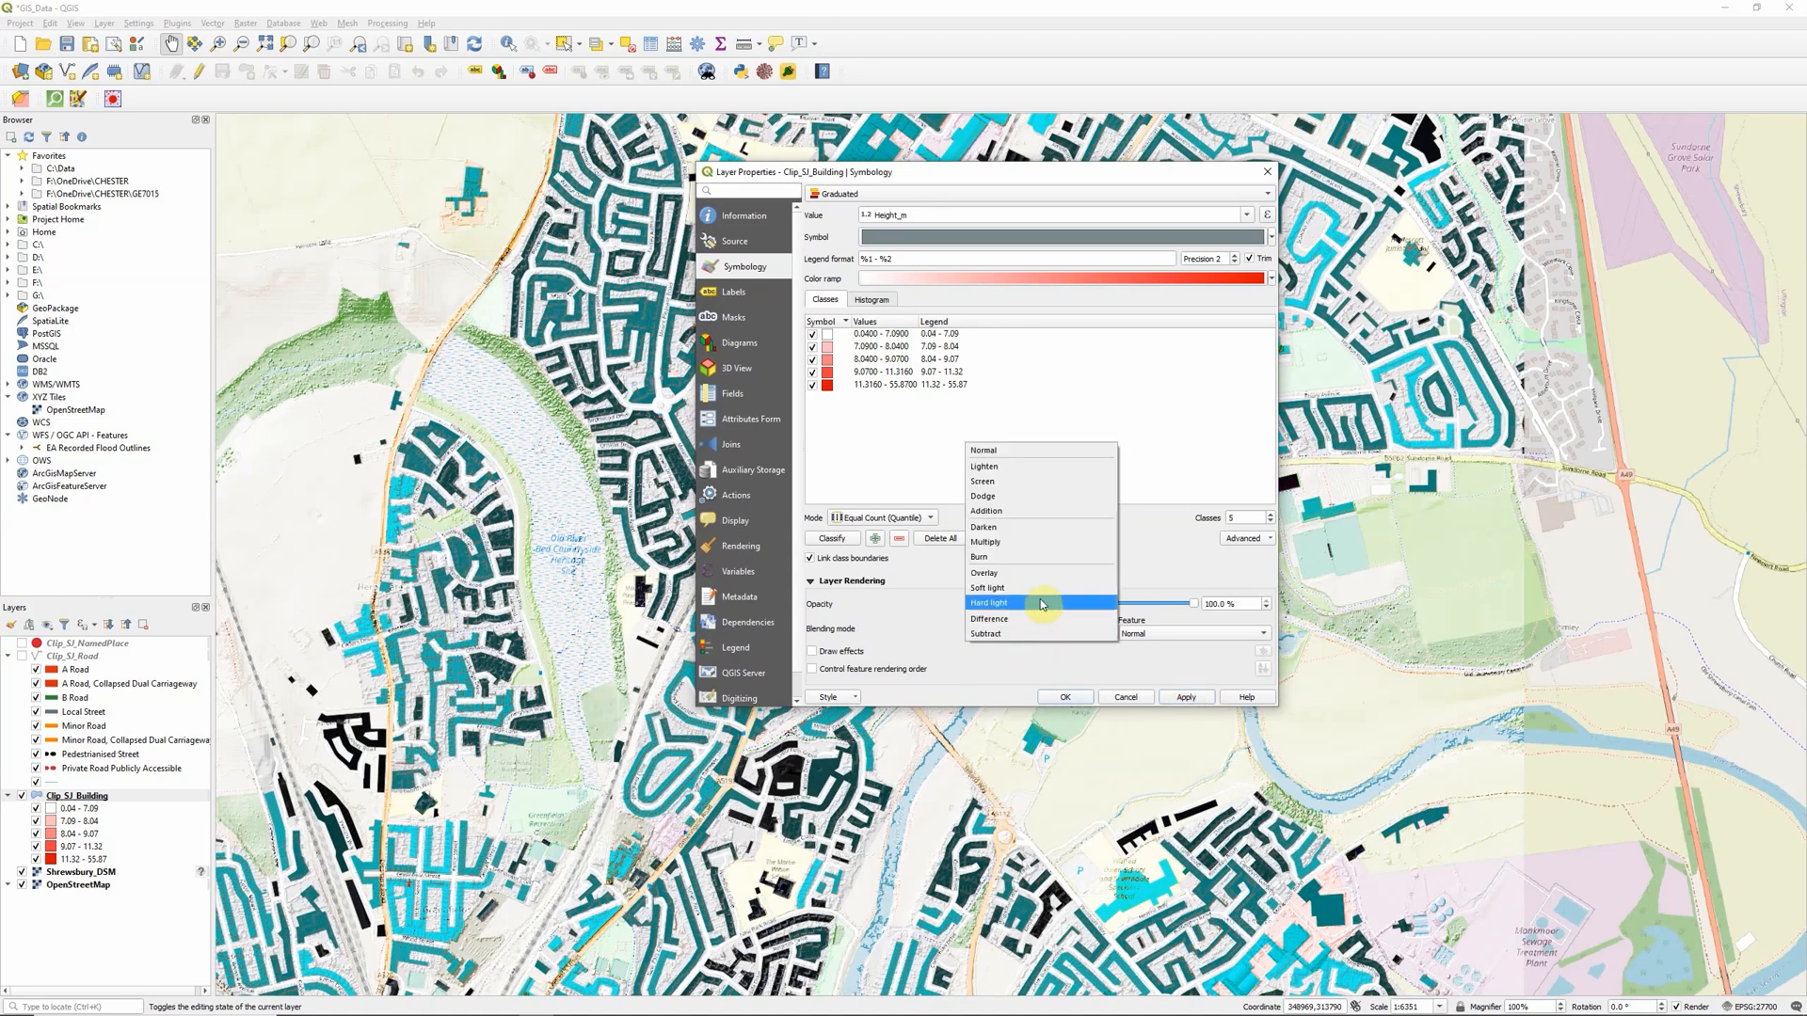
left_click(984, 467)
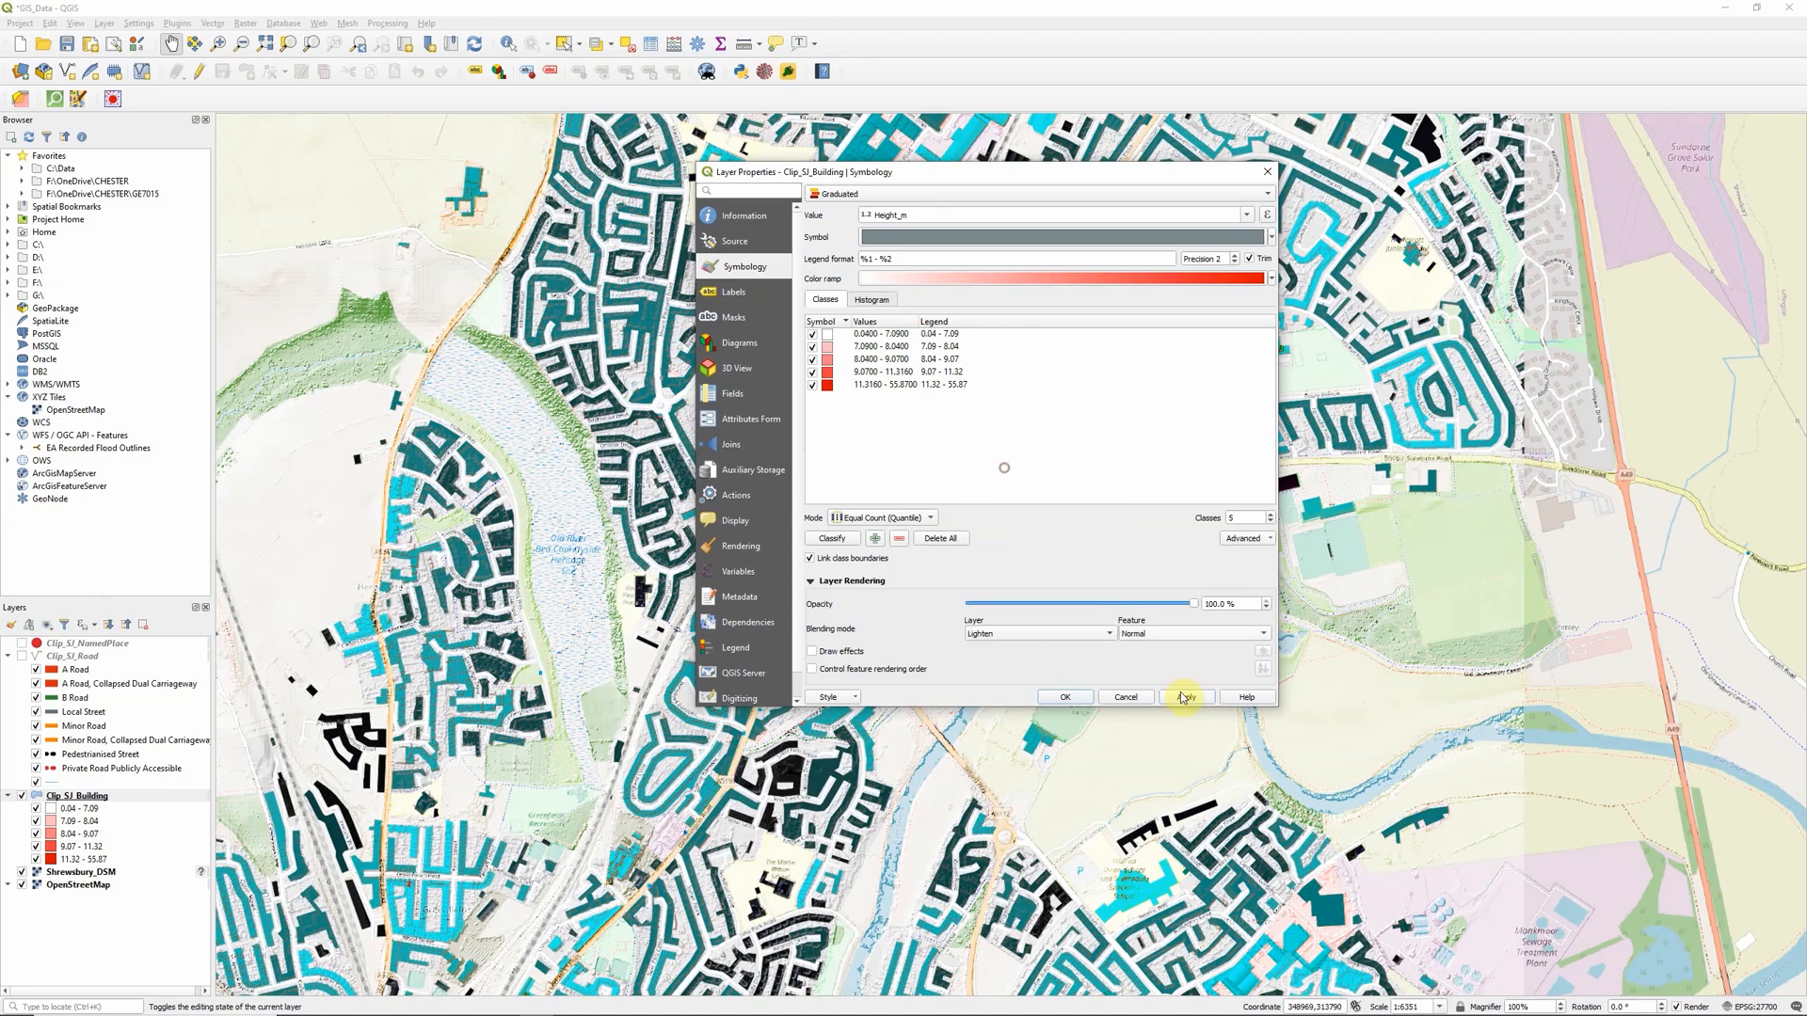
left_click(1184, 696)
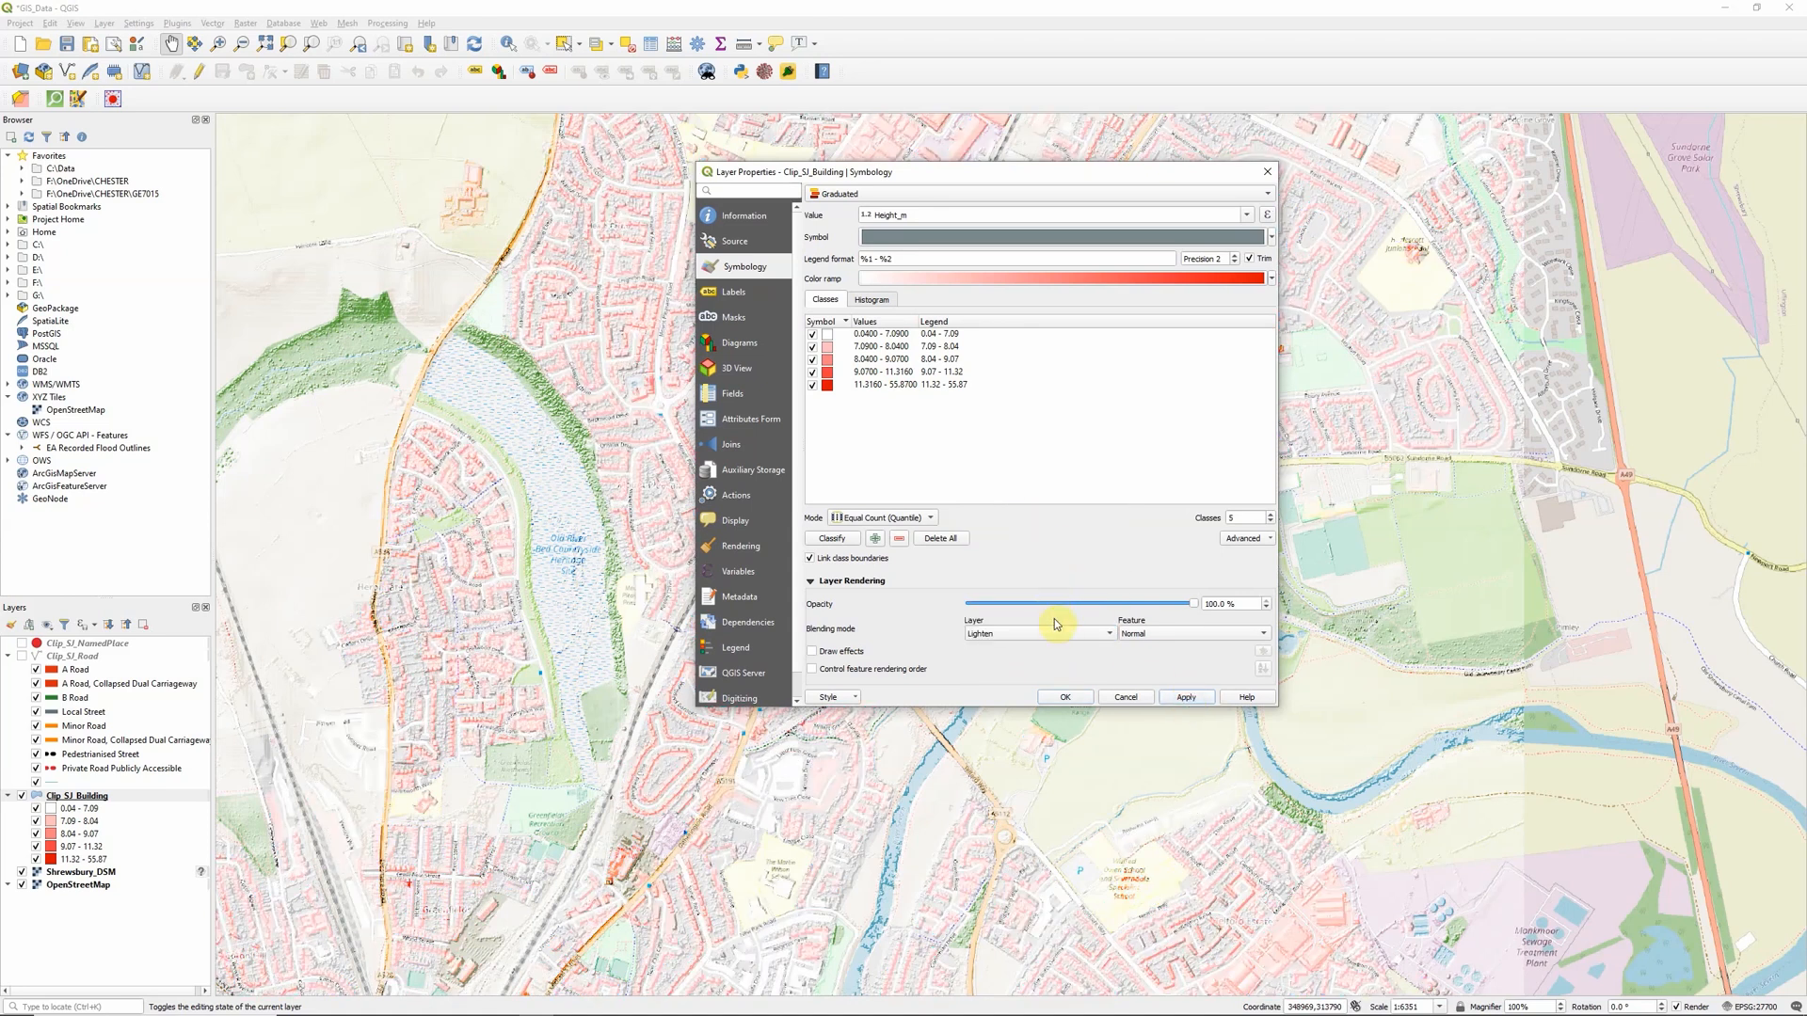
left_click(1035, 633)
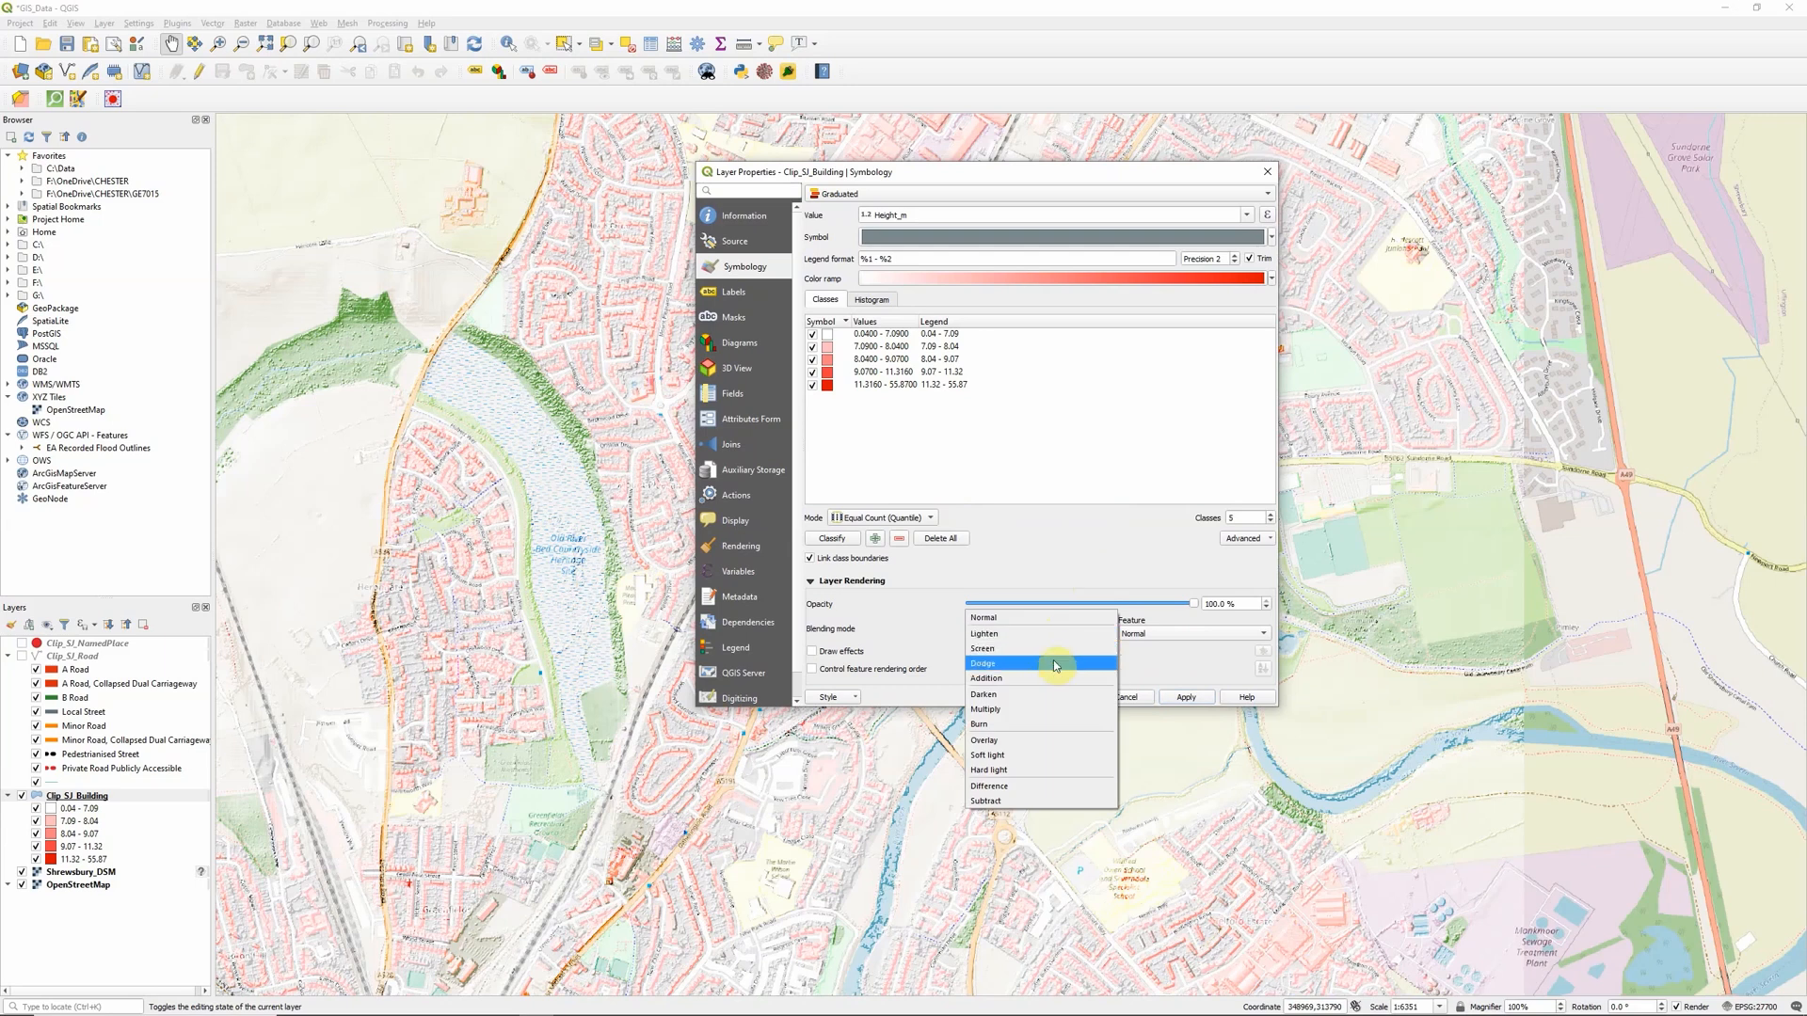
left_click(982, 648)
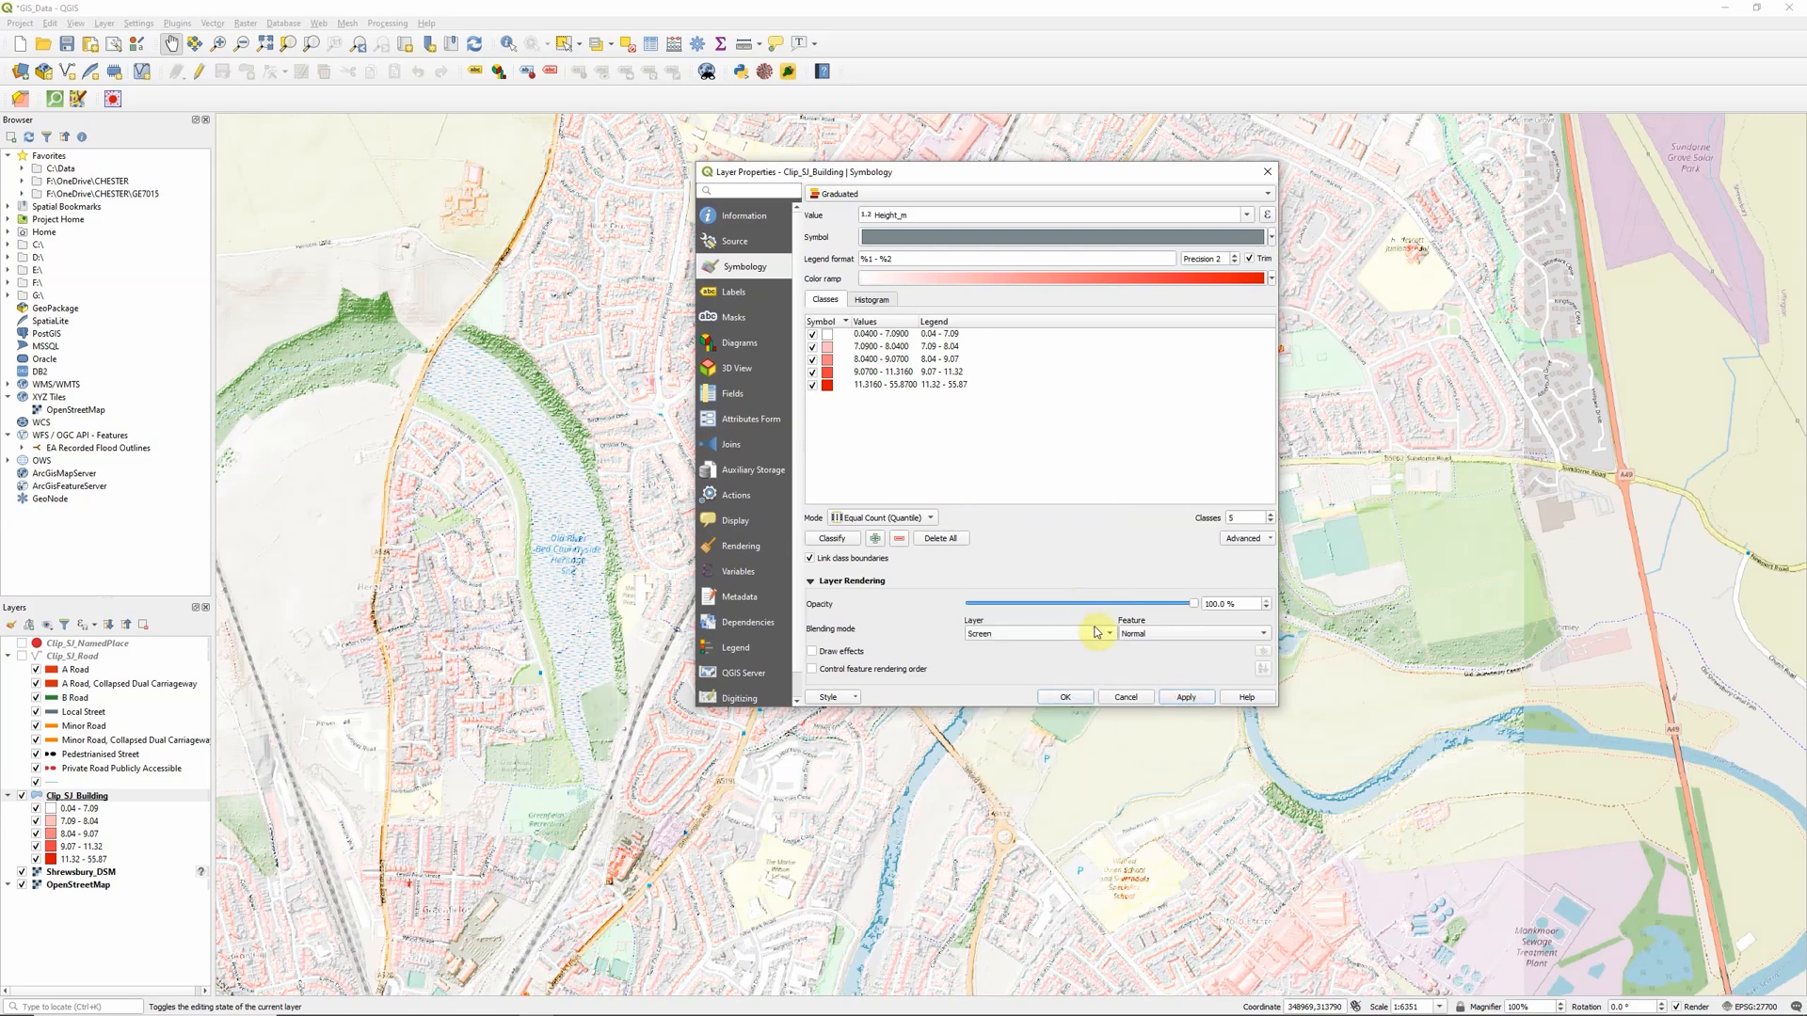
left_click(1035, 632)
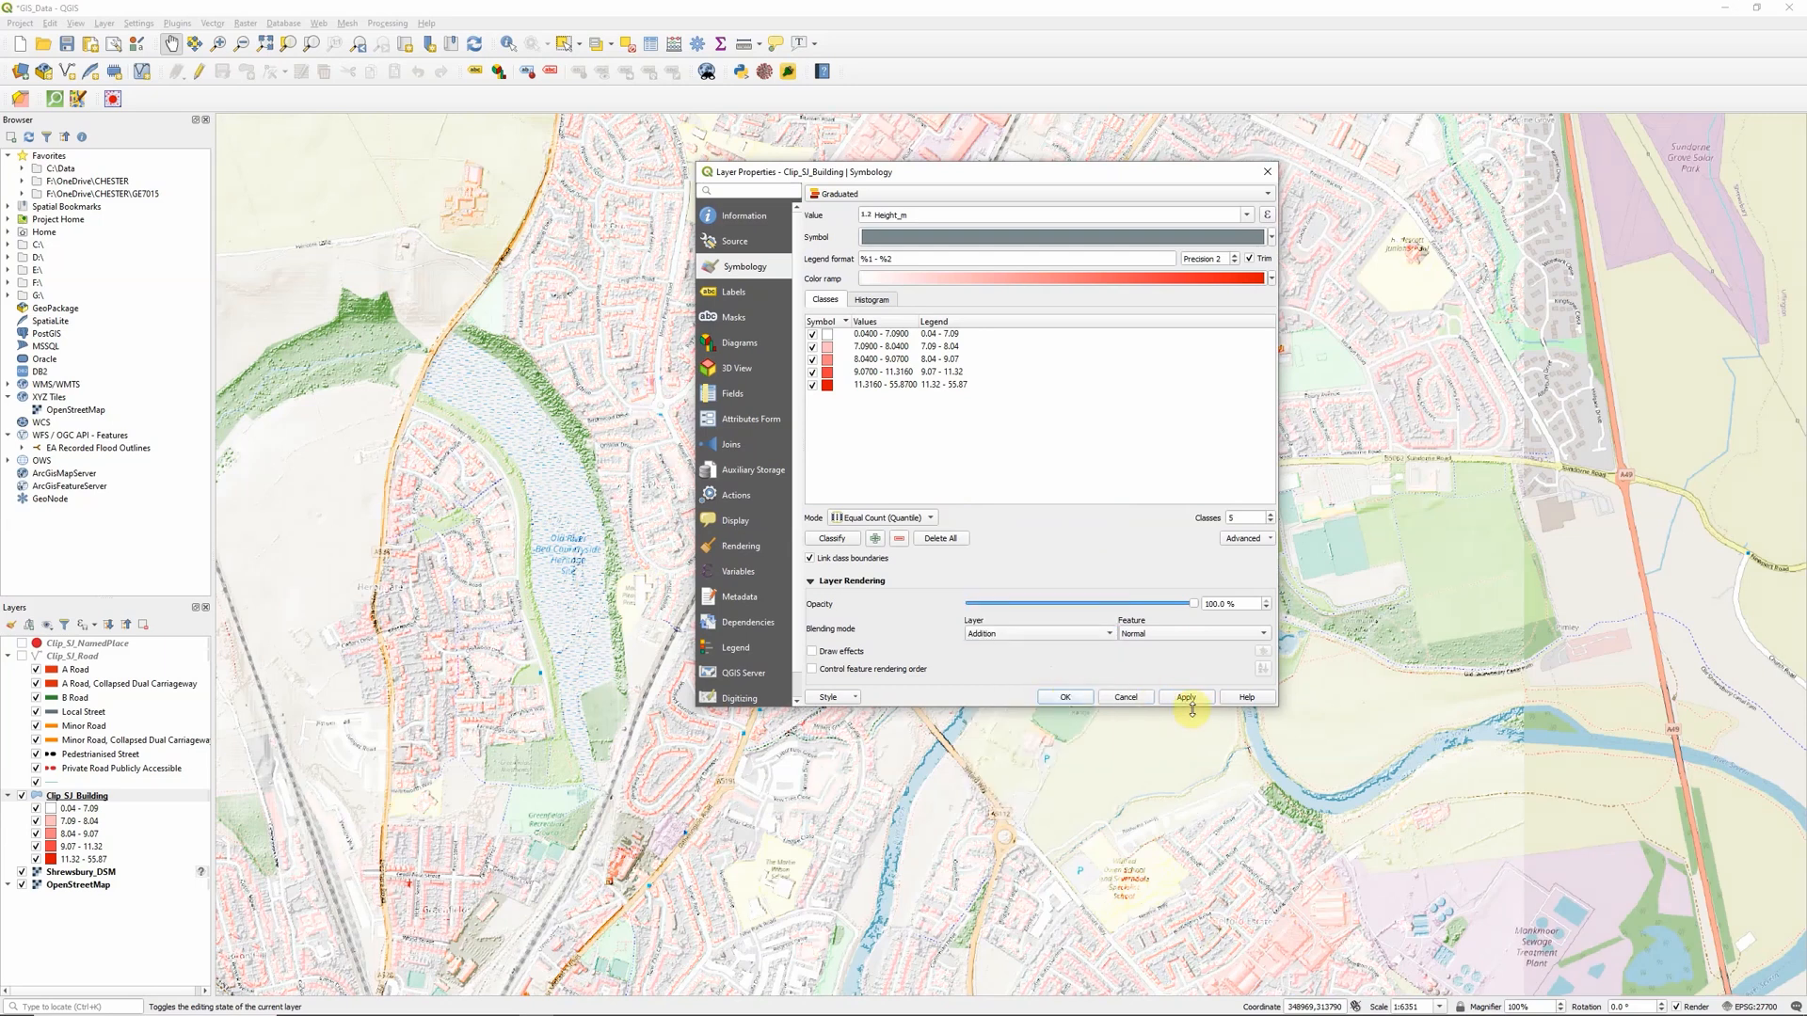
Step: Apply the Burn blend and lower the buildings layer opacity to about 77%
left_click(1193, 633)
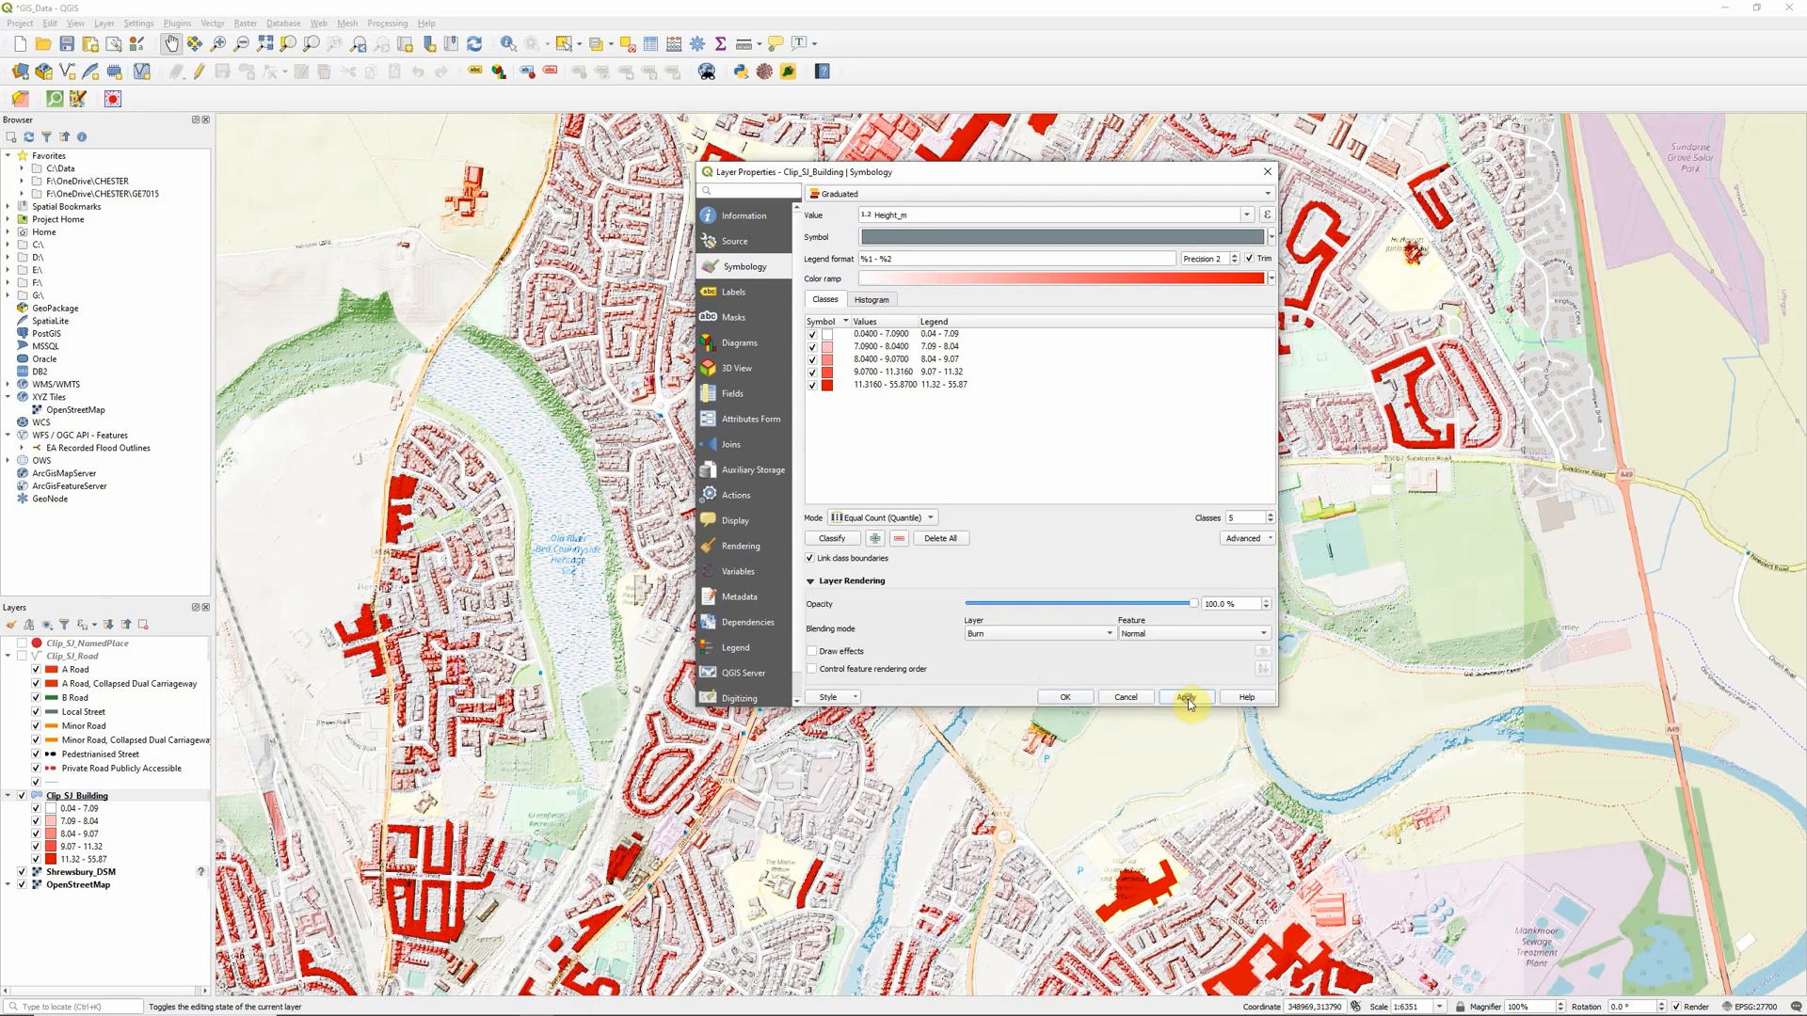
mouse_move(1152, 623)
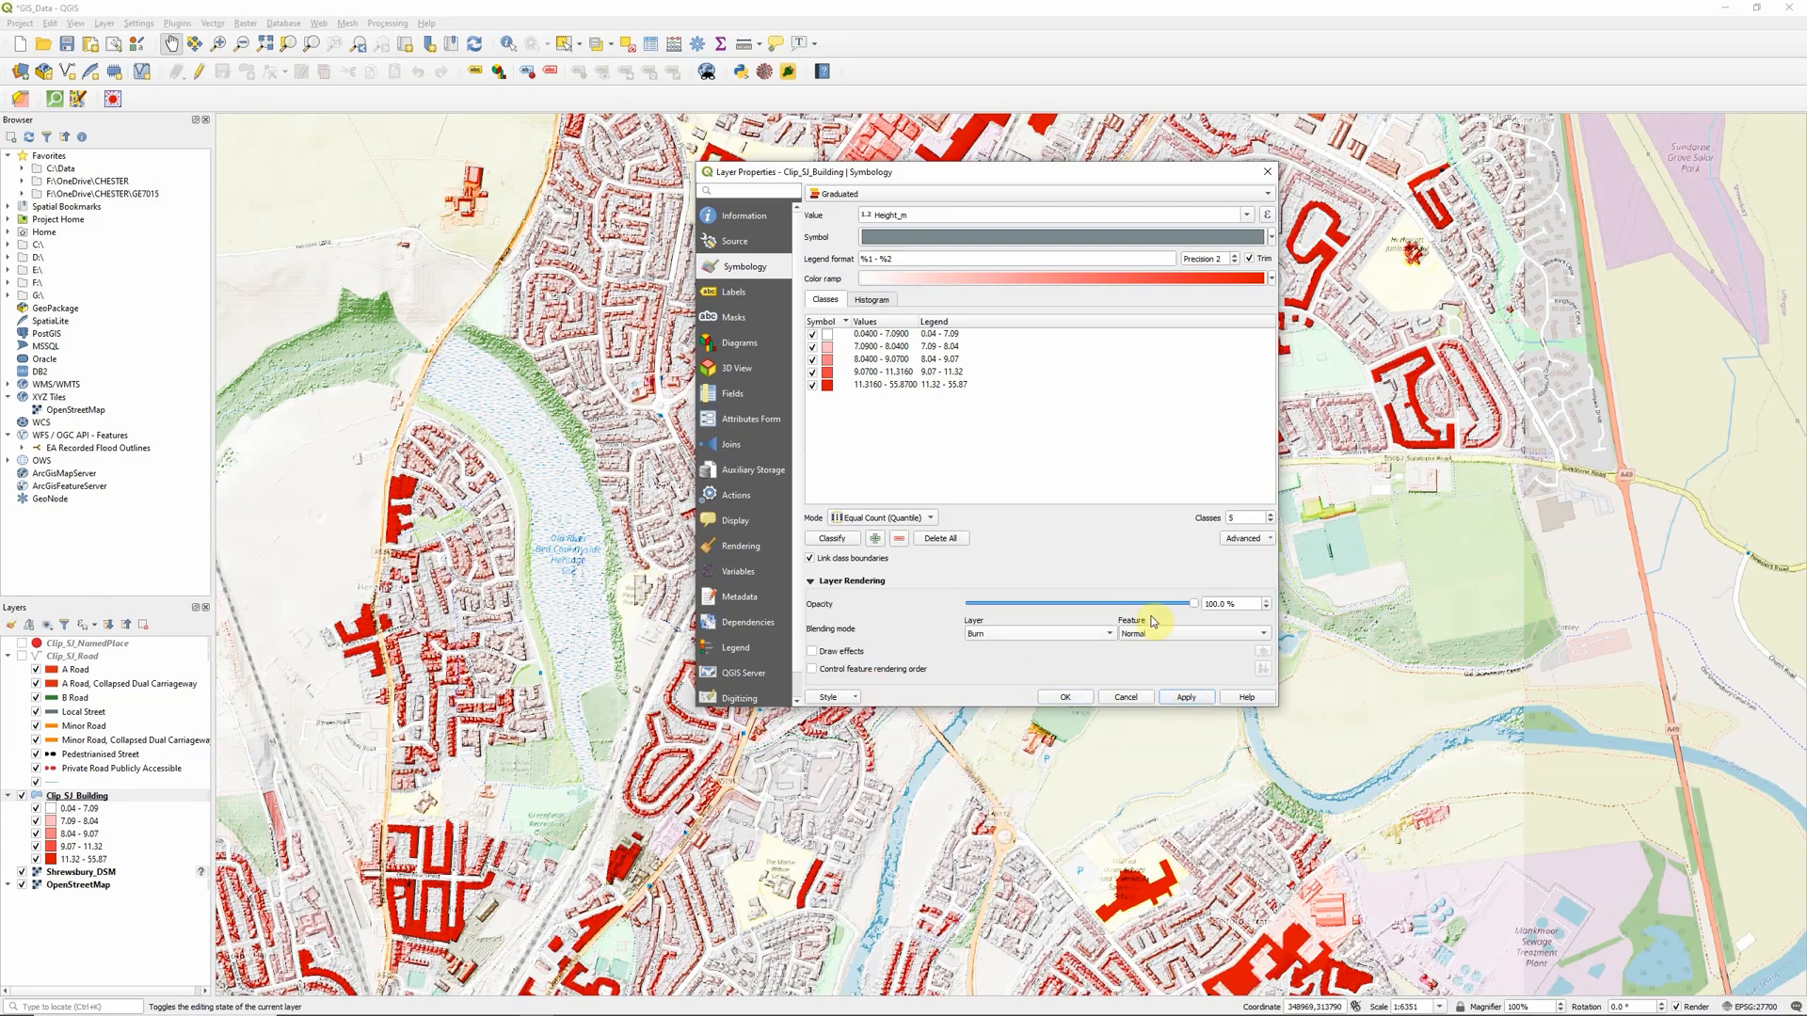
left_click_drag(1193, 602, 1141, 602)
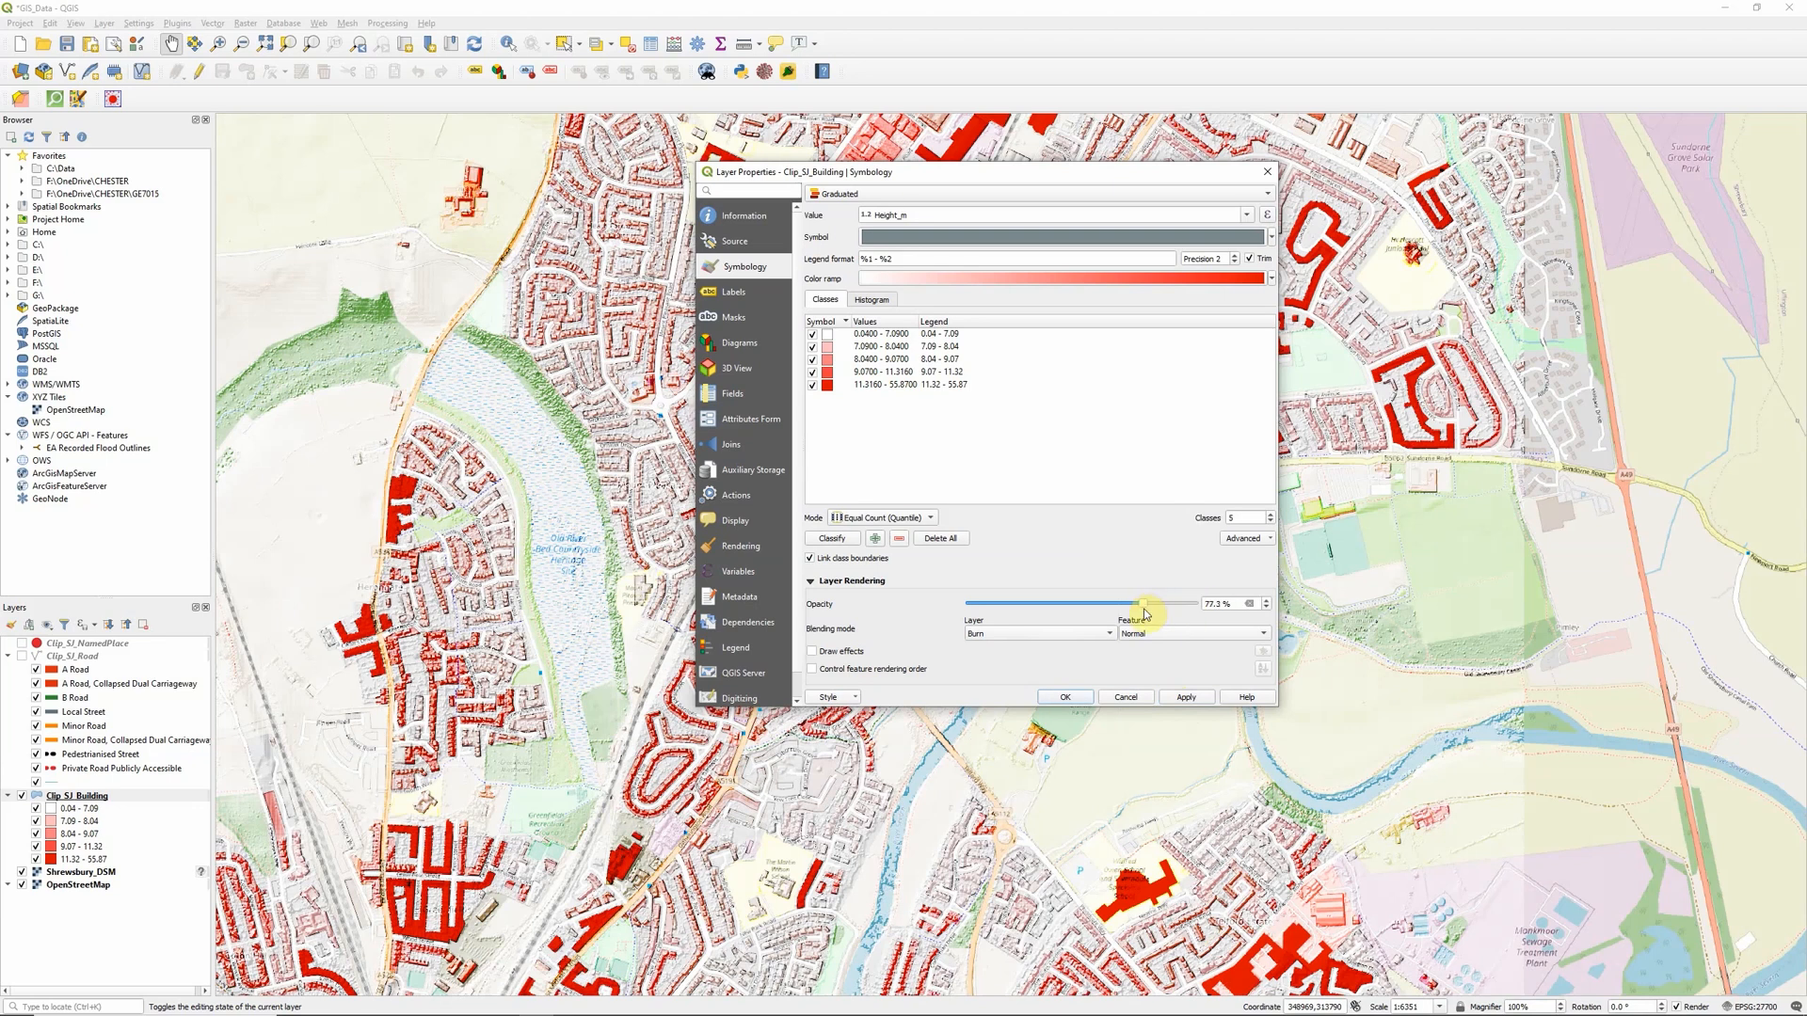
left_click_drag(1156, 602, 1141, 602)
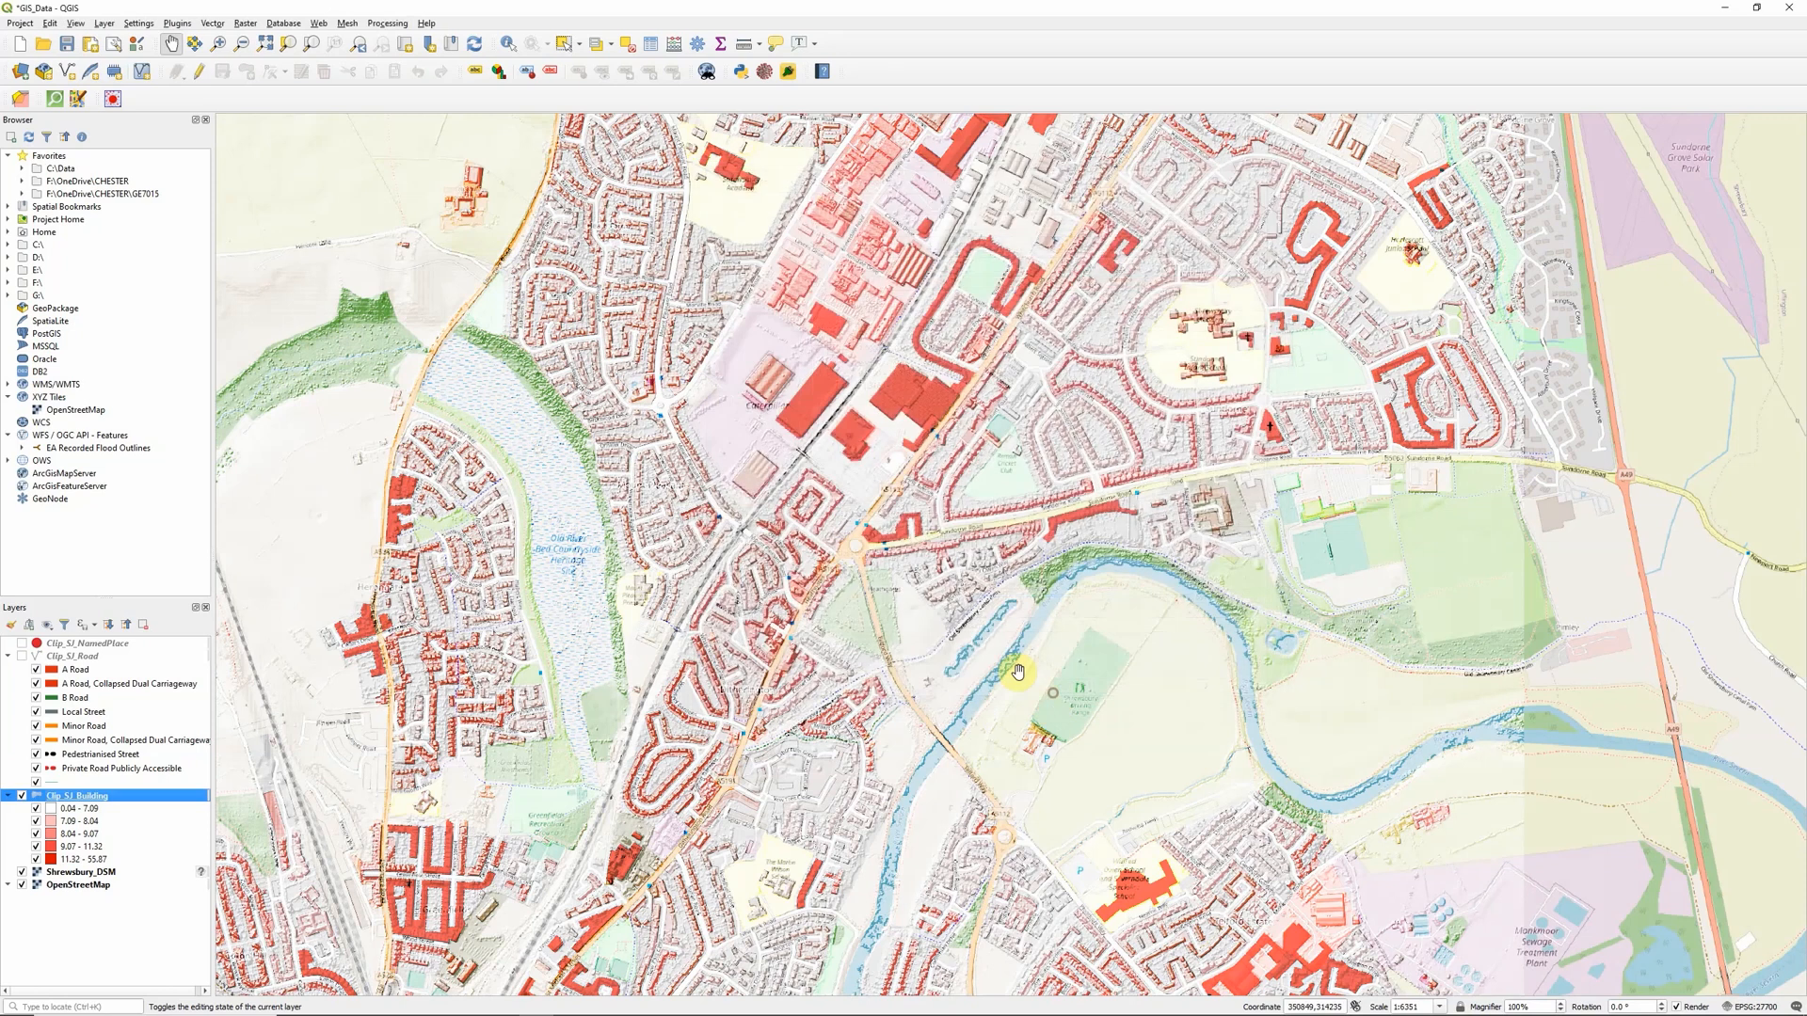
mouse_move(1020, 497)
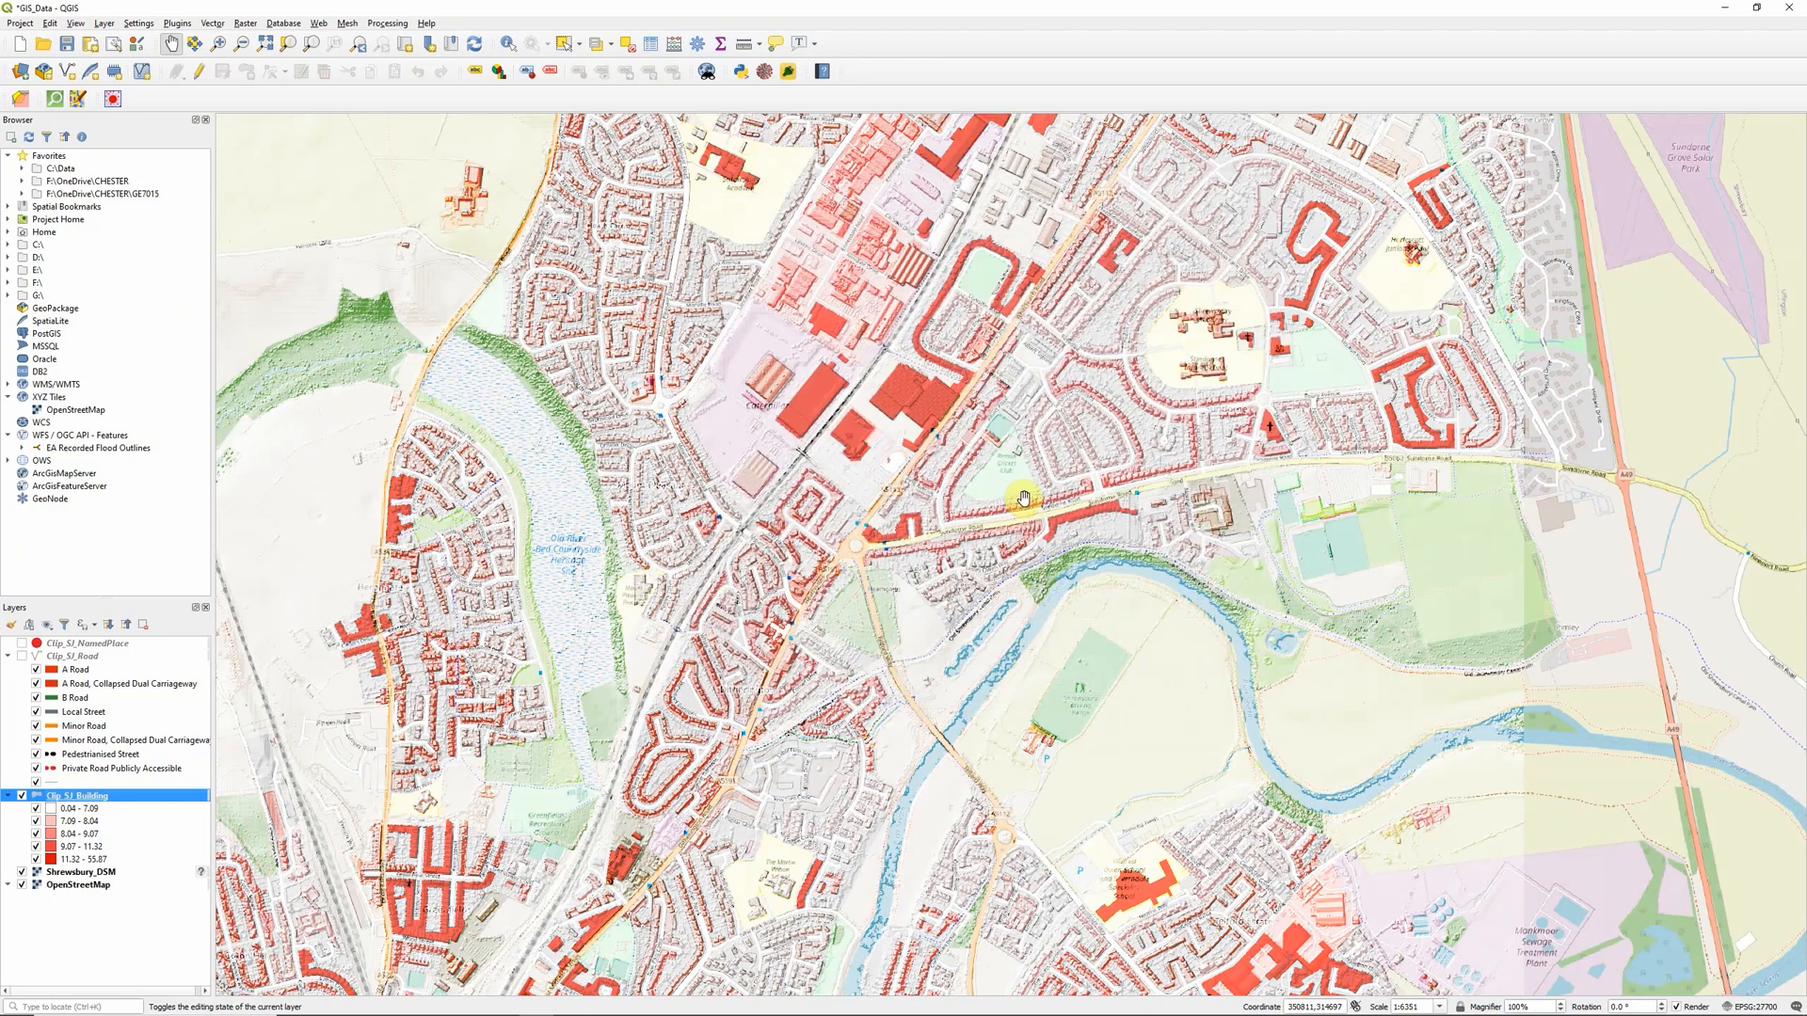
mouse_move(1035, 455)
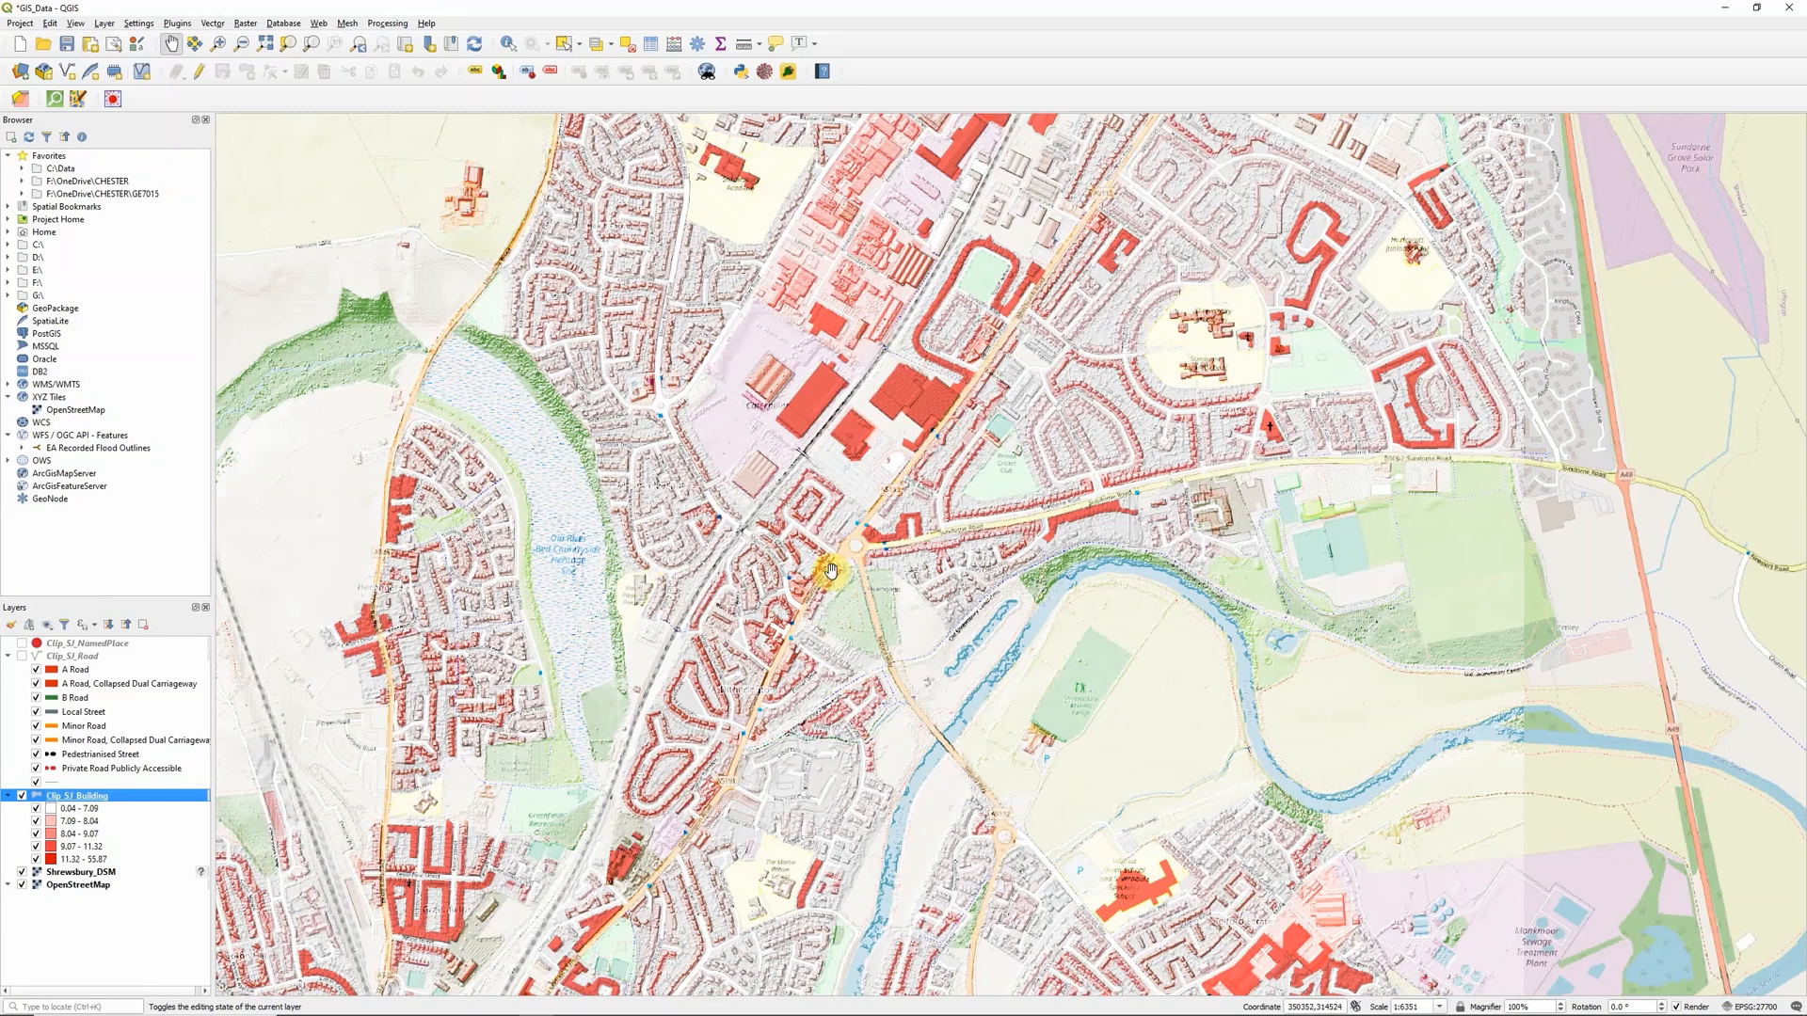
Step: Show the Clip_SI_Road layer and give it an Overlay blend
left_click(20, 657)
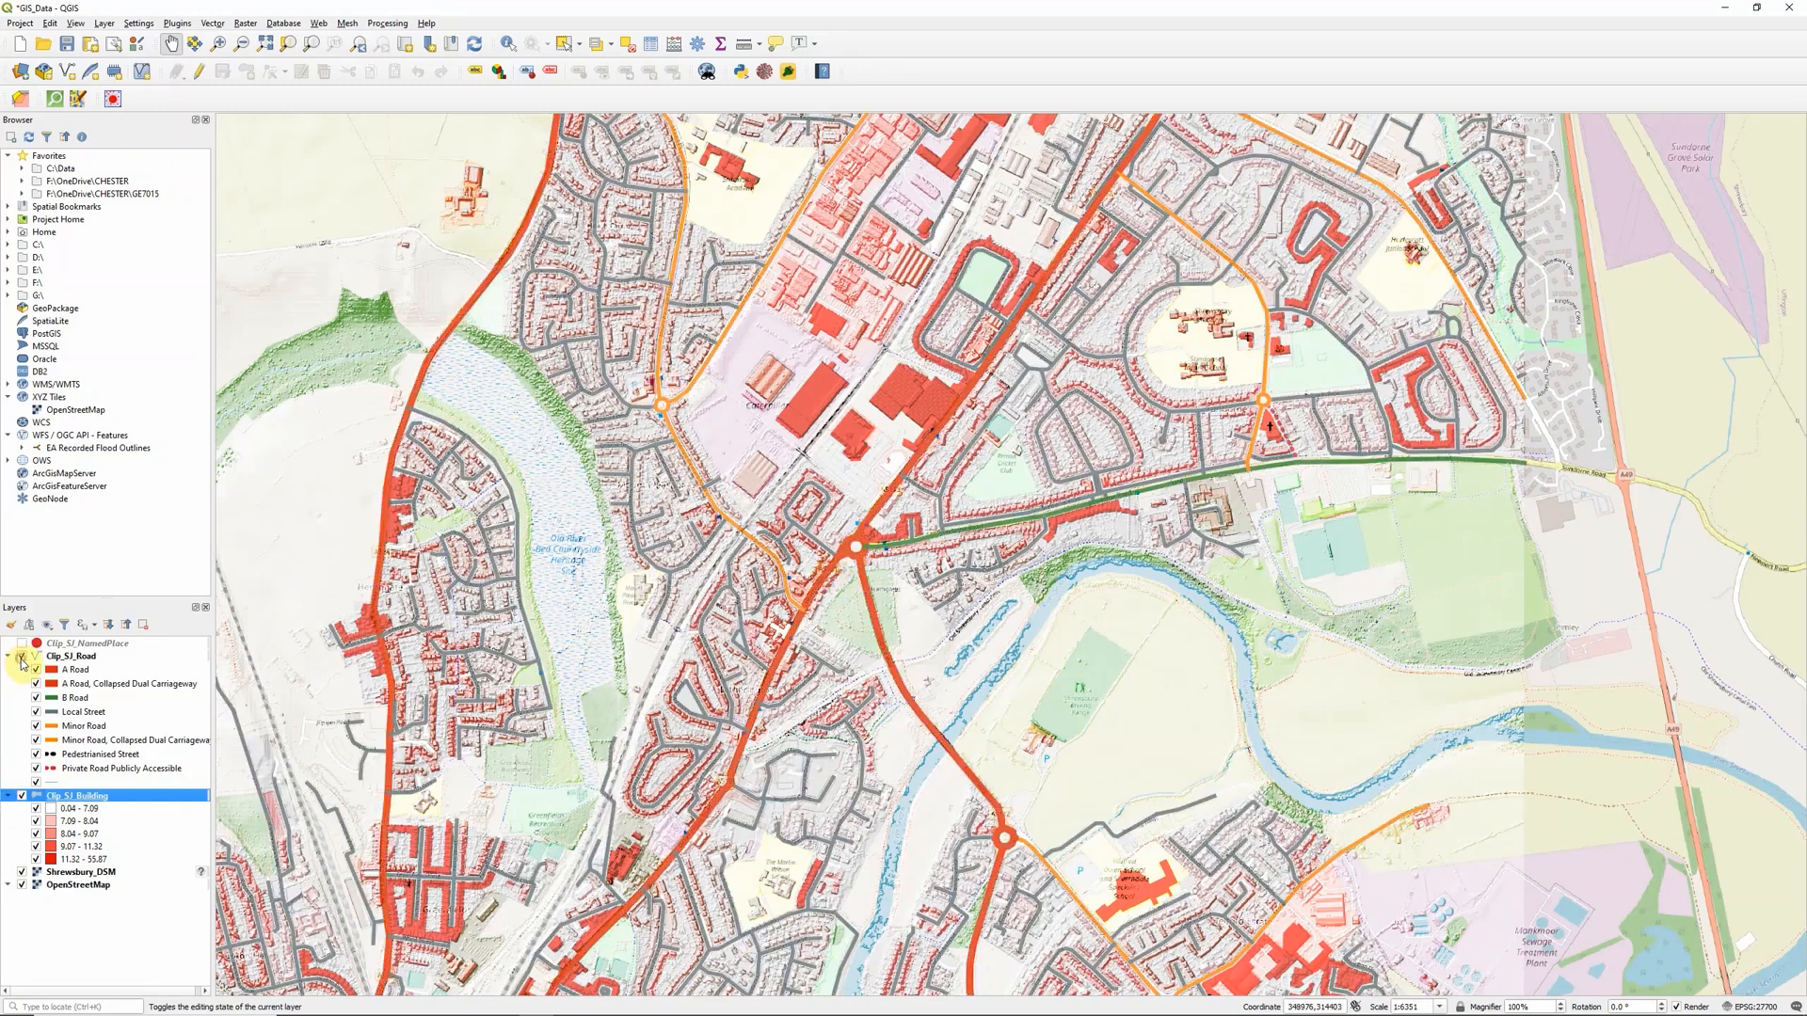
right_click(72, 655)
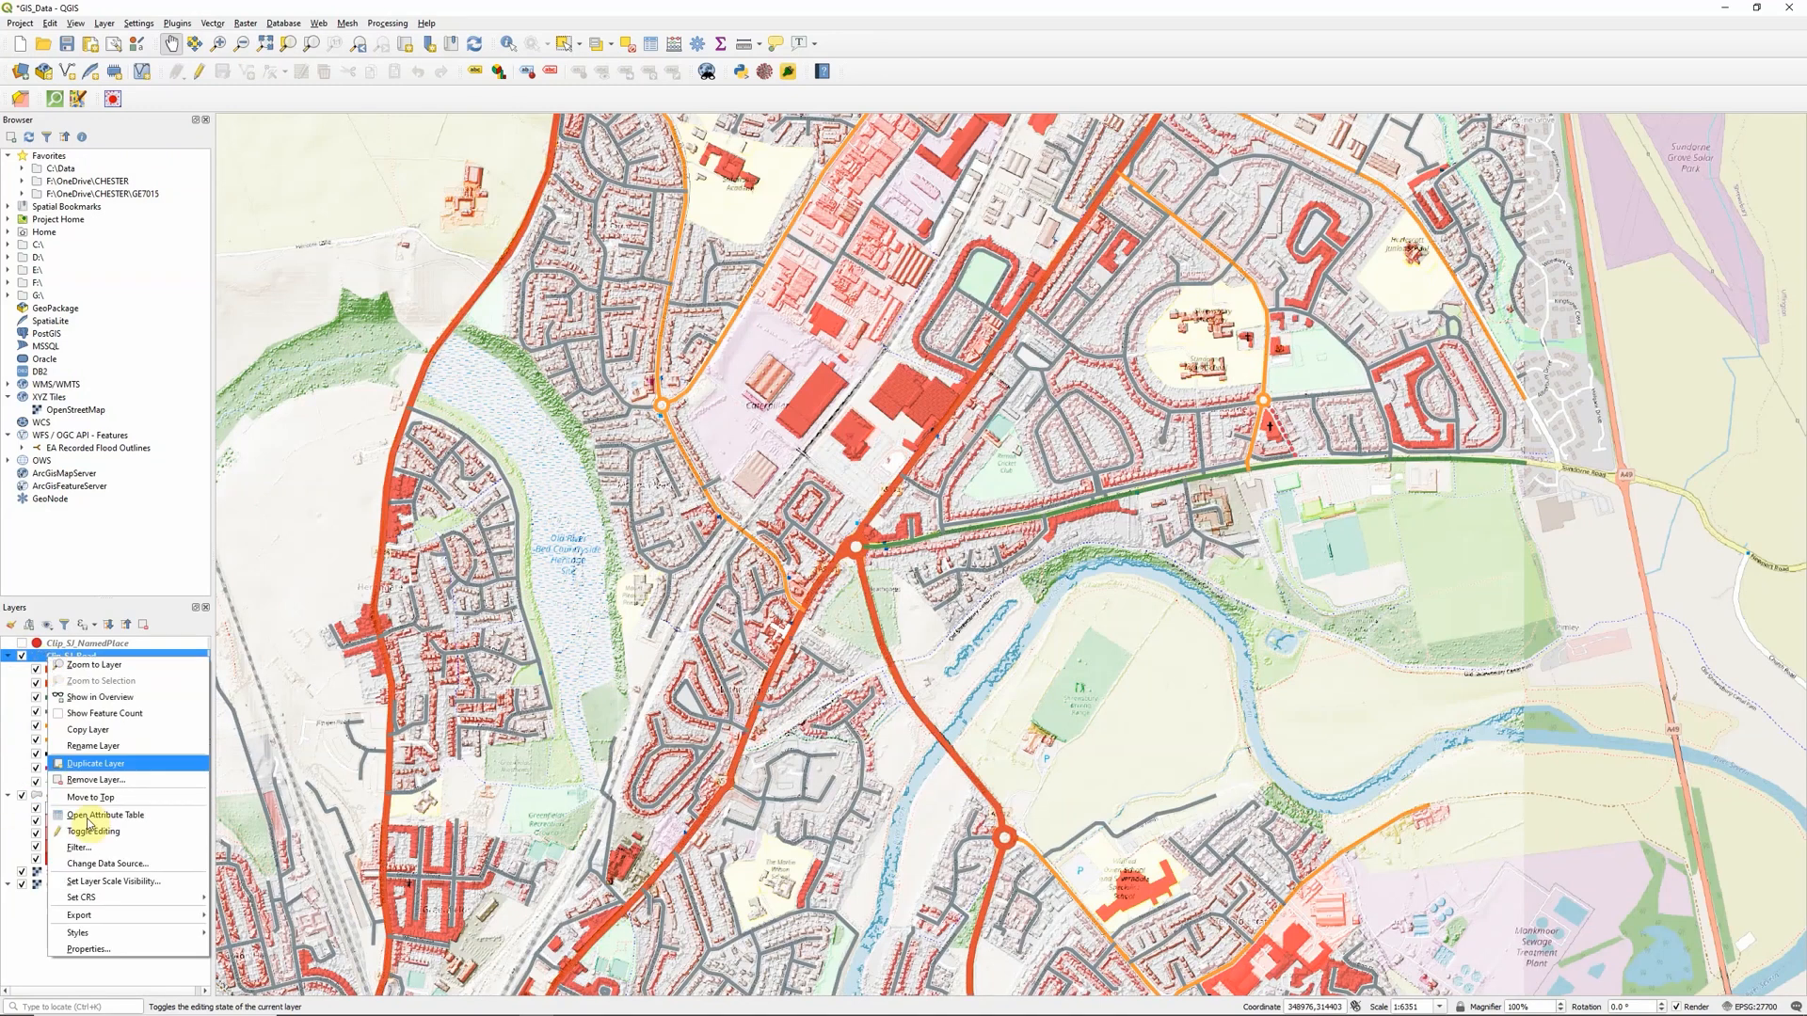
left_click(88, 948)
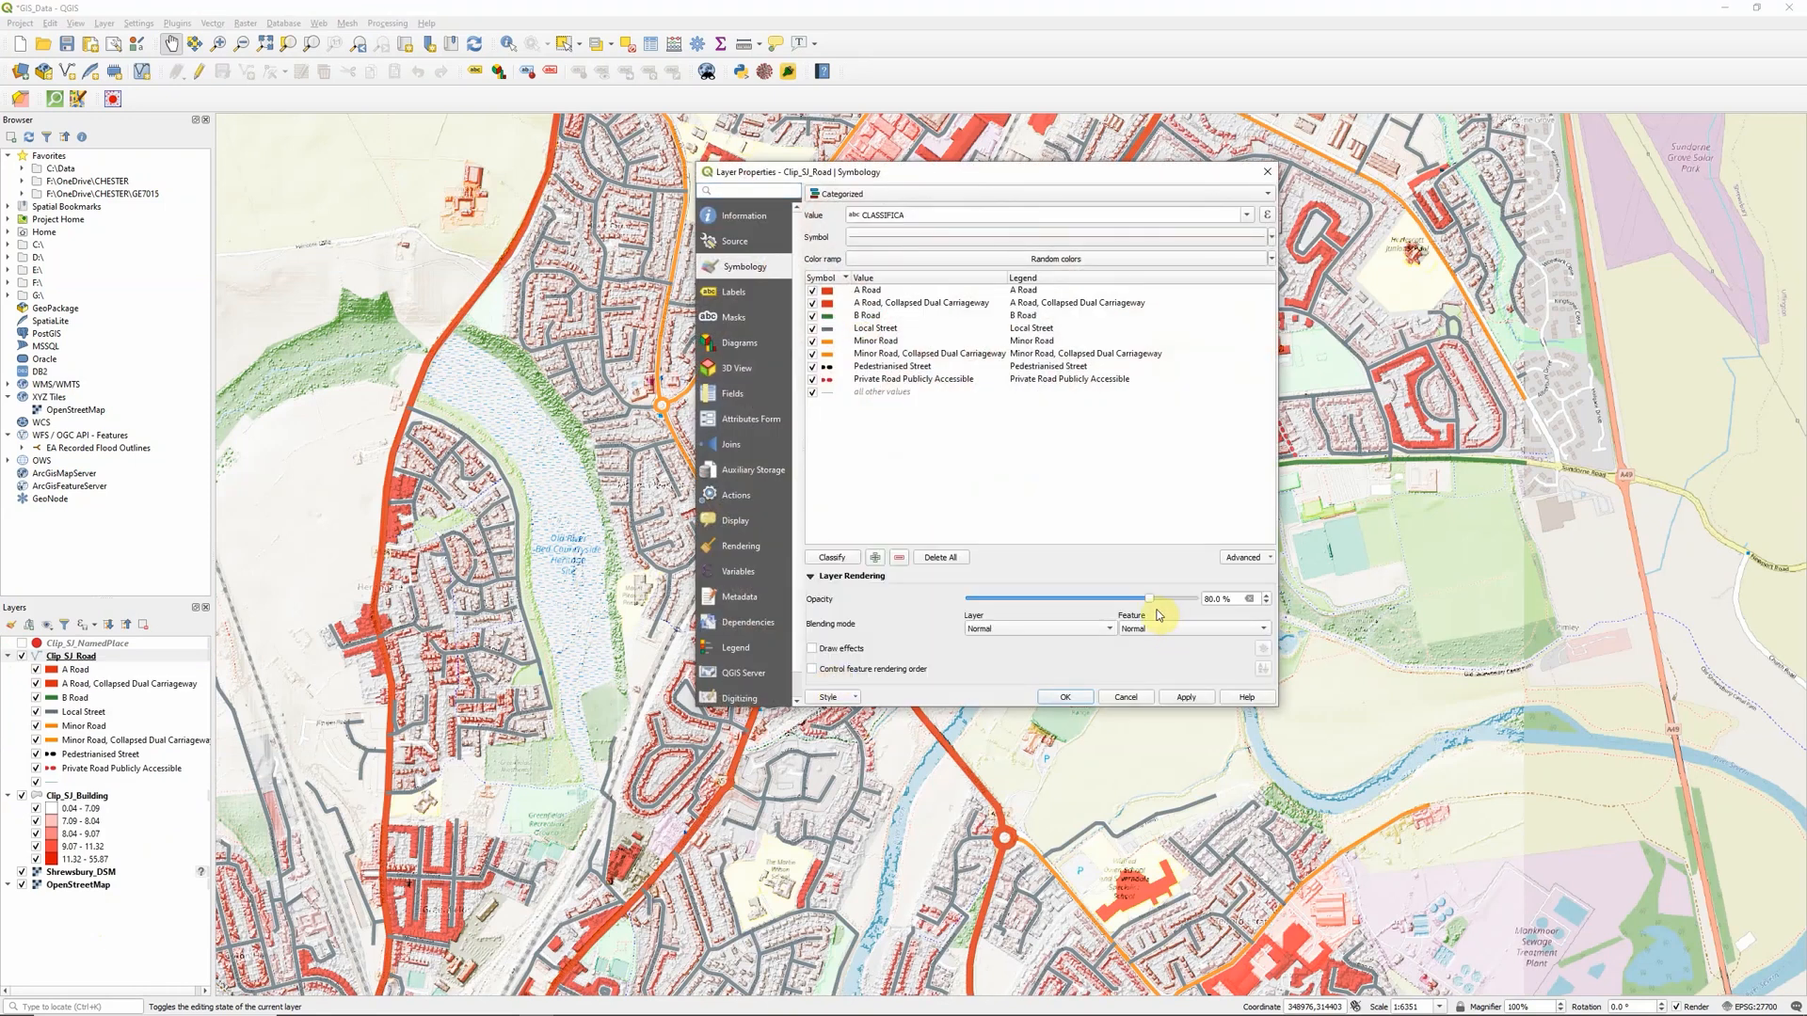
left_click(1037, 629)
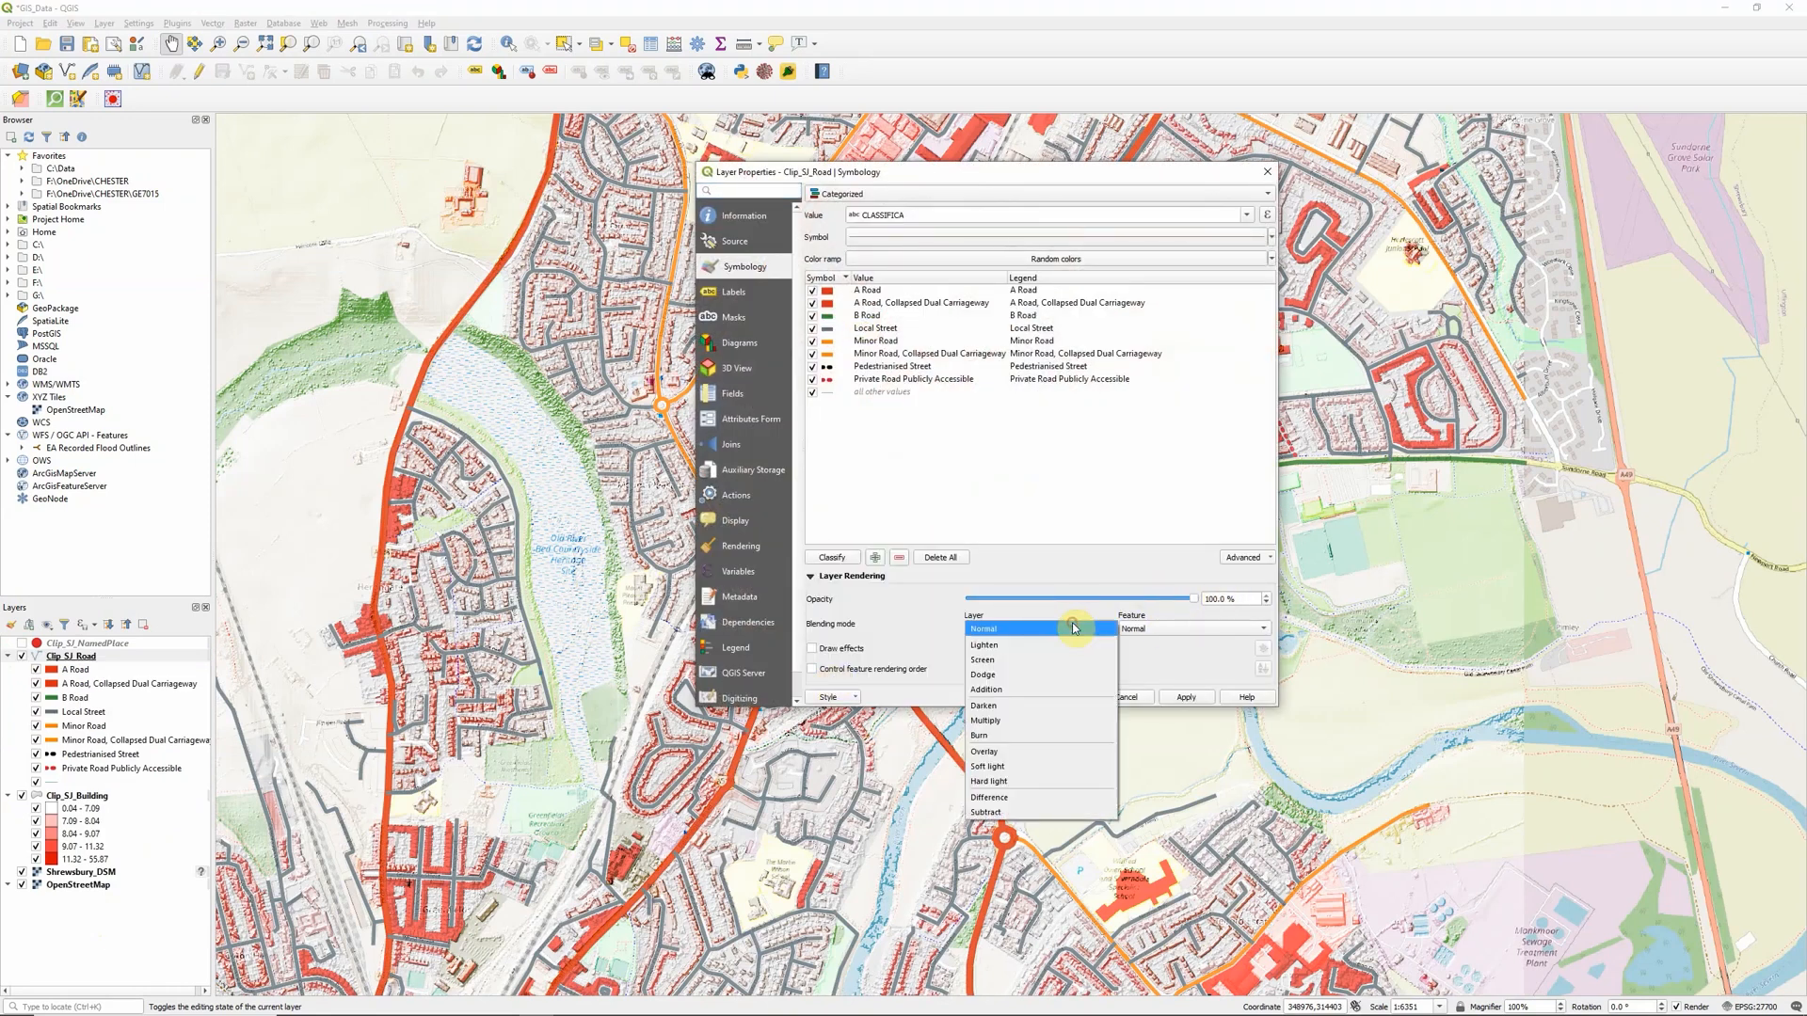
left_click(984, 751)
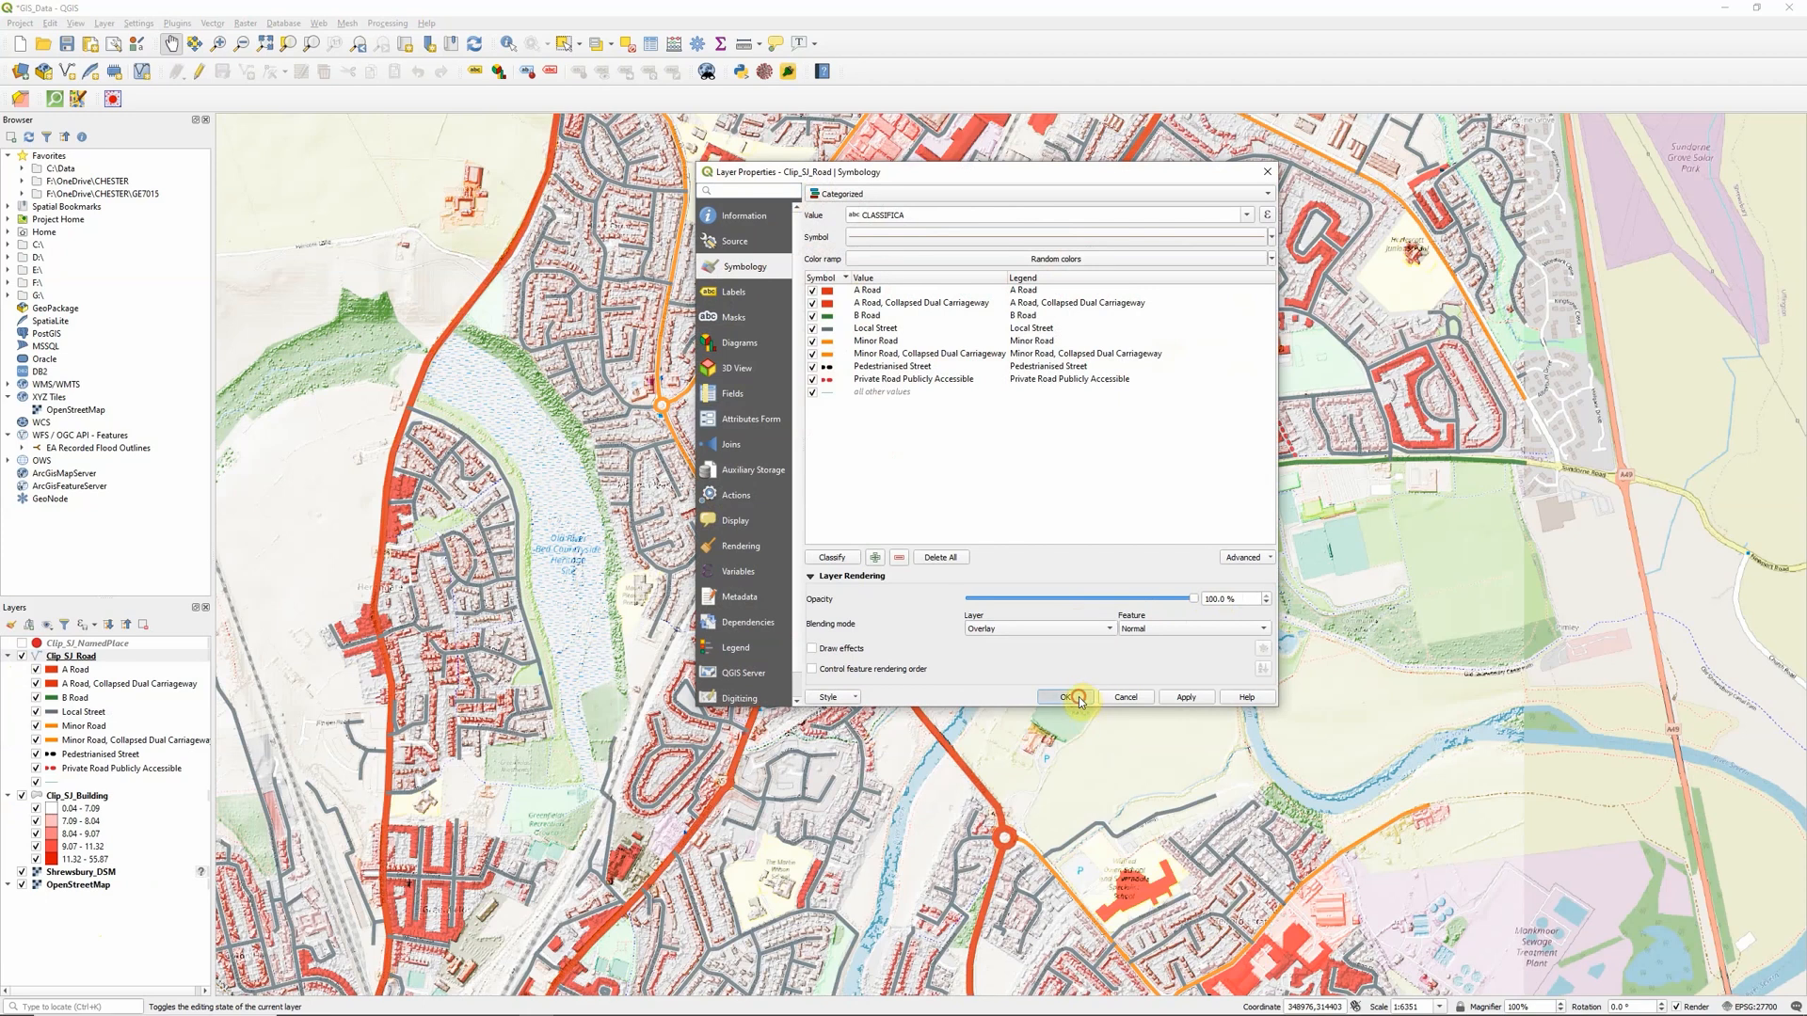
left_click(1065, 696)
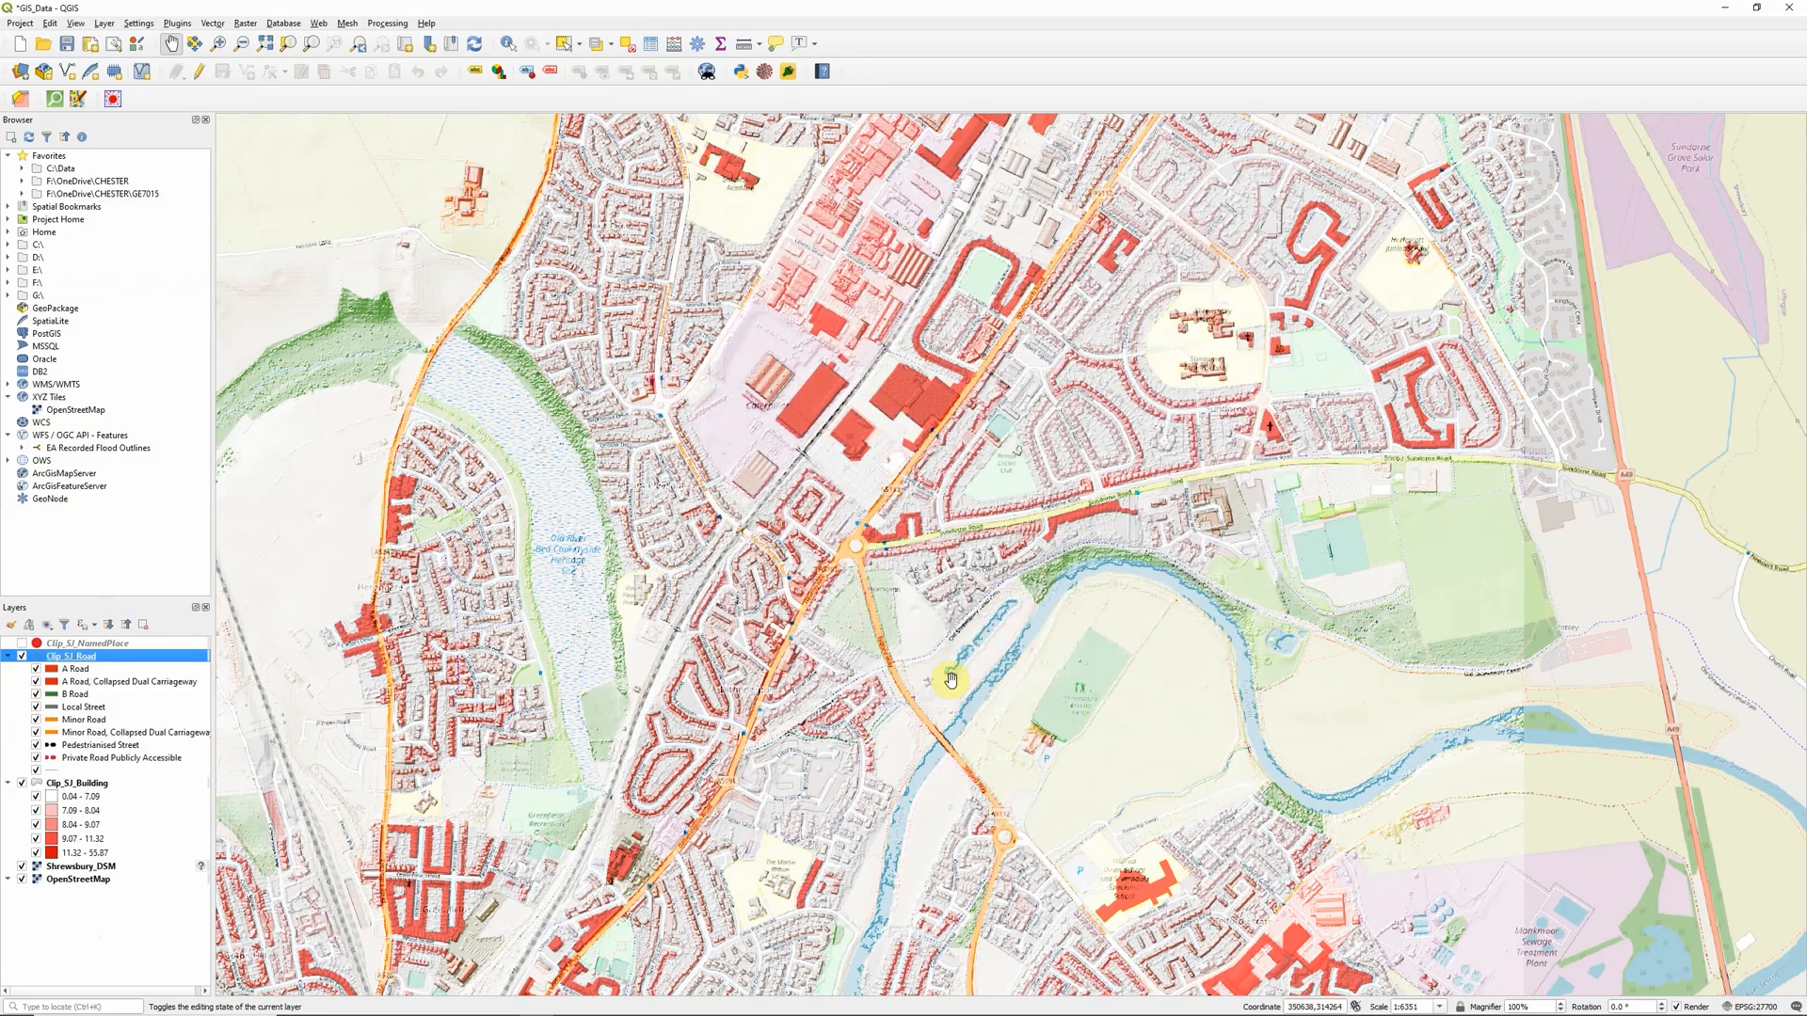
mouse_move(136, 700)
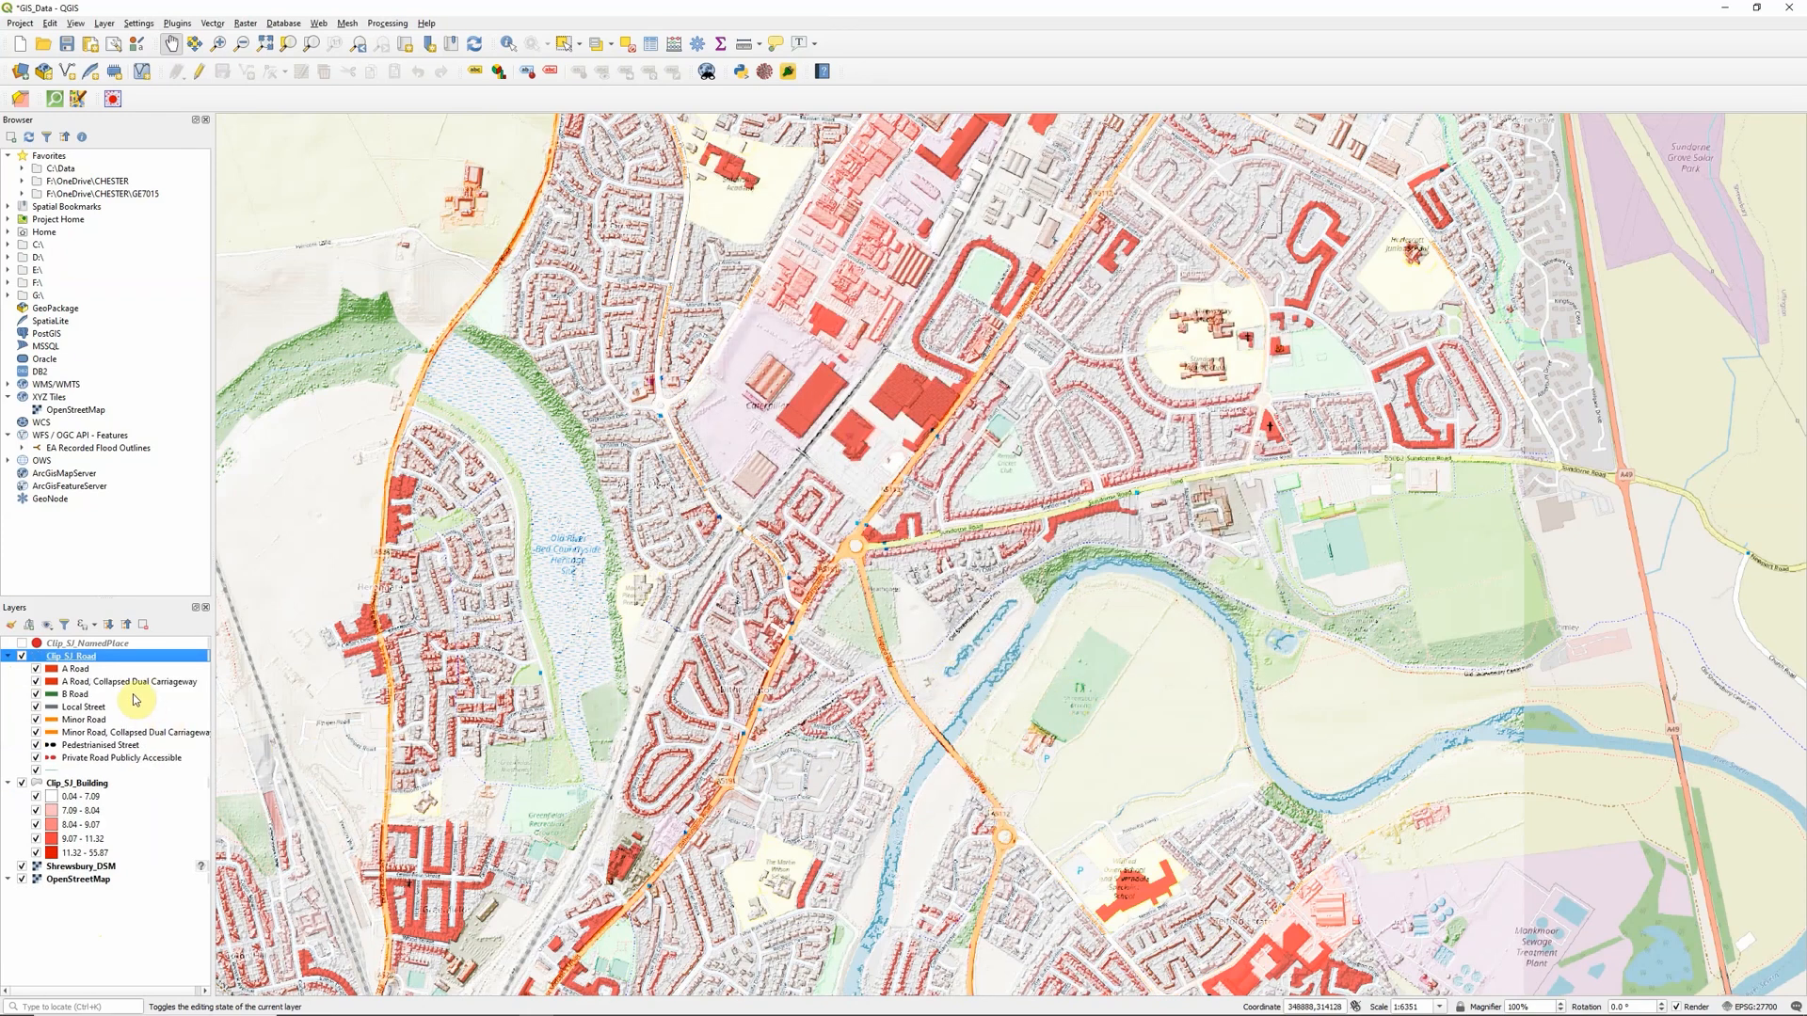
Step: Reopen the roads layer rendering settings and change its blend away from Overlay
right_click(69, 655)
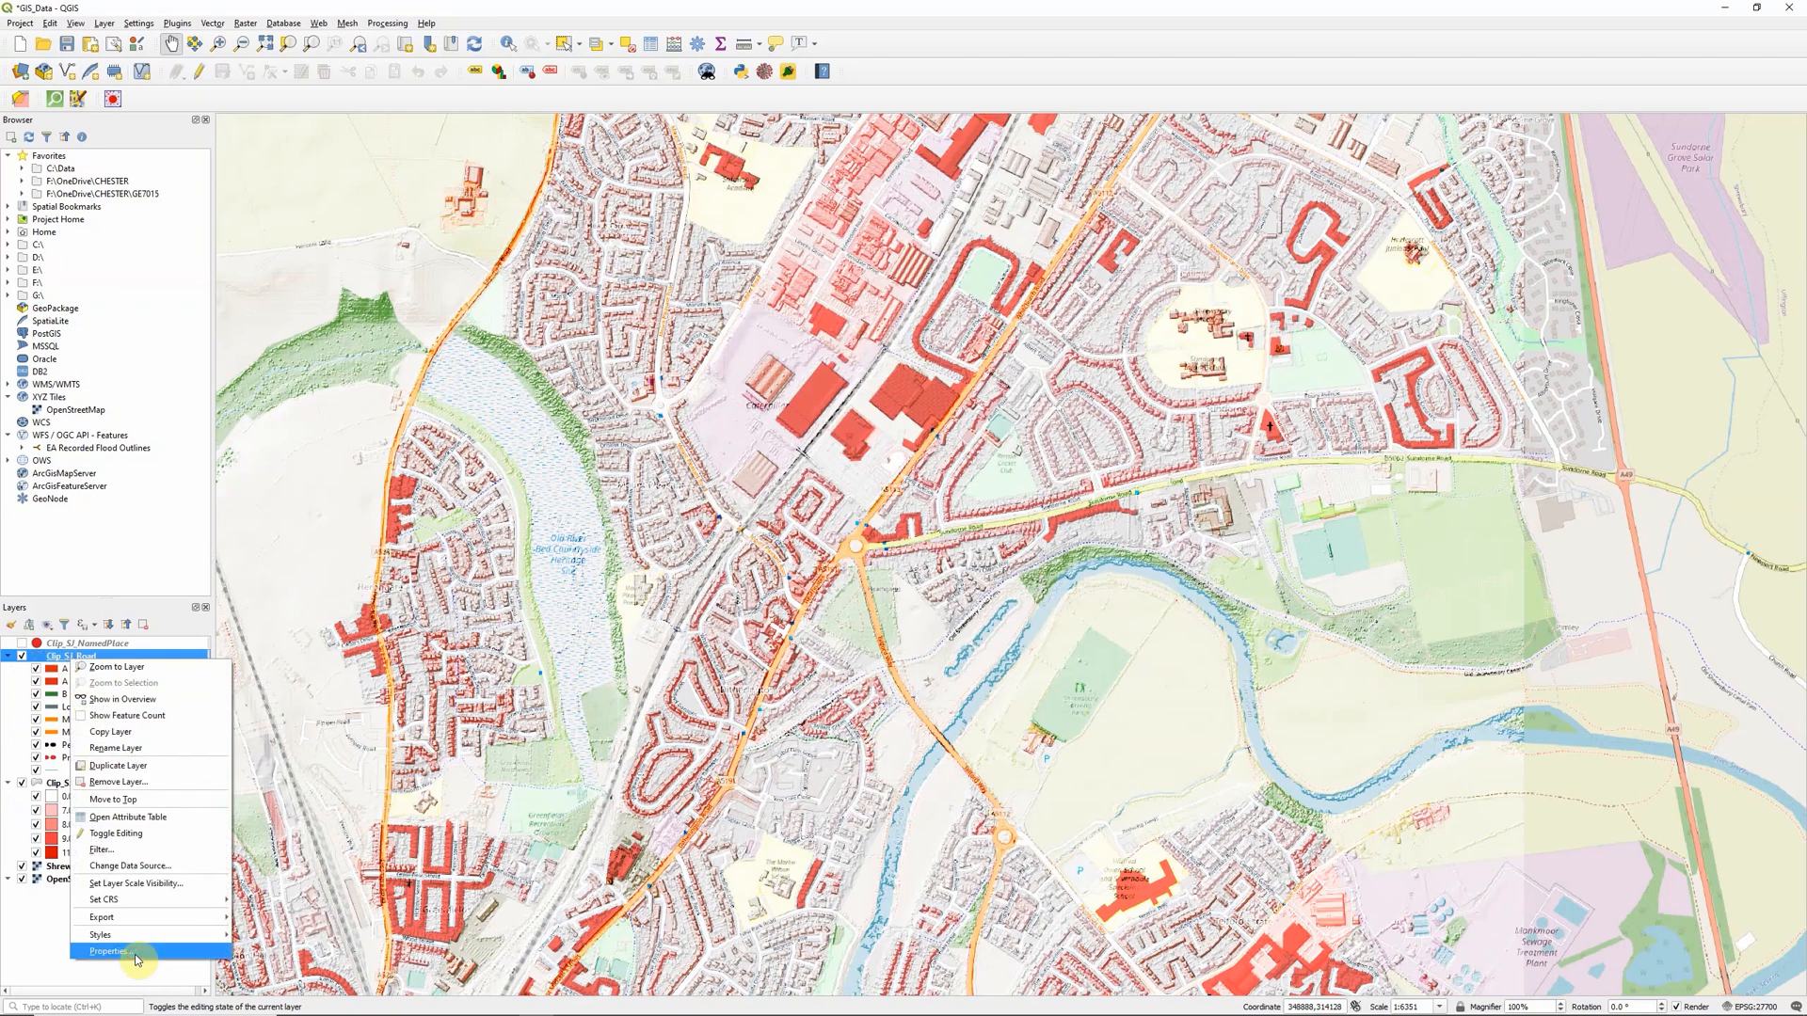
left_click(109, 950)
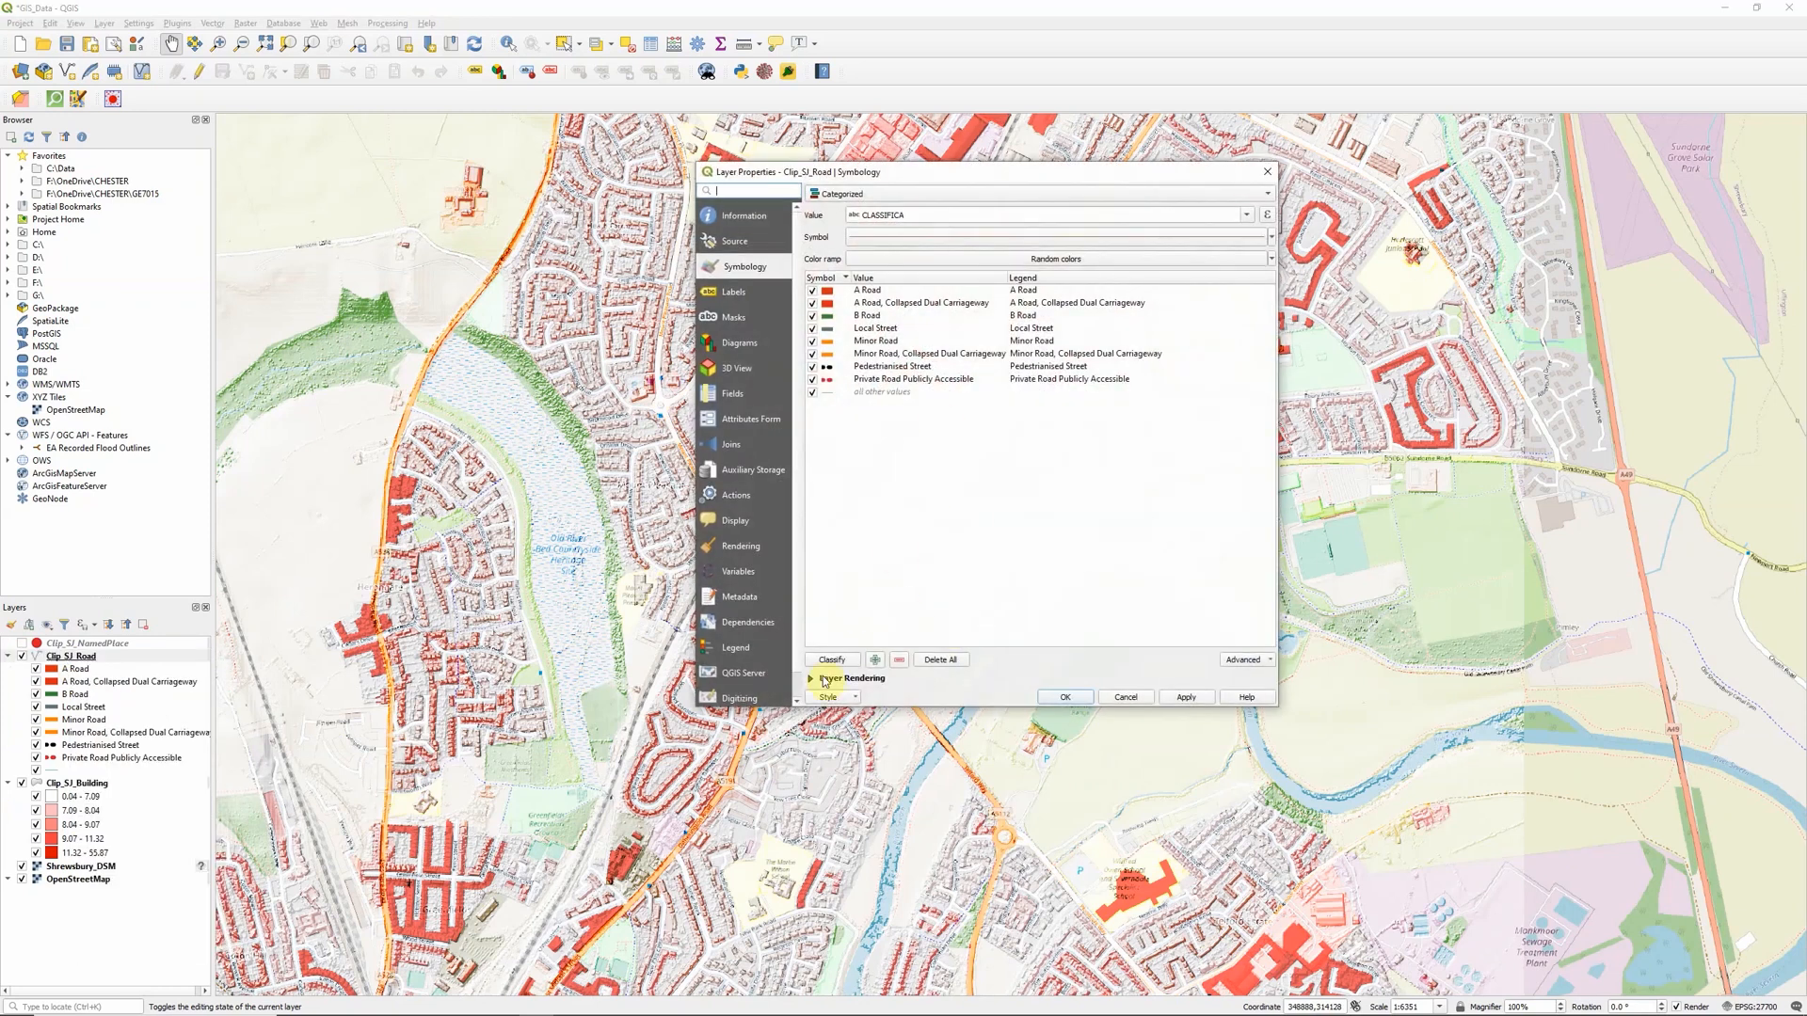
left_click(811, 676)
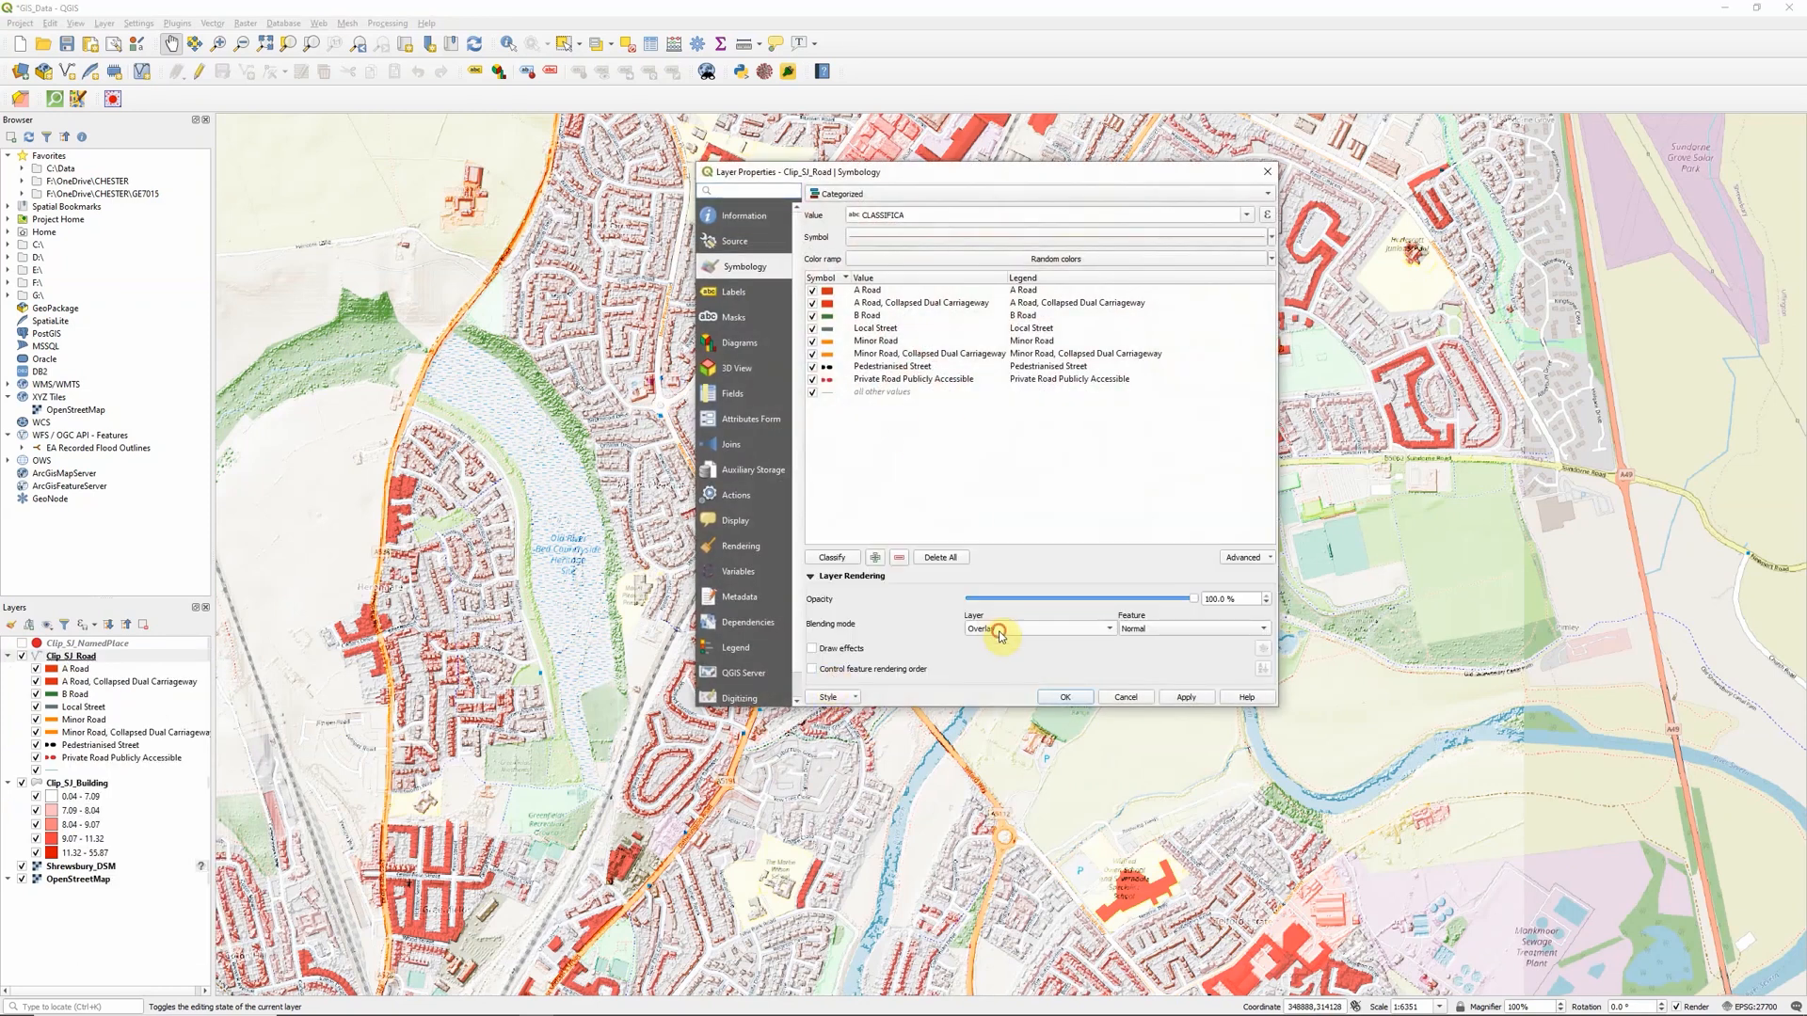
left_click(1036, 629)
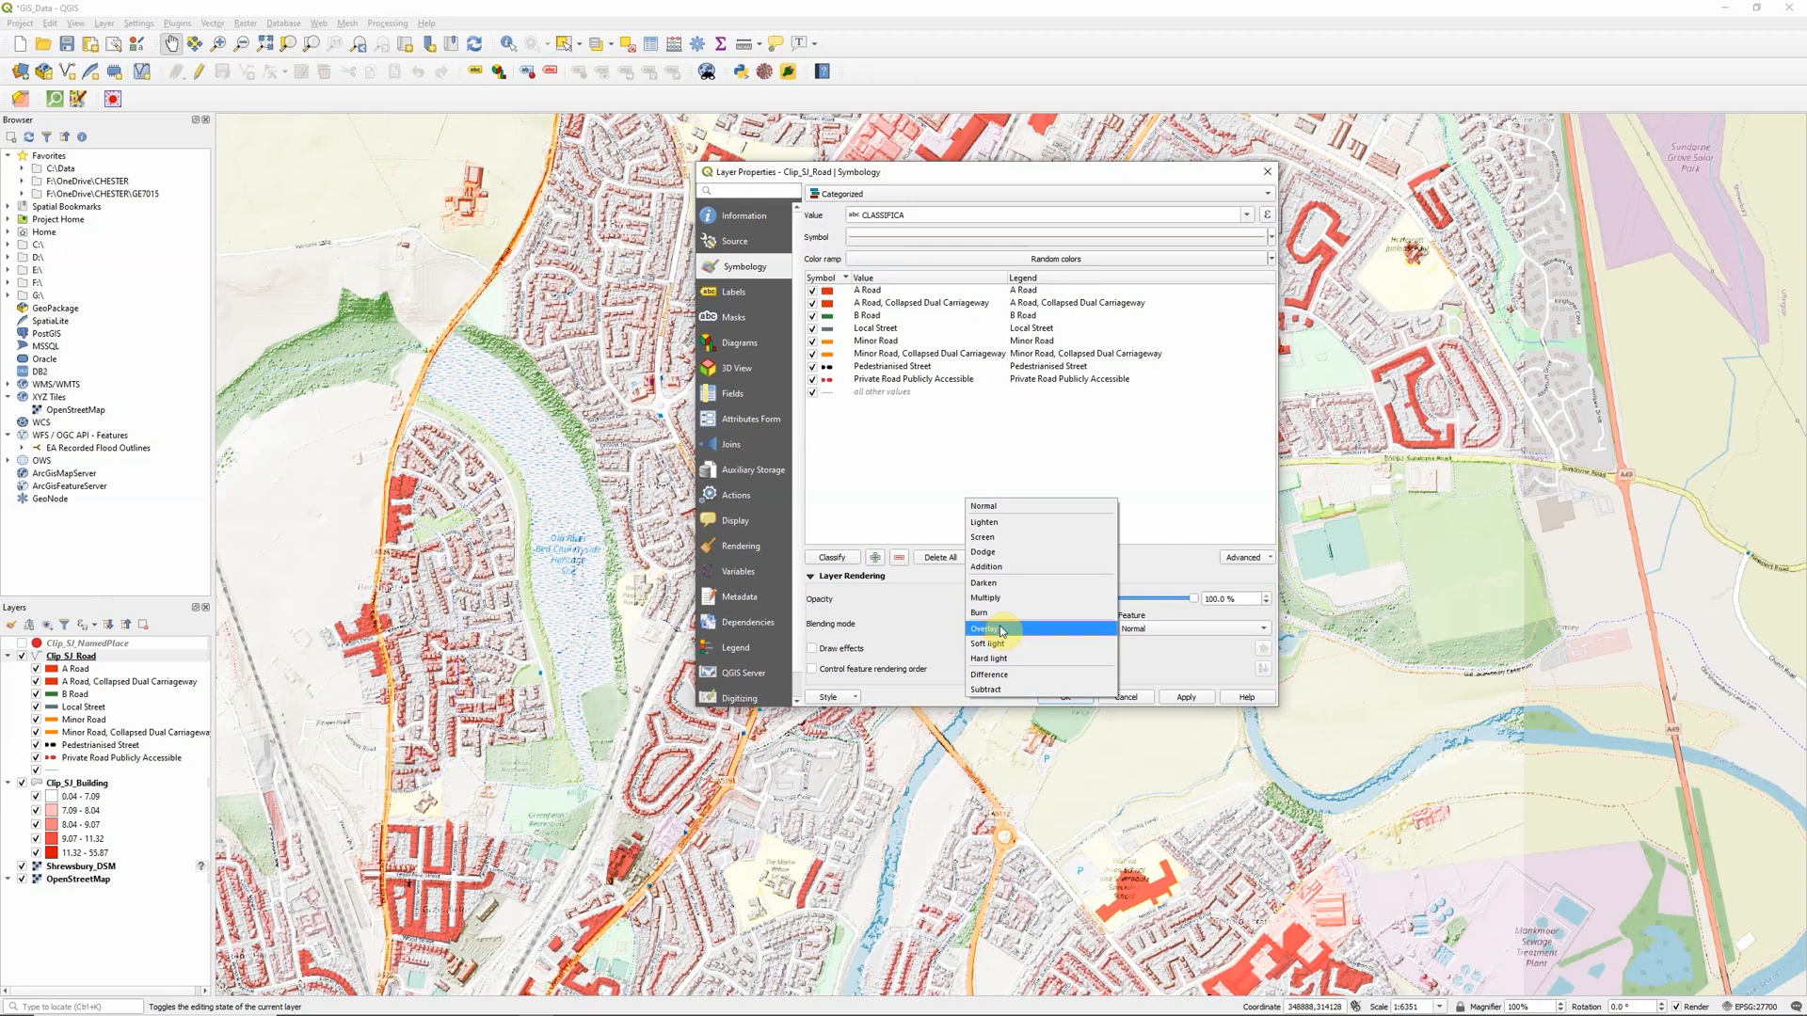
left_click(985, 596)
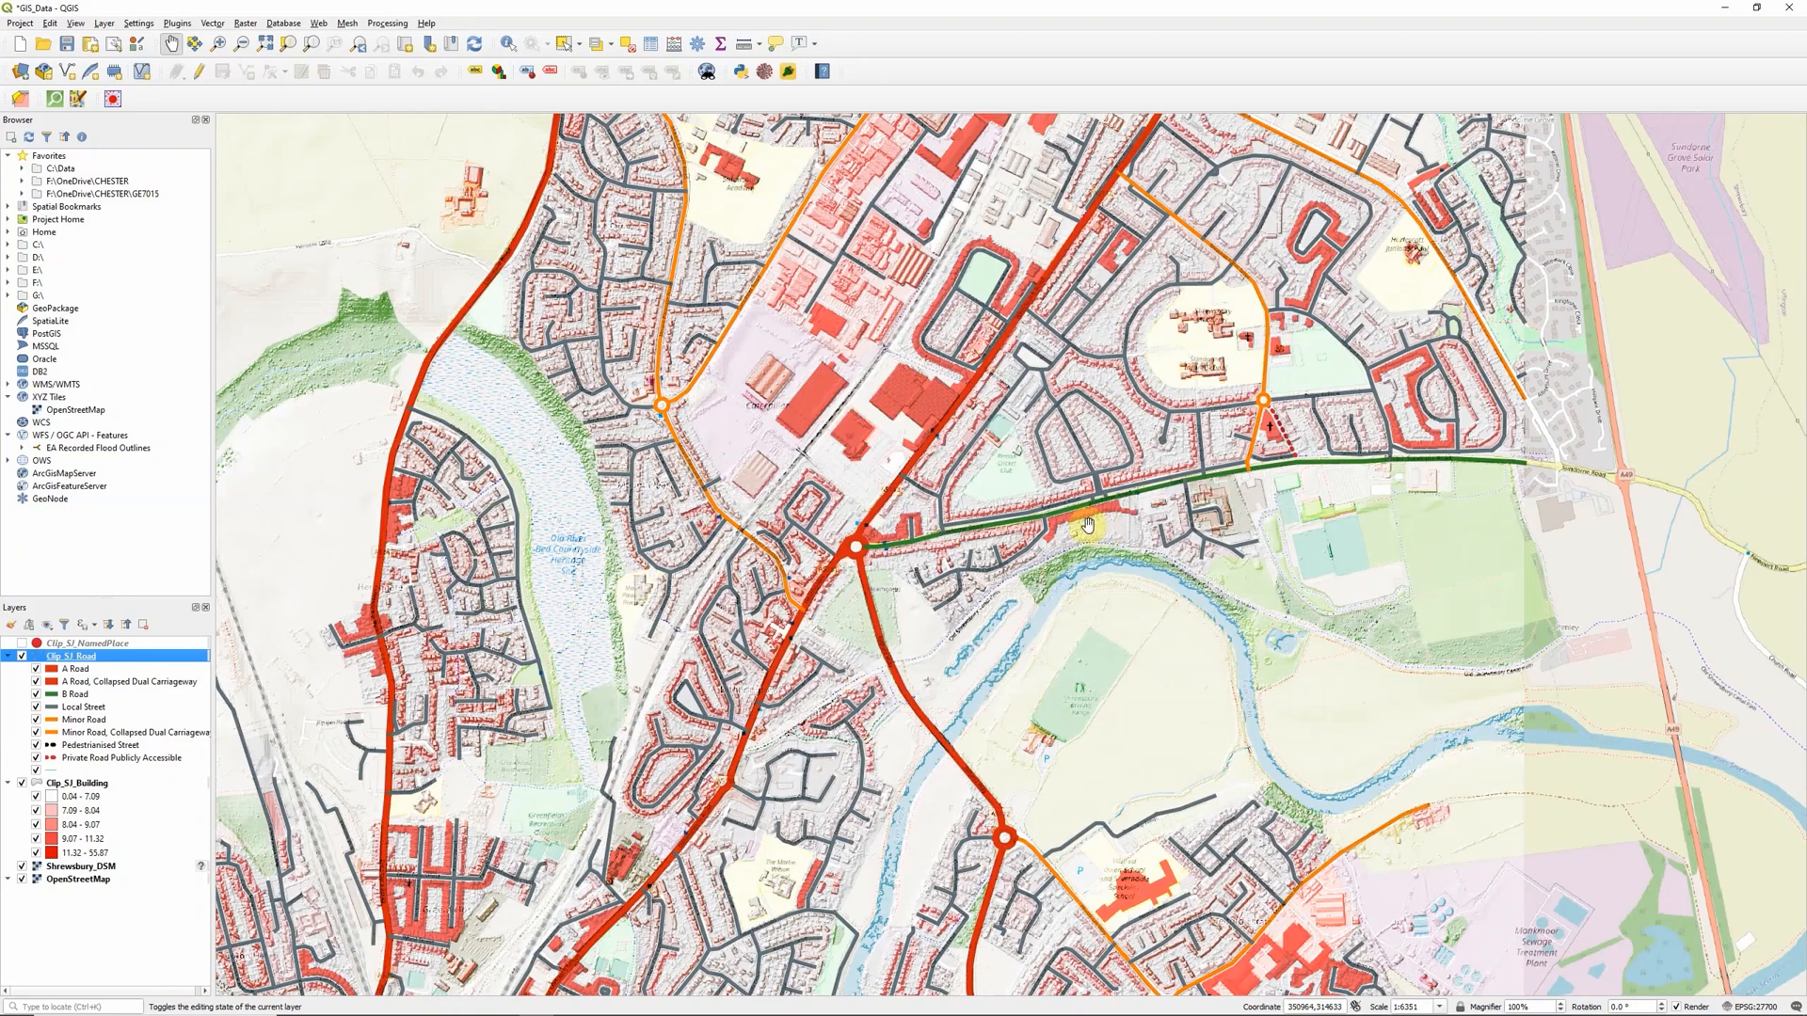
mouse_move(1118, 512)
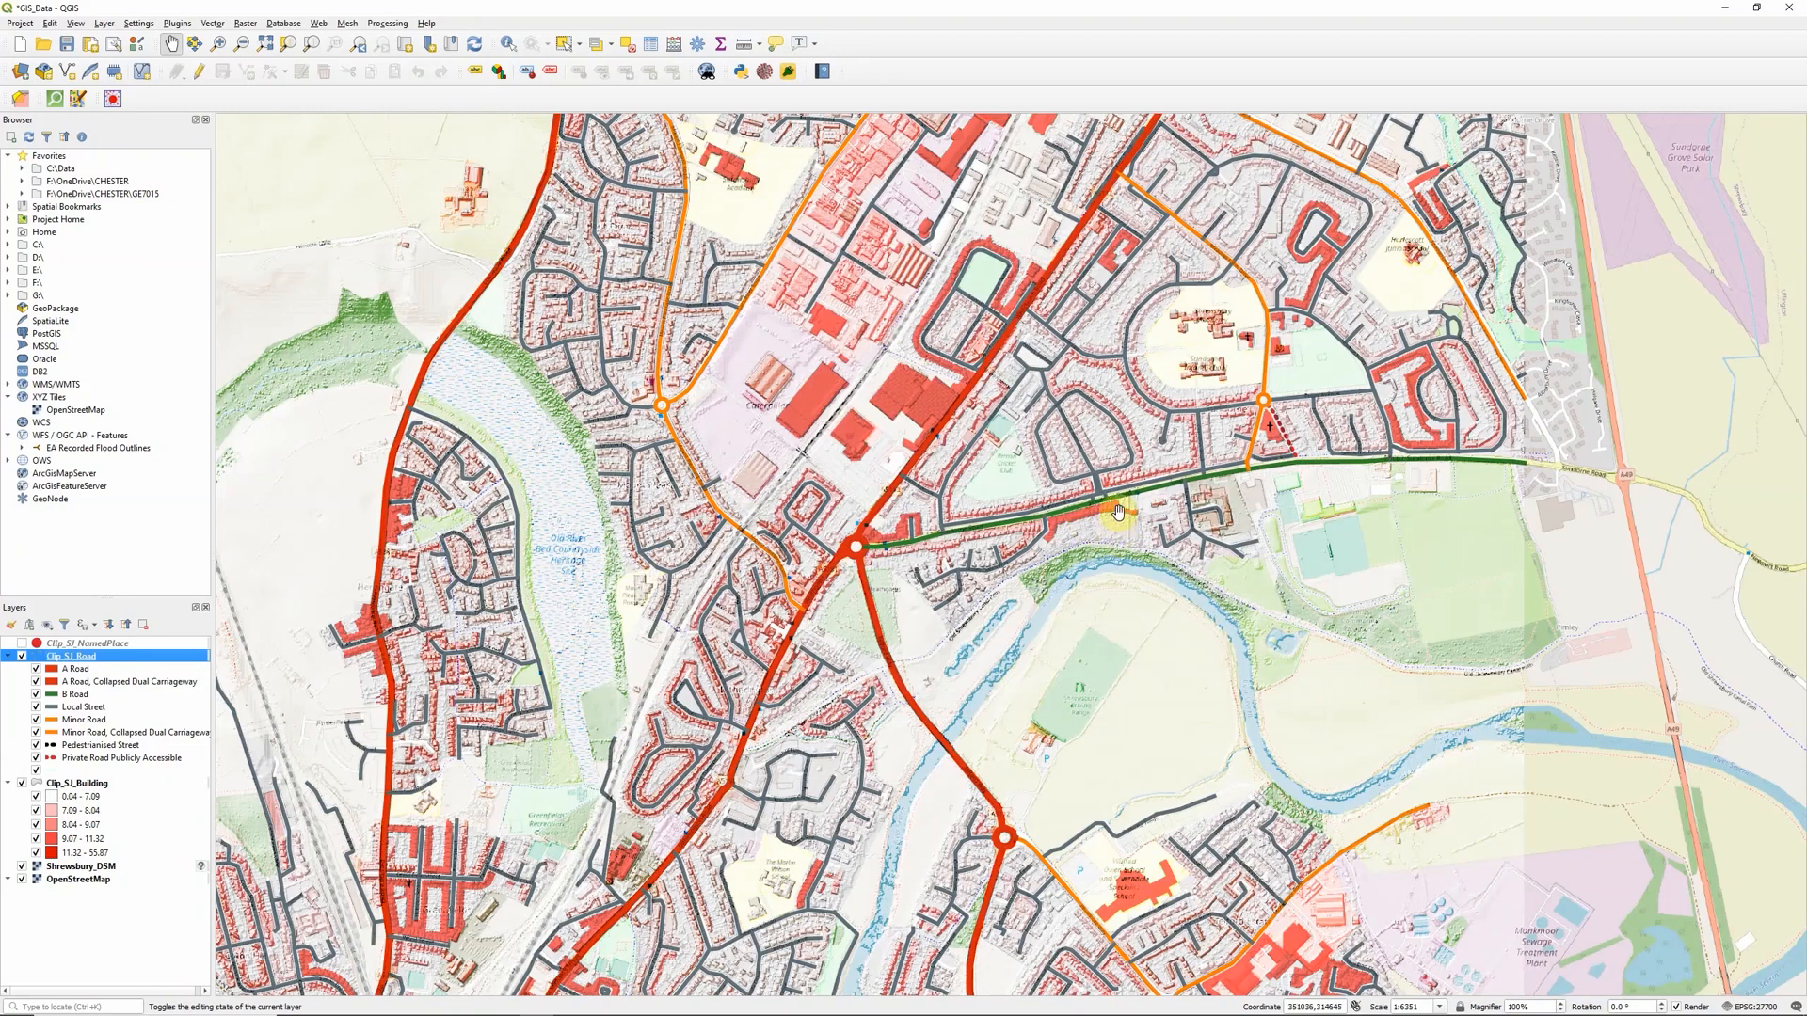
mouse_move(664, 403)
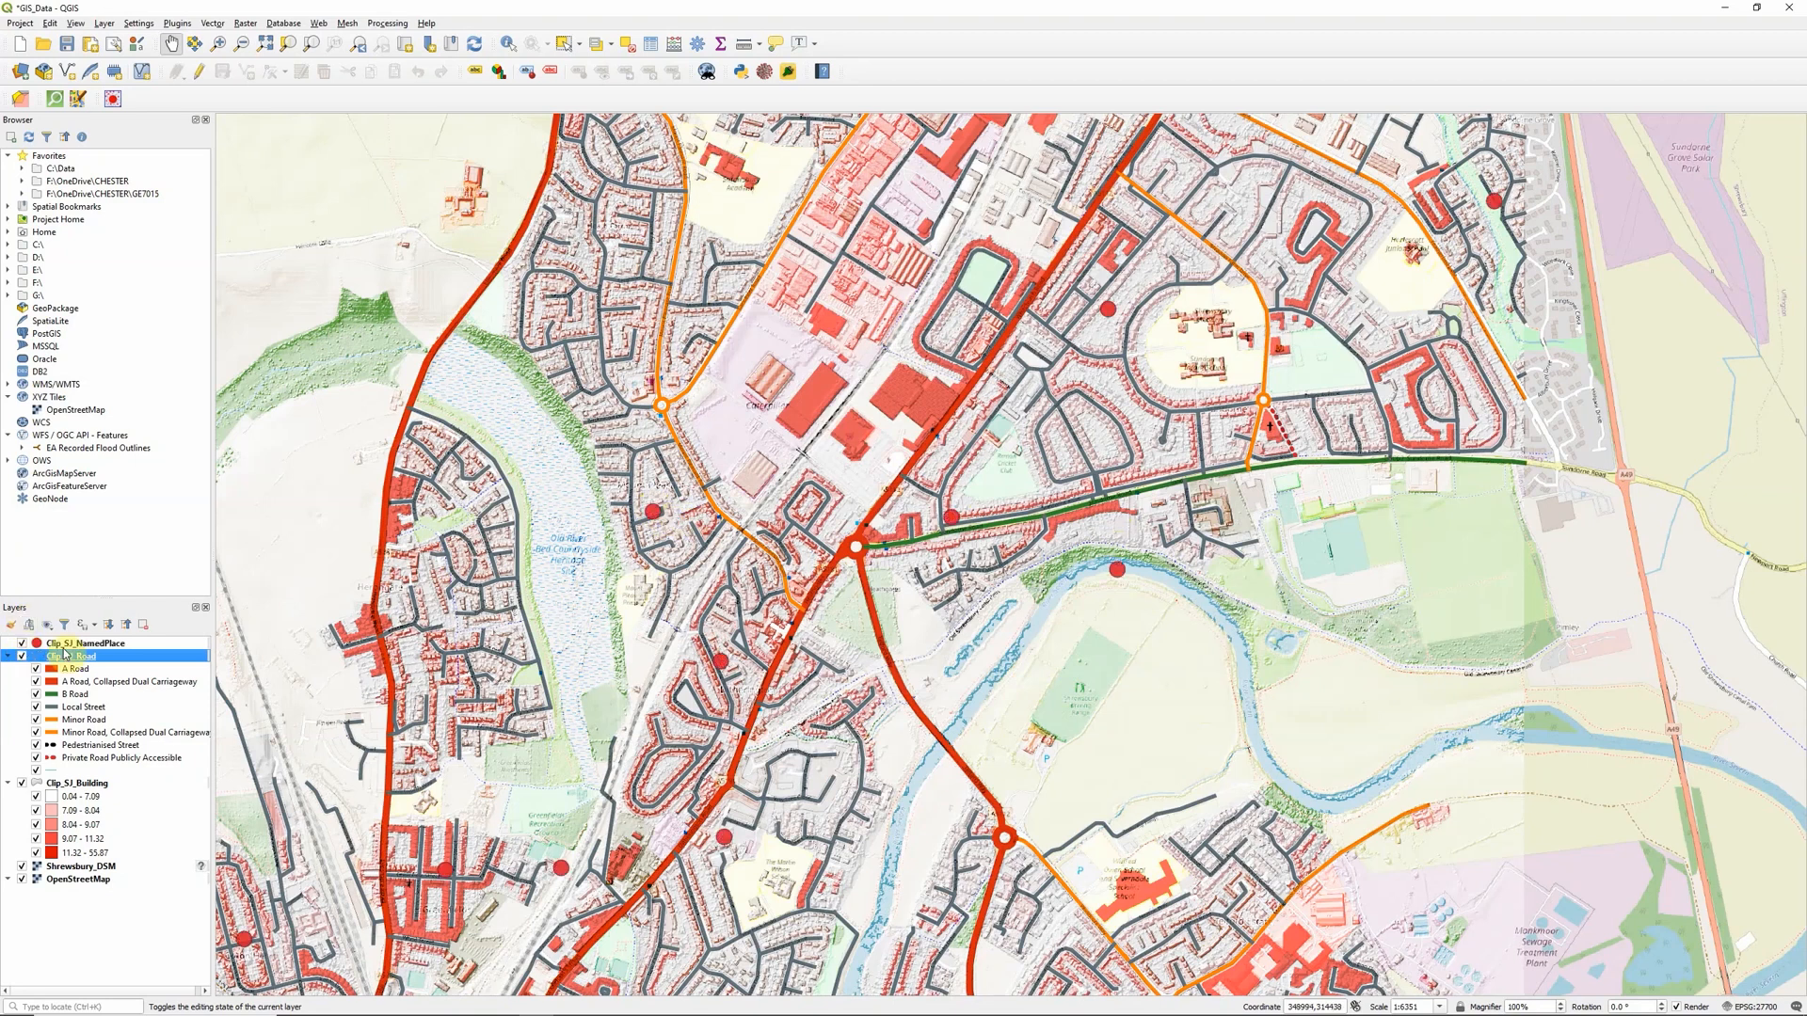
Step: Try Overlay on the Clip_SI_NamedPlace points, then accept a Multiply blend and close properties
left_click(86, 643)
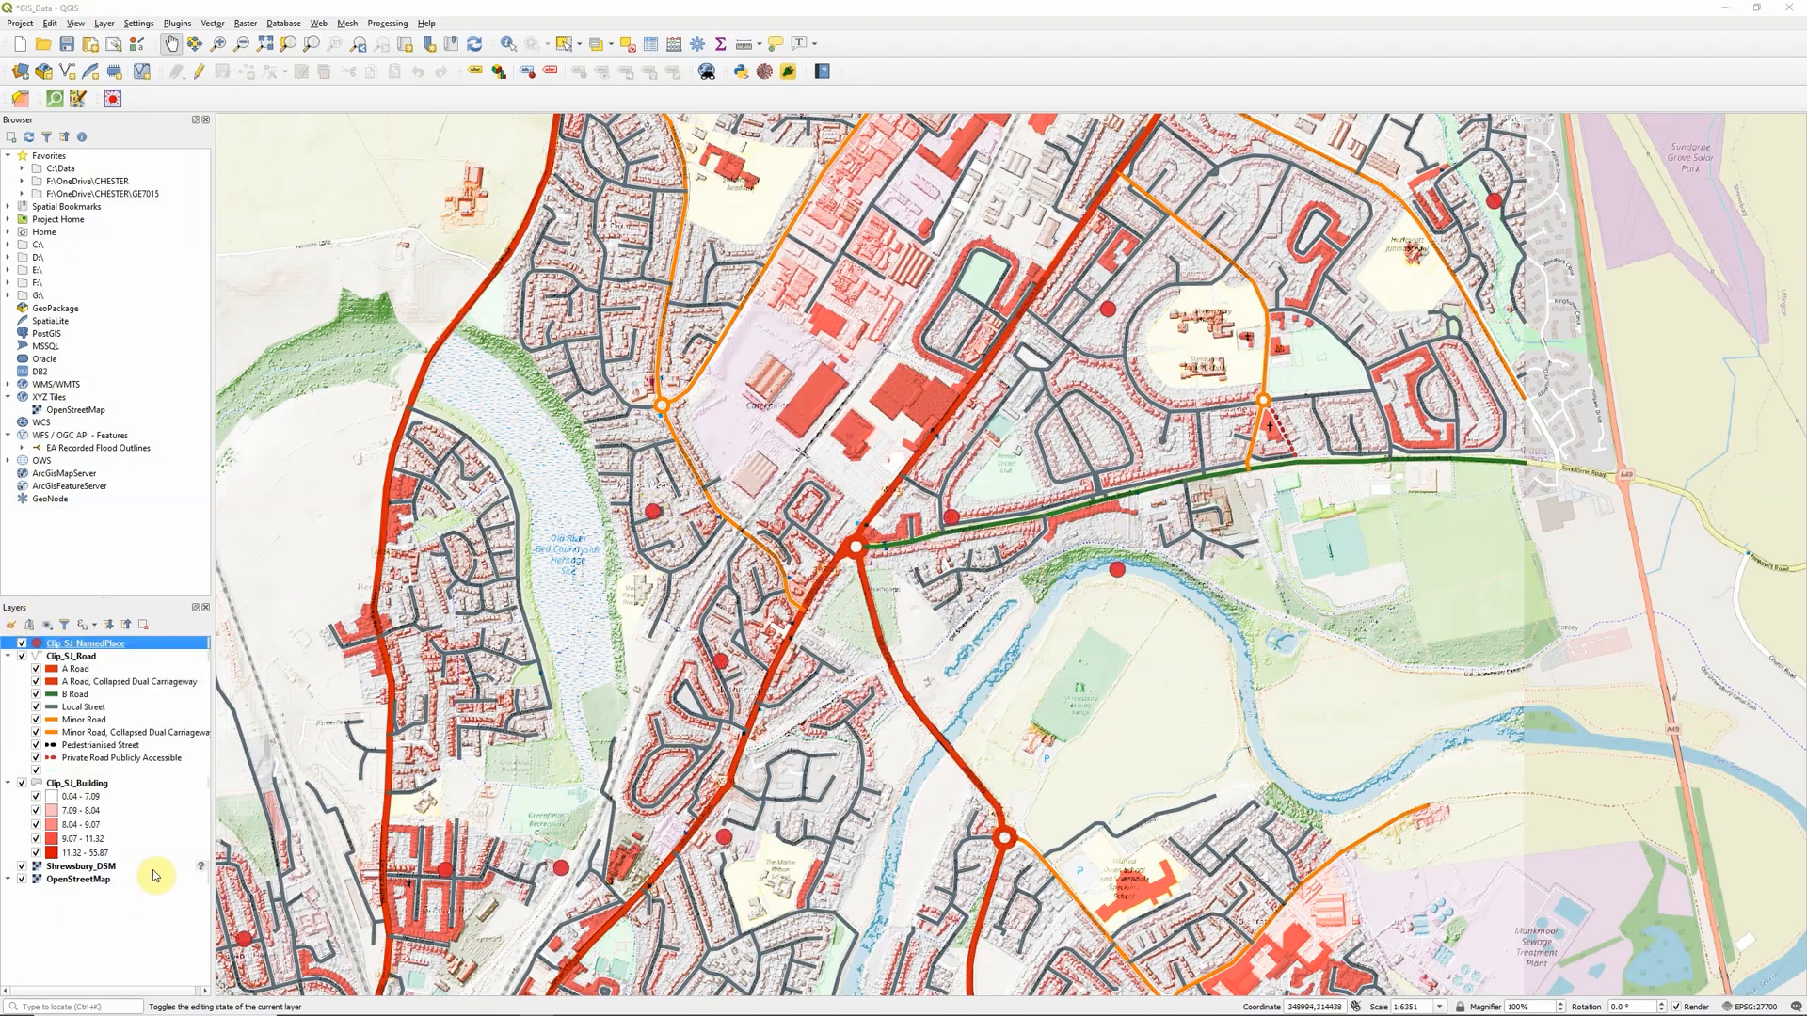
double_click(87, 644)
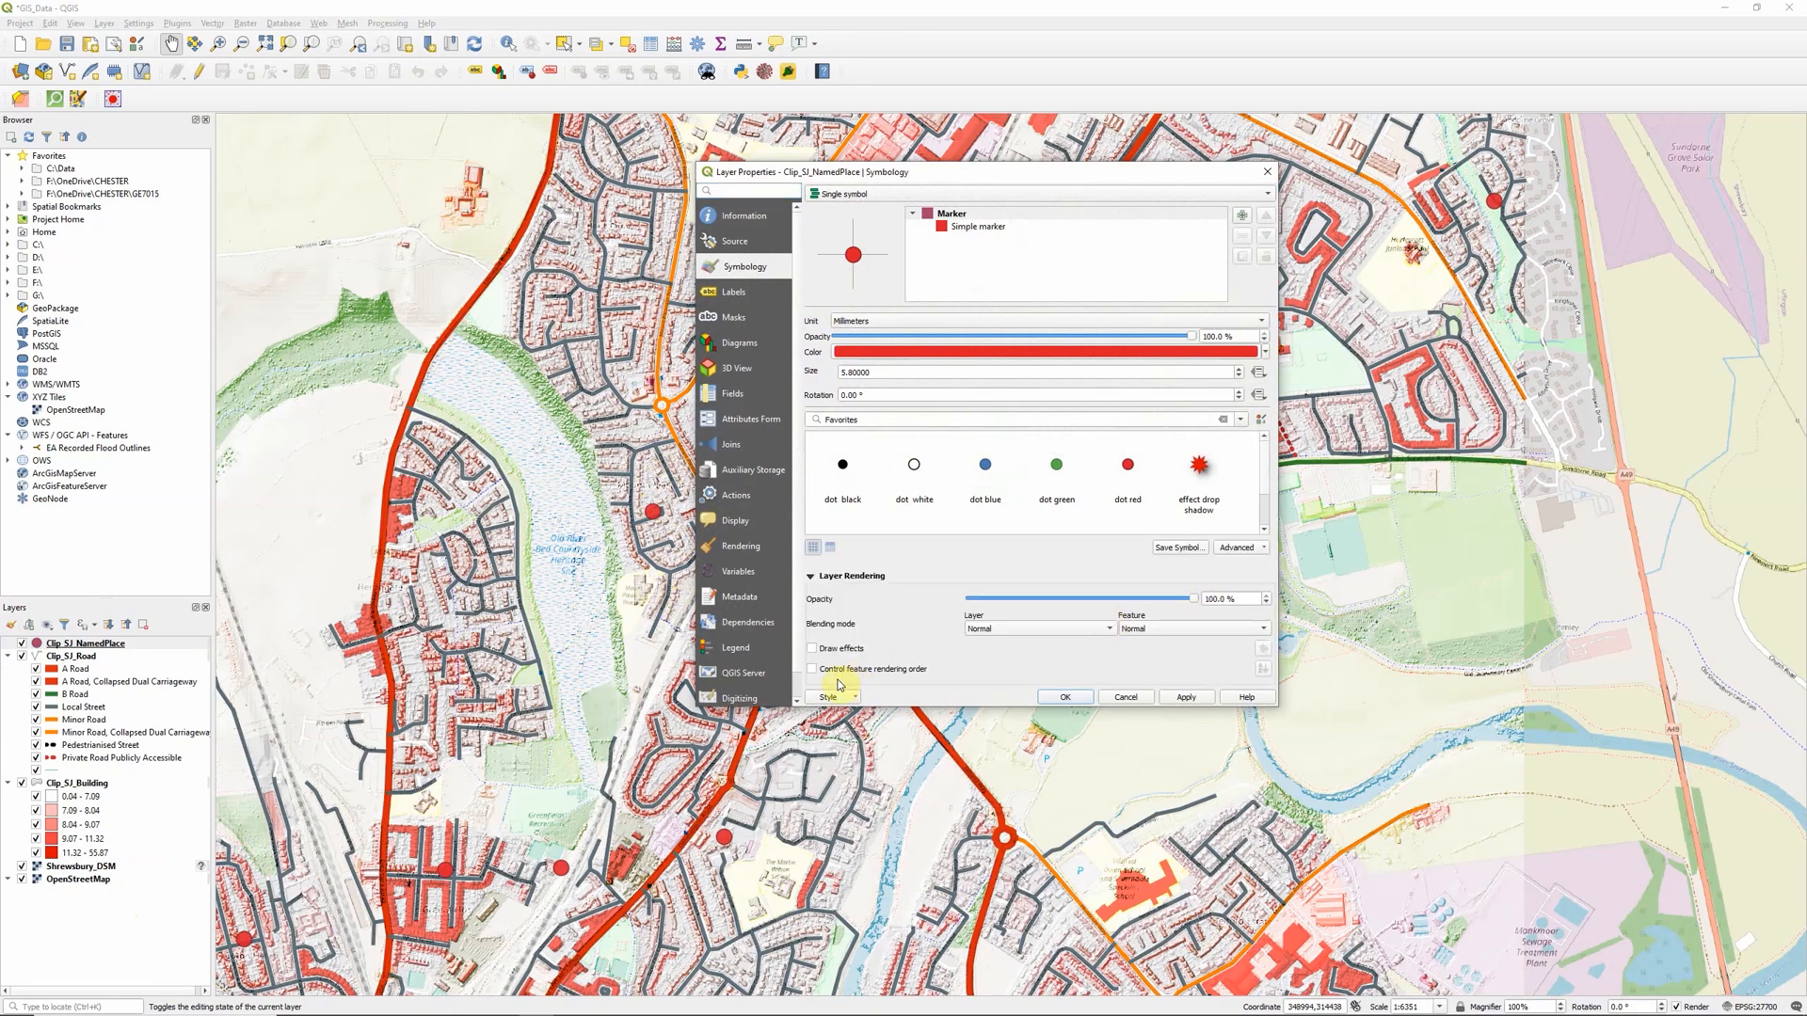
left_click(1035, 629)
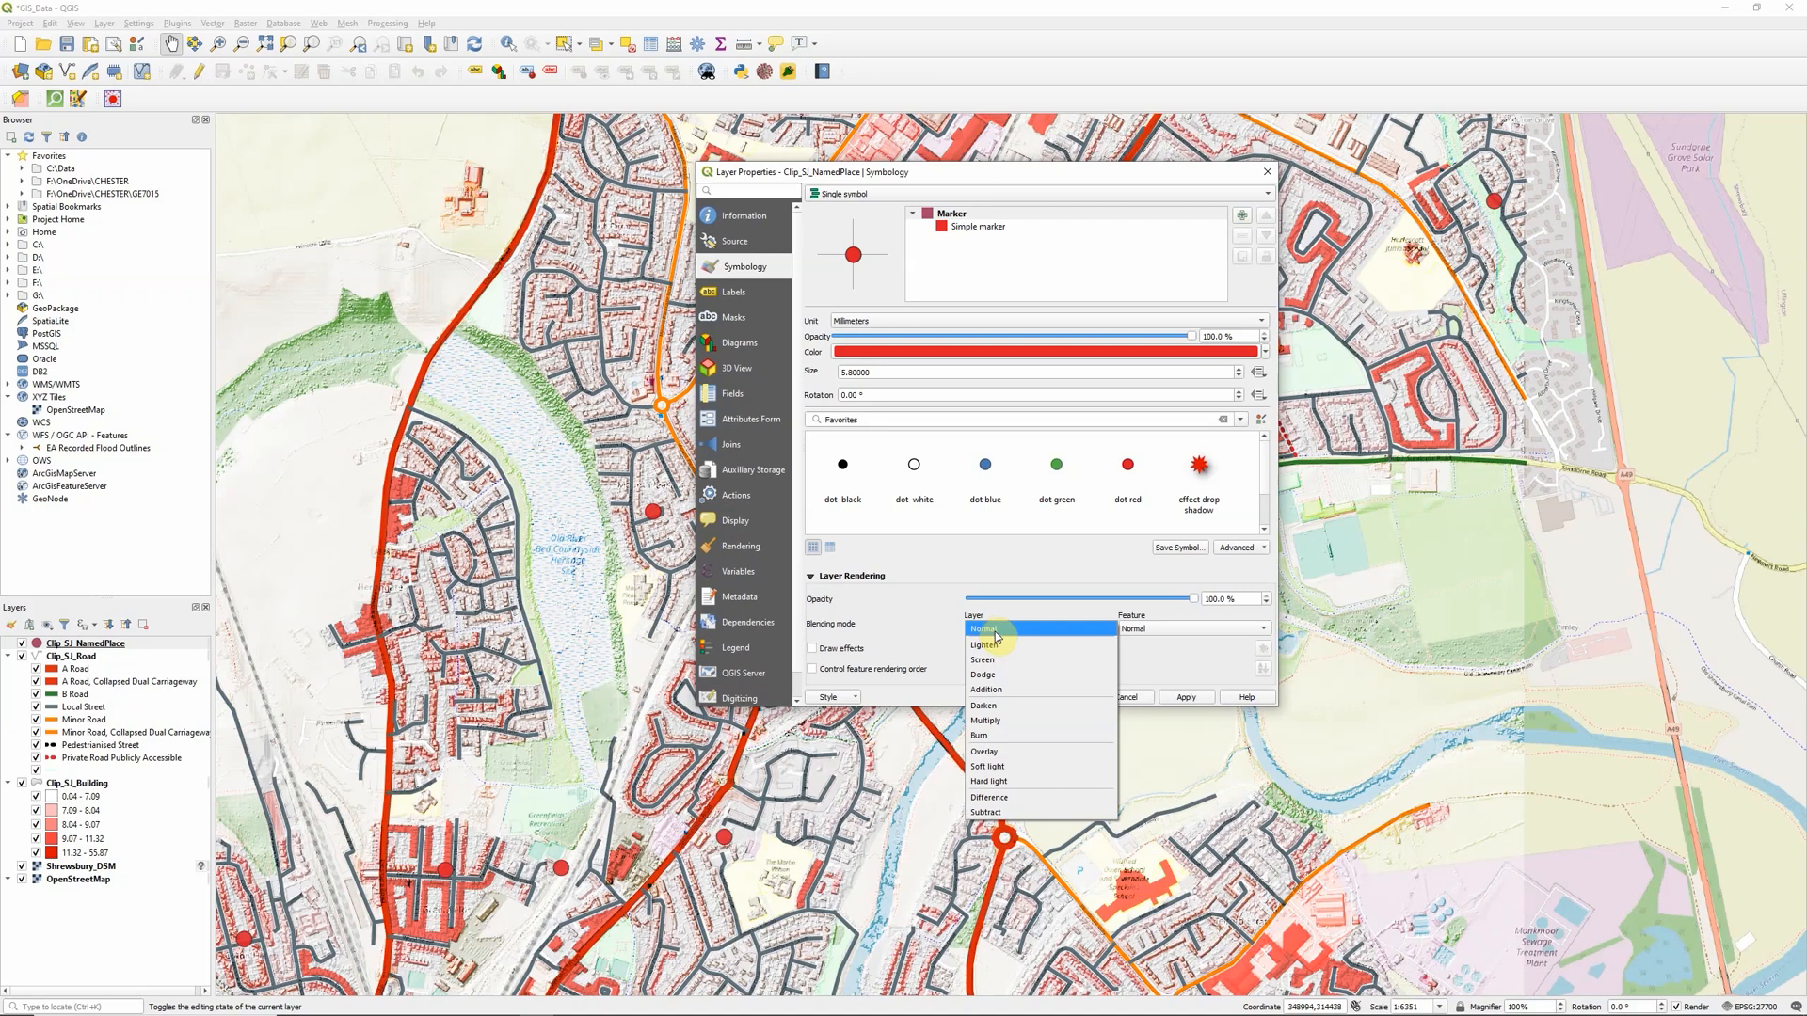
mouse_move(991, 766)
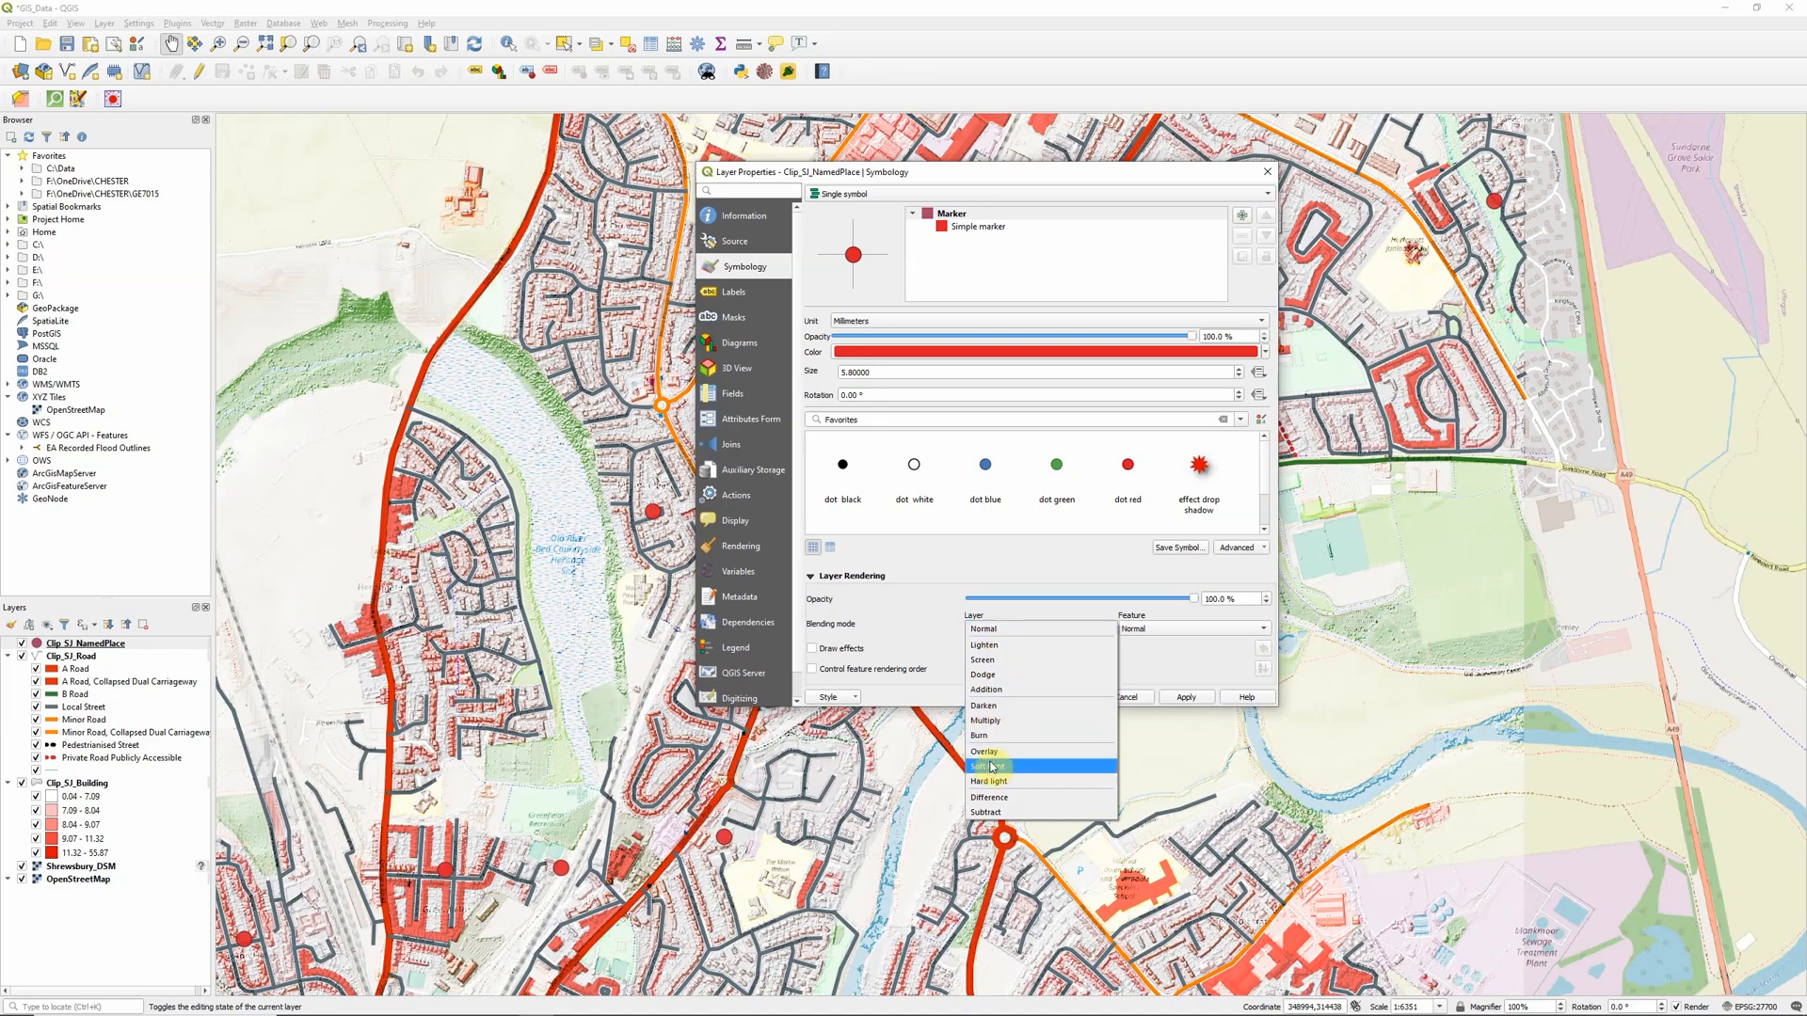
left_click(984, 751)
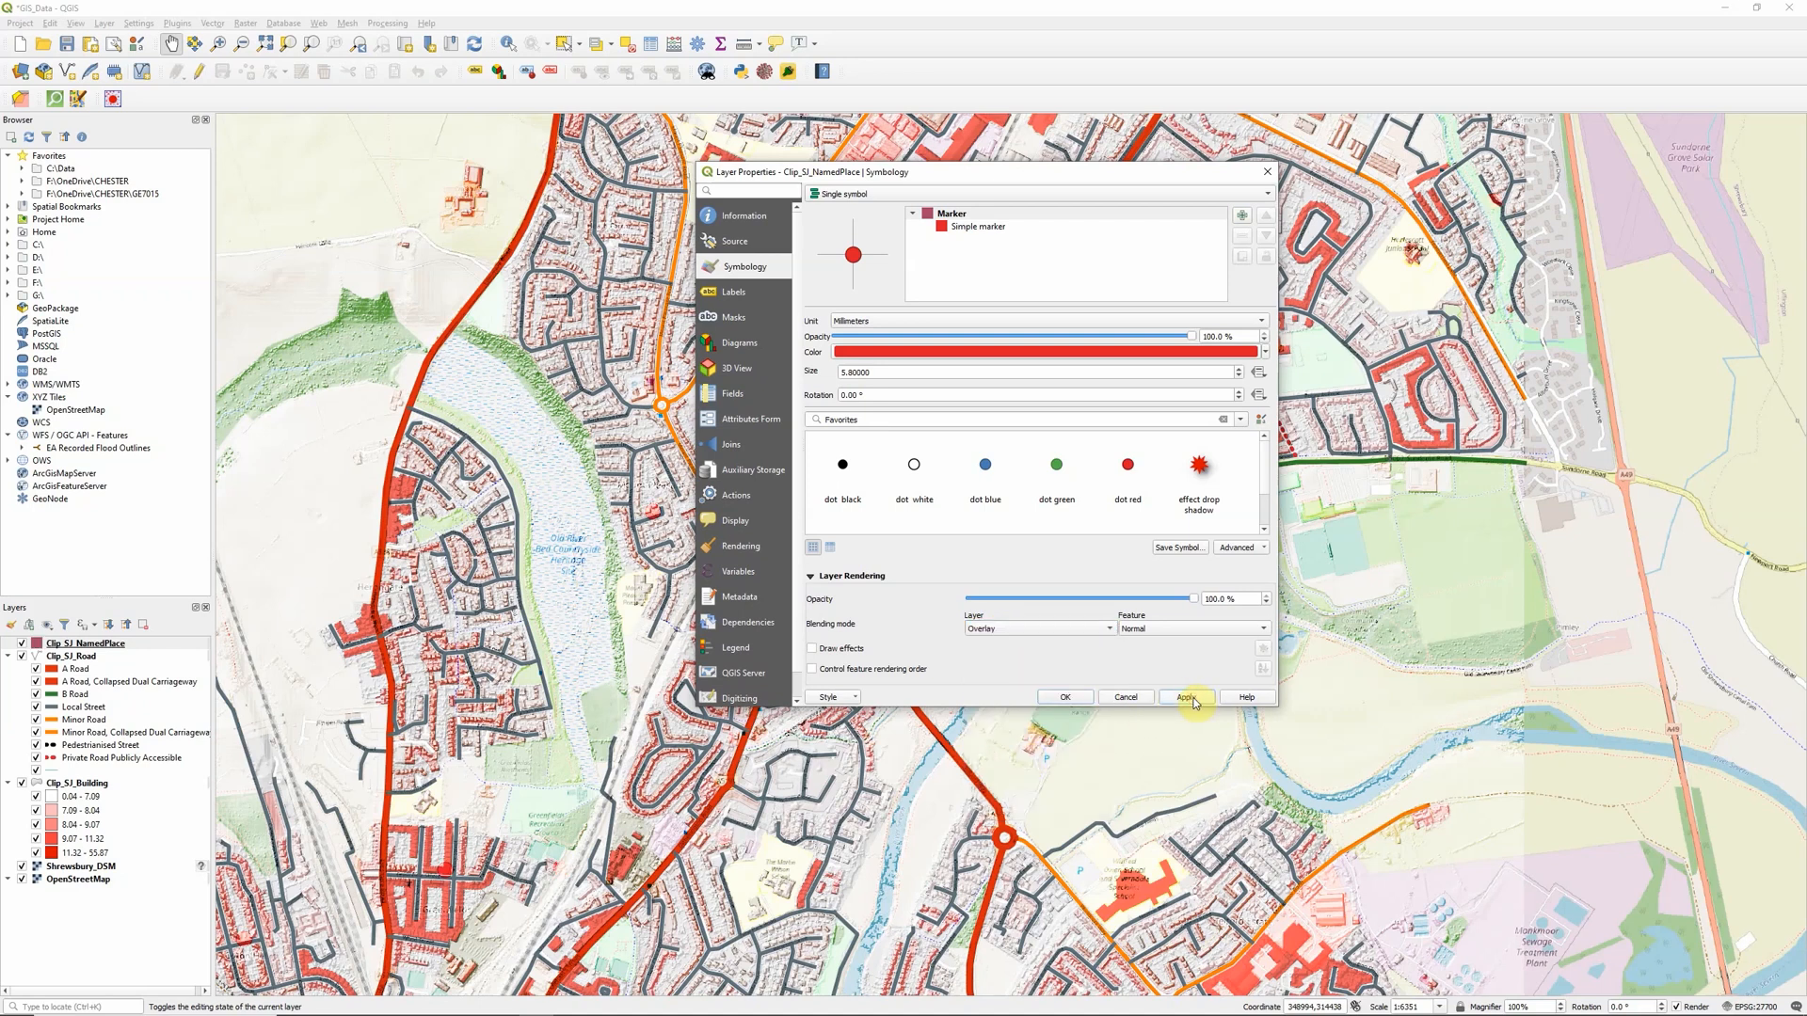
left_click(1037, 629)
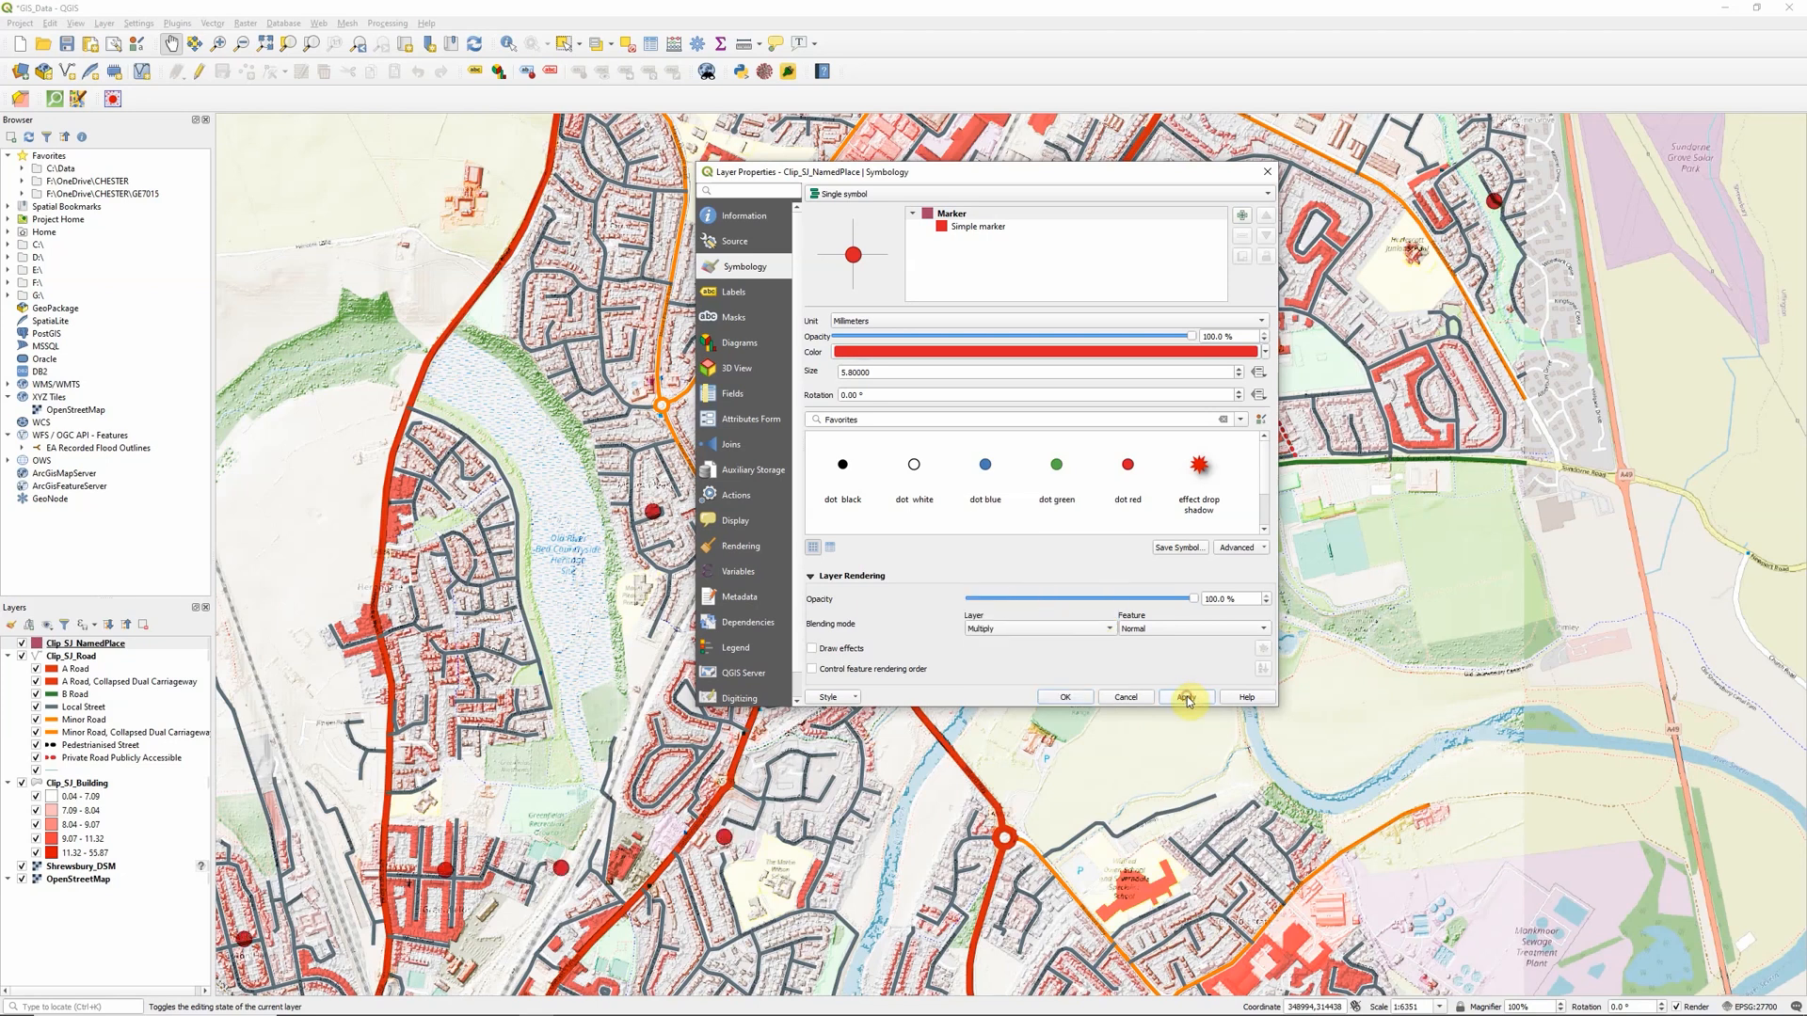
mouse_move(1061, 700)
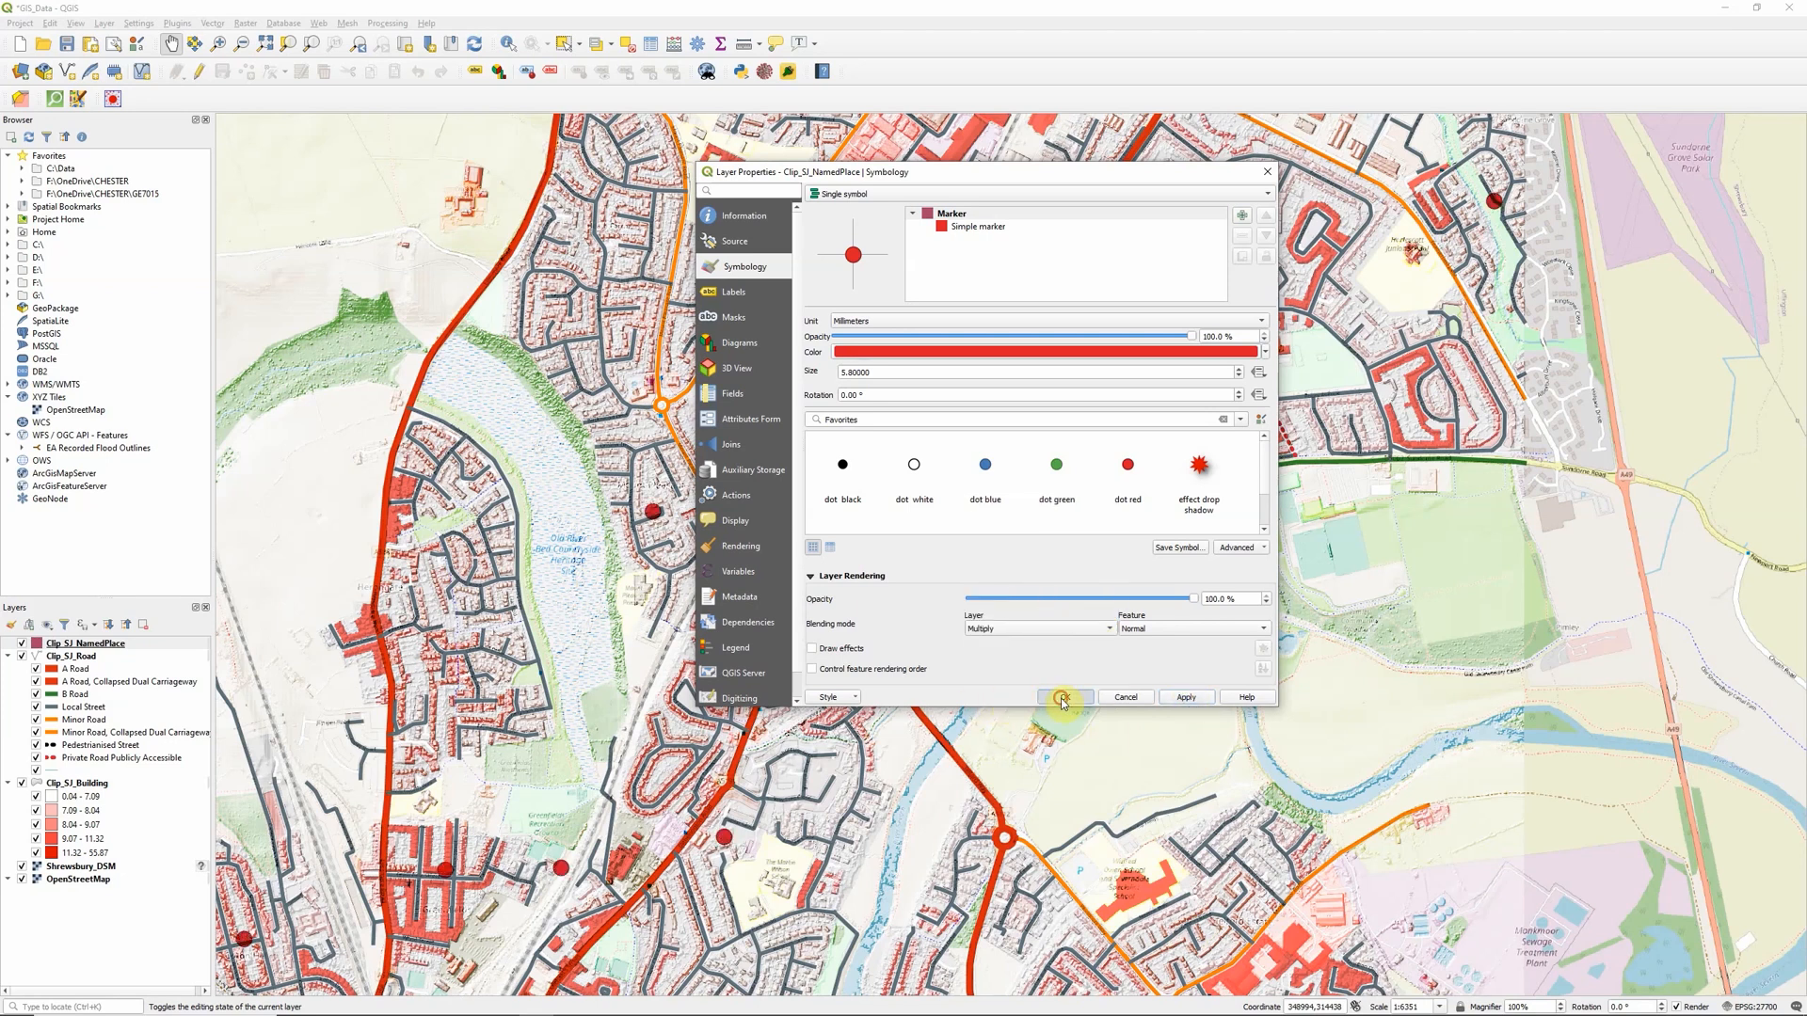
left_click(1061, 696)
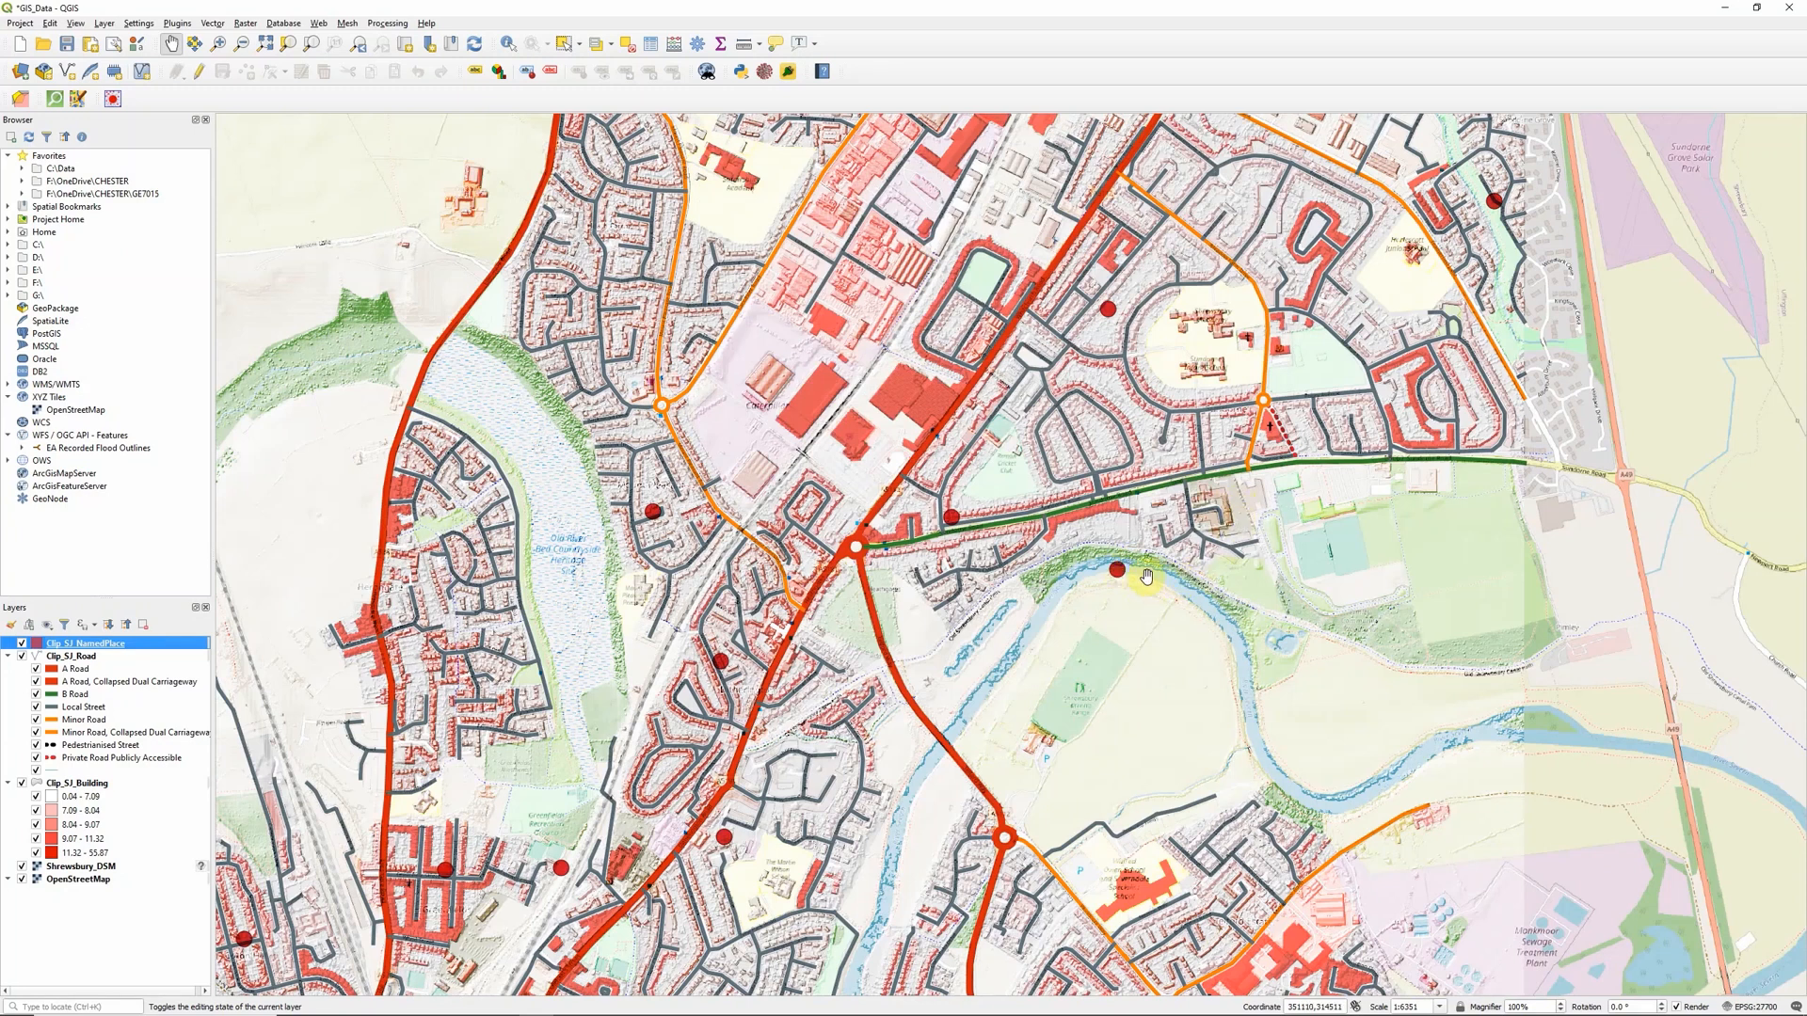
mouse_move(1232, 610)
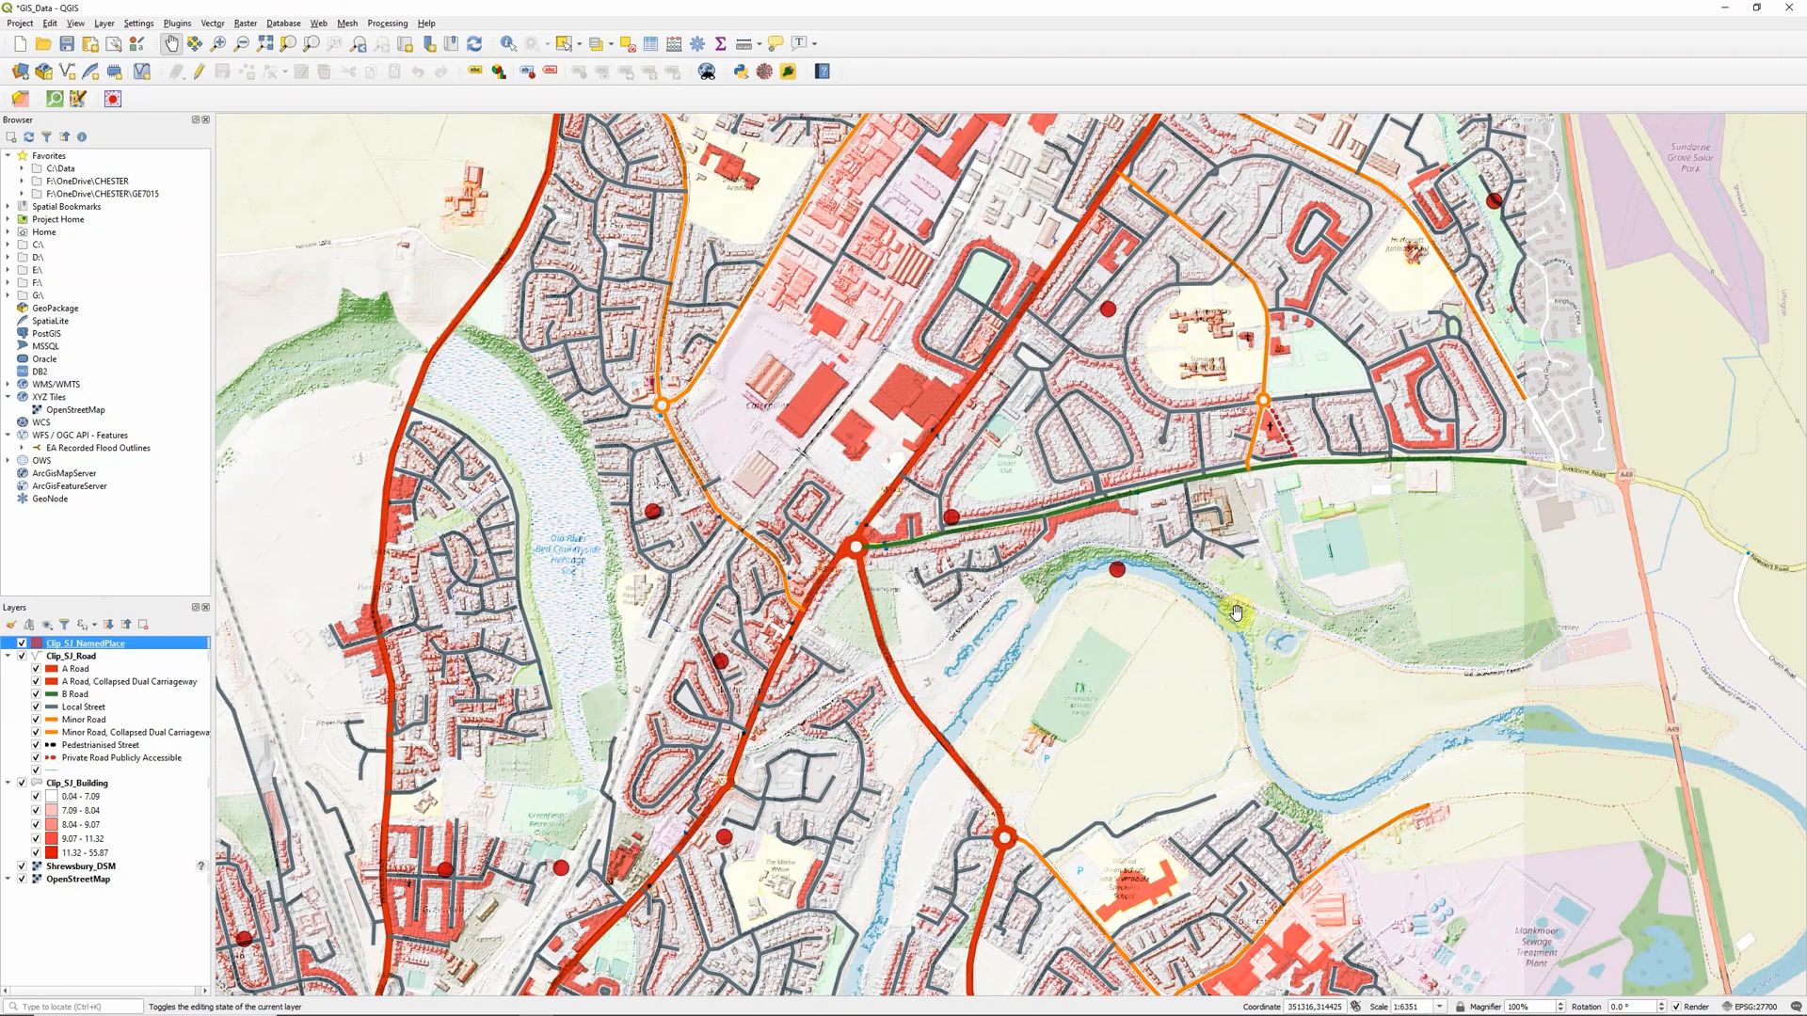